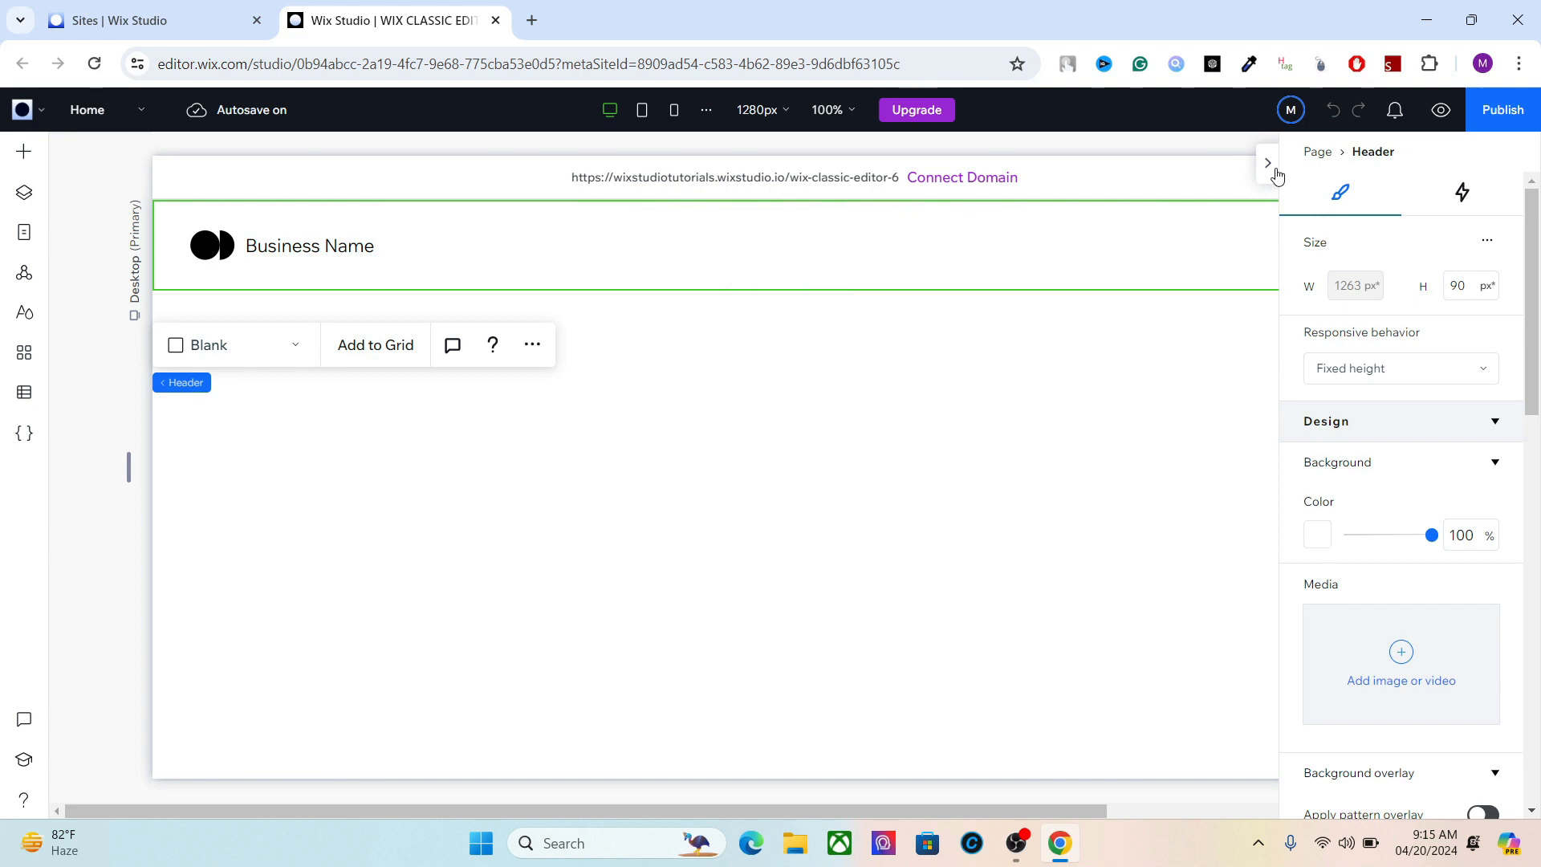
Hide the properties panel, select the header and try the page colour sampler.
click(1266, 162)
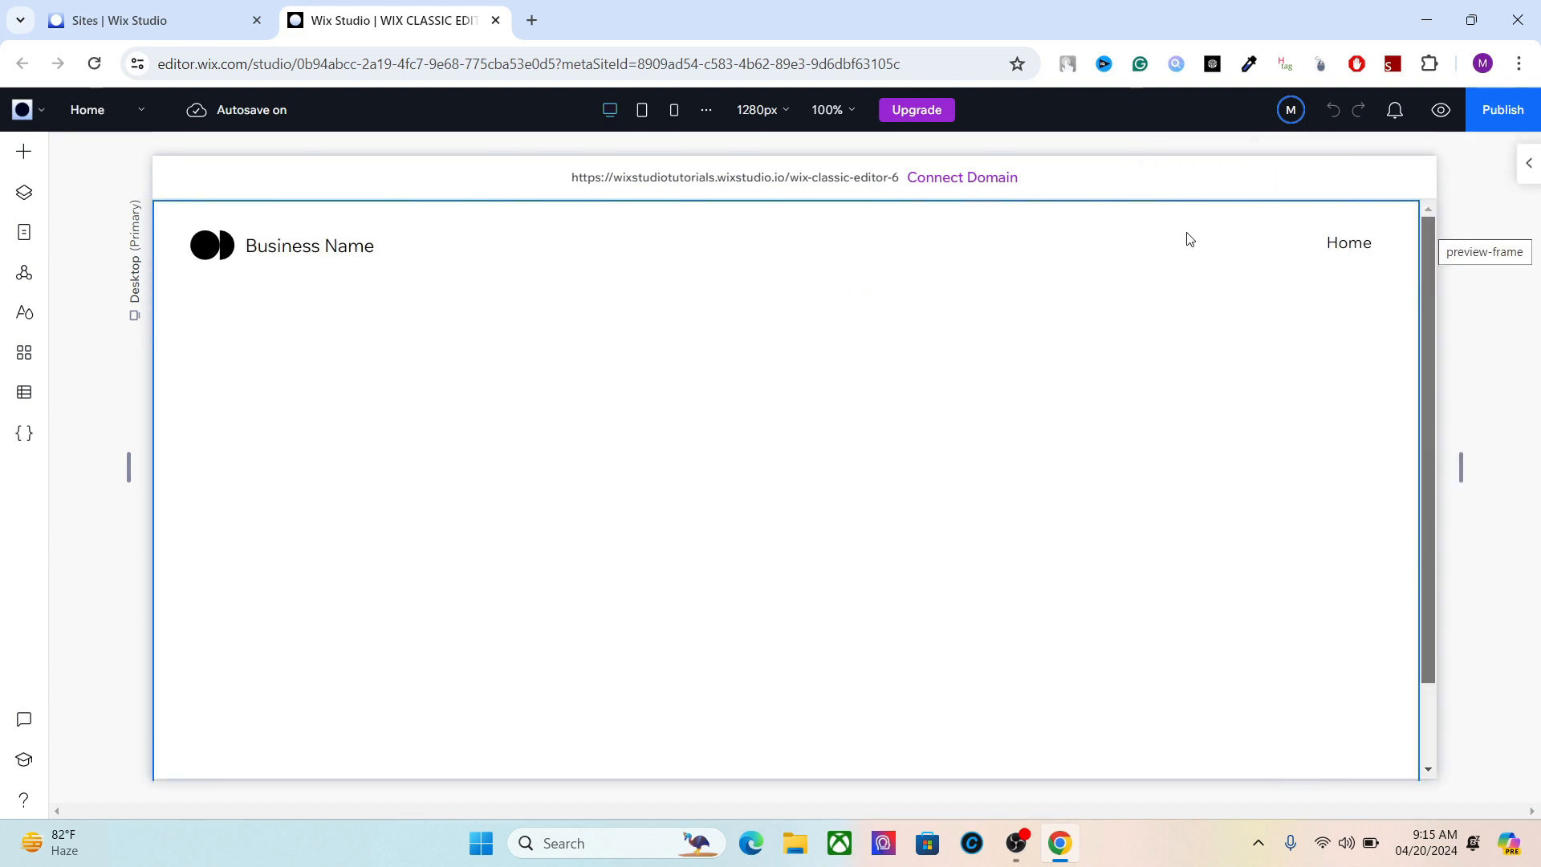
click(1064, 242)
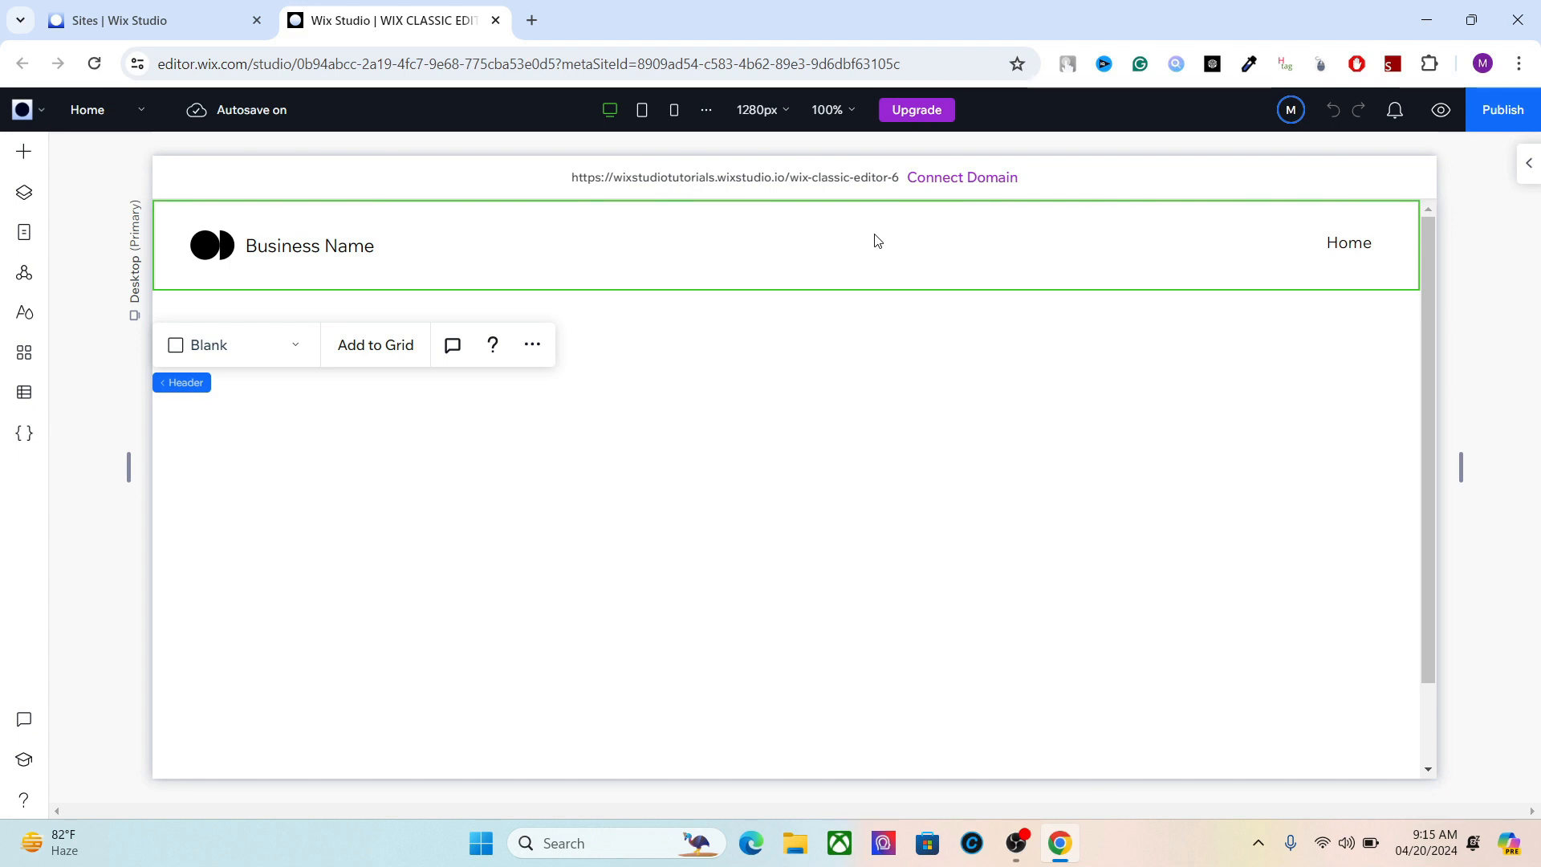
mouse_move(741, 225)
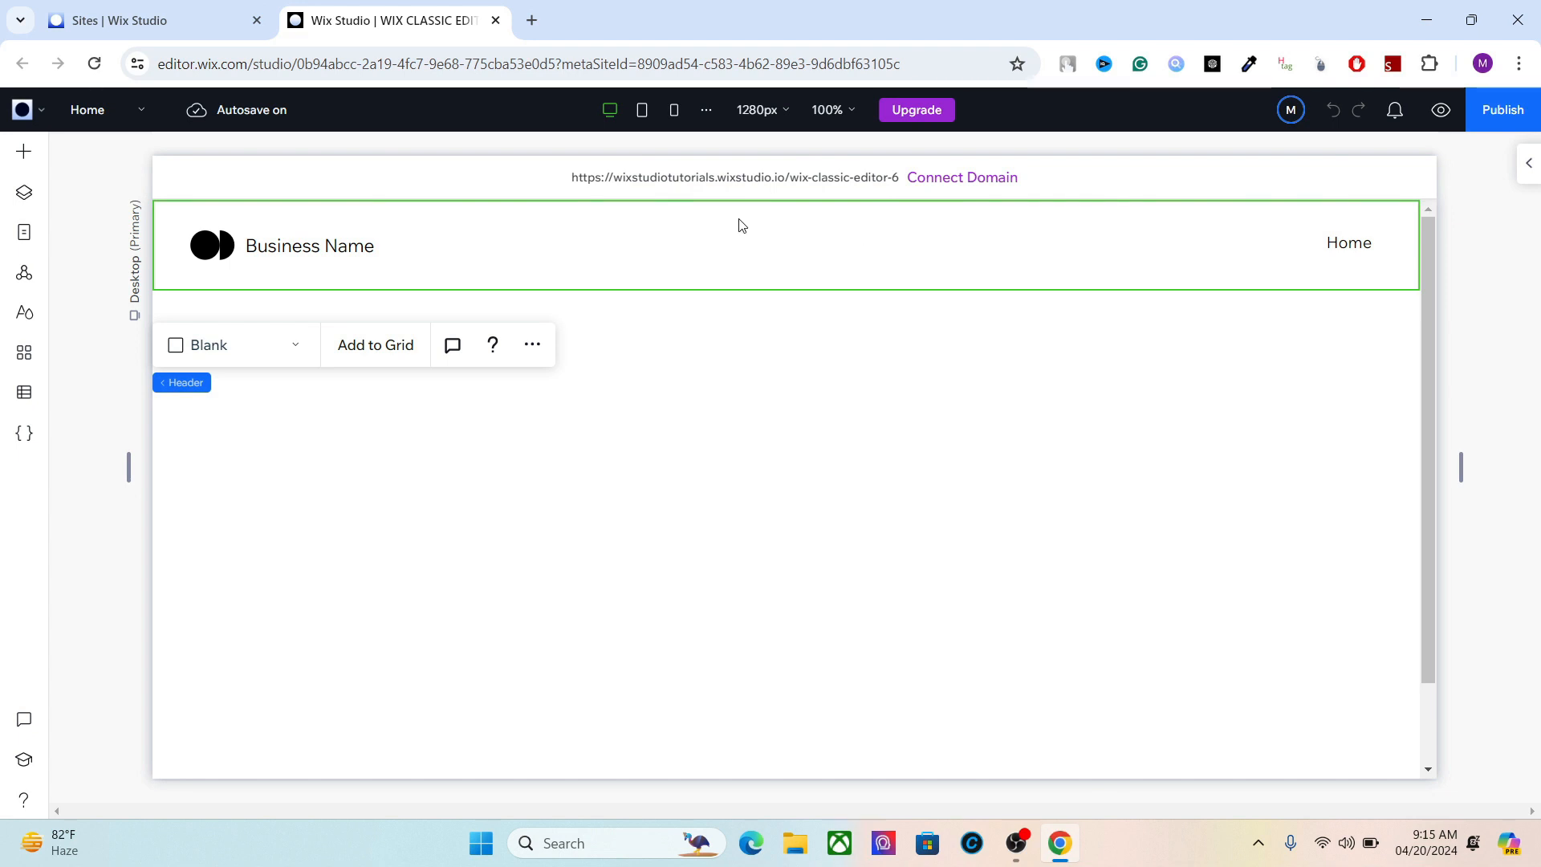
mouse_move(664, 236)
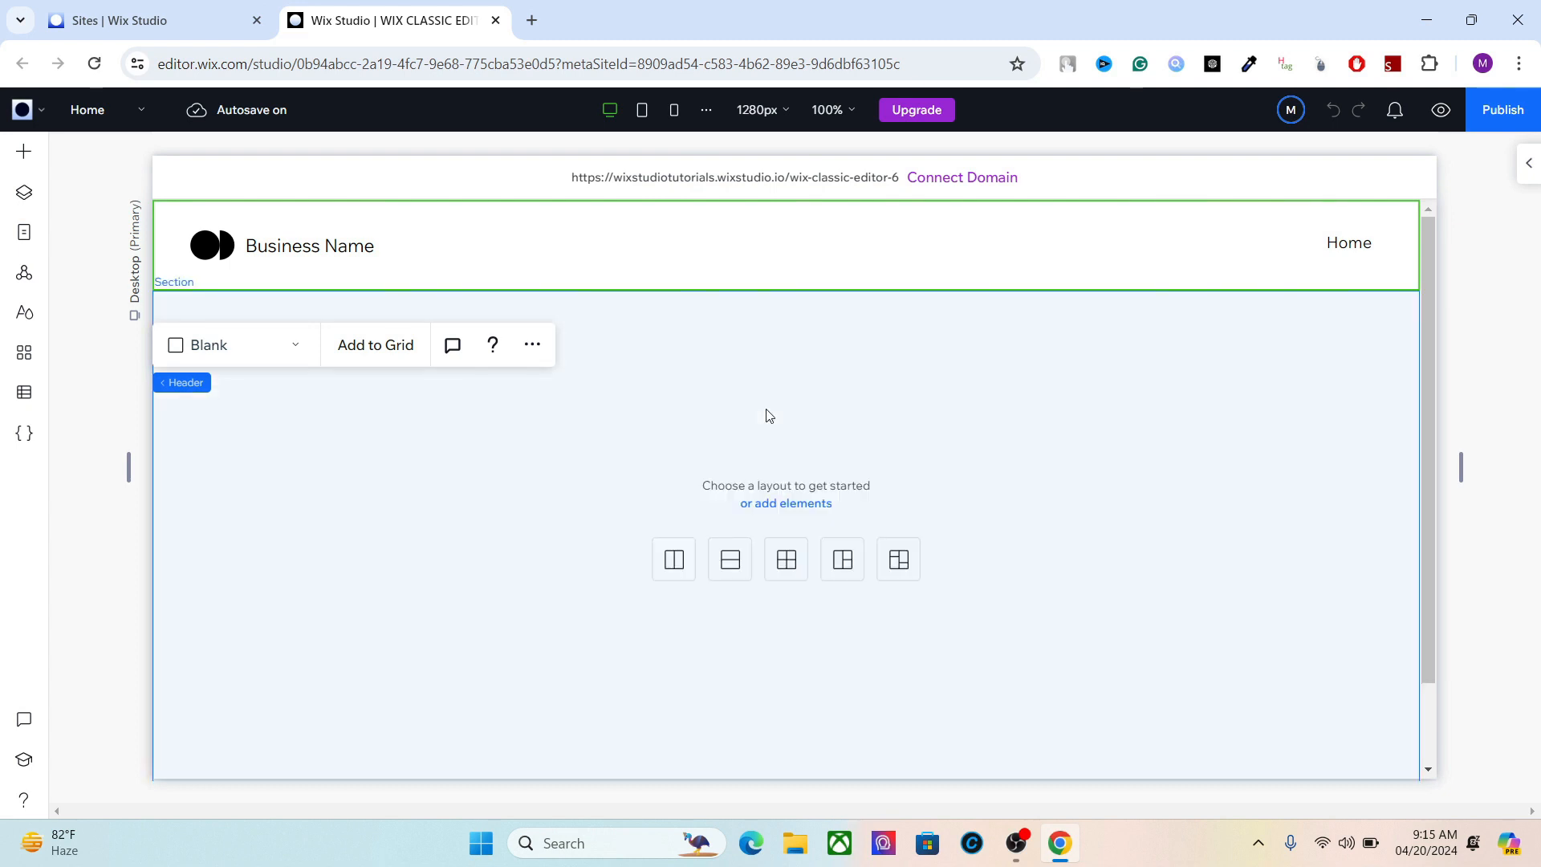
mouse_move(1306, 180)
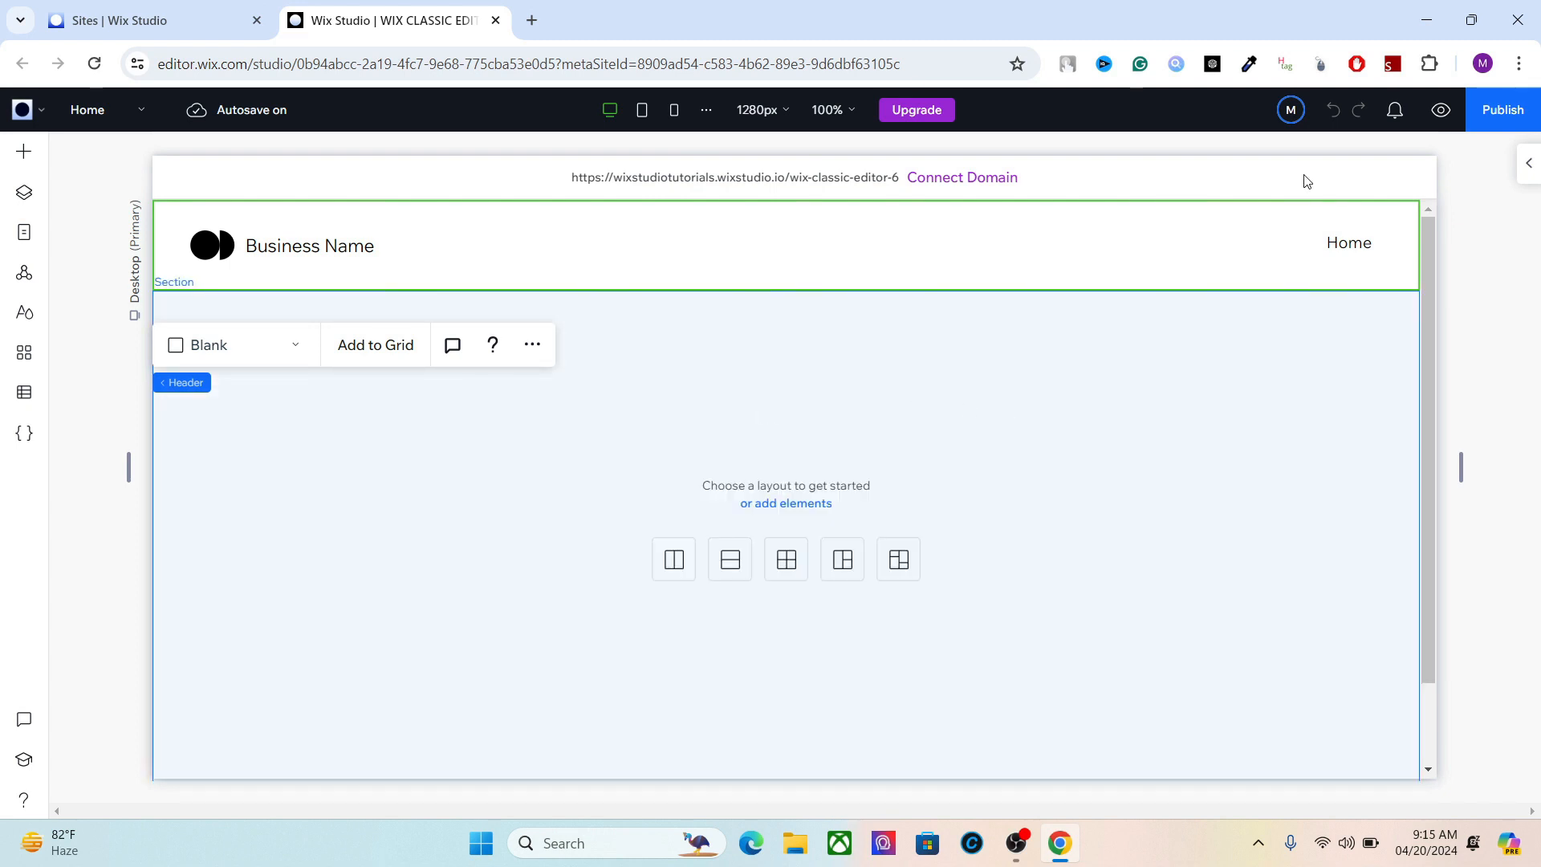
click(1247, 64)
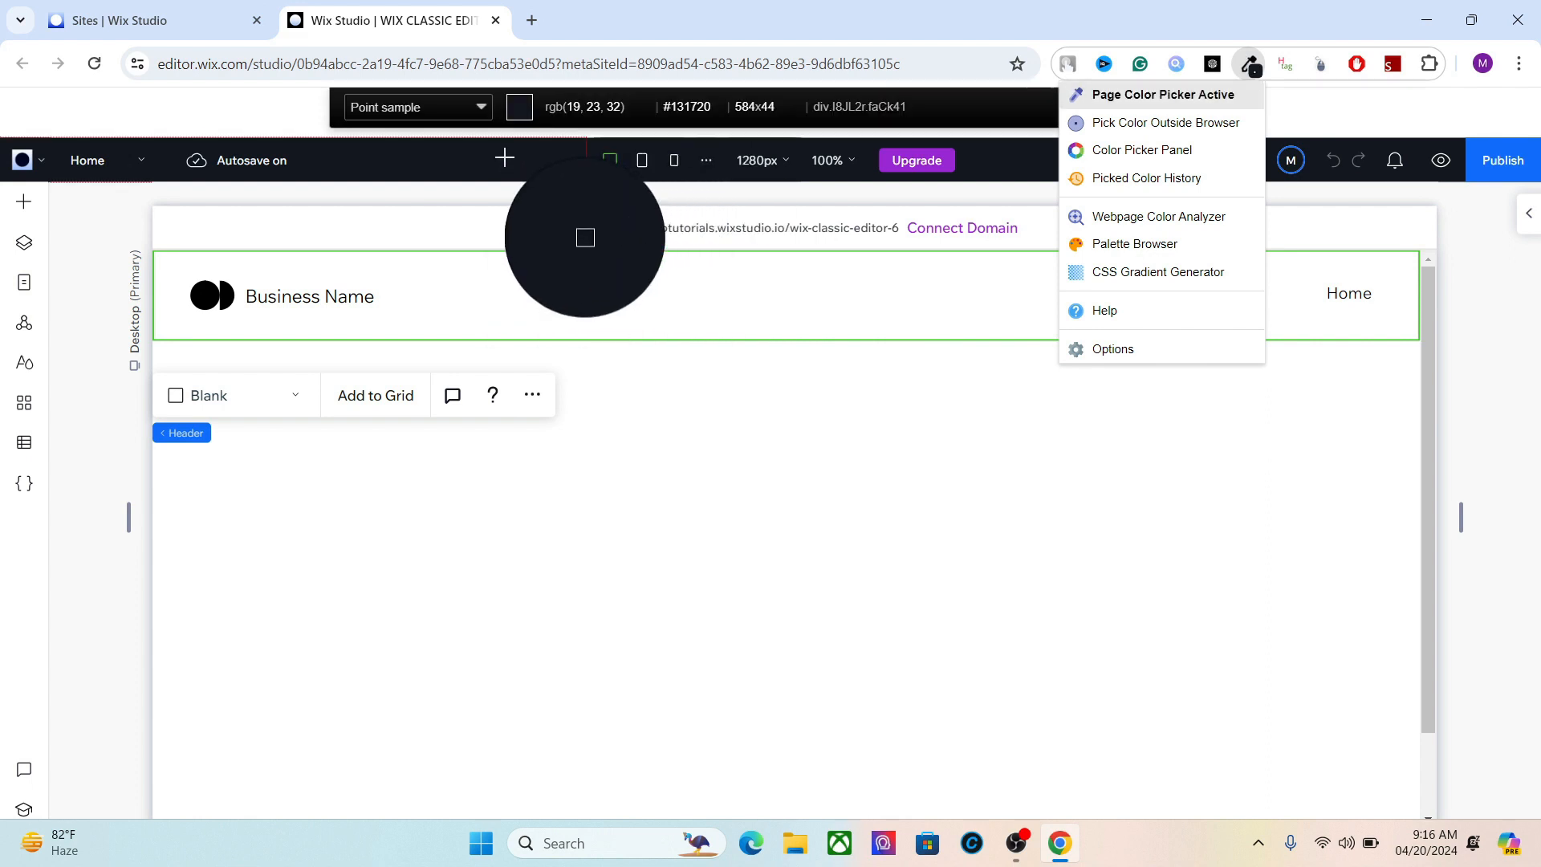
click(583, 237)
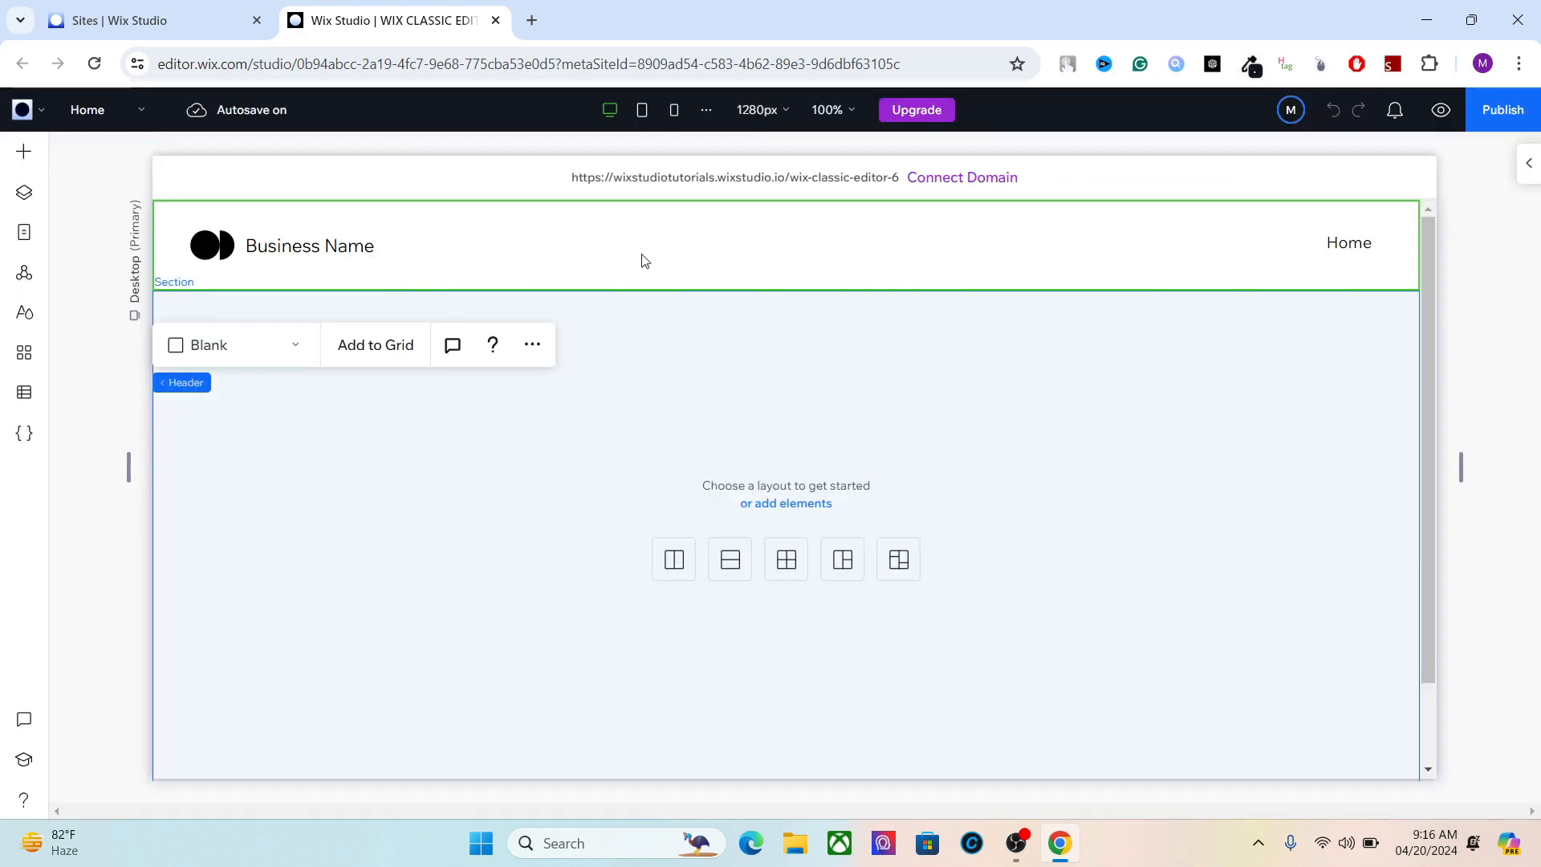
In Site Styles colours, change the action colour hex to #203.
click(24, 312)
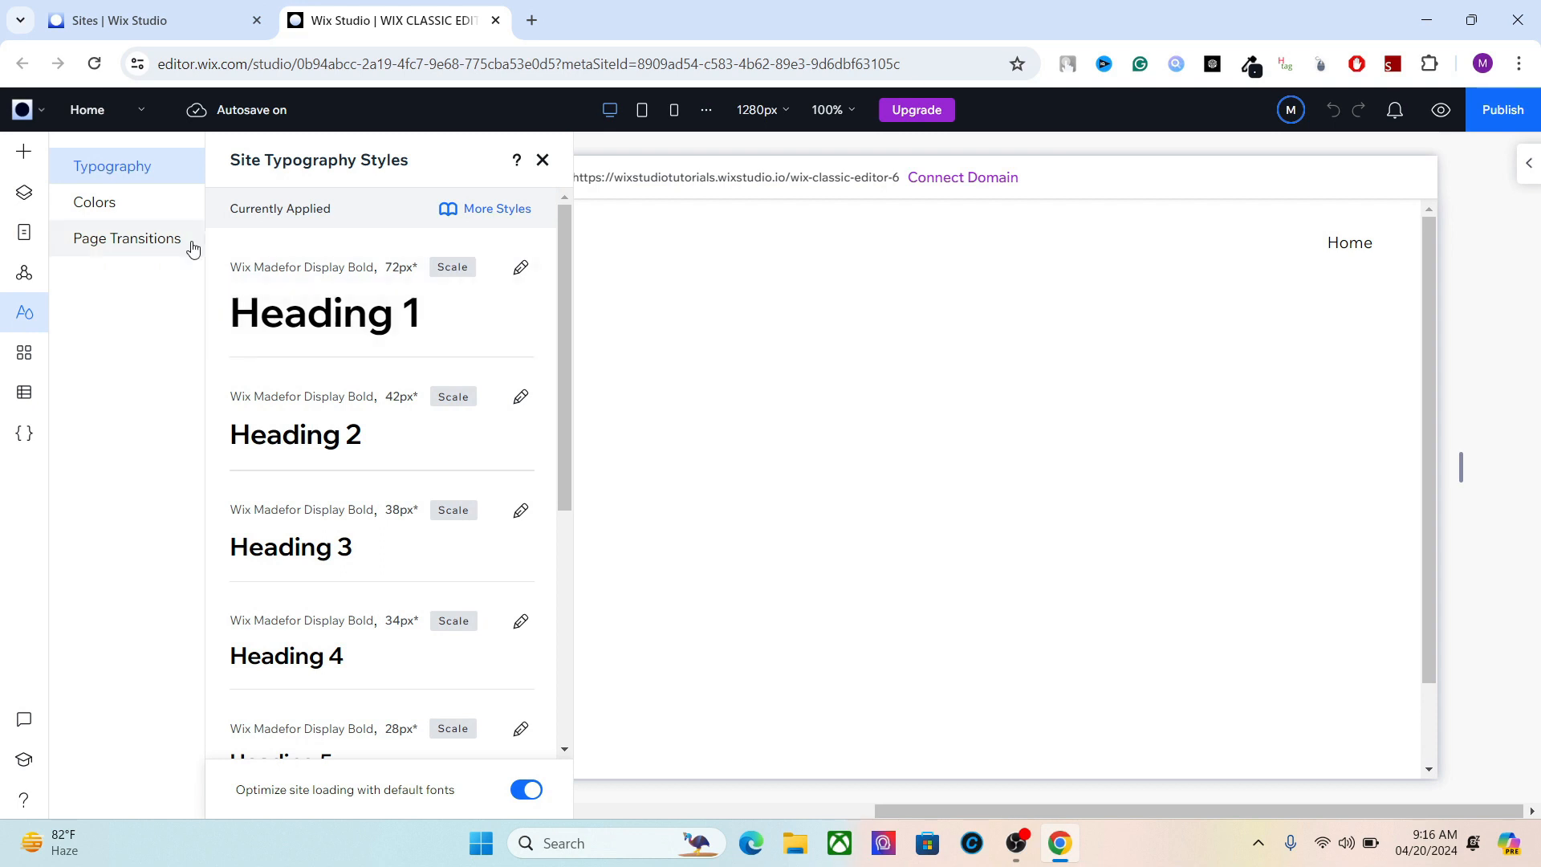
click(93, 201)
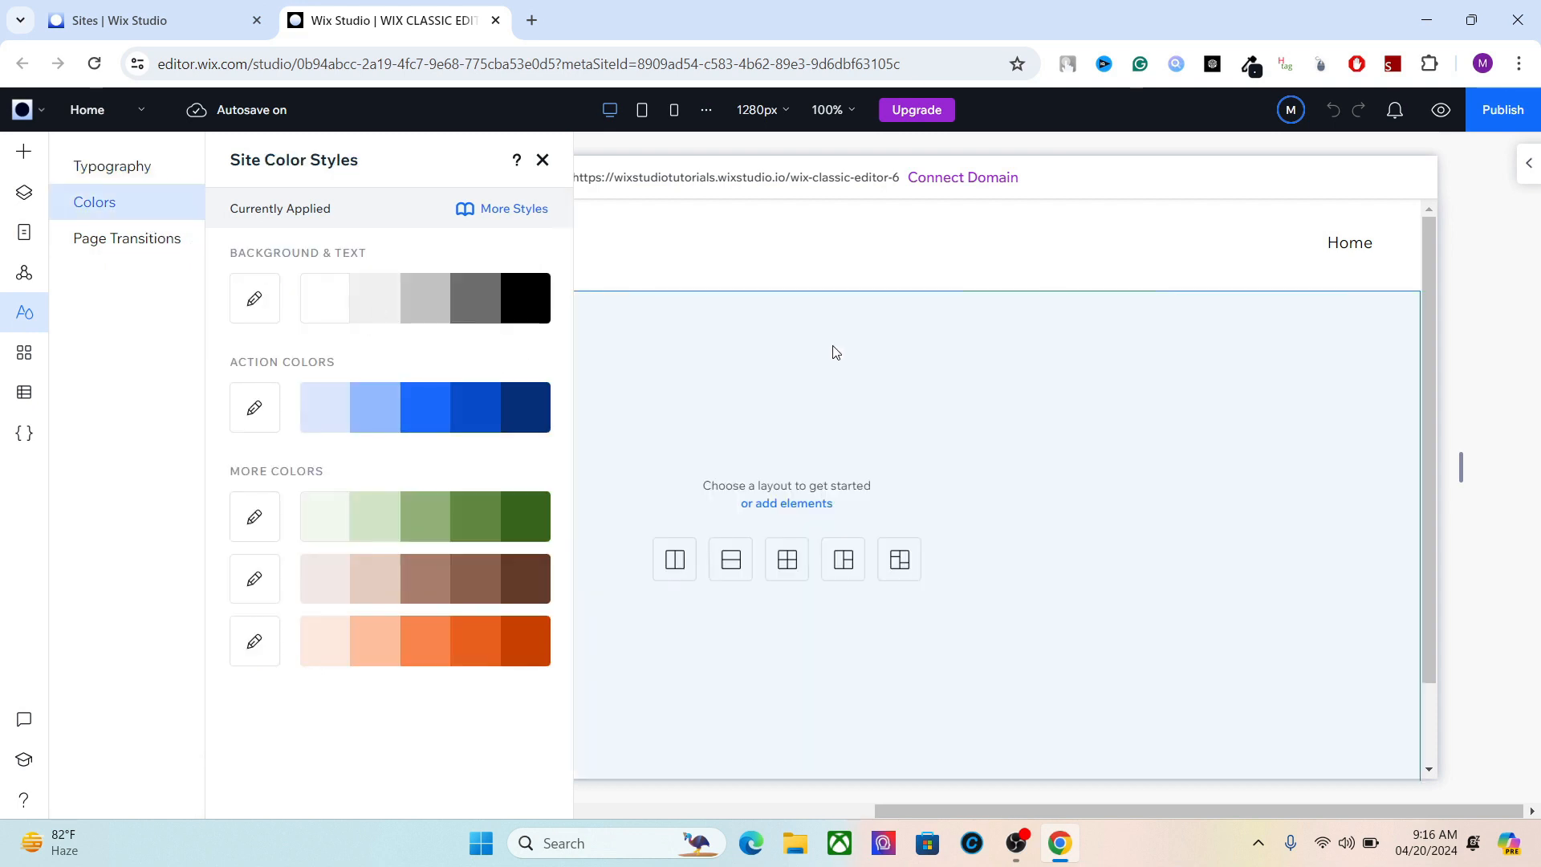
click(542, 160)
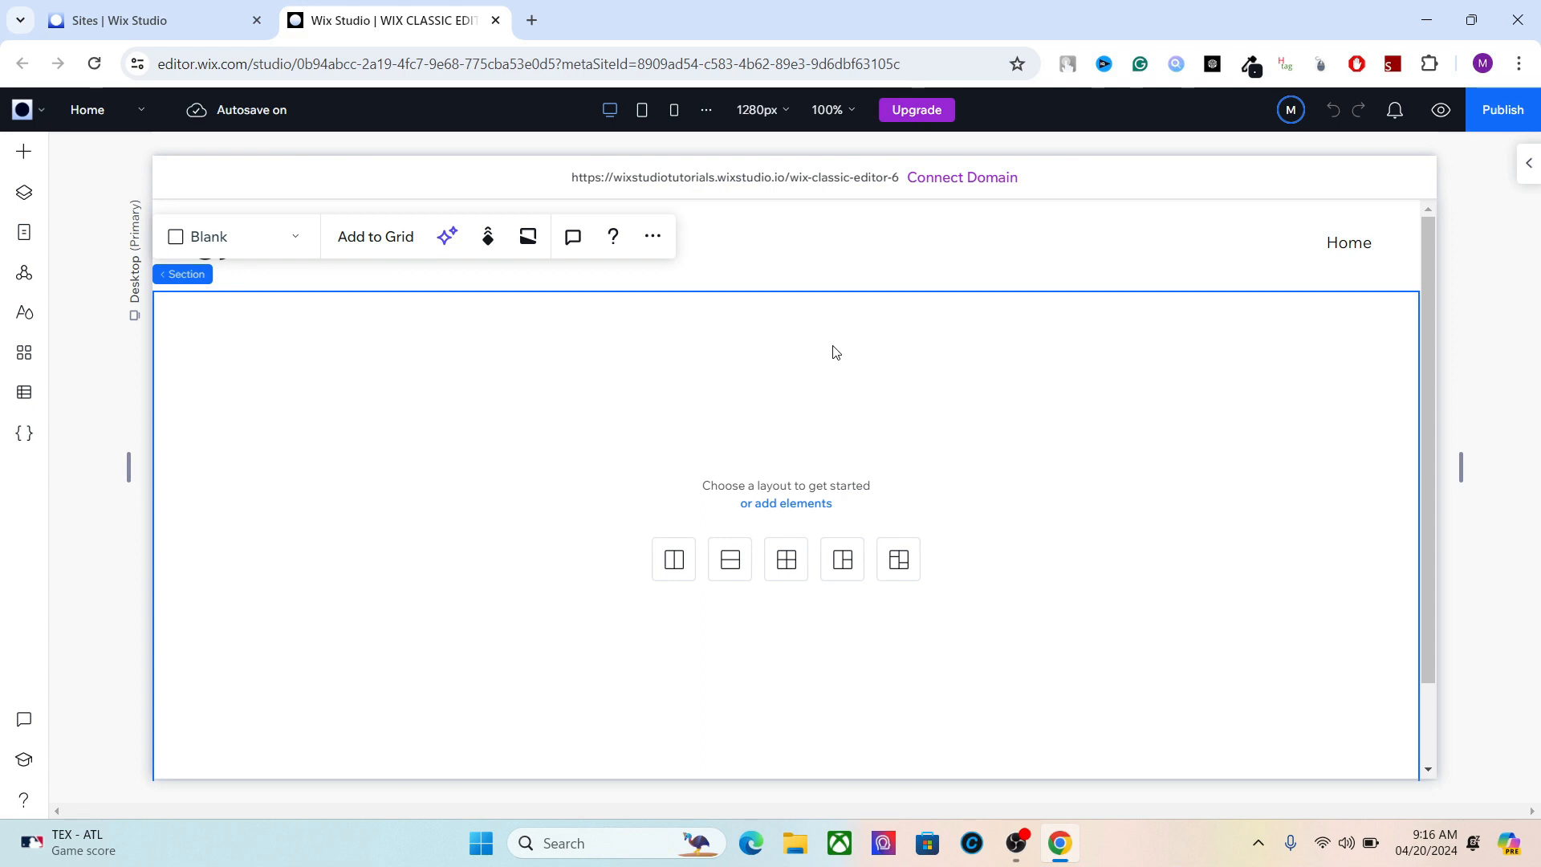
mouse_move(997, 330)
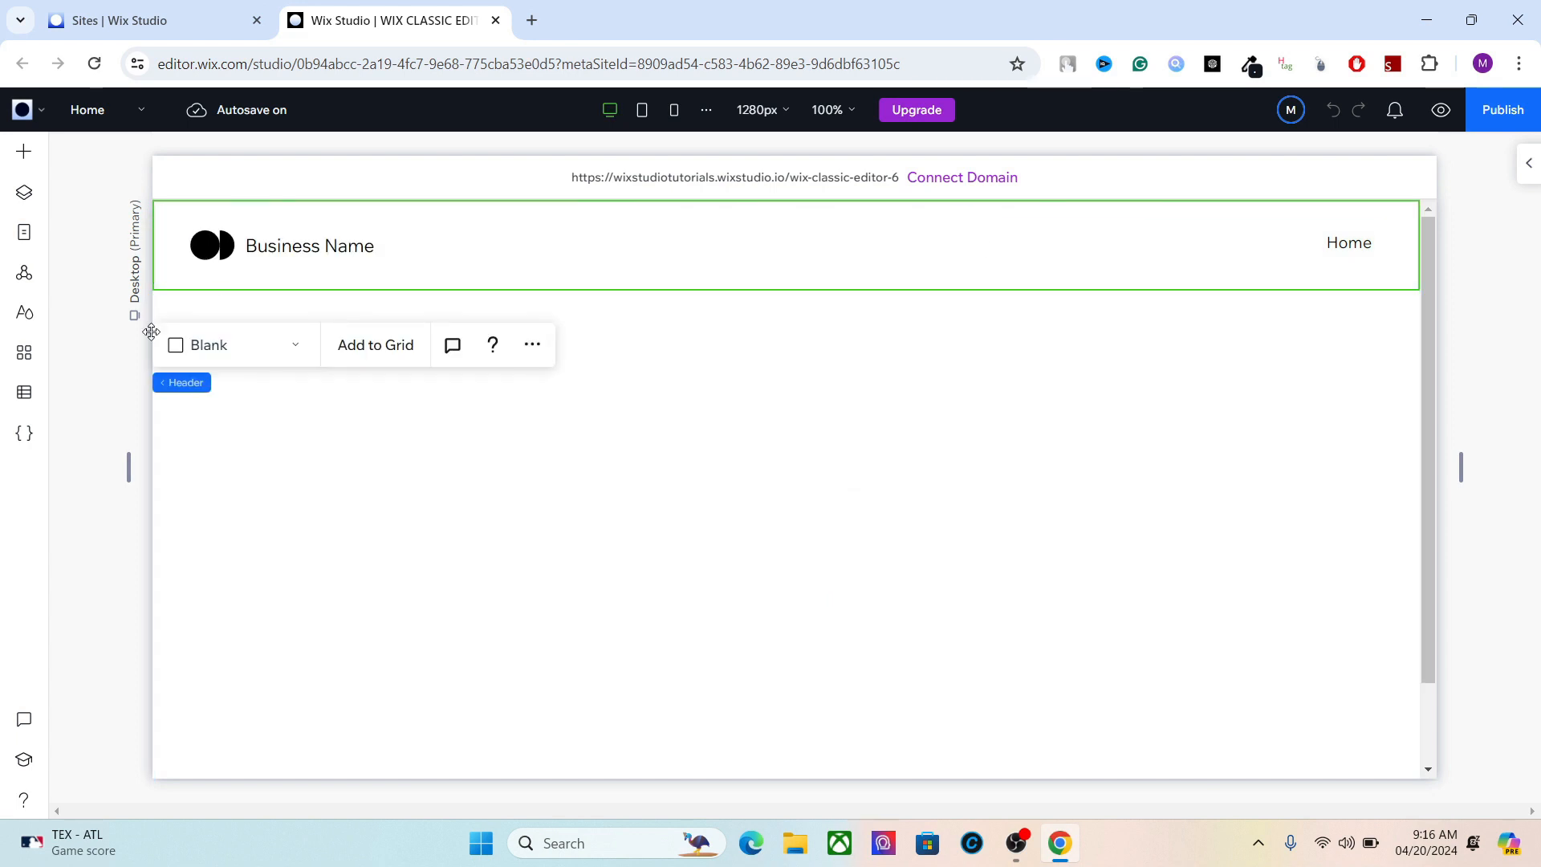
click(23, 312)
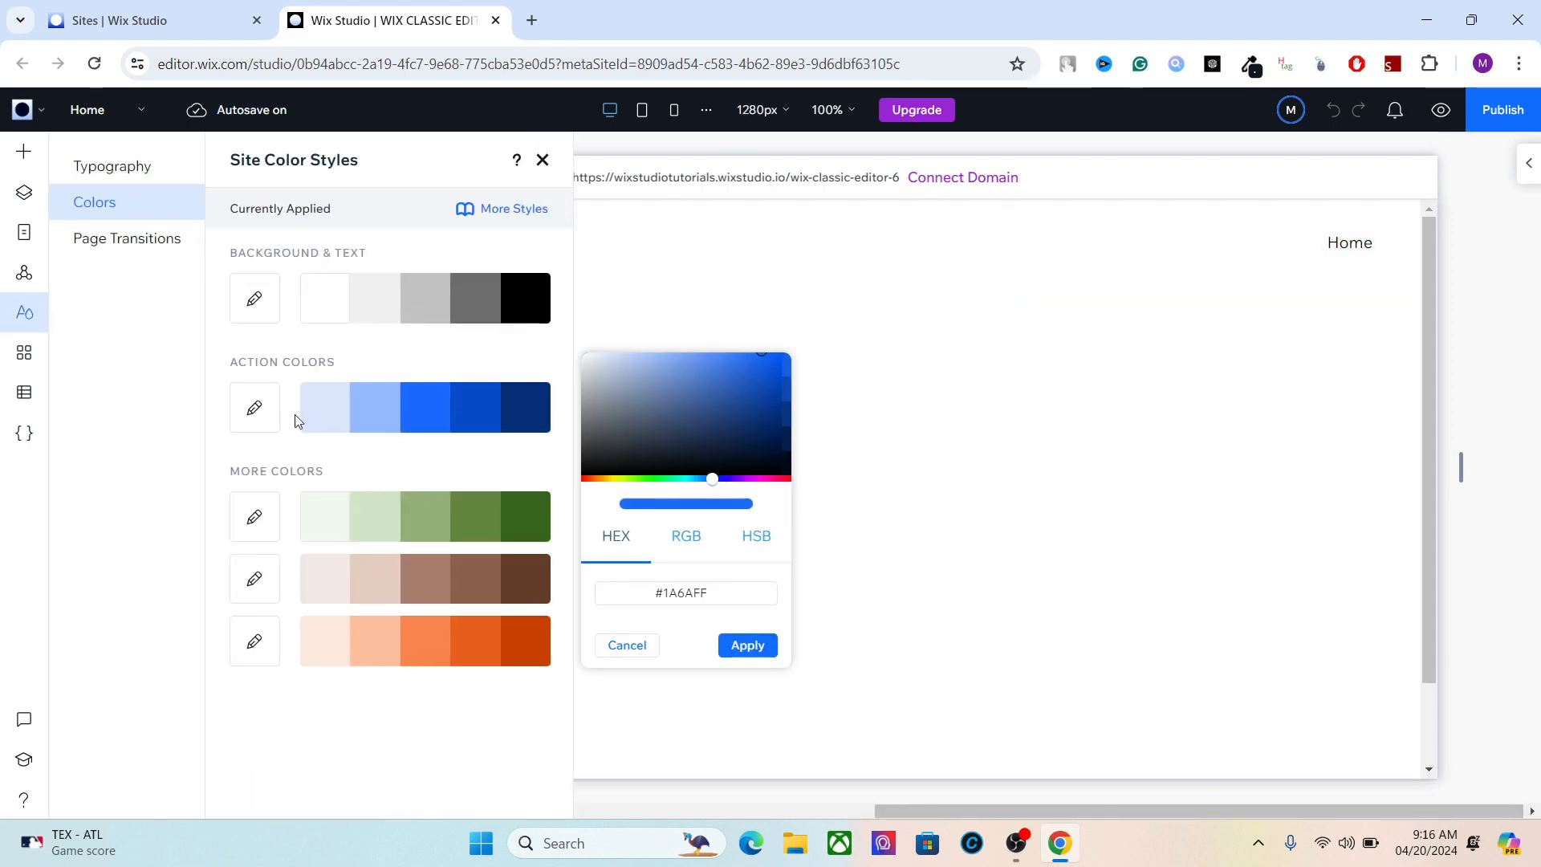
click(684, 592)
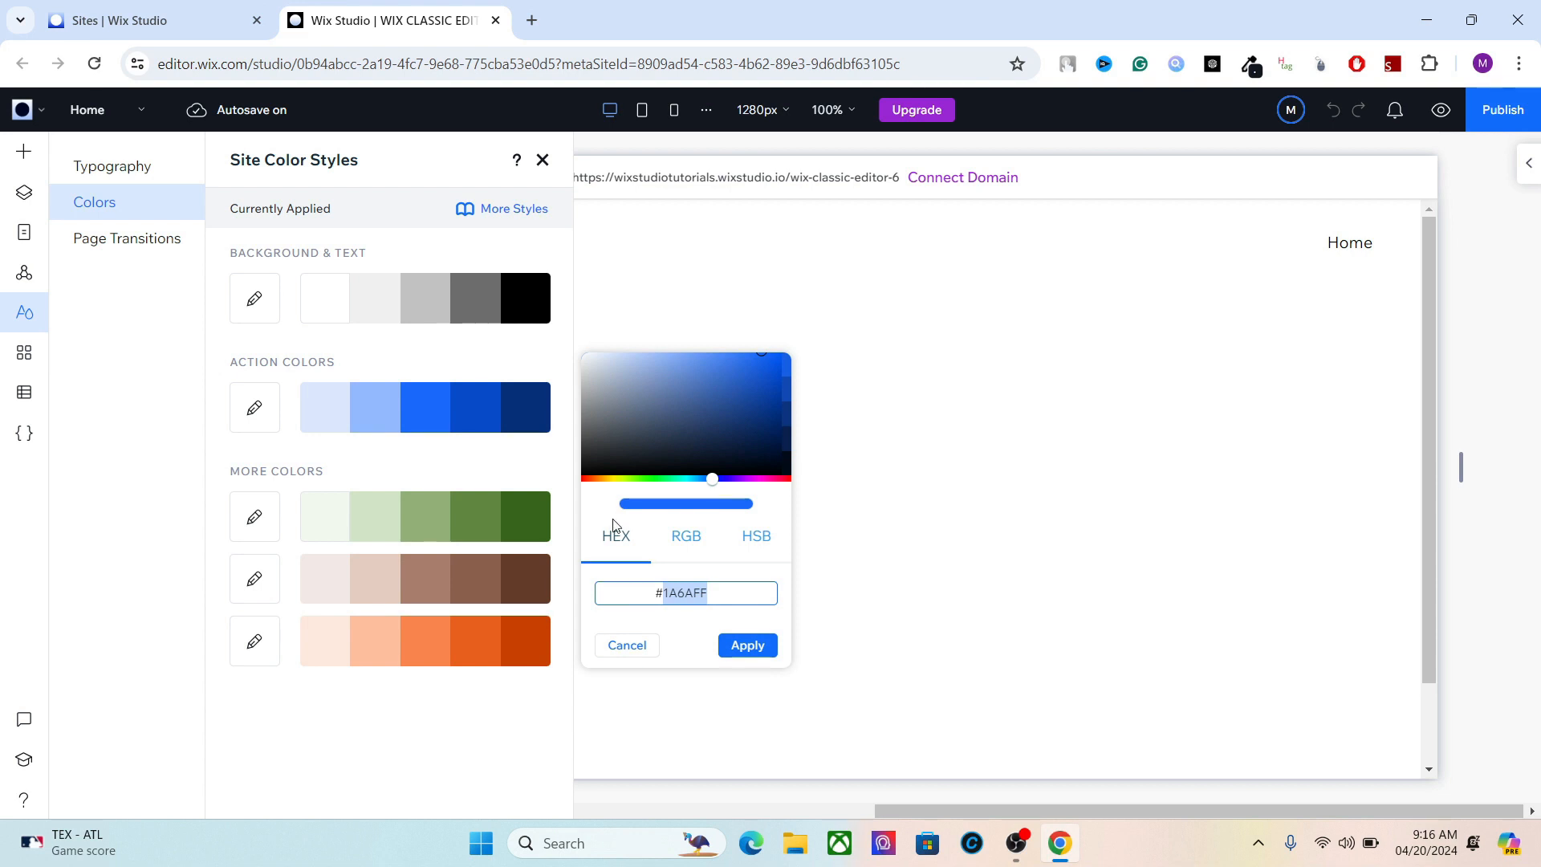
text(#20)
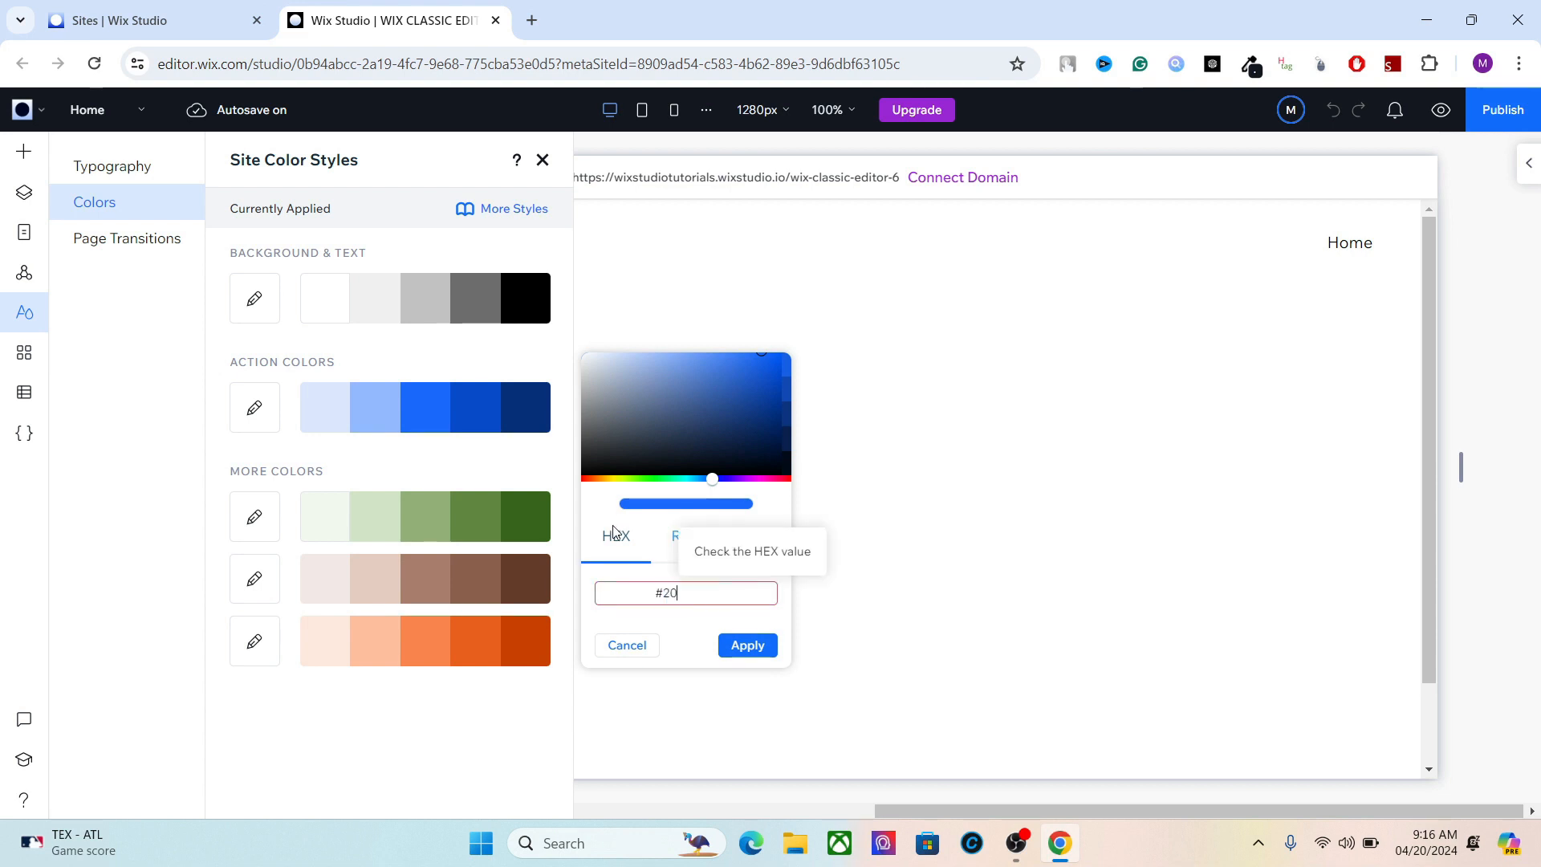
text(3)
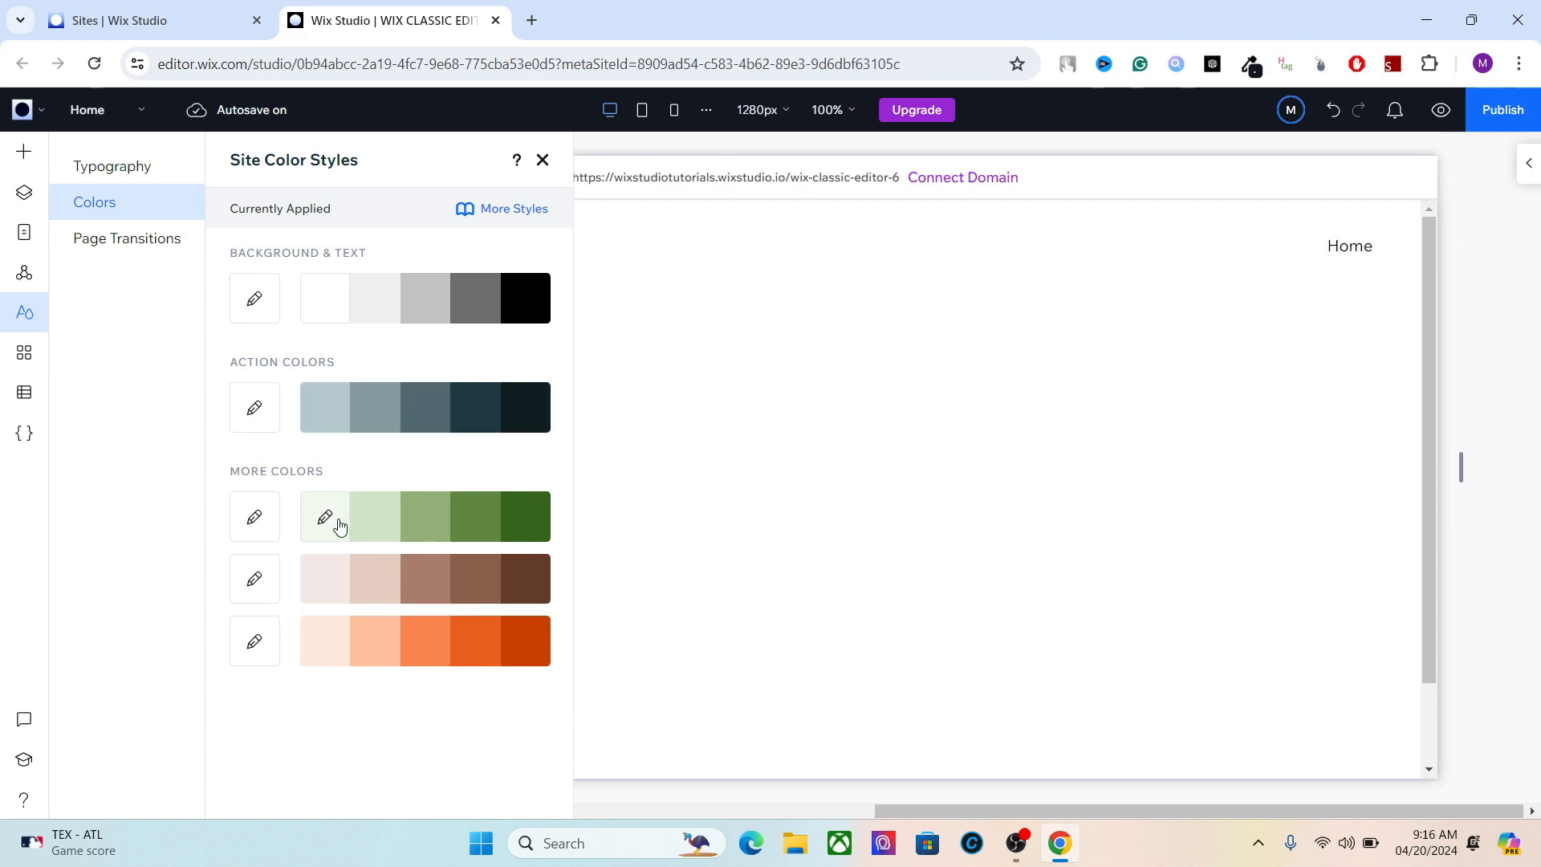
Edit the extra colour rows with hex values 027 and #0F52.
click(255, 517)
text(#0F2)
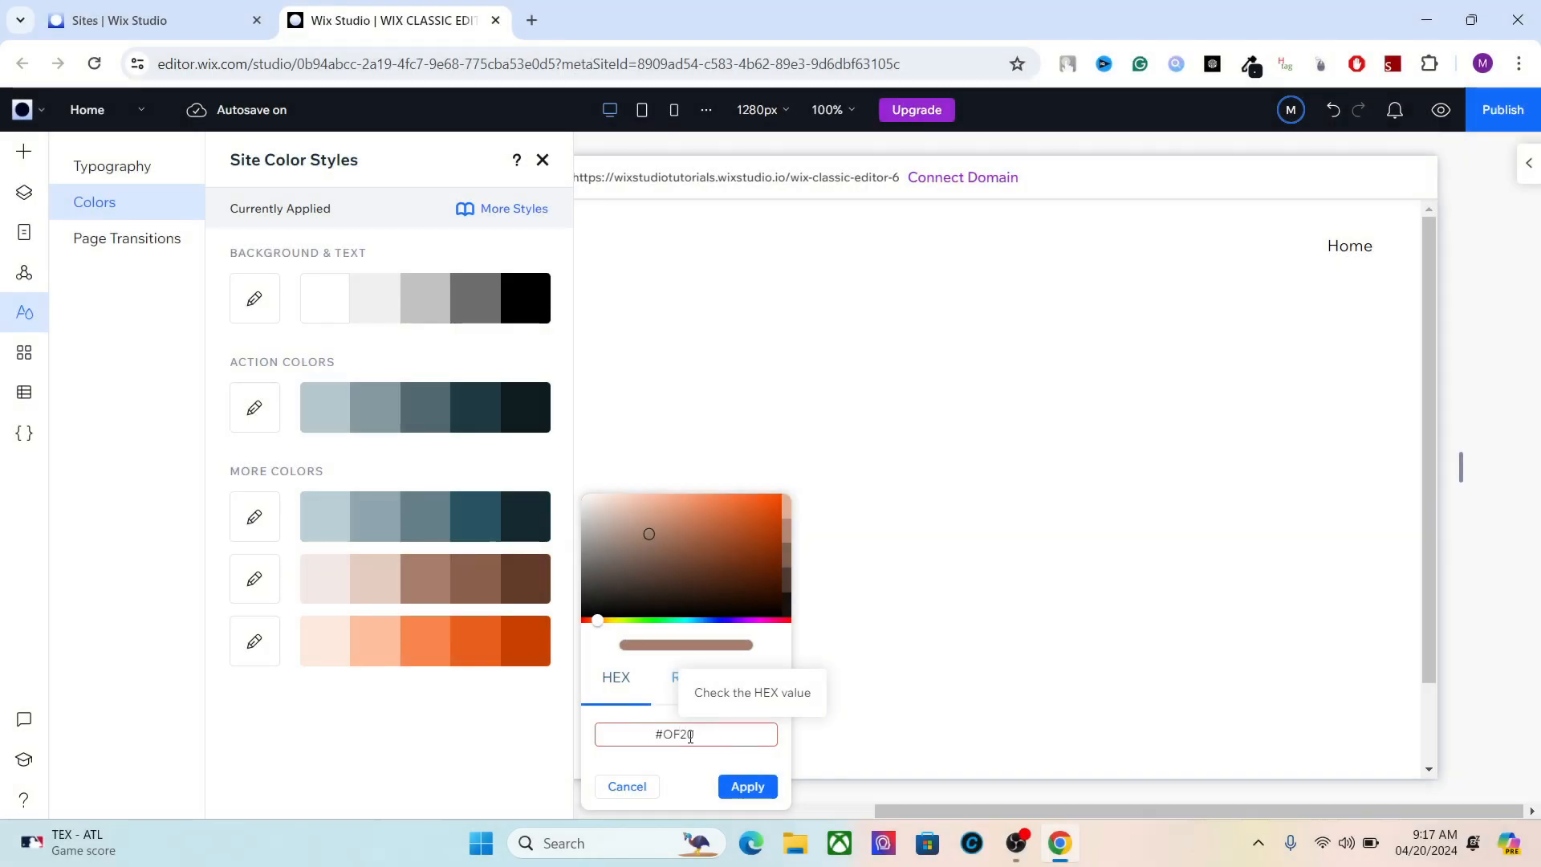
text(02)
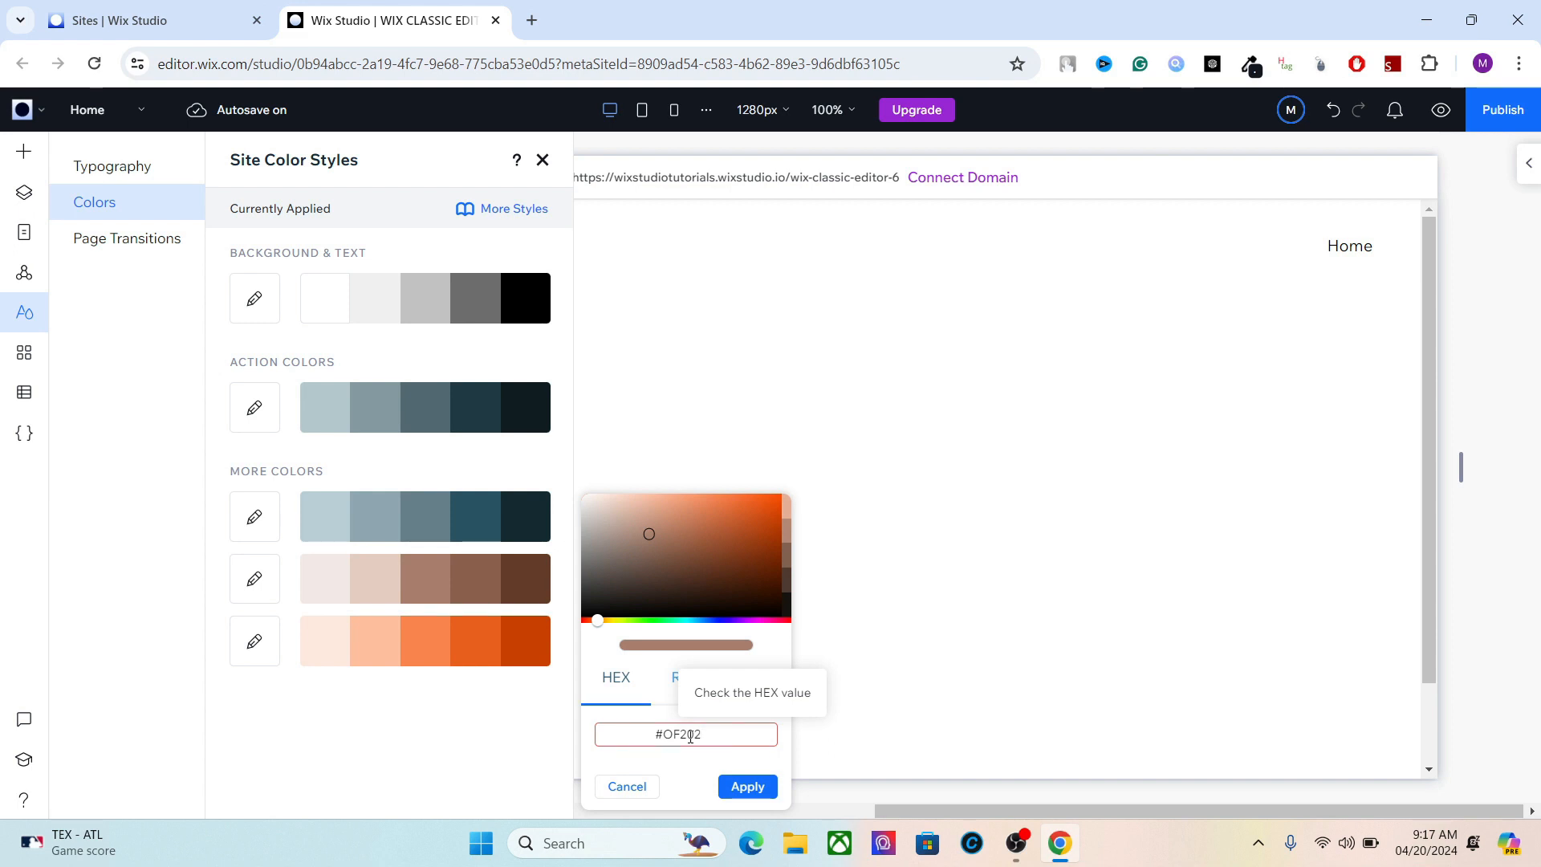
text(7)
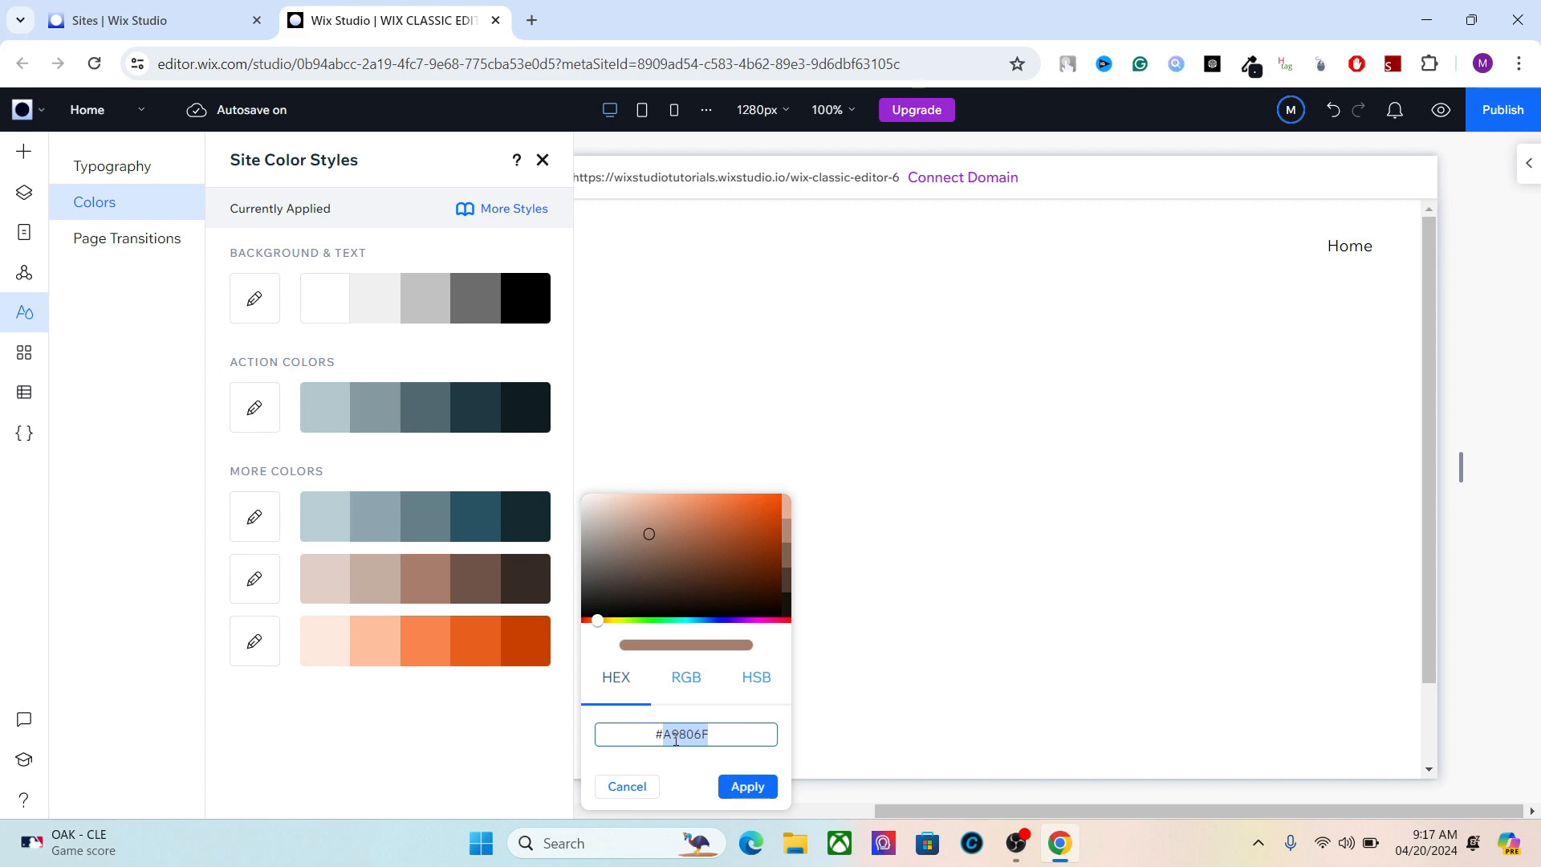
text(#0F)
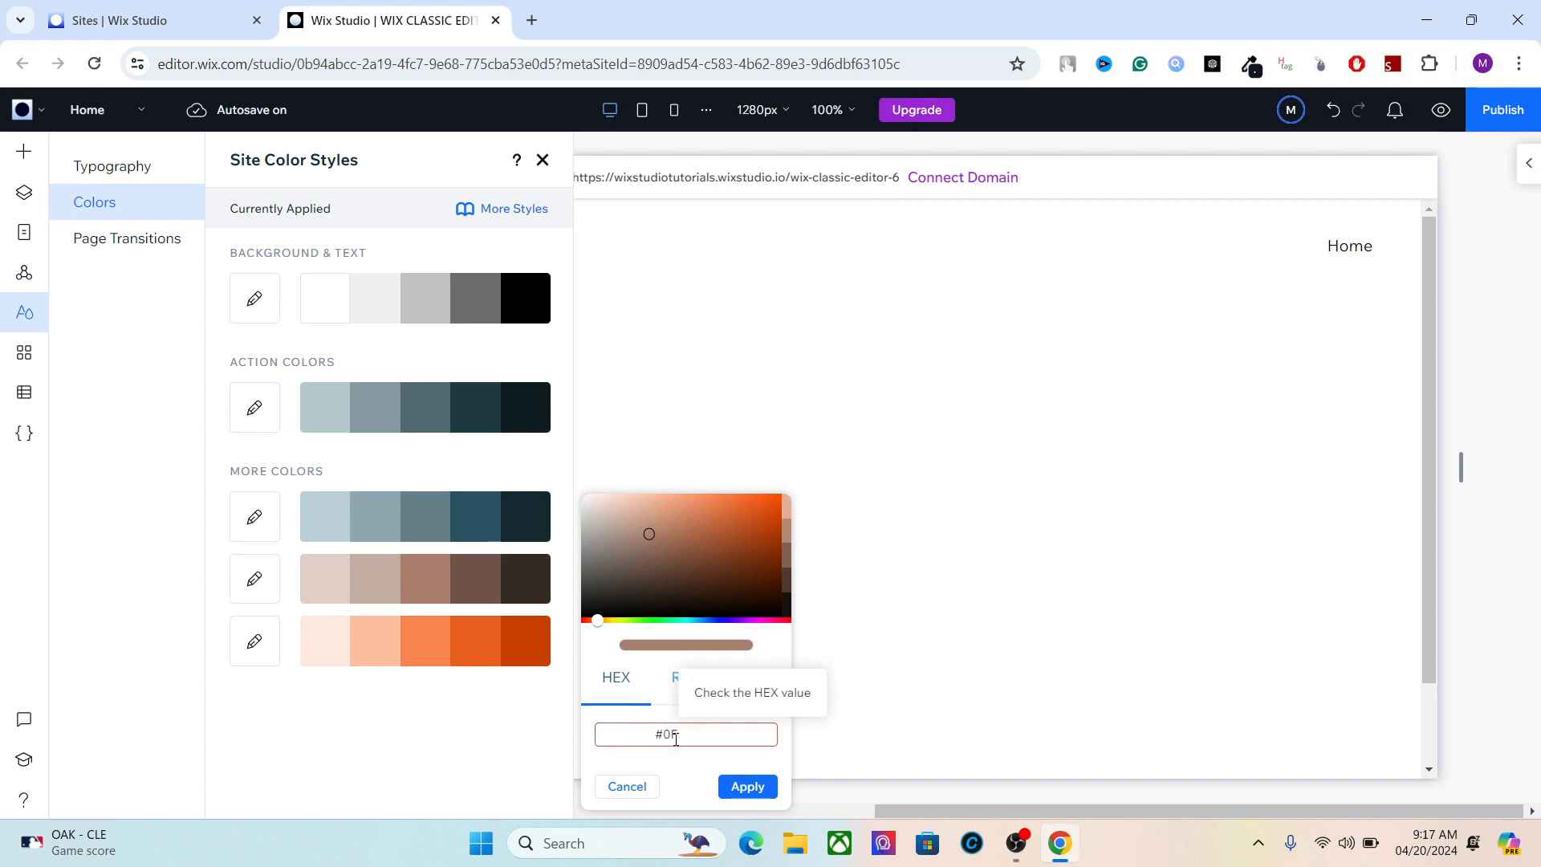
text(52)
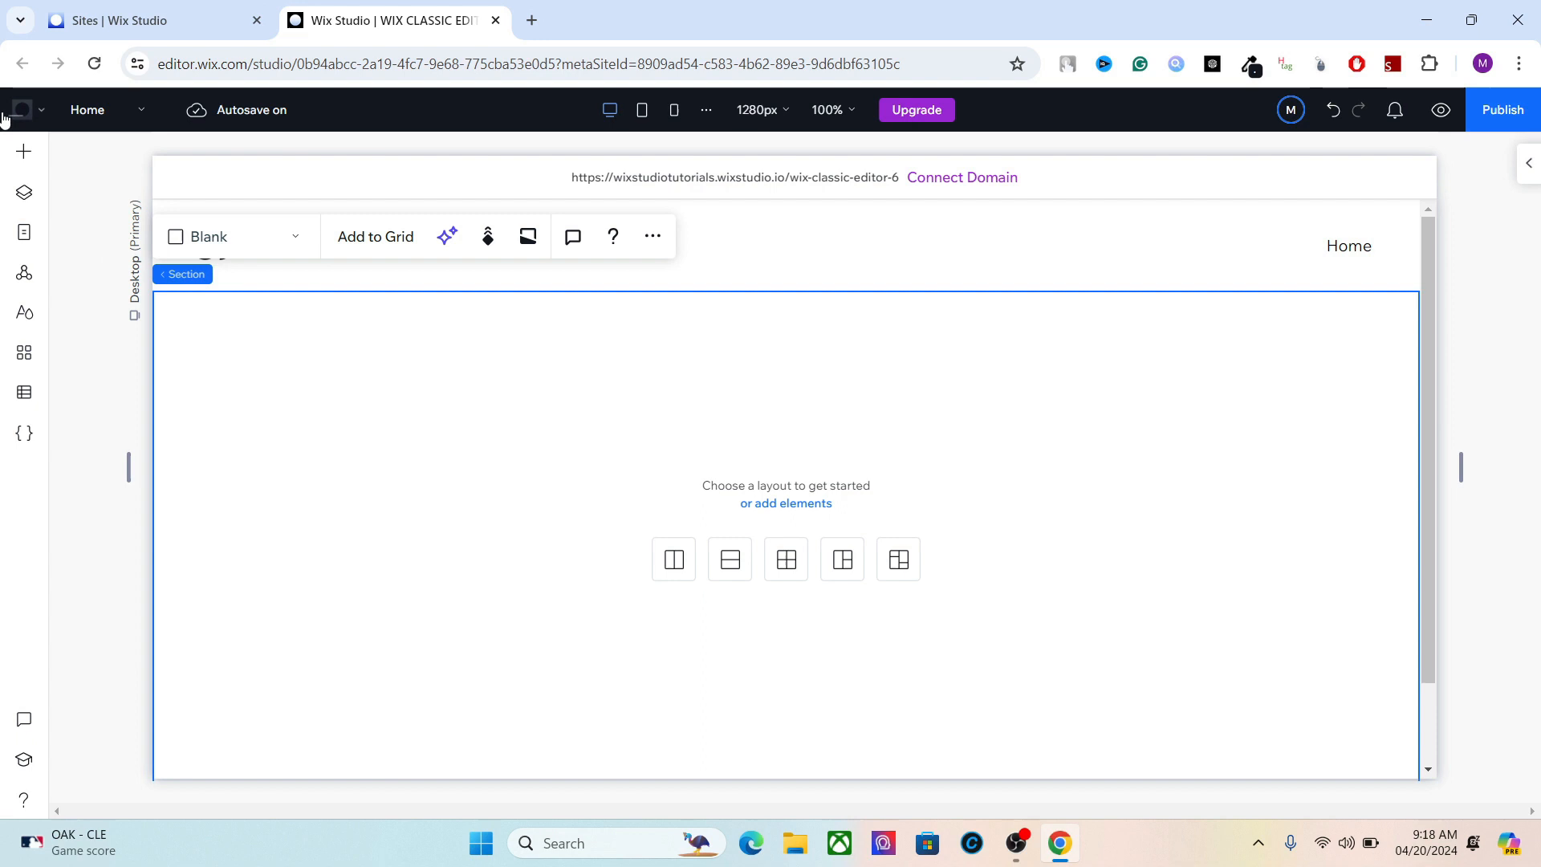
Add a Wix Blog from Add Elements and select the Blog page's header.
click(22, 152)
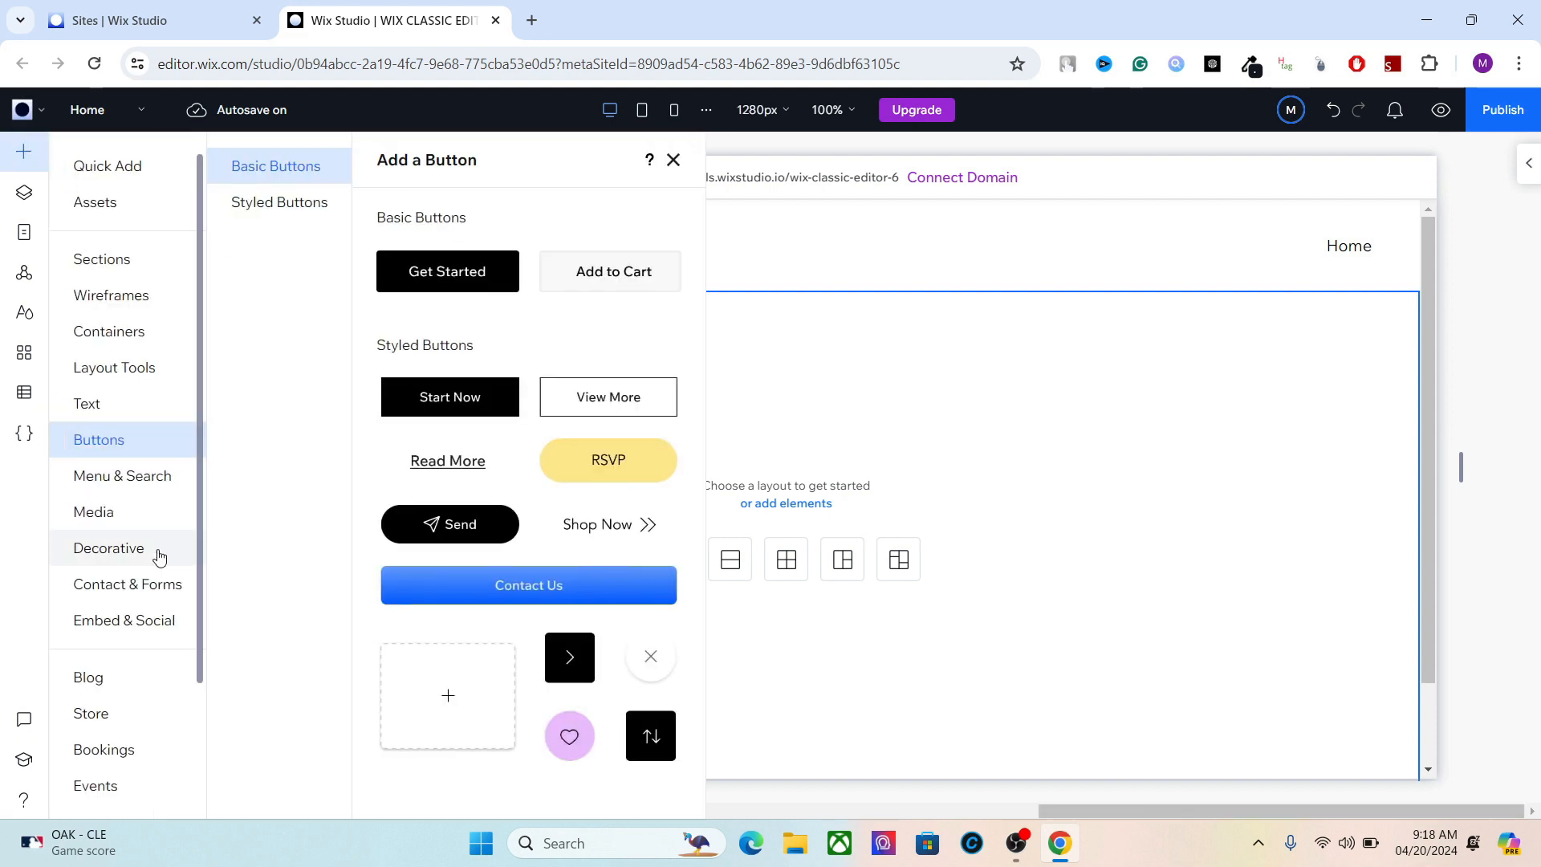
click(91, 713)
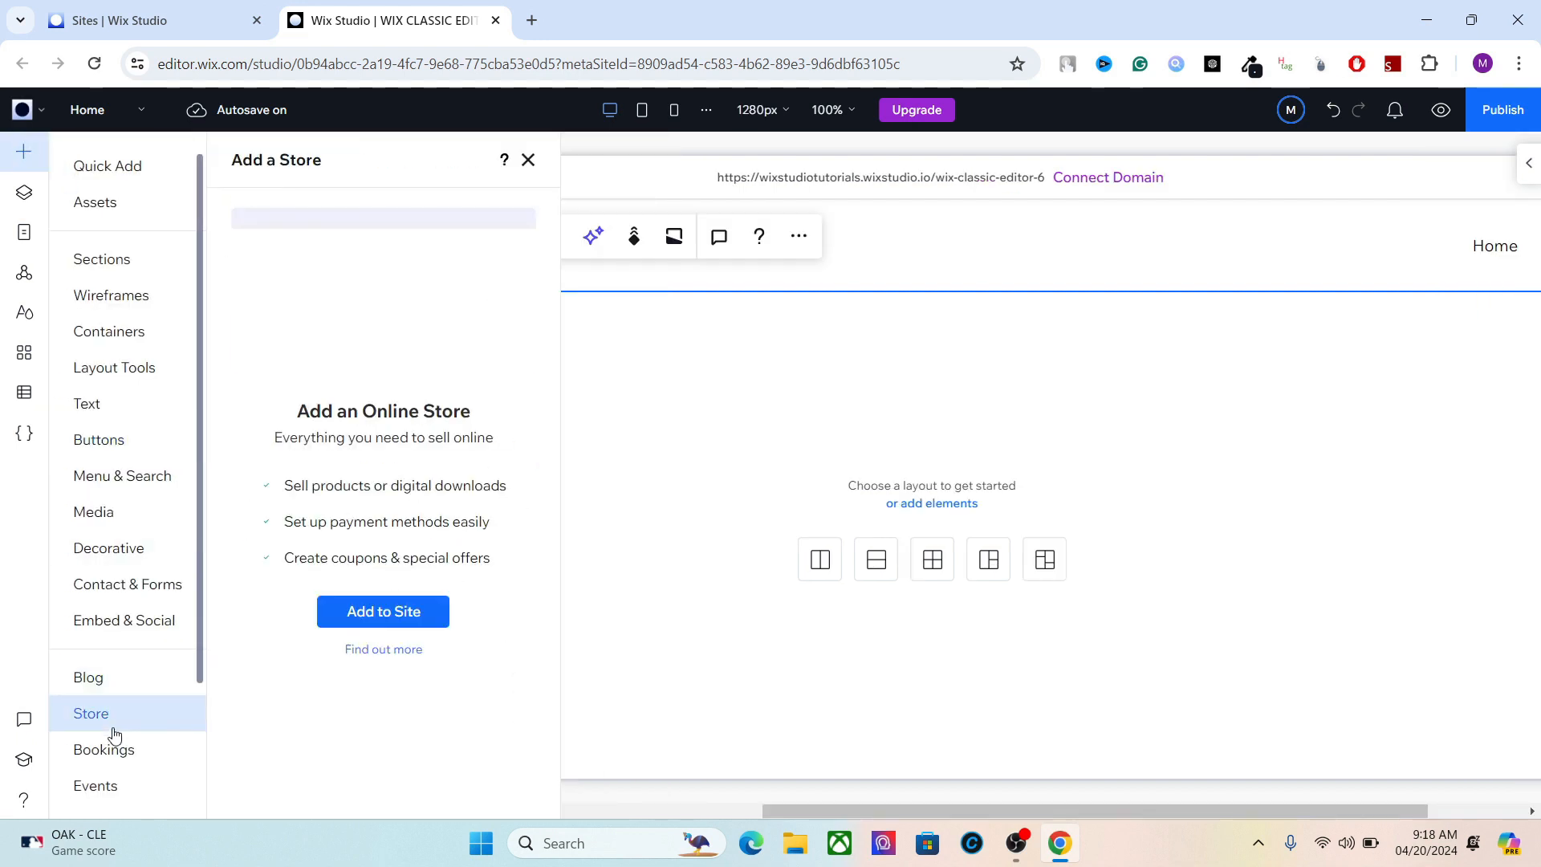
click(88, 677)
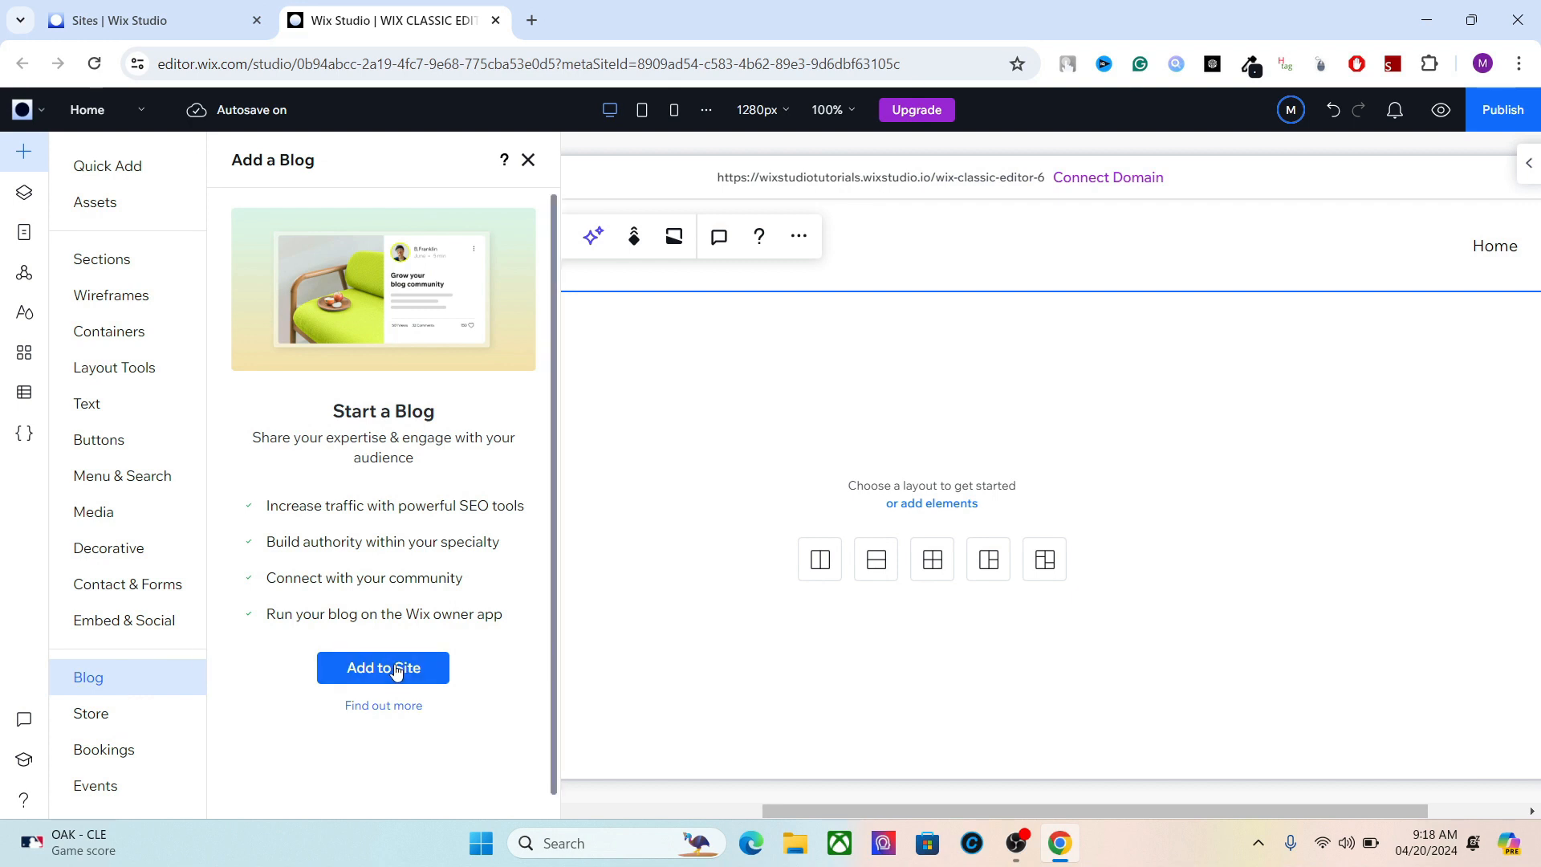
click(382, 667)
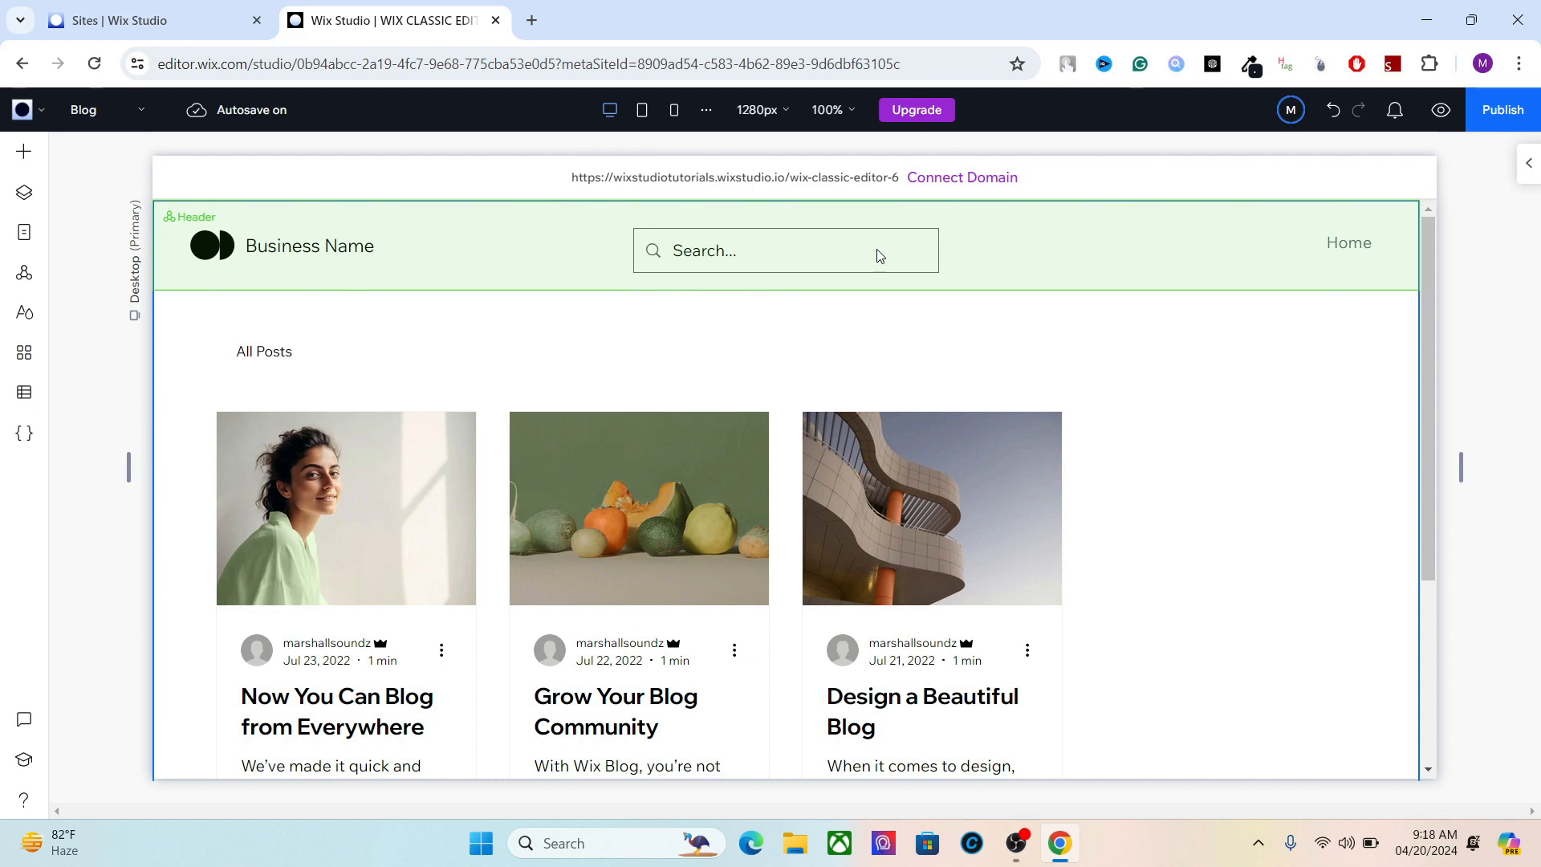
click(783, 251)
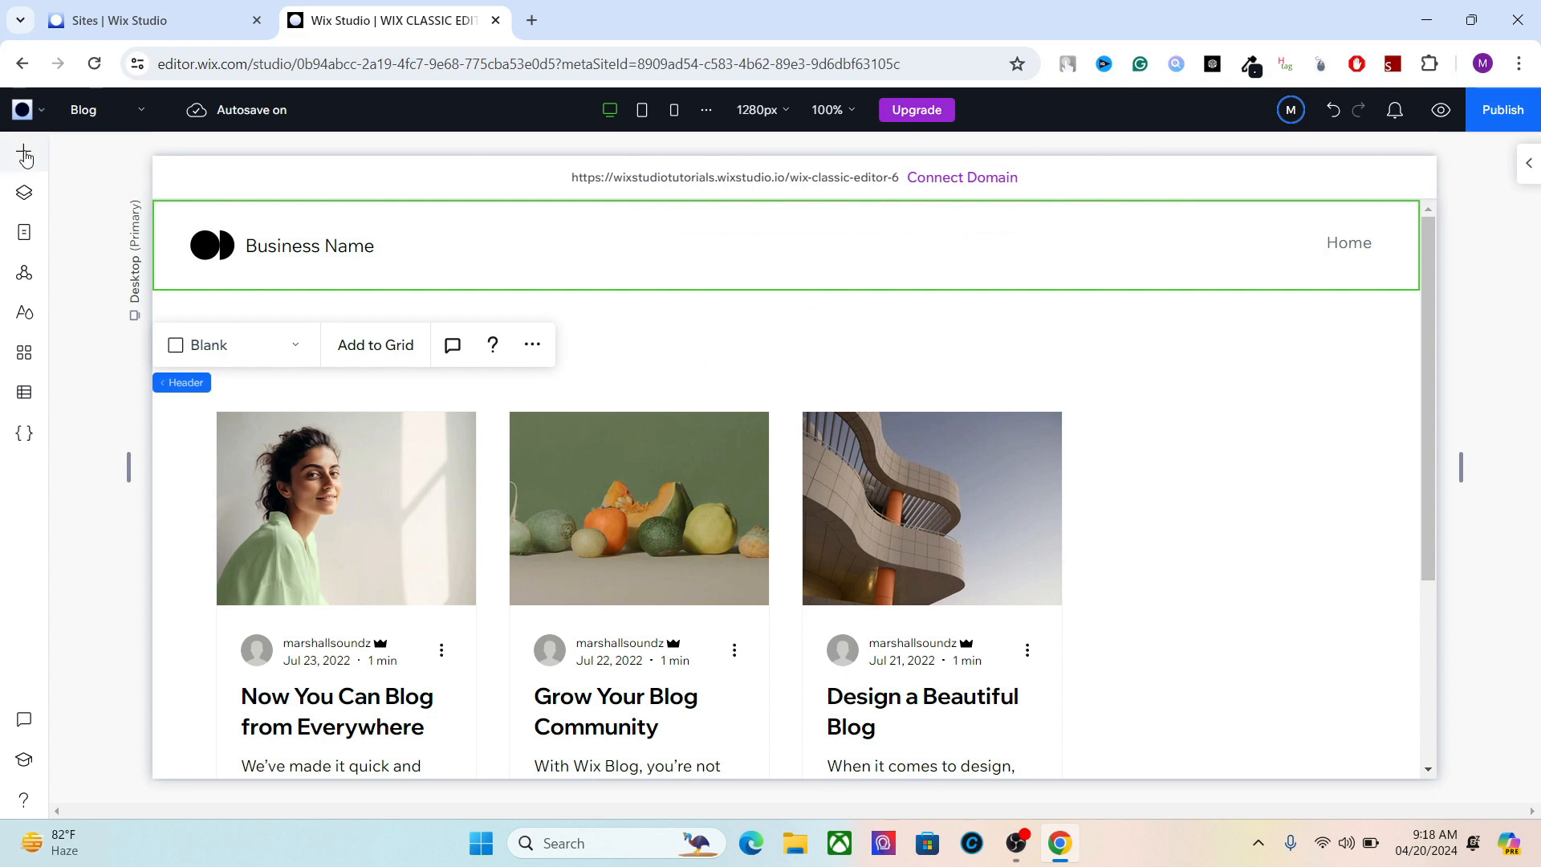
Browse the online store option, delete the header's Login Bar and dismiss the notice.
click(23, 153)
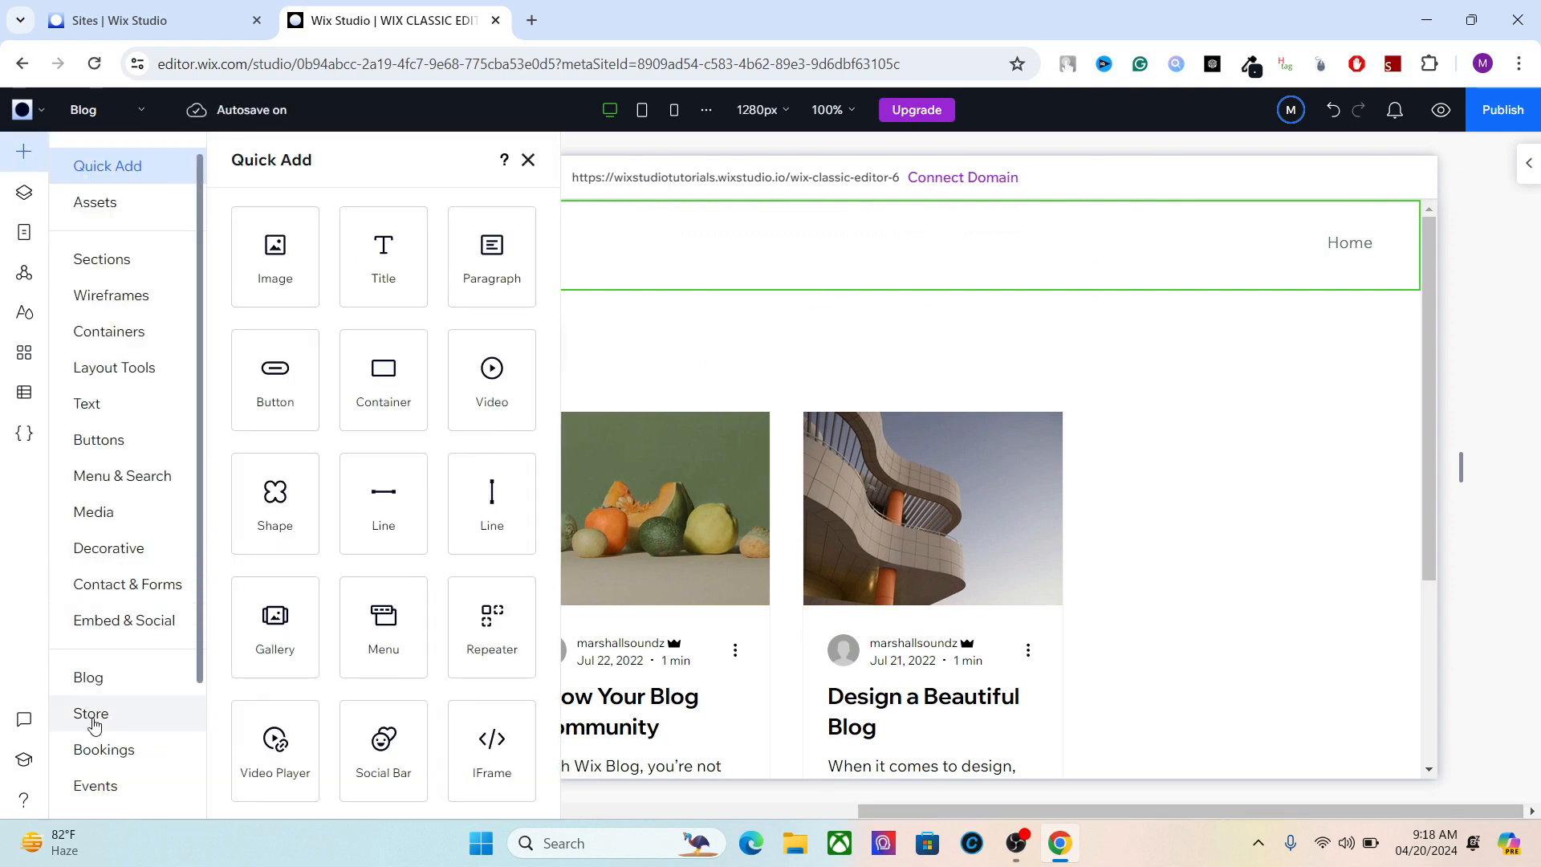
click(528, 159)
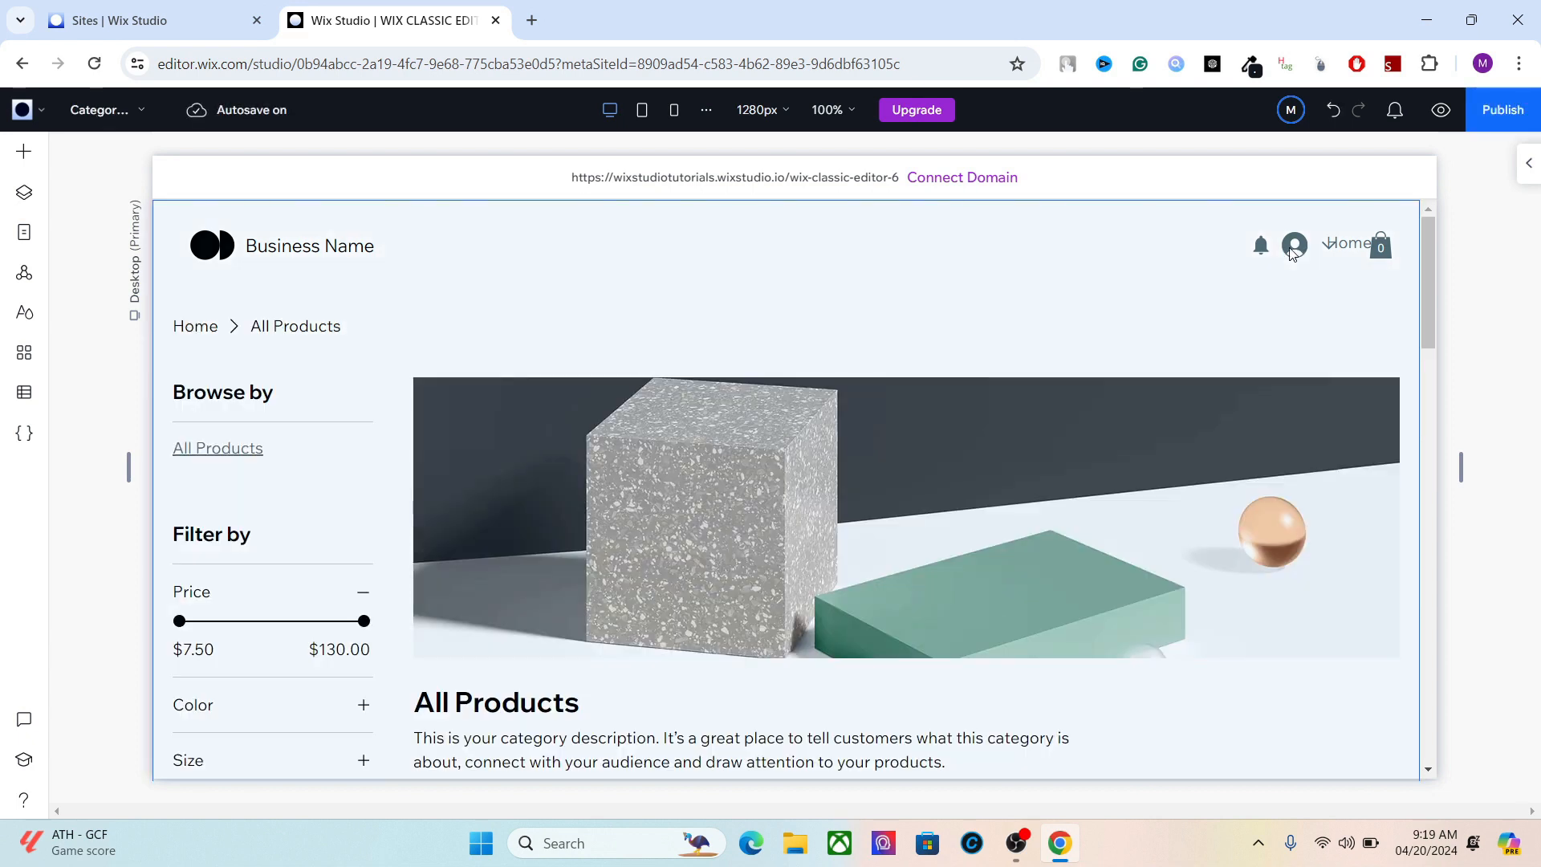
click(1291, 245)
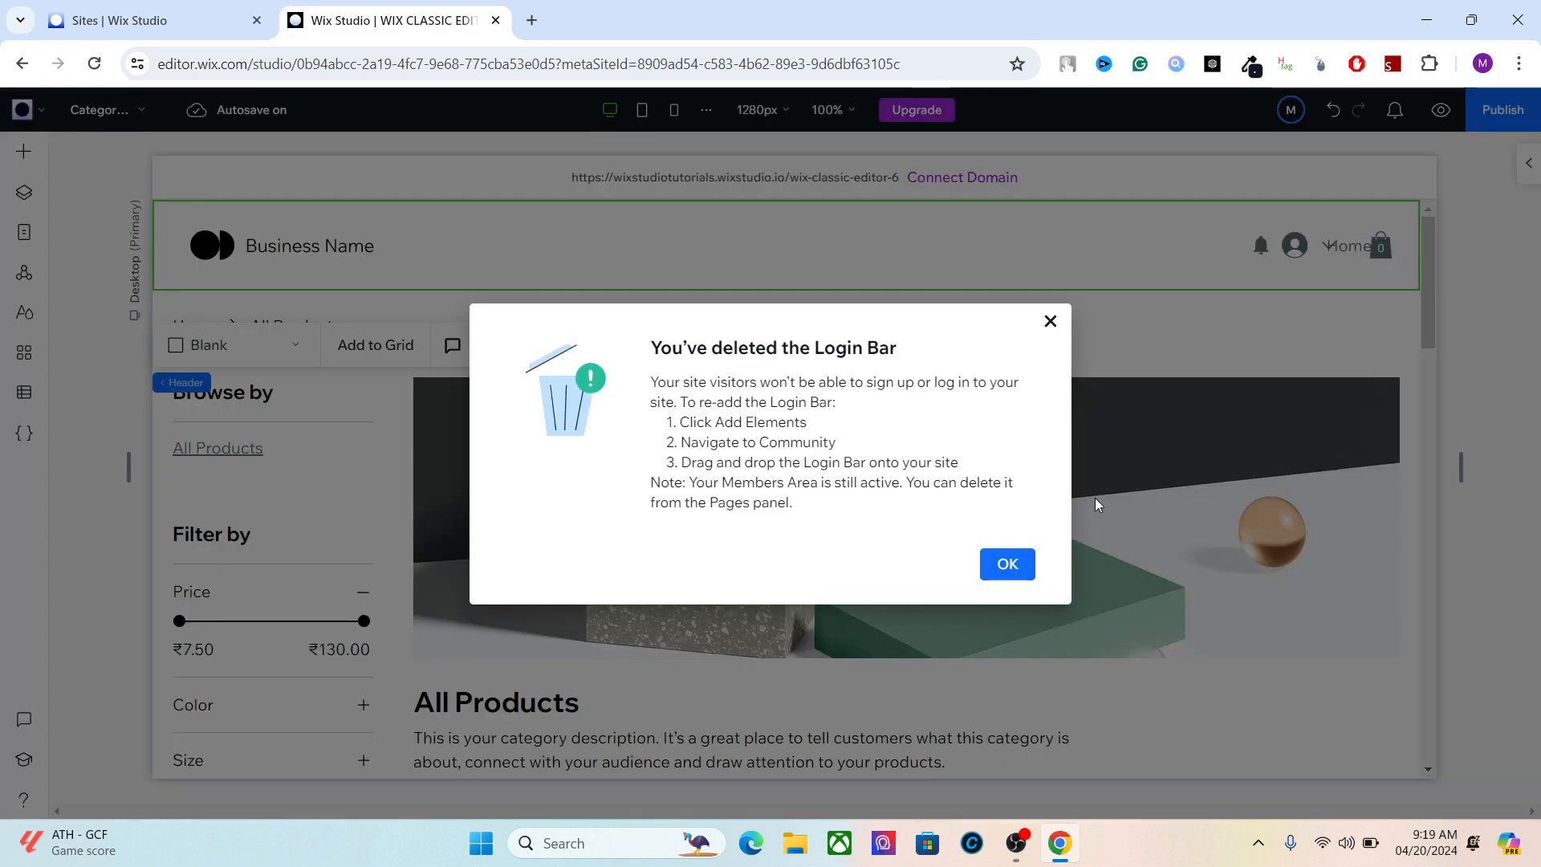
click(1007, 563)
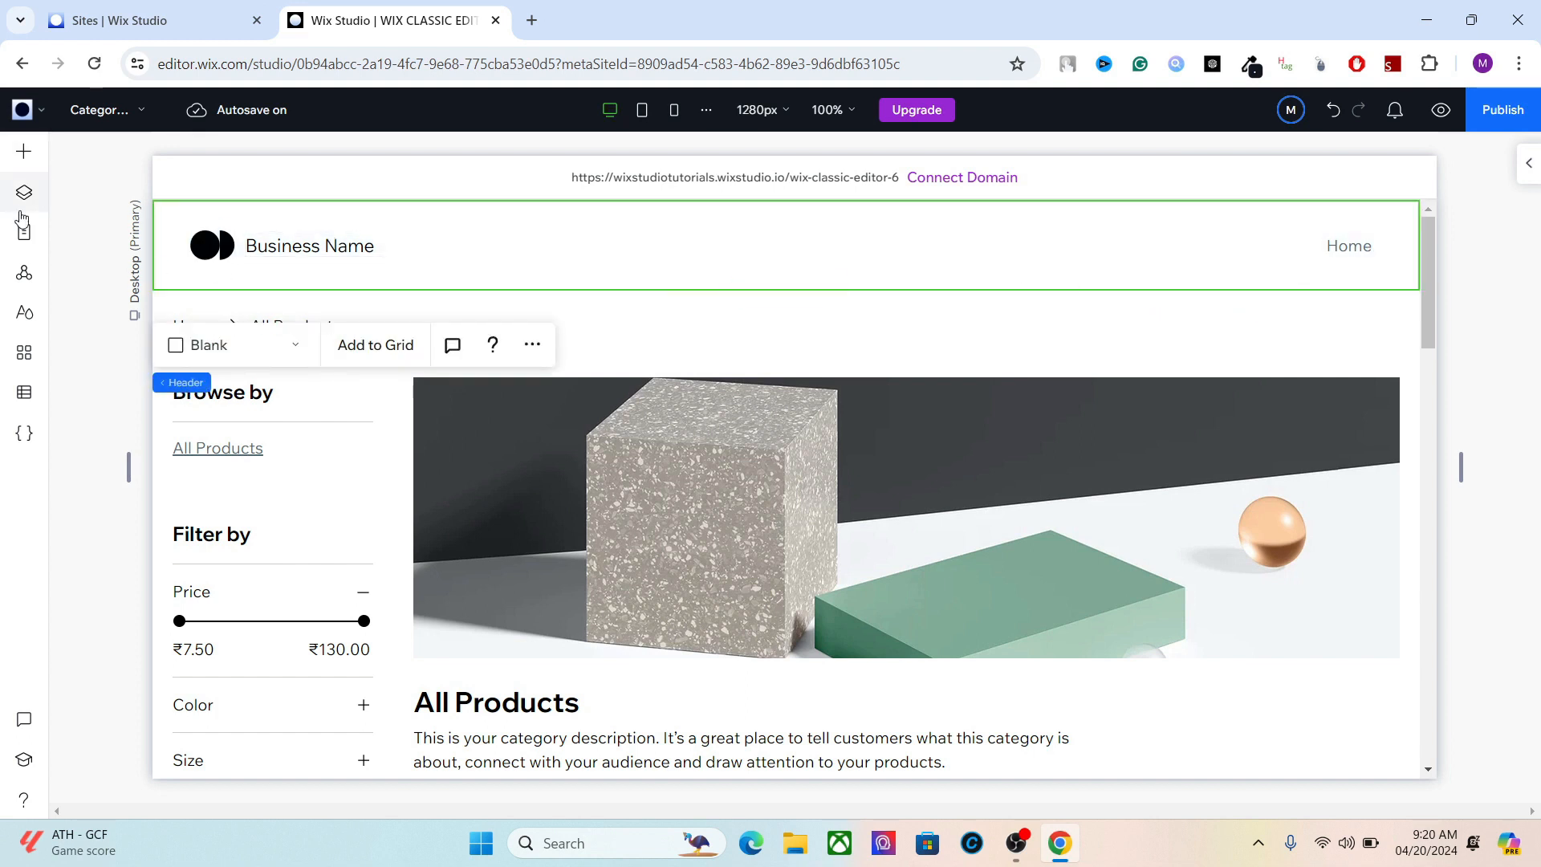
Switch to the Home page and select the empty section below the header.
click(24, 232)
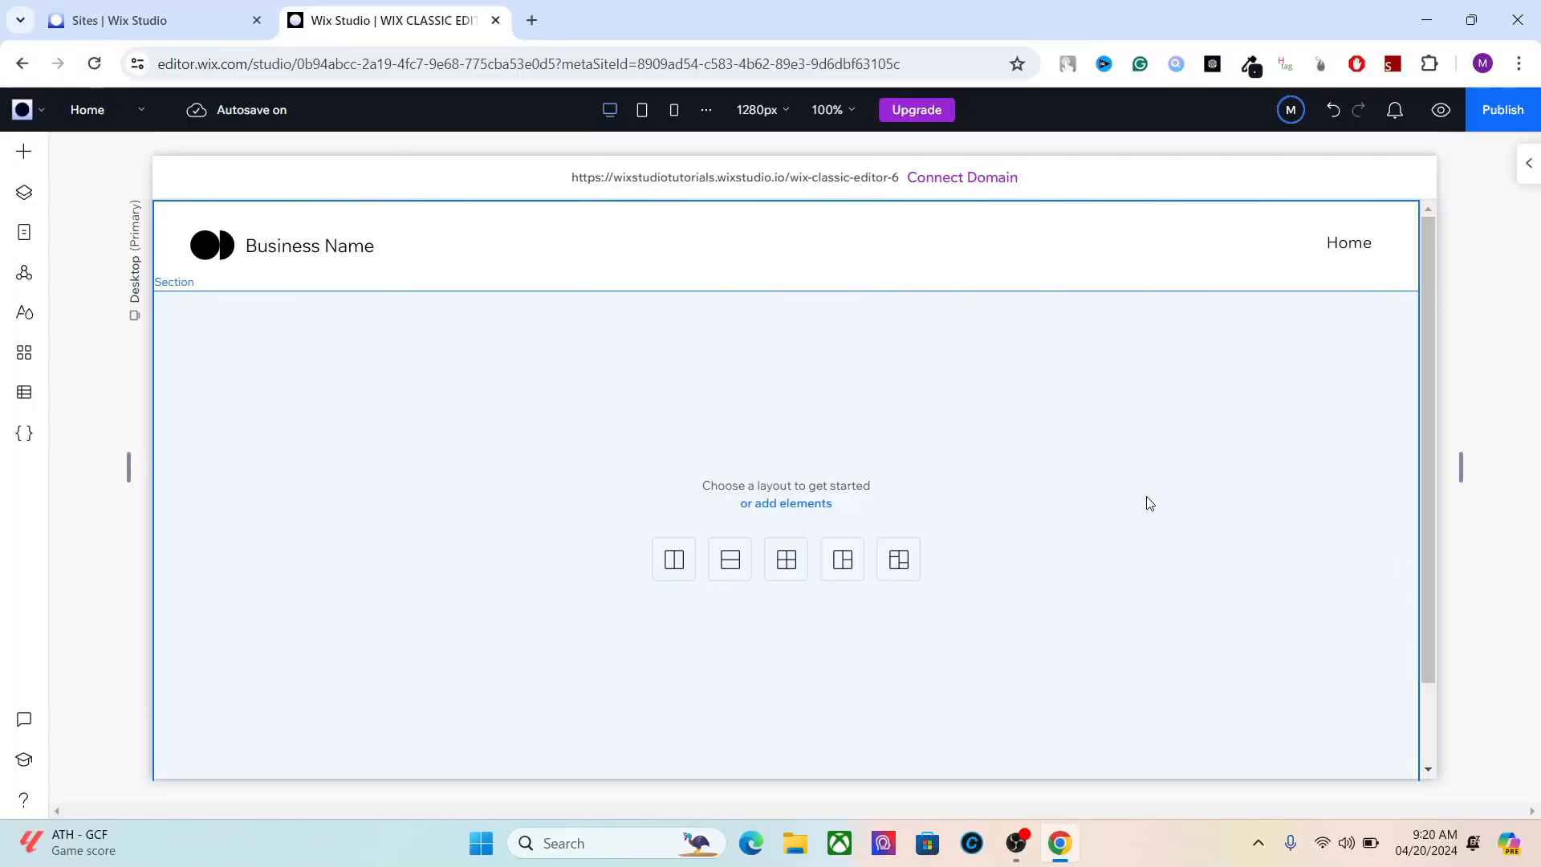
mouse_move(1099, 510)
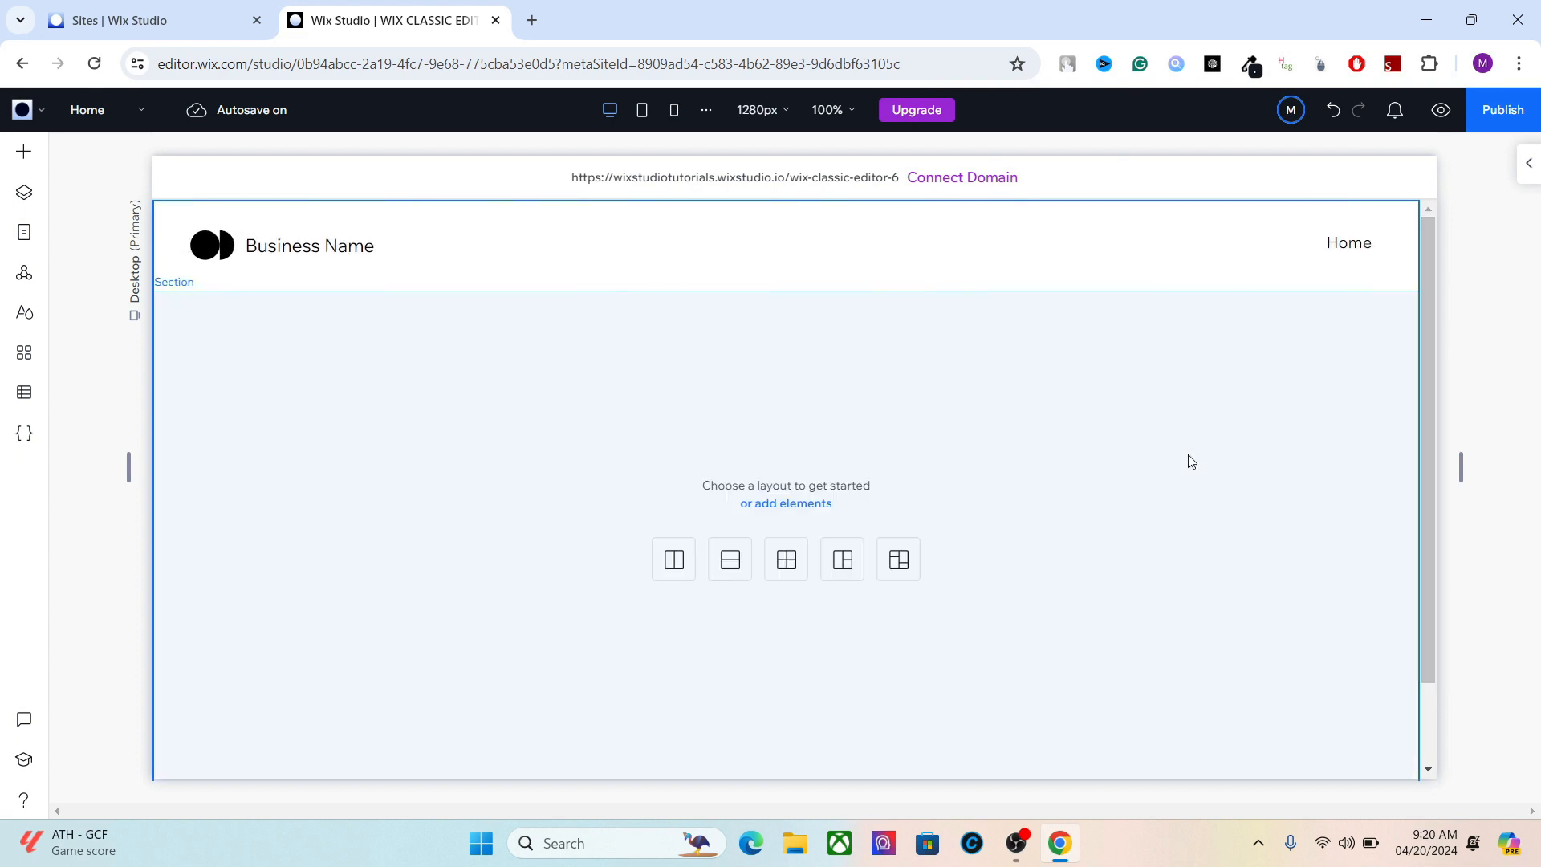
scroll(down, 3)
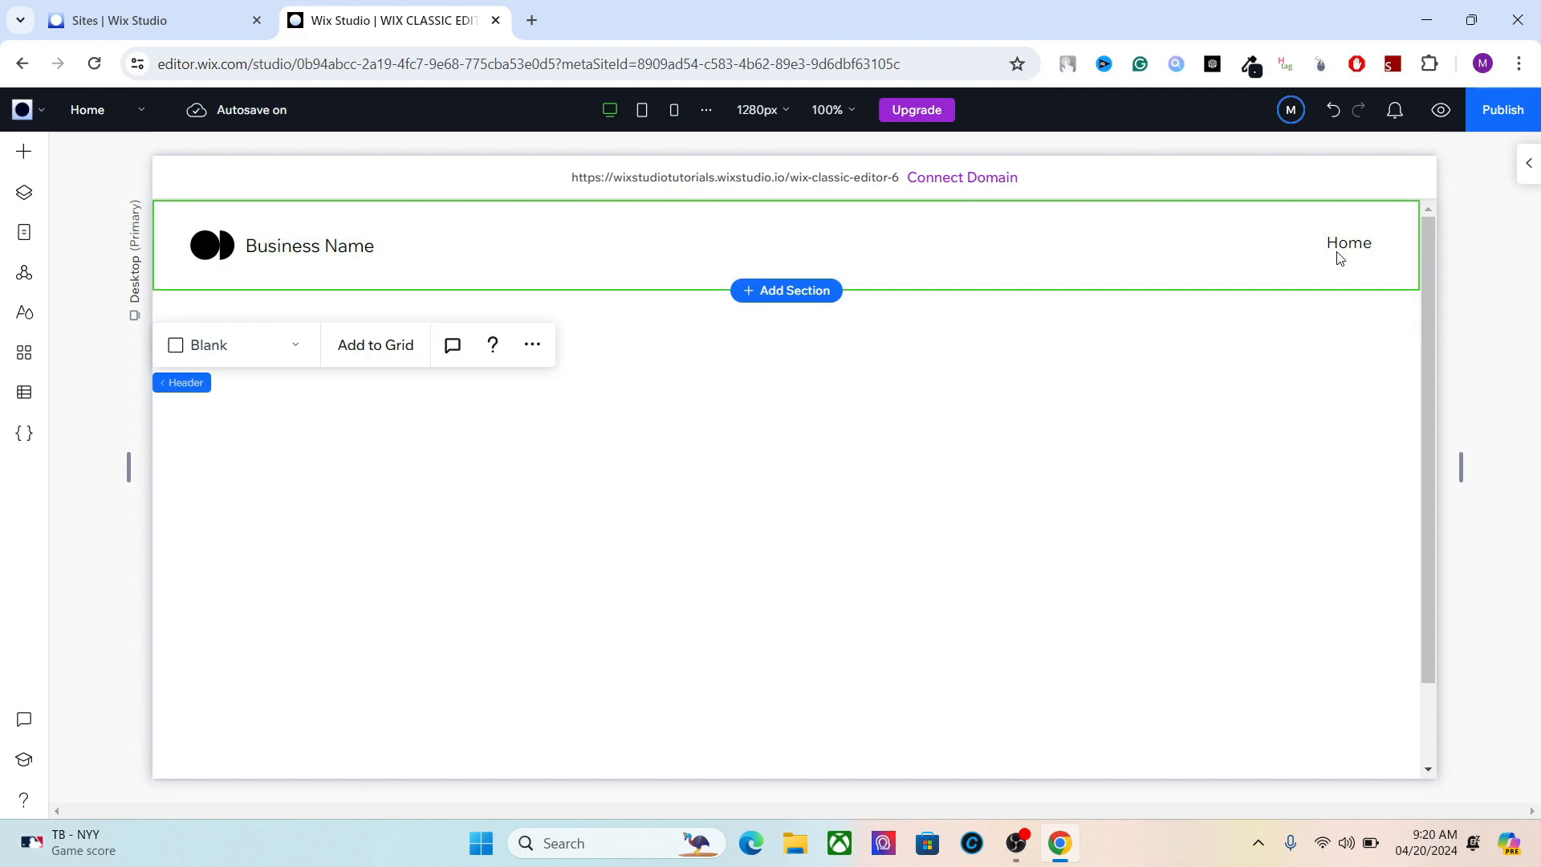
click(1347, 243)
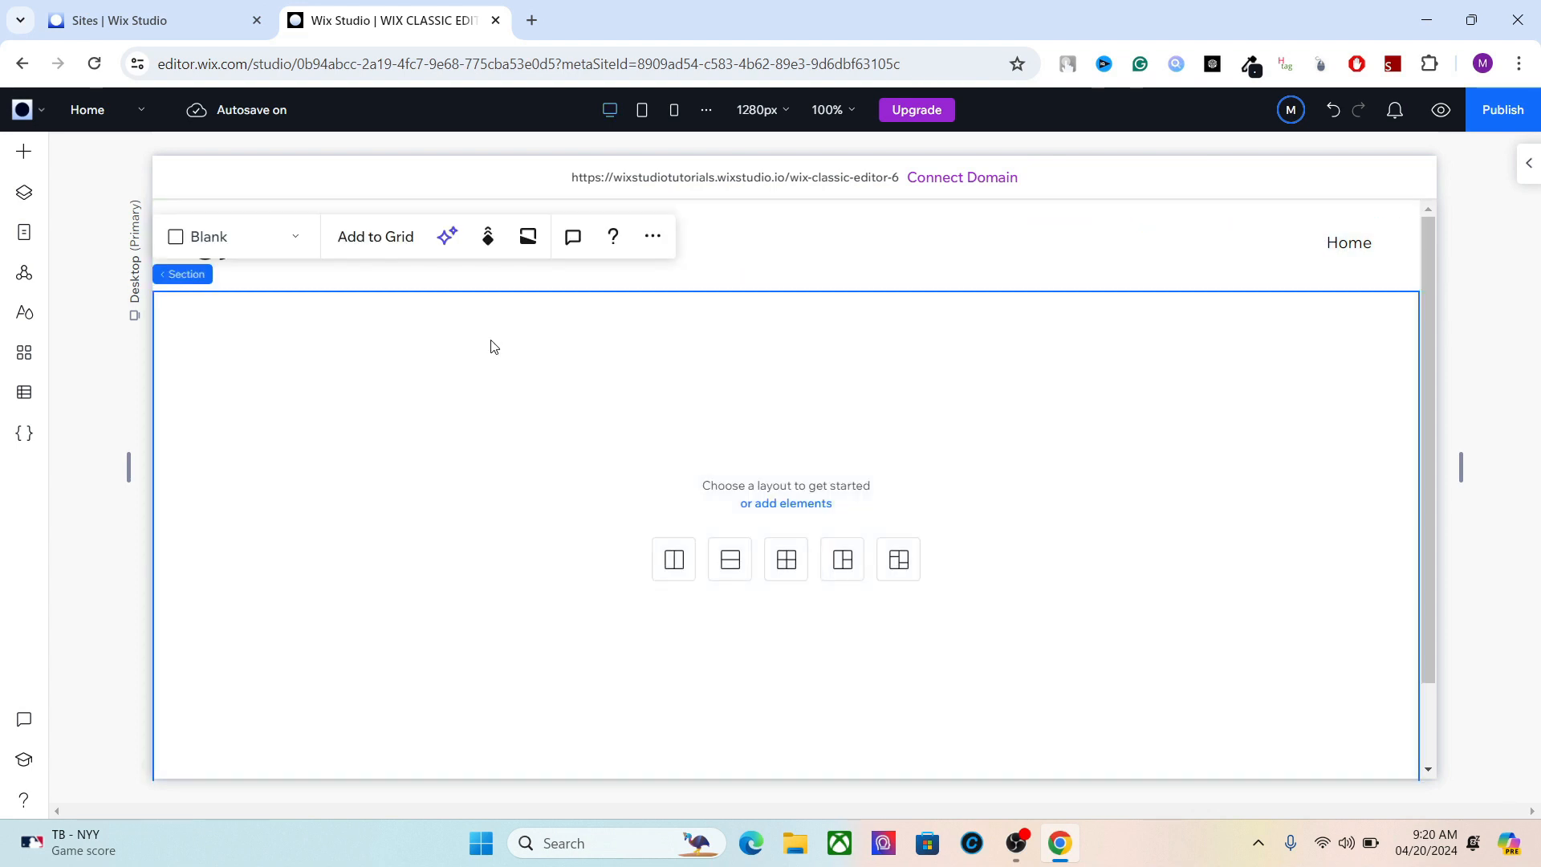
mouse_move(1334, 723)
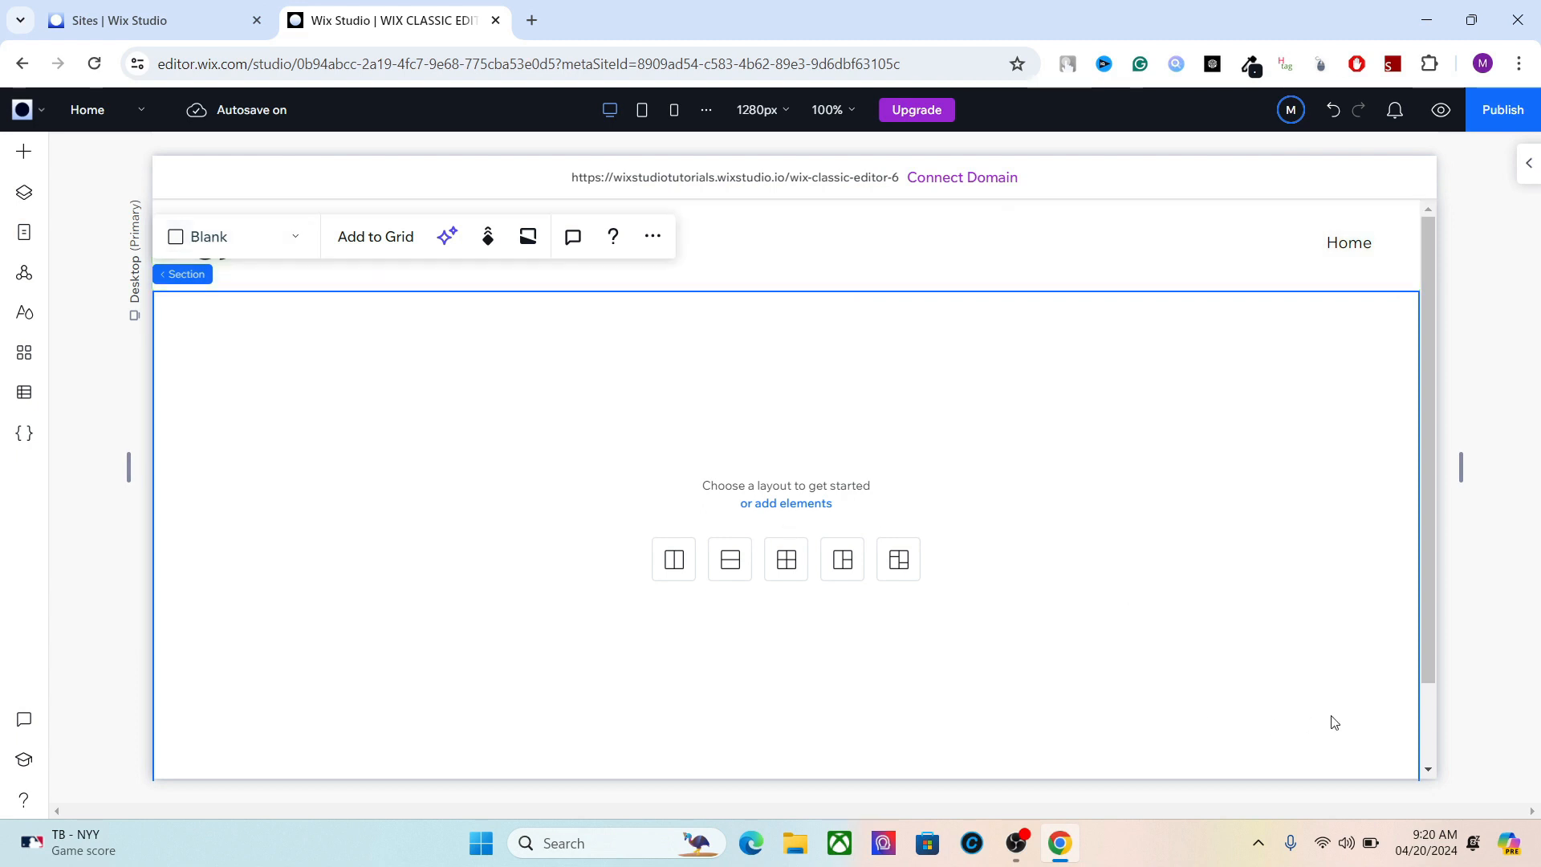
scroll(up, 3)
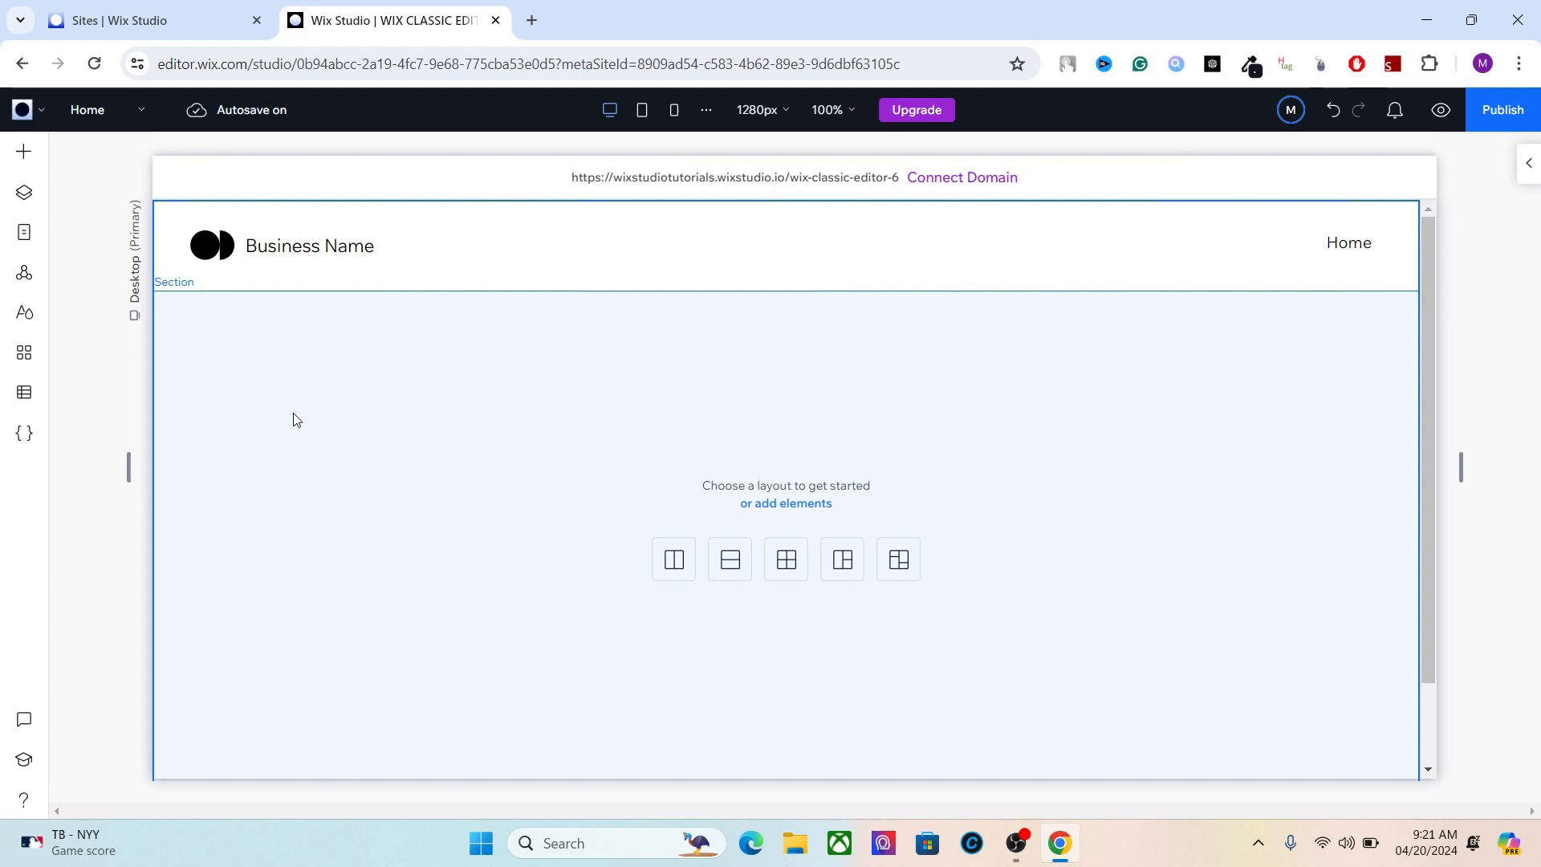
mouse_move(1413, 731)
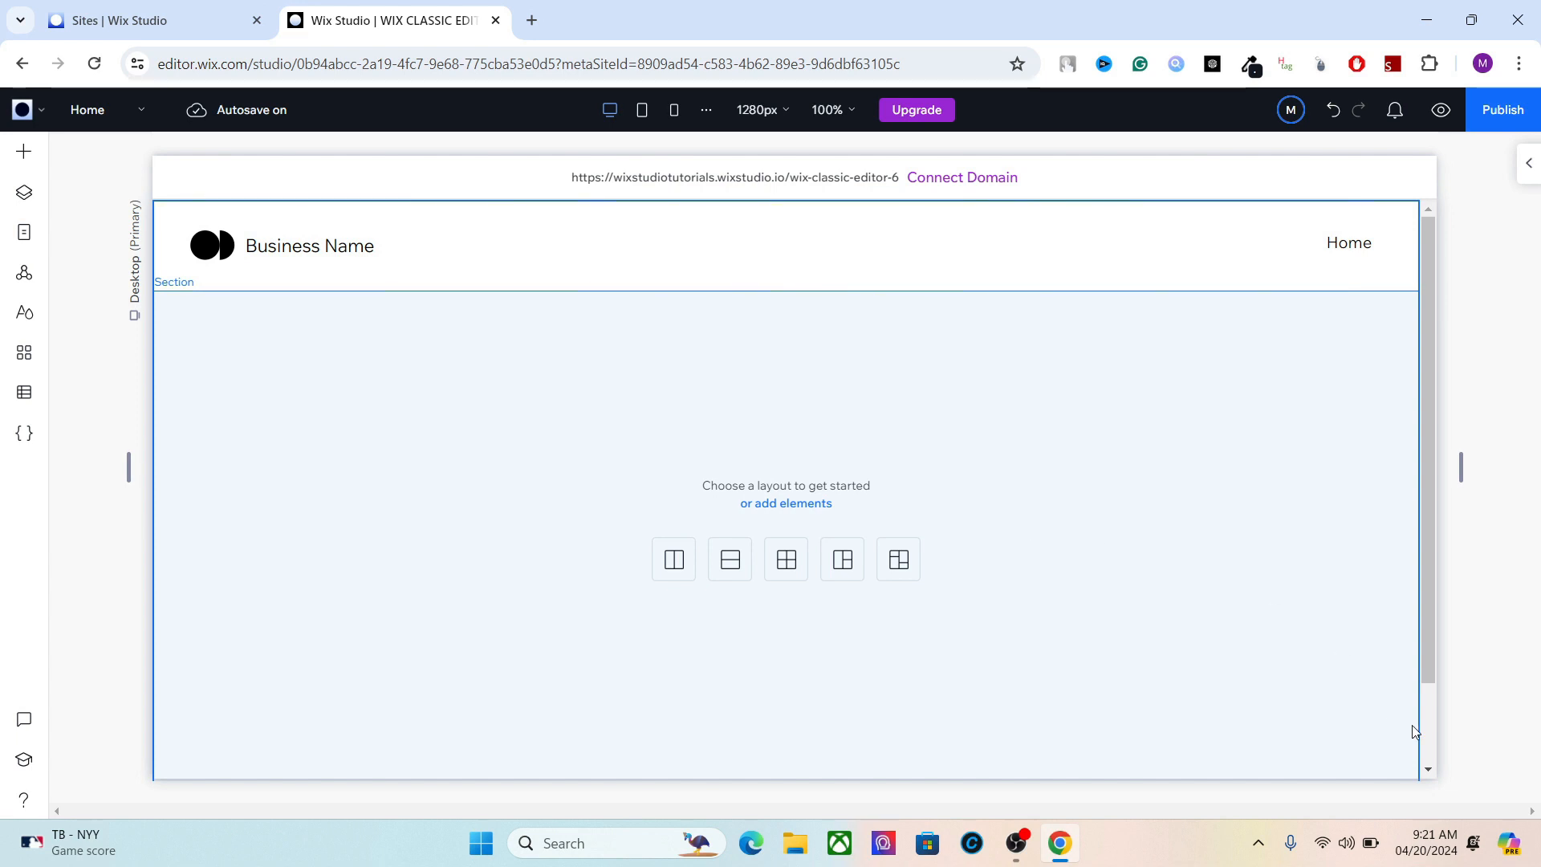
mouse_move(1188, 443)
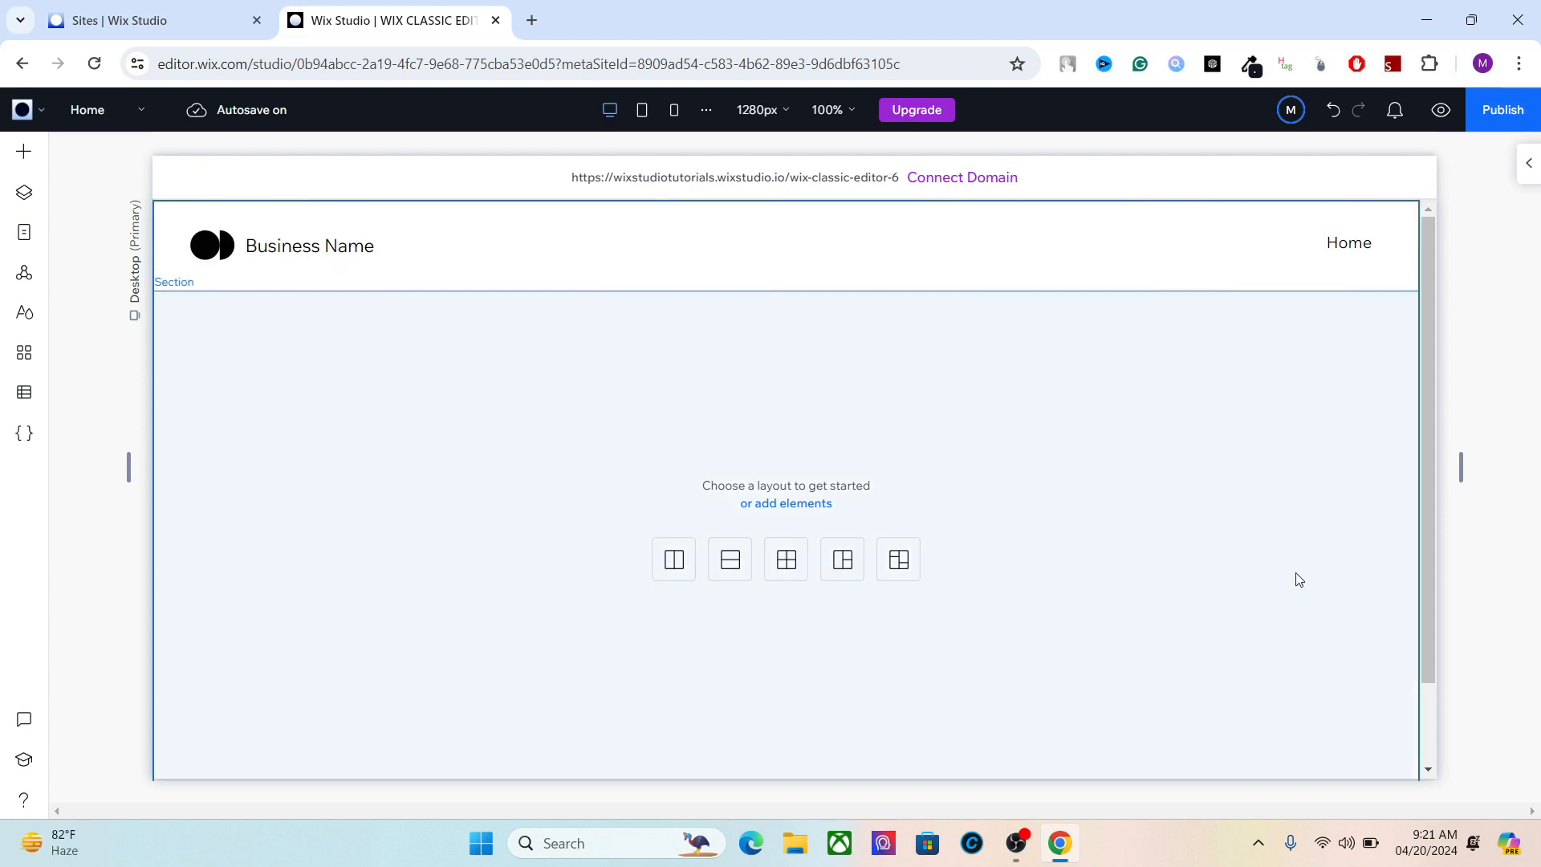
mouse_move(1086, 496)
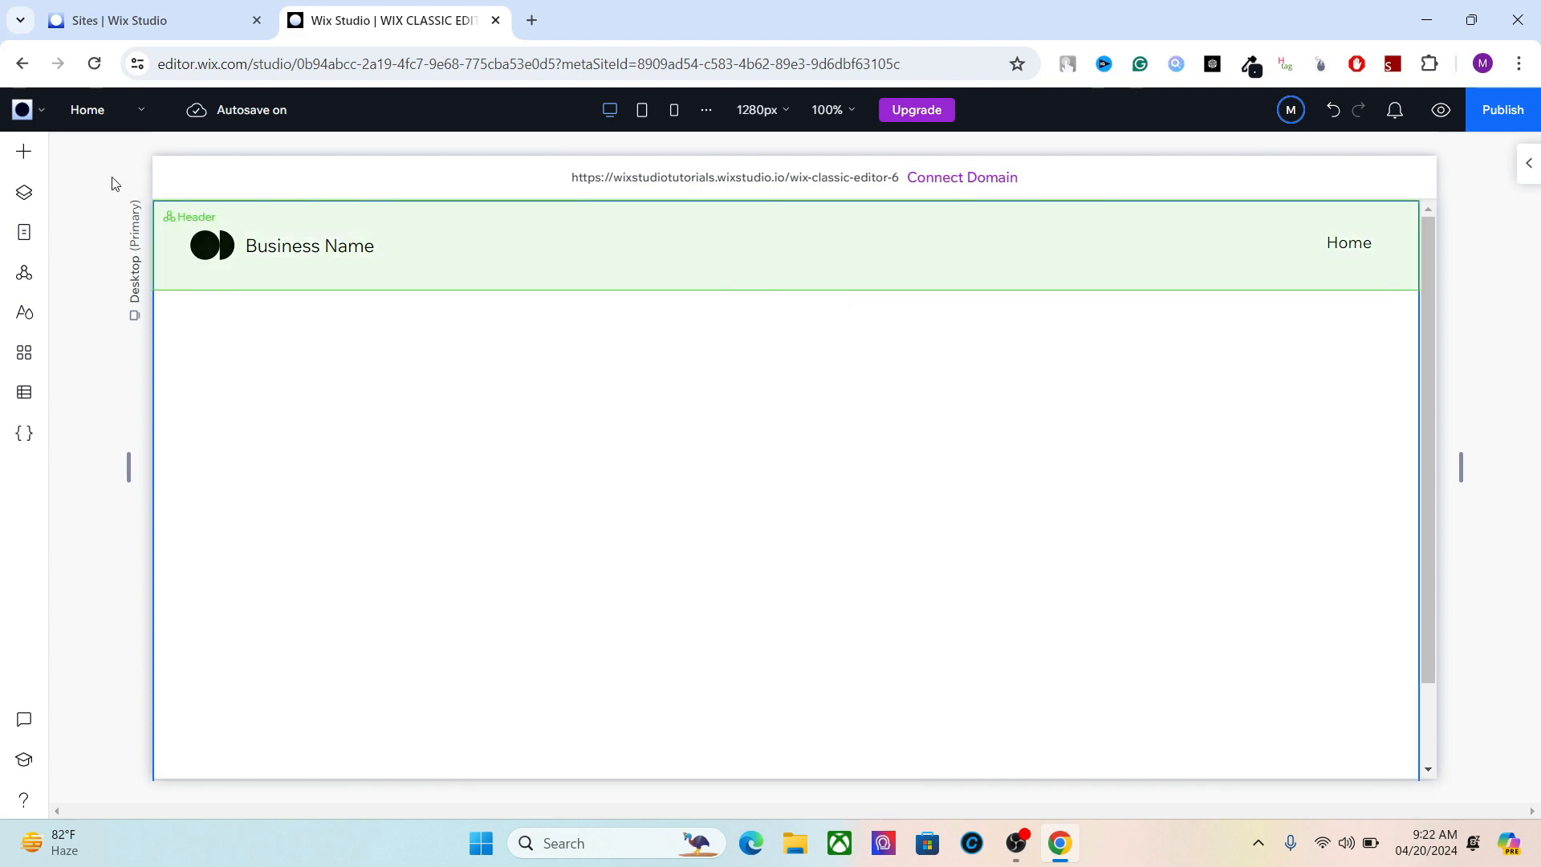
mouse_move(24, 151)
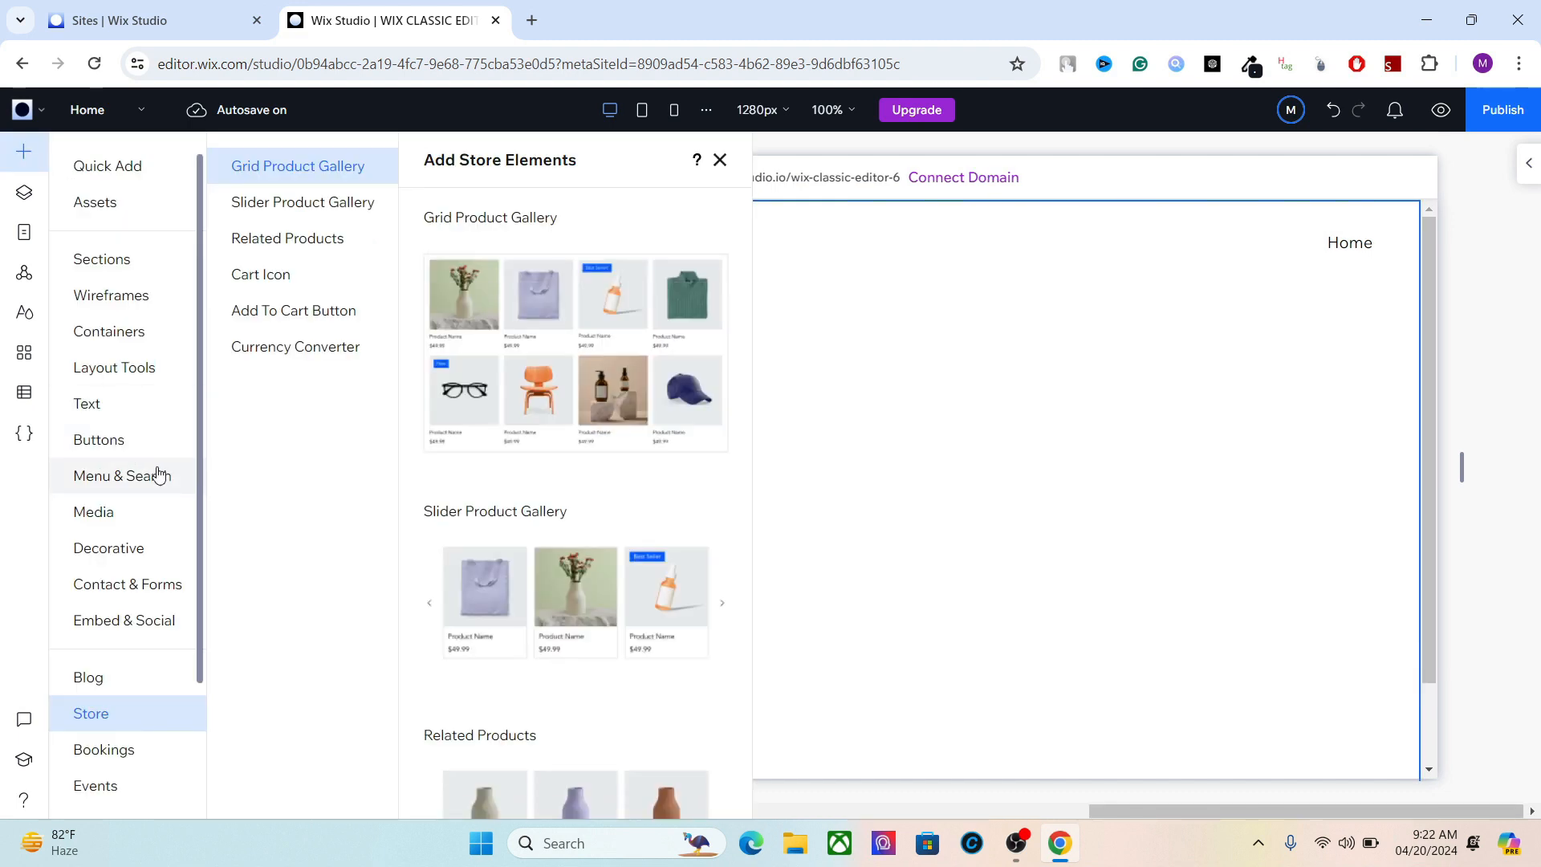
Add a decorative outlined circle and give the section a dark teal background.
click(122, 474)
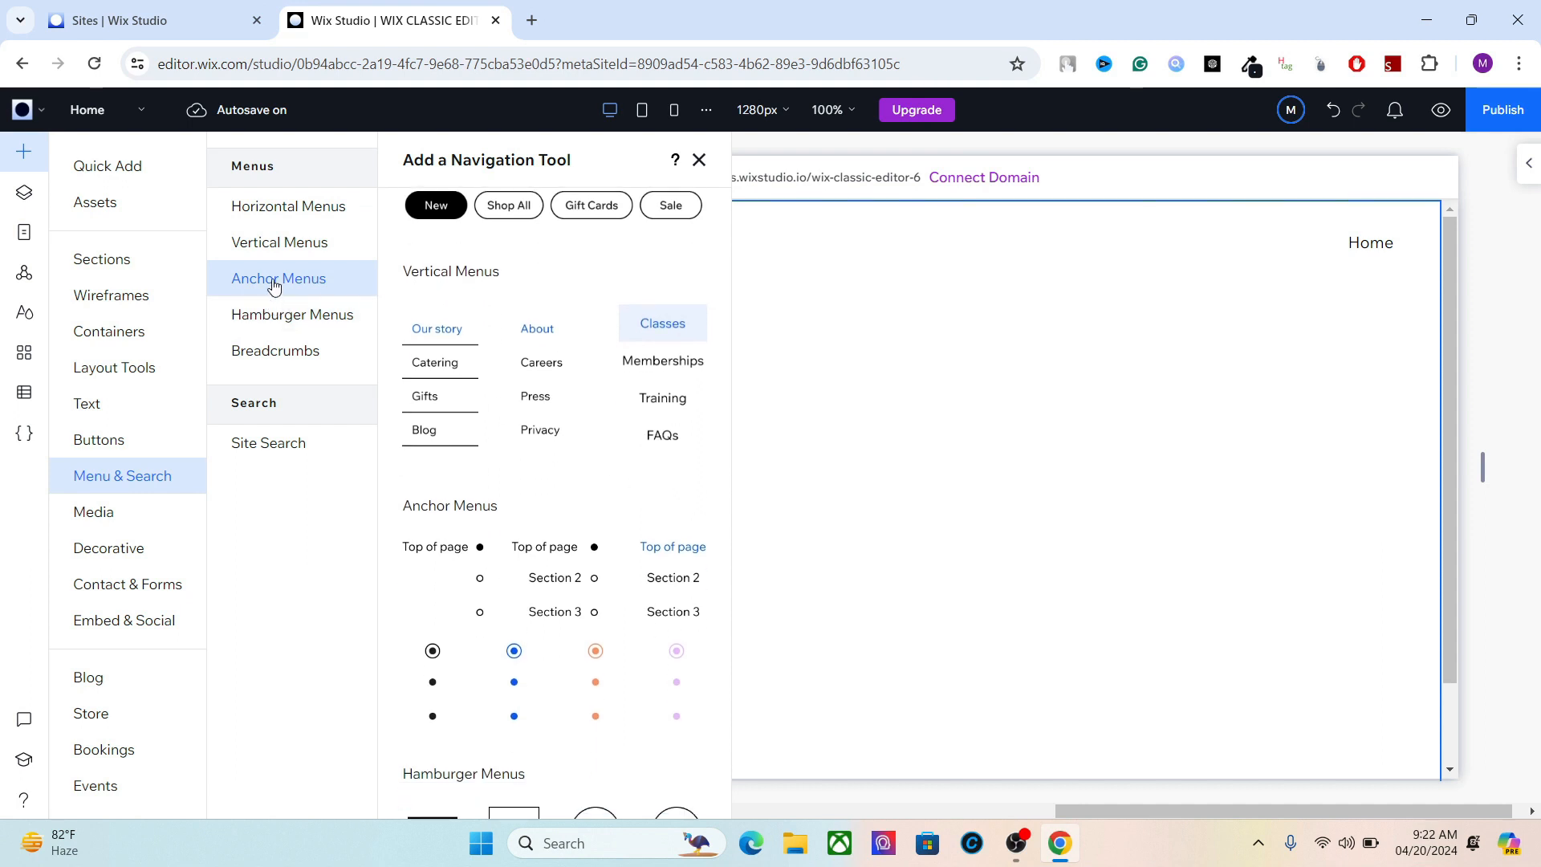
scroll(down, 3)
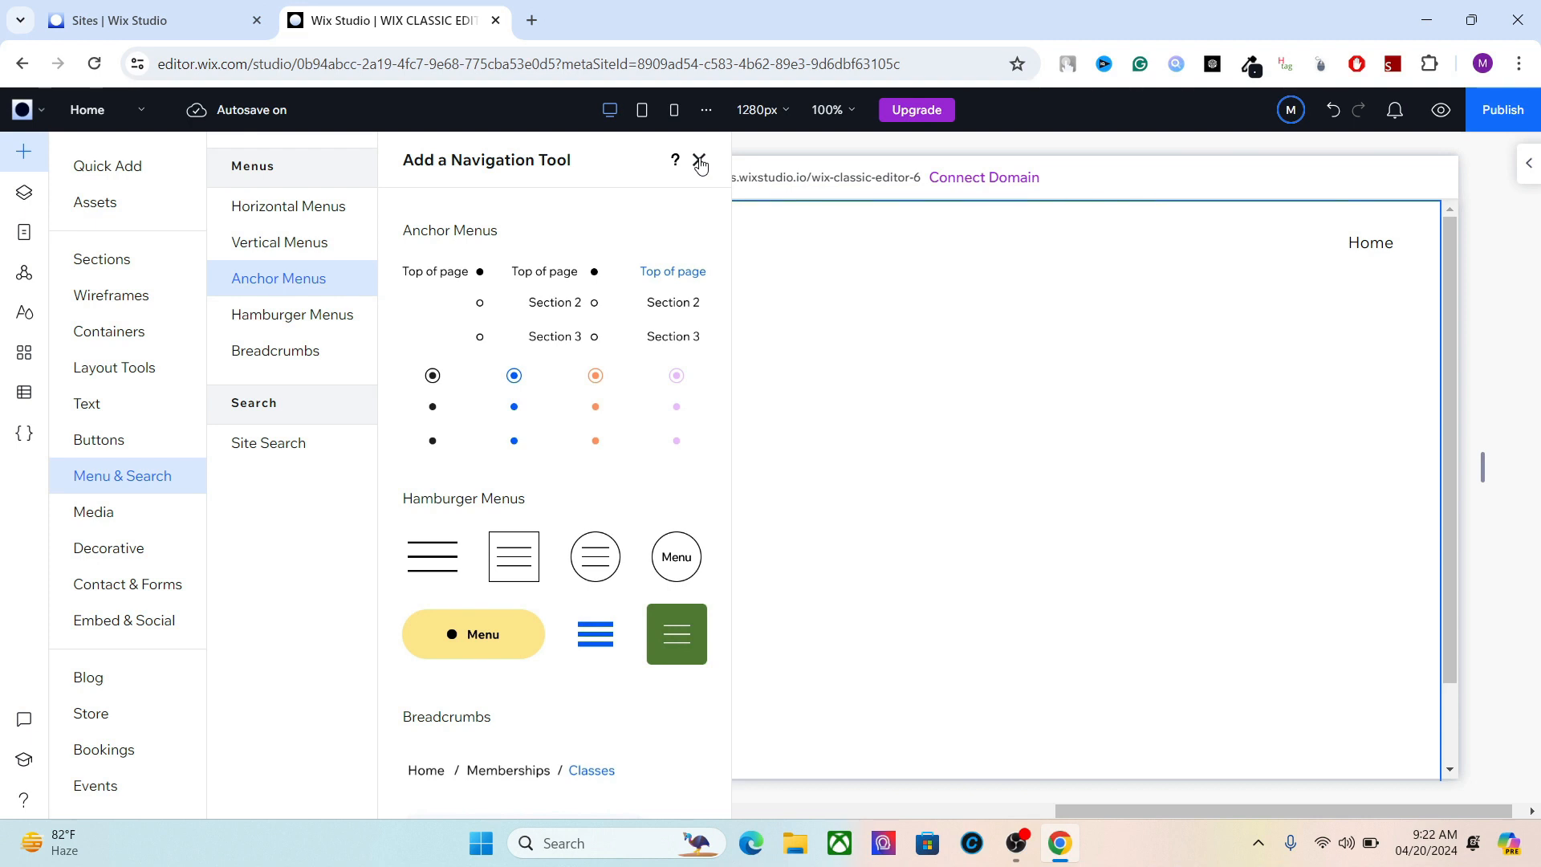
click(700, 160)
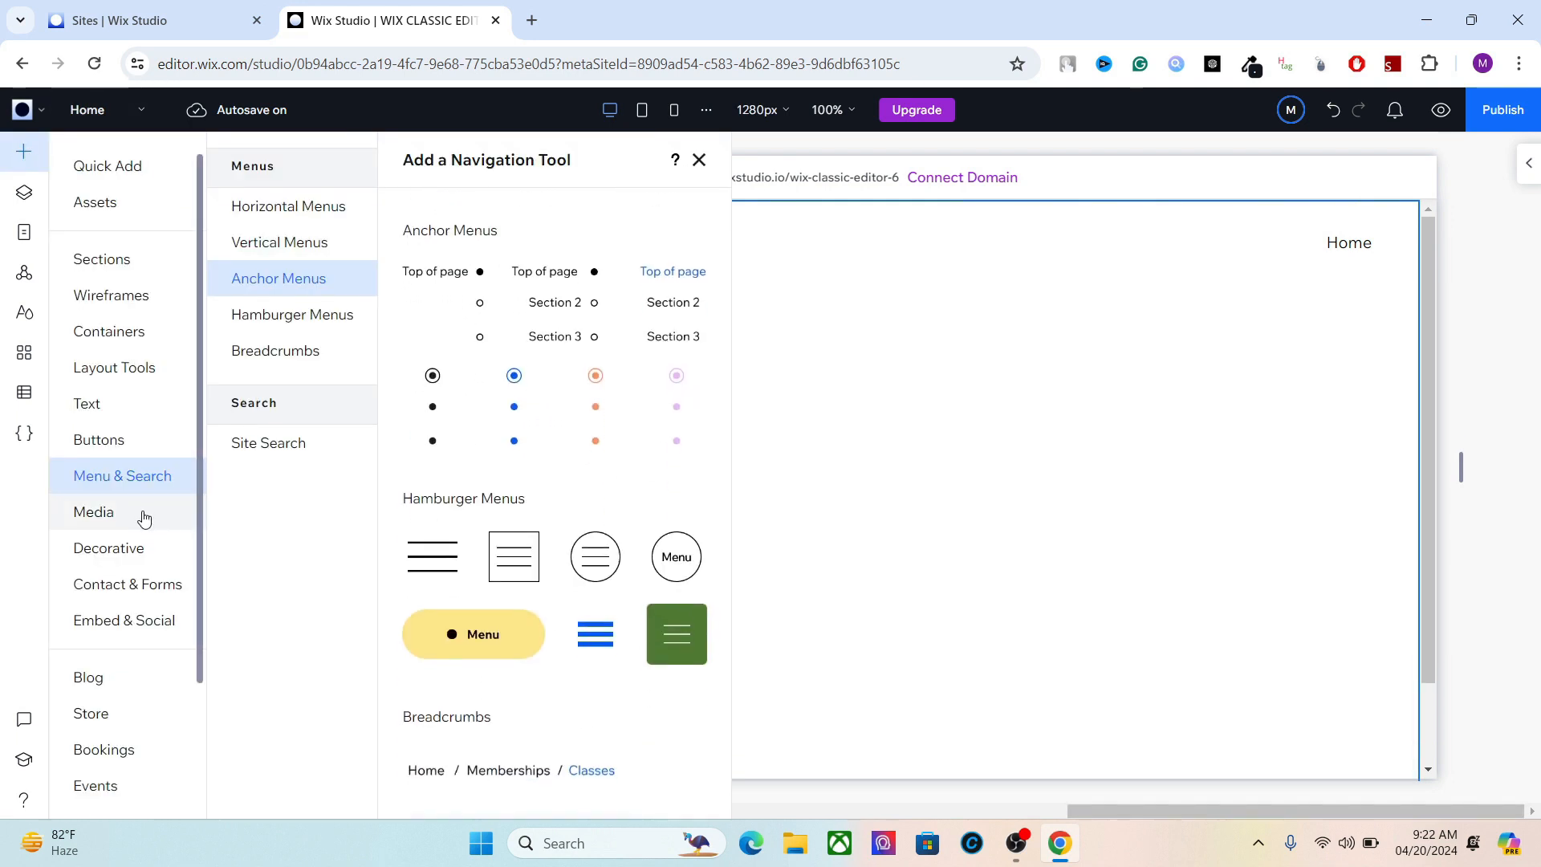
click(109, 547)
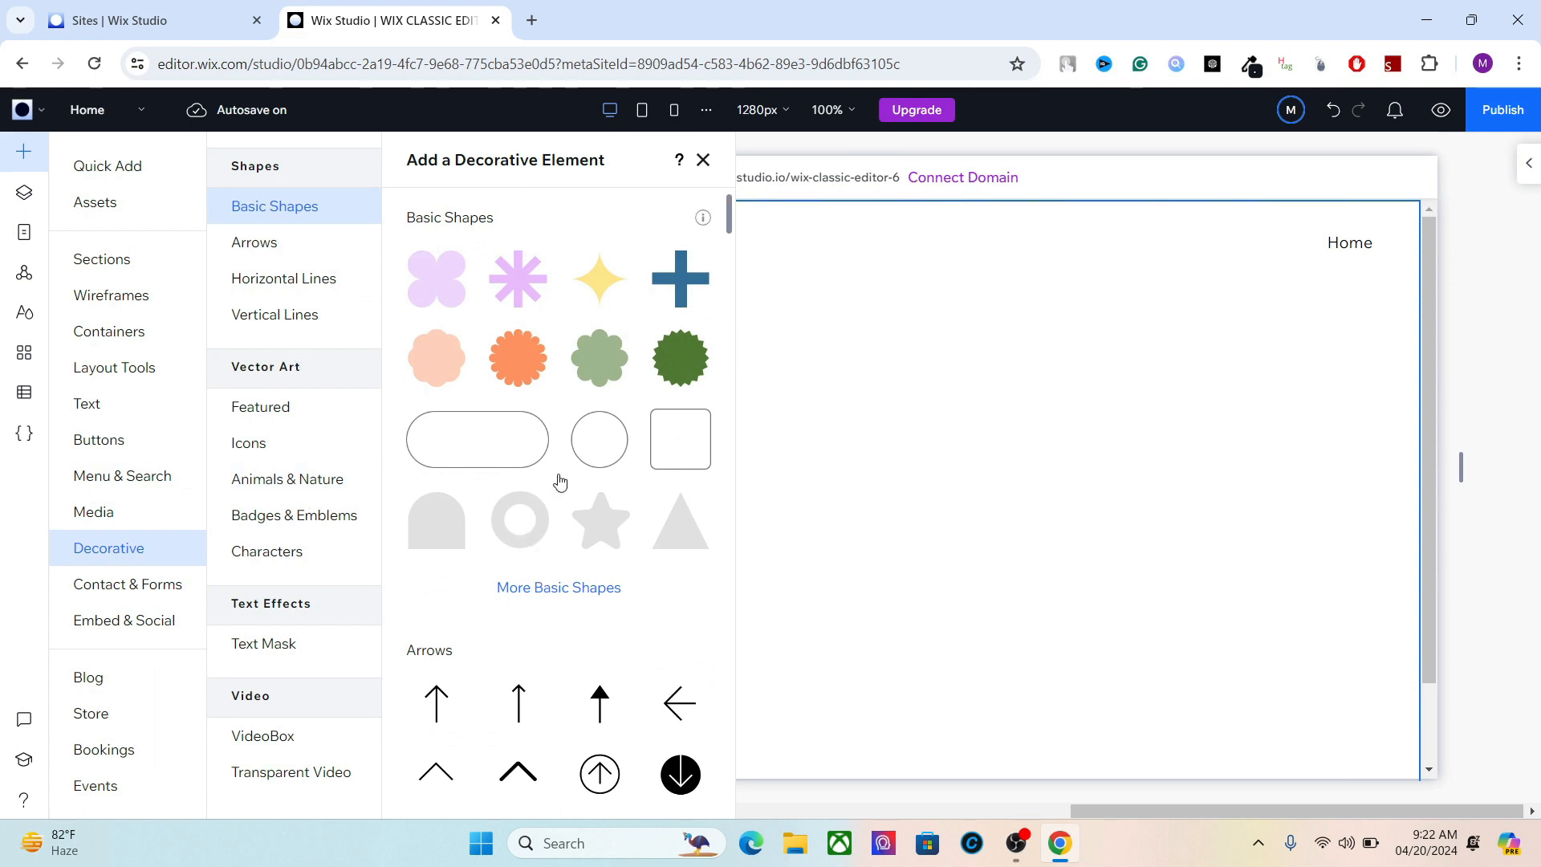
click(599, 439)
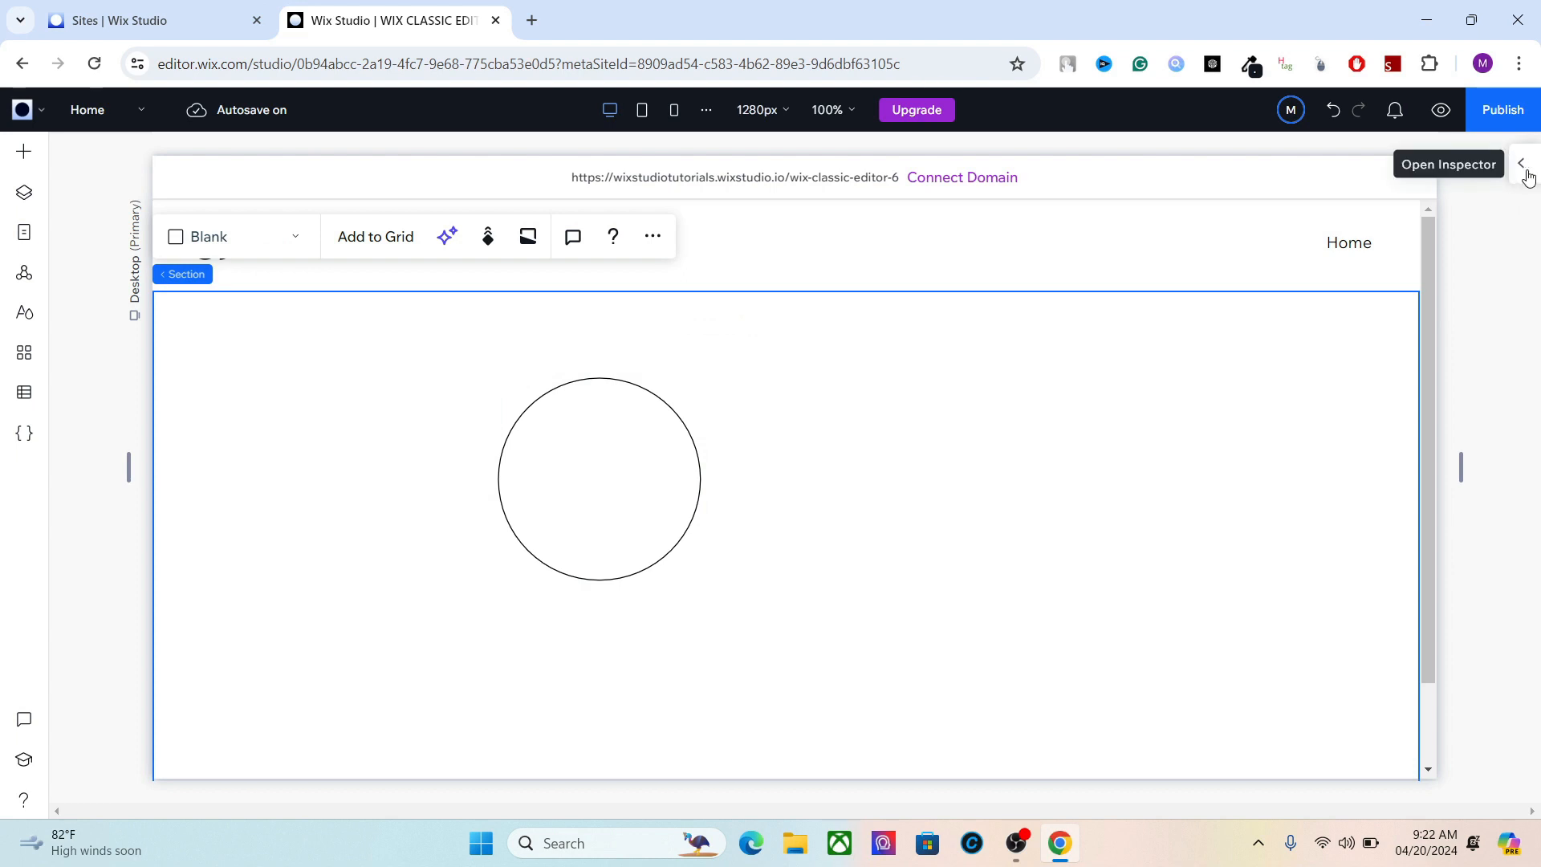
click(1522, 164)
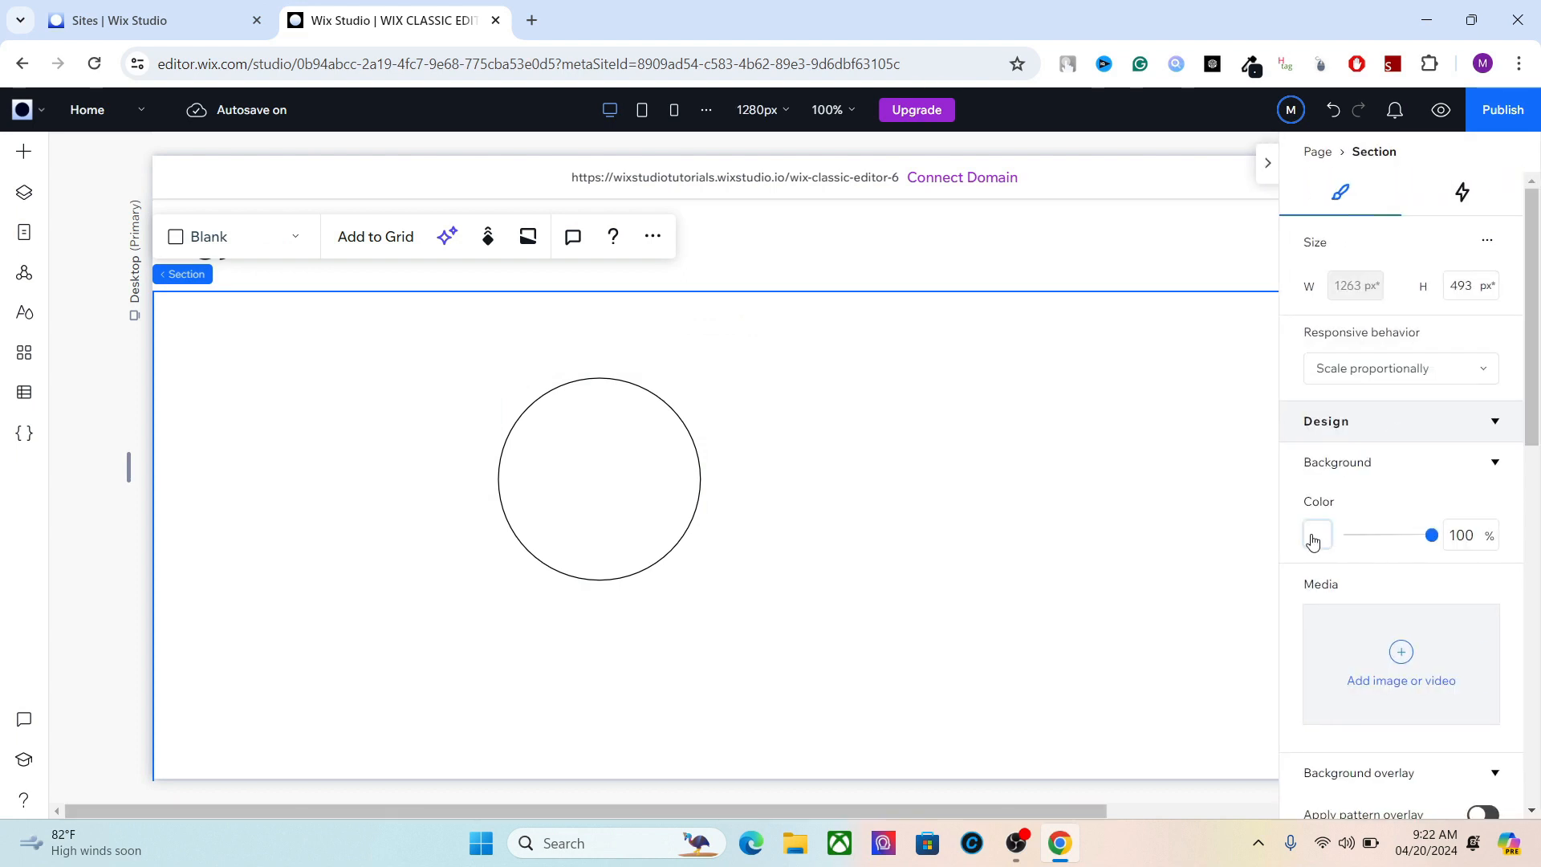
click(1316, 534)
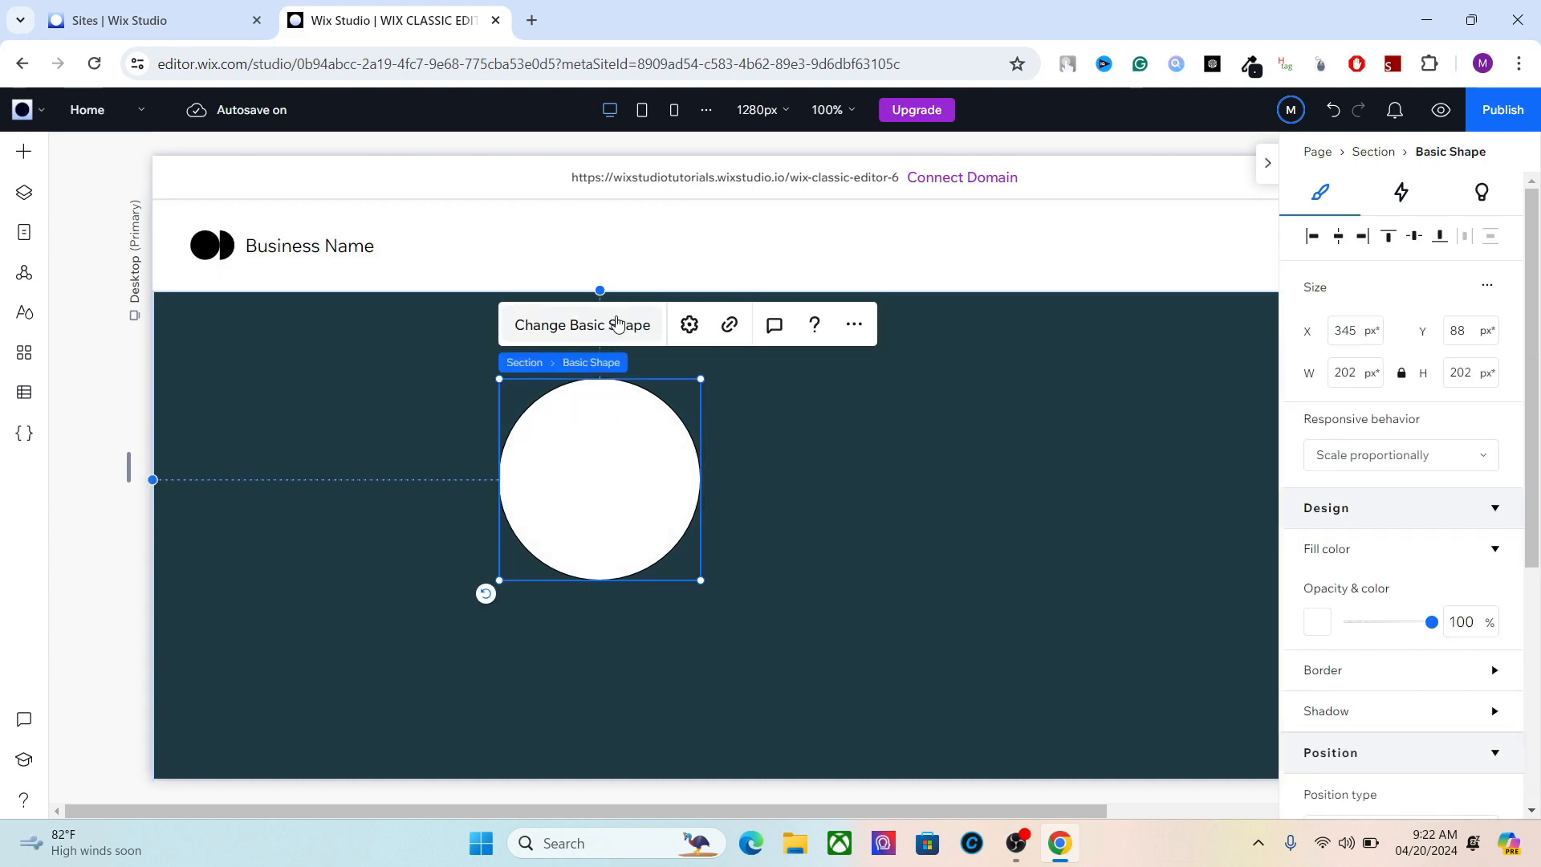
Change the shape to a ring, shrink it to 17 px and place it near the left edge.
click(582, 324)
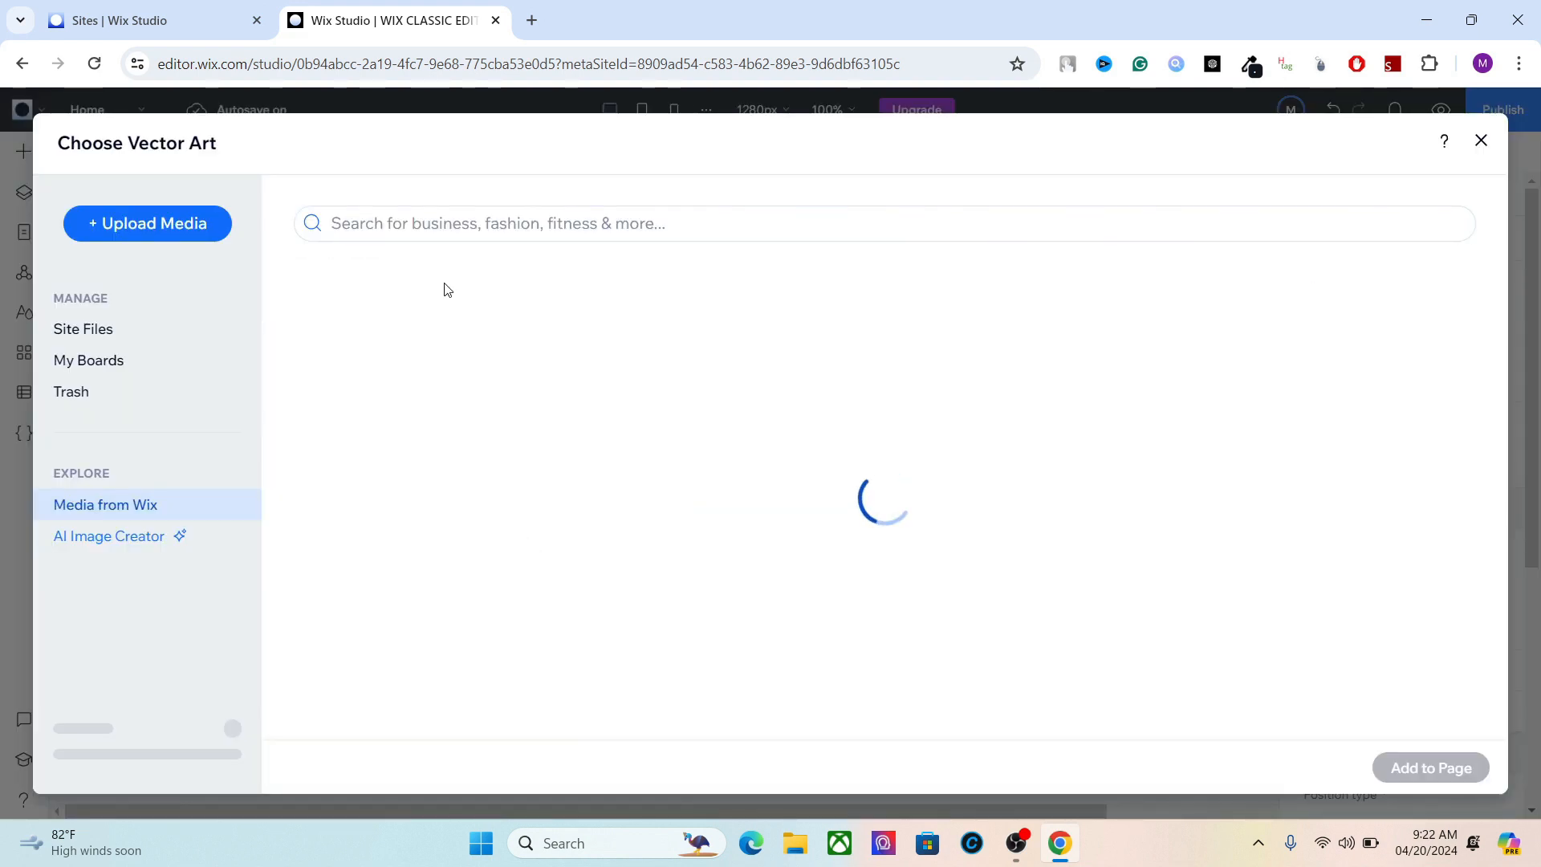
text(CIR)
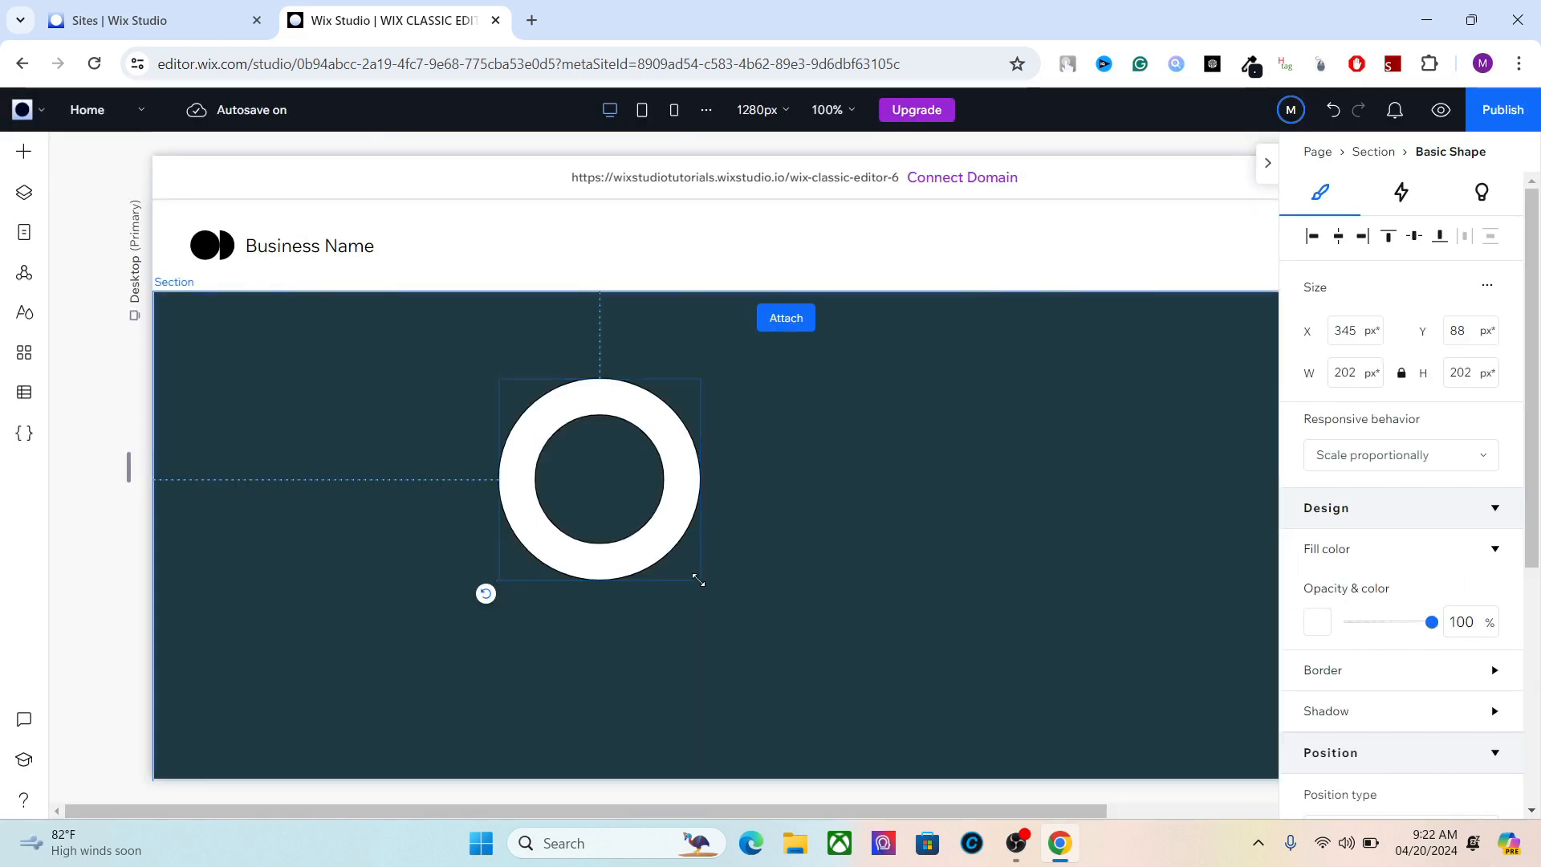
drag(699, 579, 515, 395)
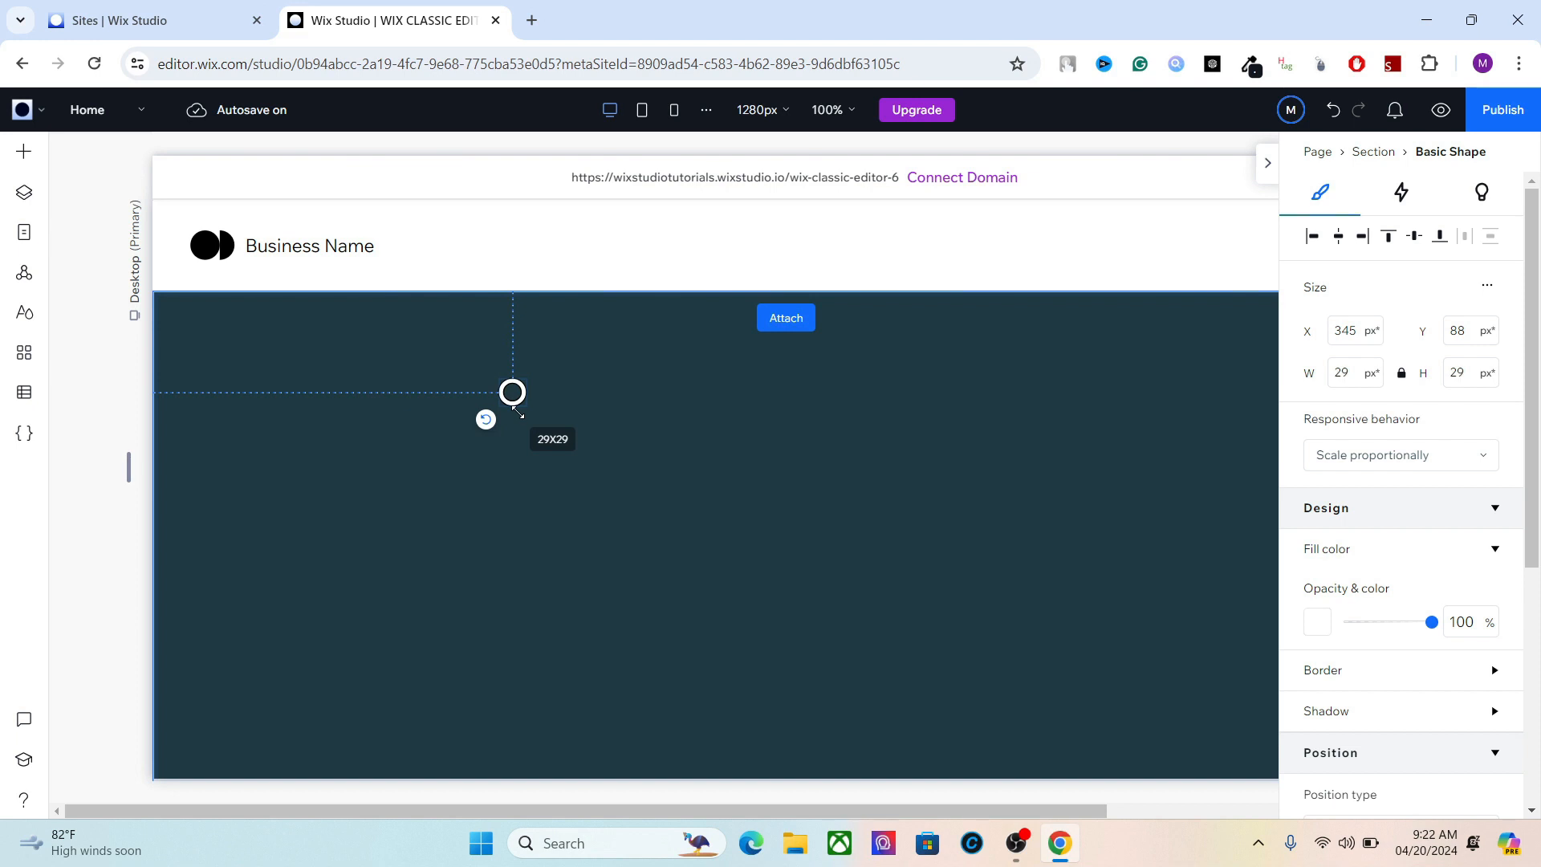
drag(512, 393, 505, 386)
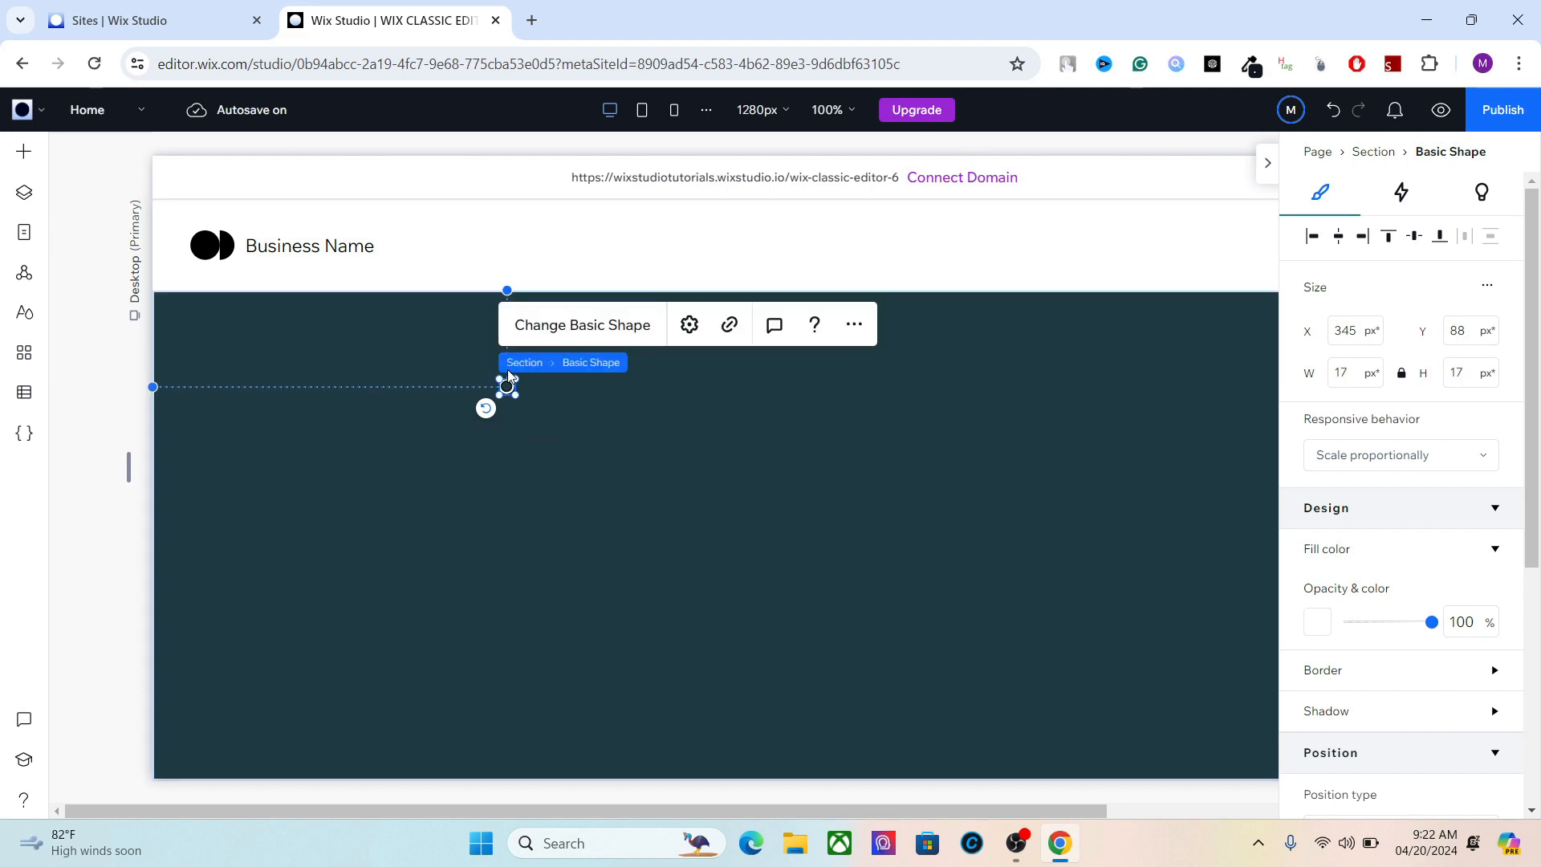
drag(507, 386, 243, 547)
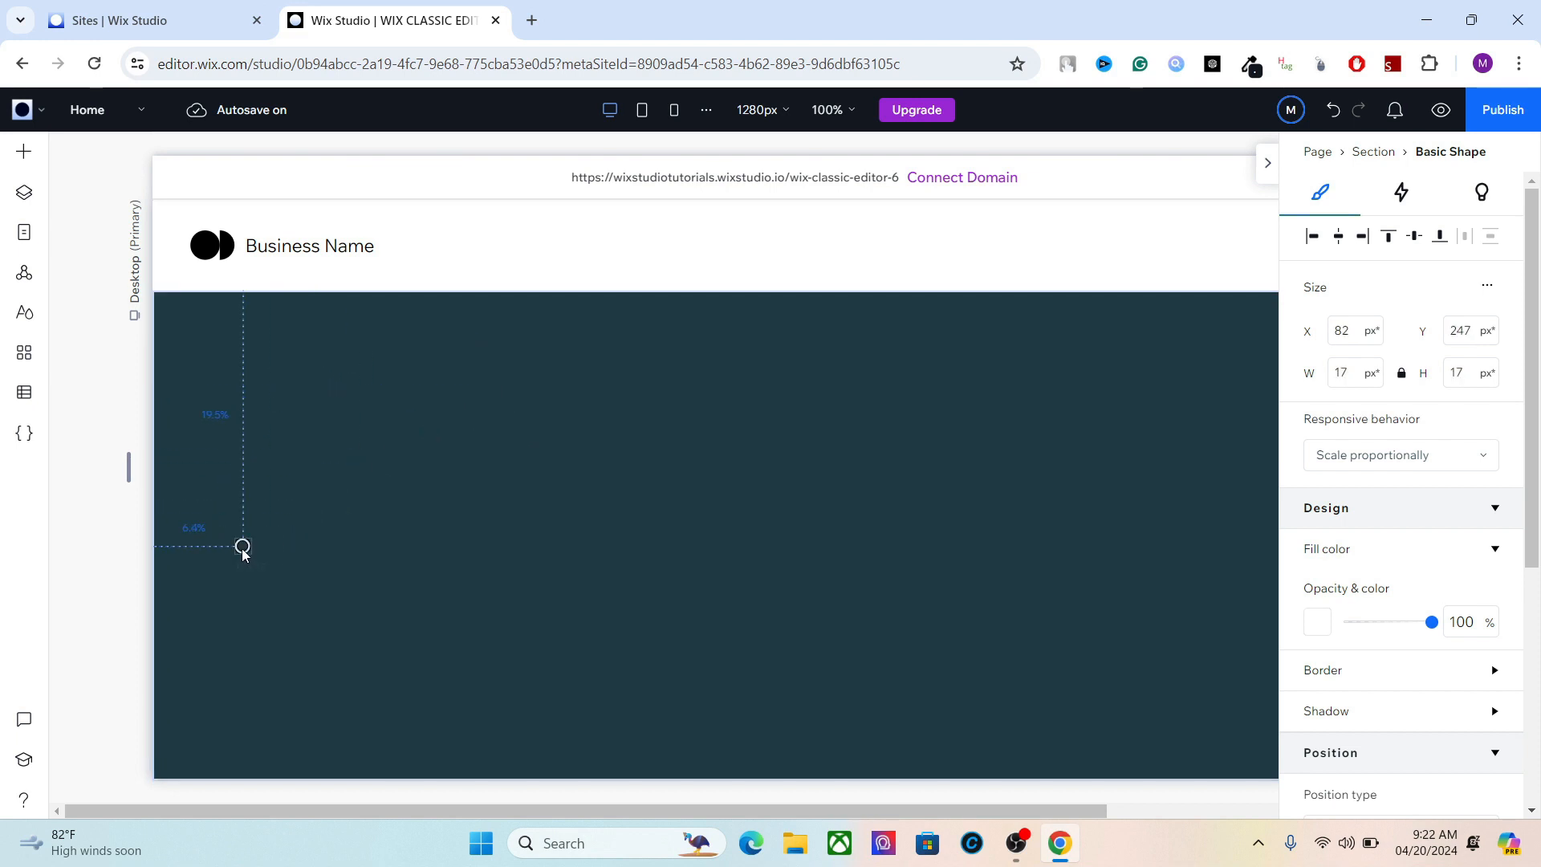
drag(242, 547, 234, 537)
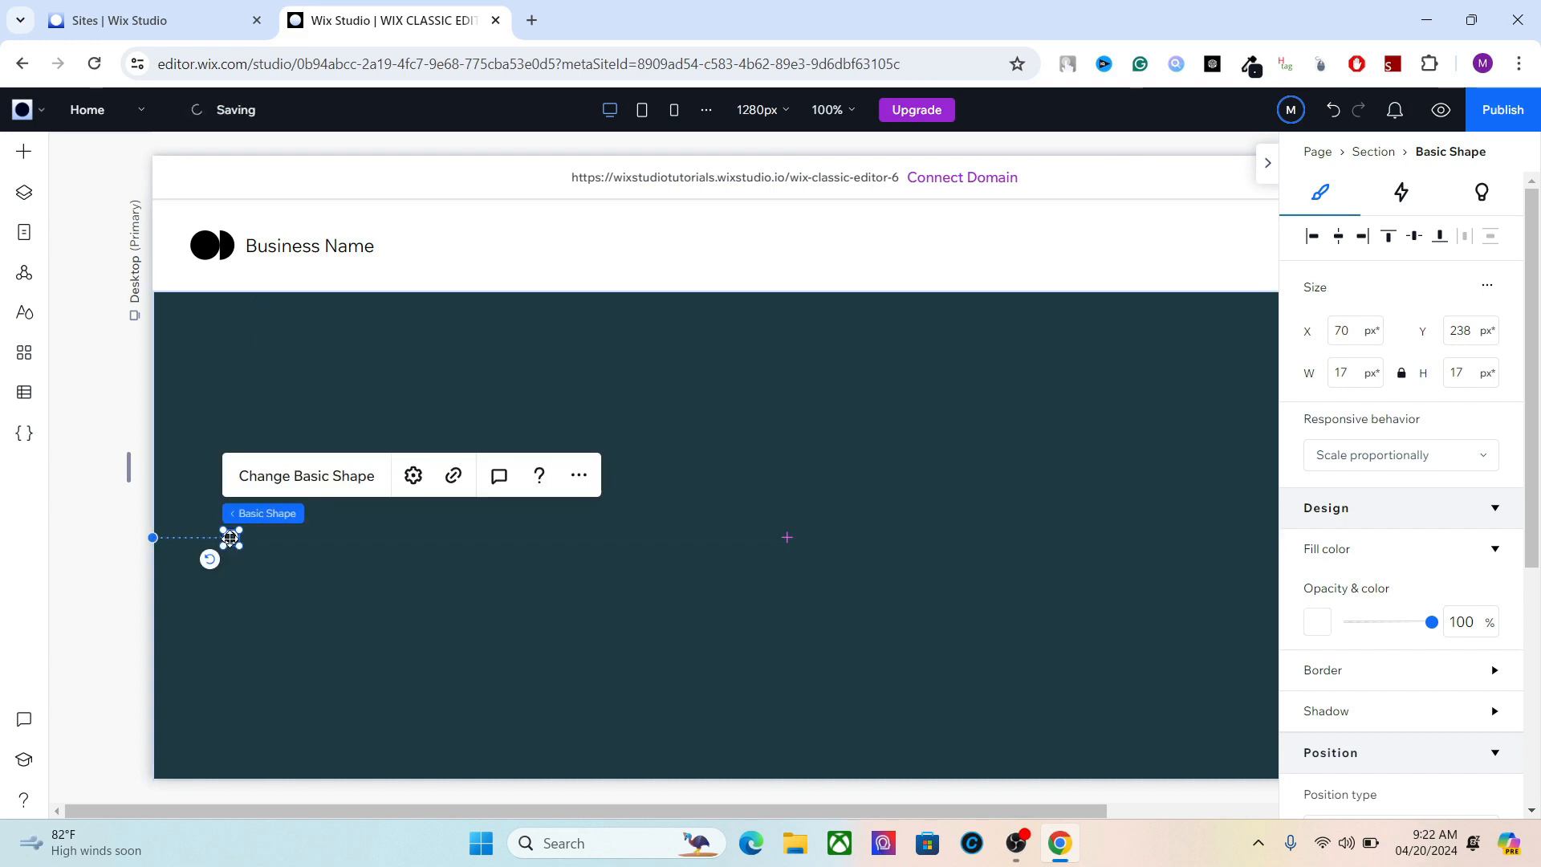
mouse_move(23, 152)
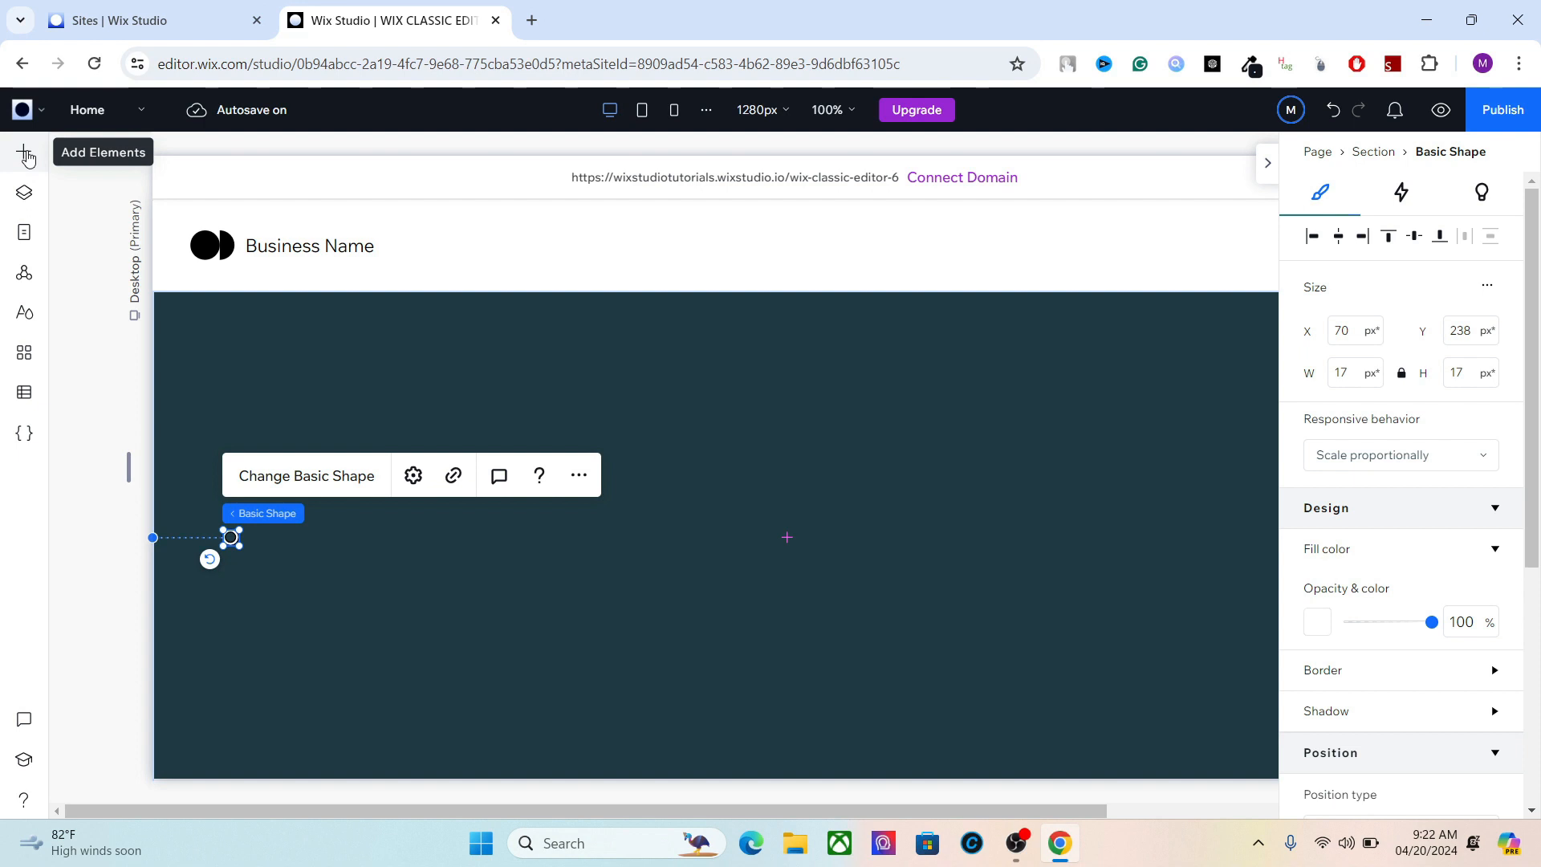
Add a Heading 6 text and make it white at 18 px.
click(25, 152)
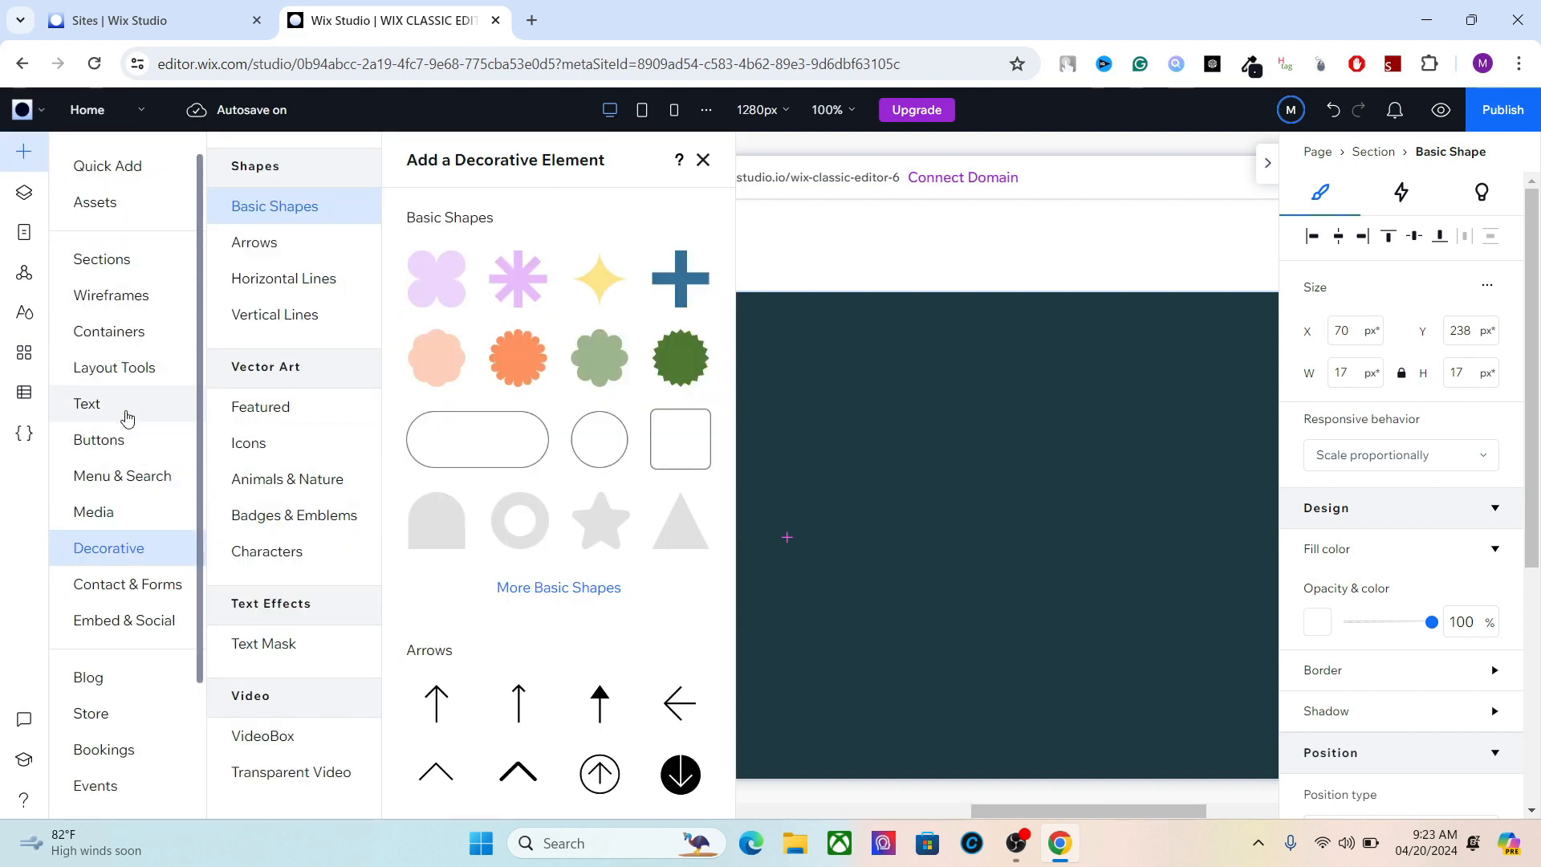
click(86, 403)
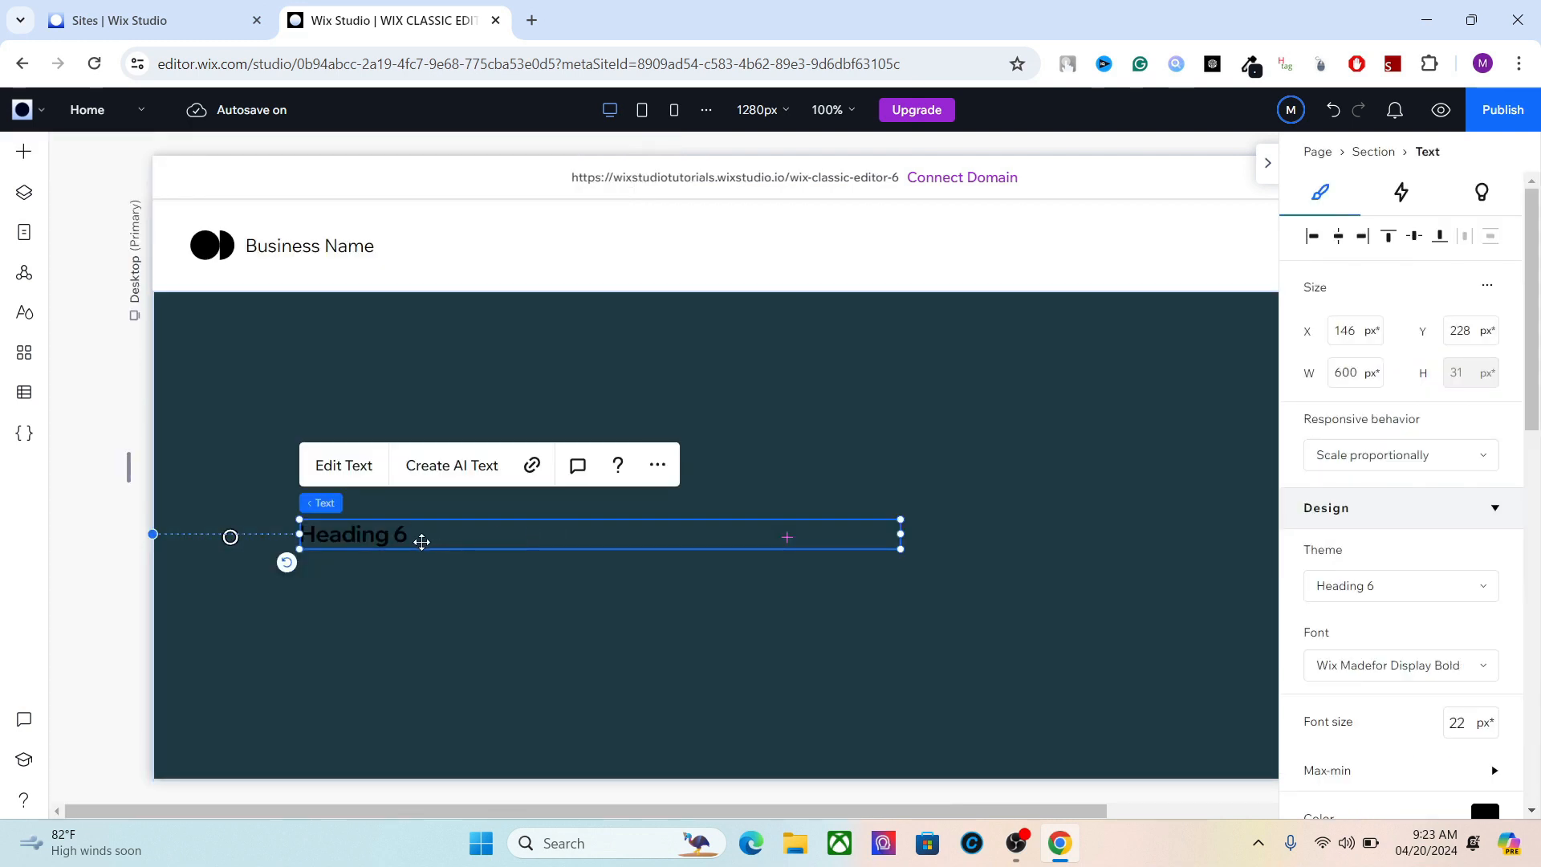
click(342, 465)
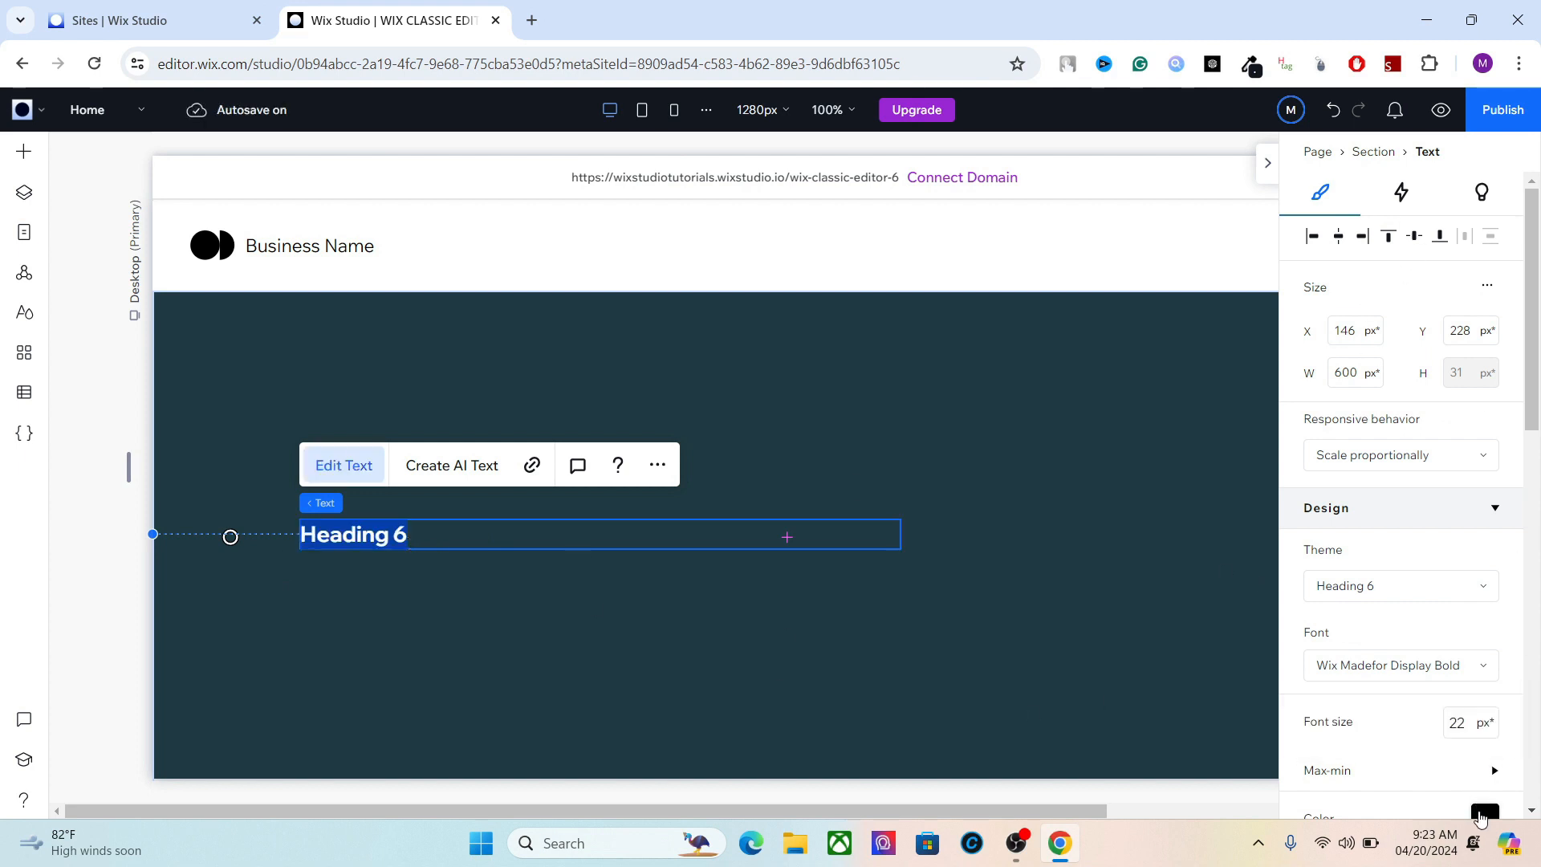
click(1484, 813)
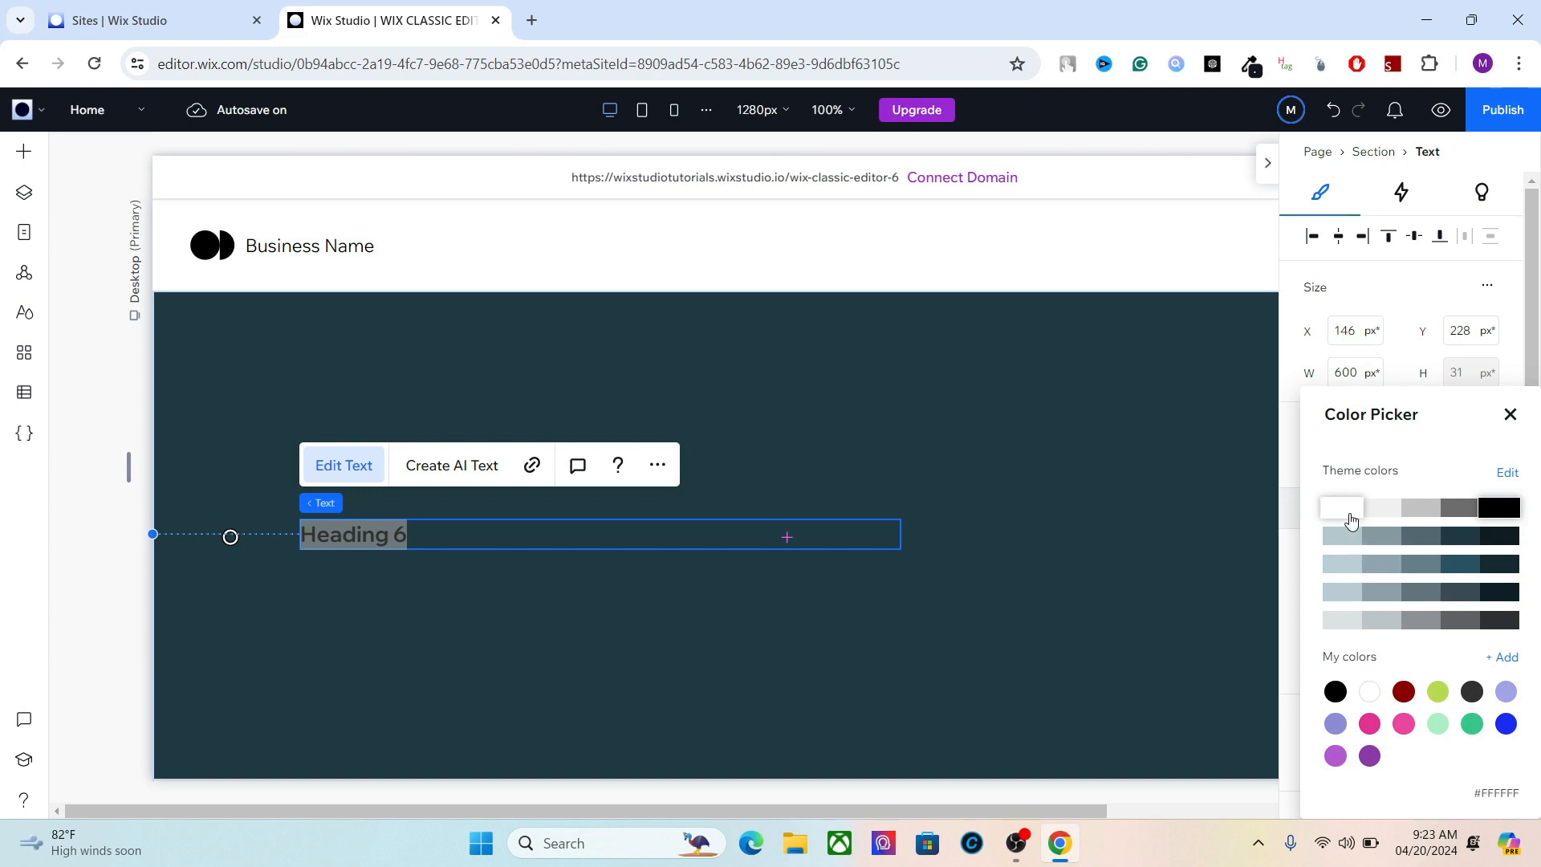
click(1510, 414)
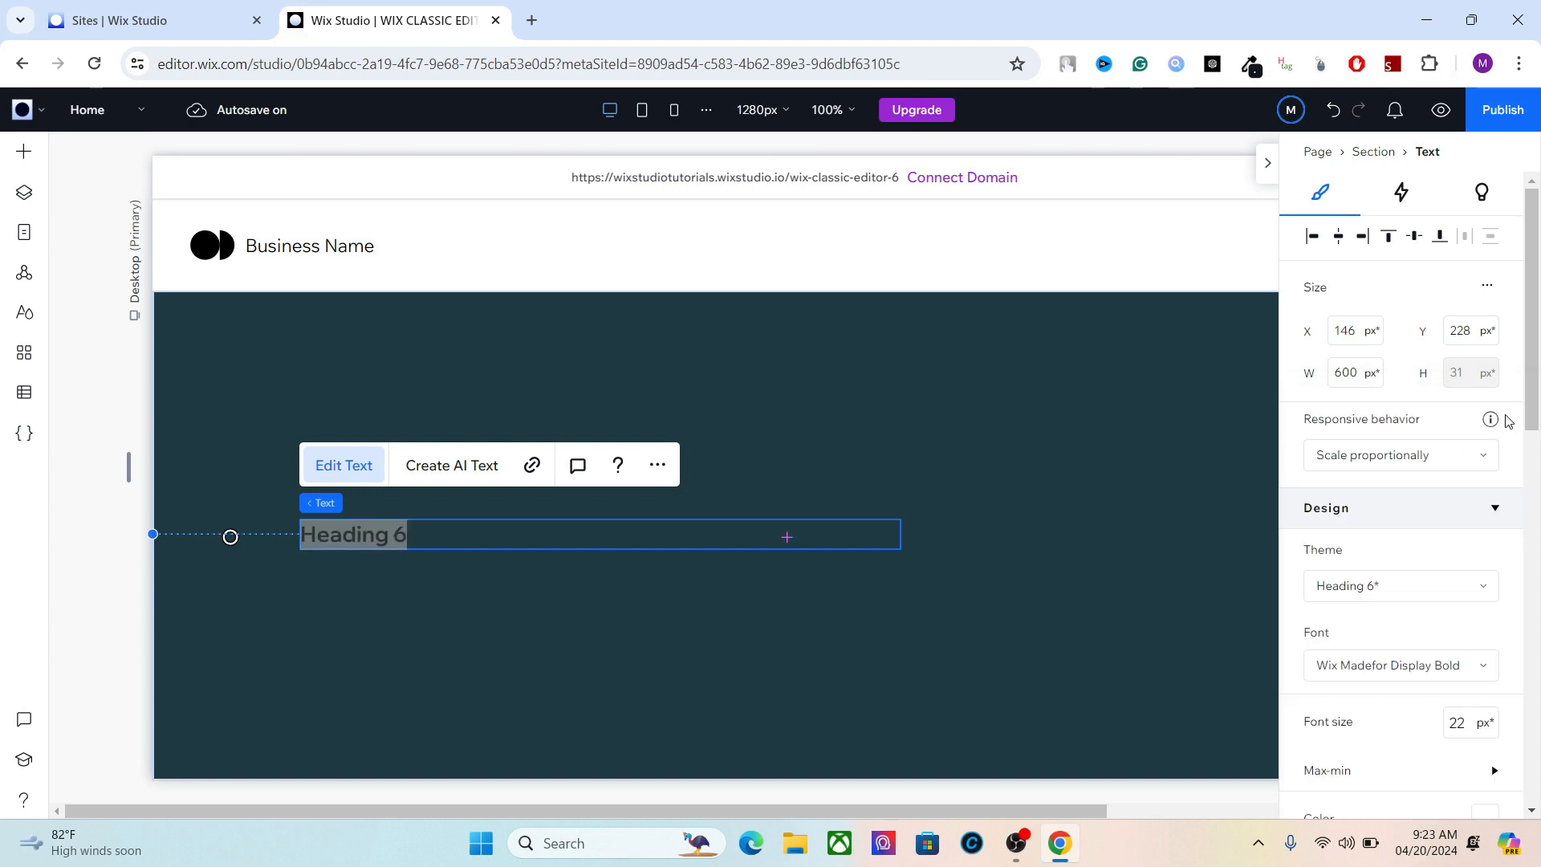
click(1464, 723)
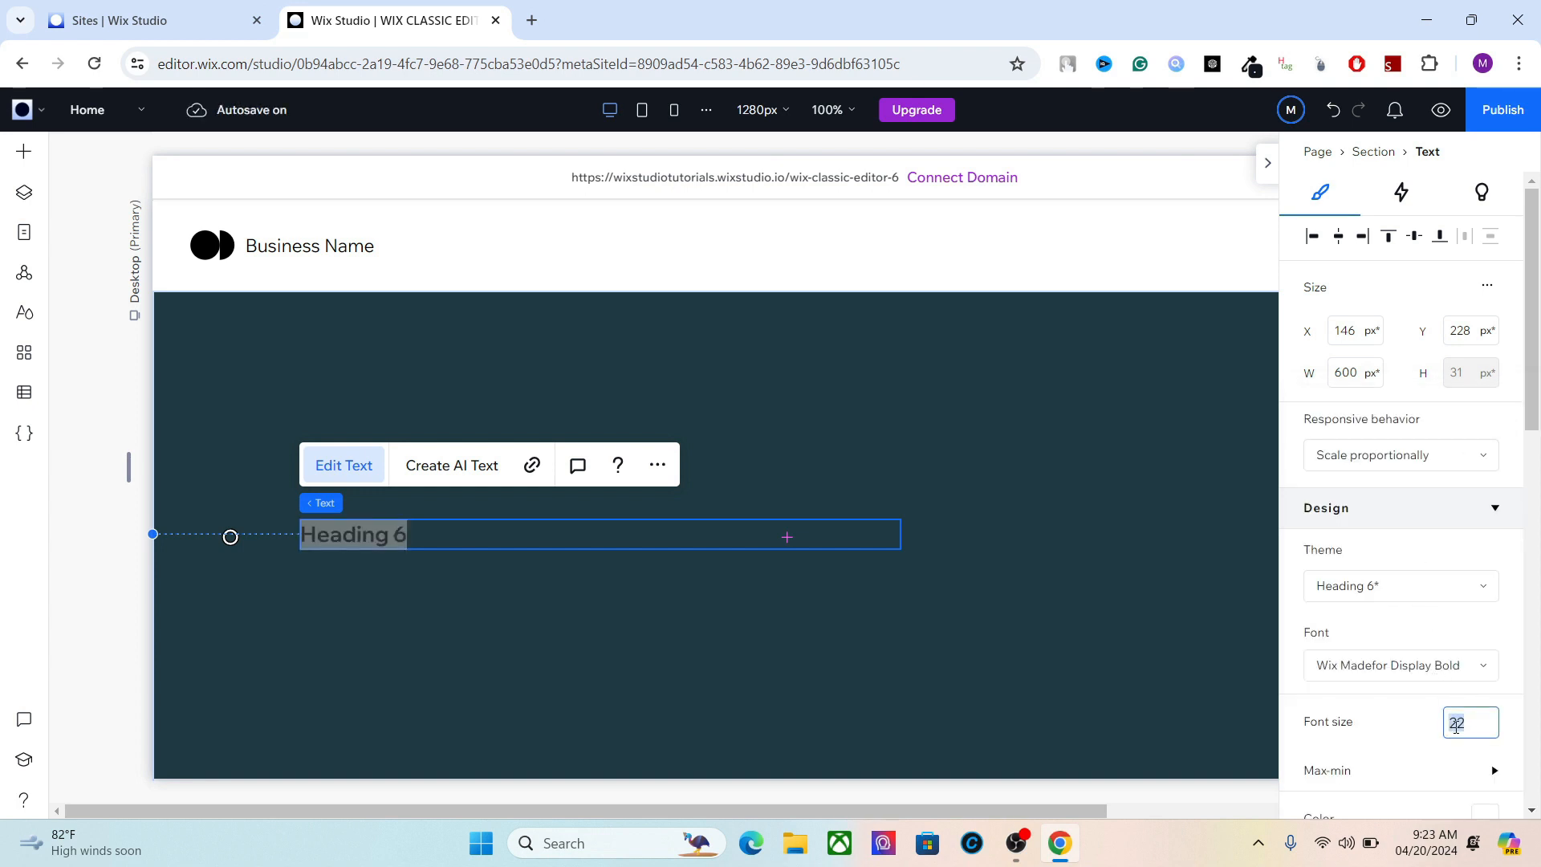
text(18)
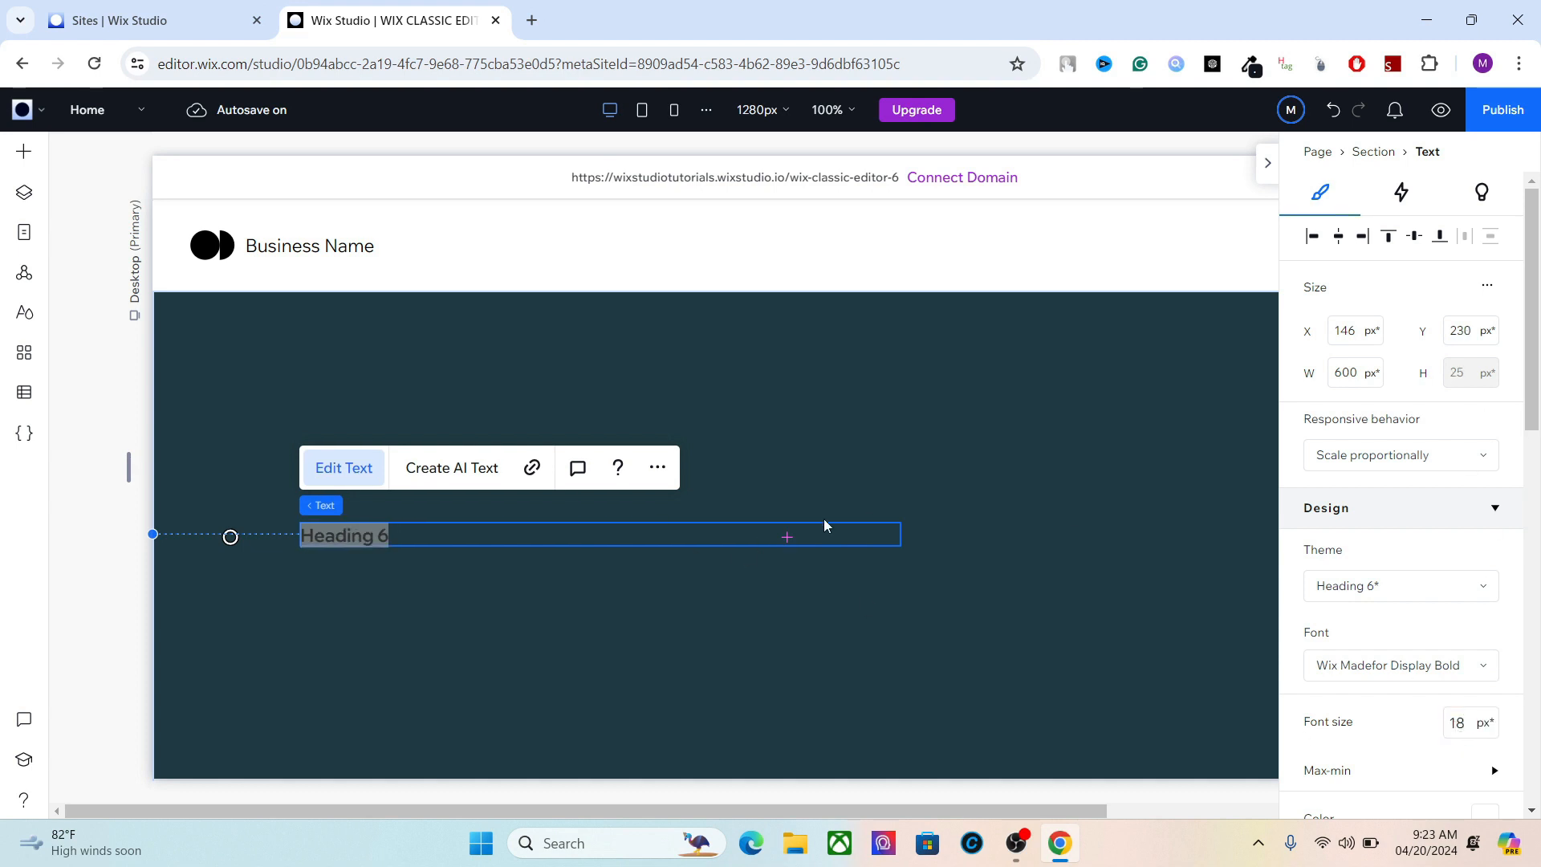
Set the text box to Hug its content and change the words to 'Offer'.
click(1397, 454)
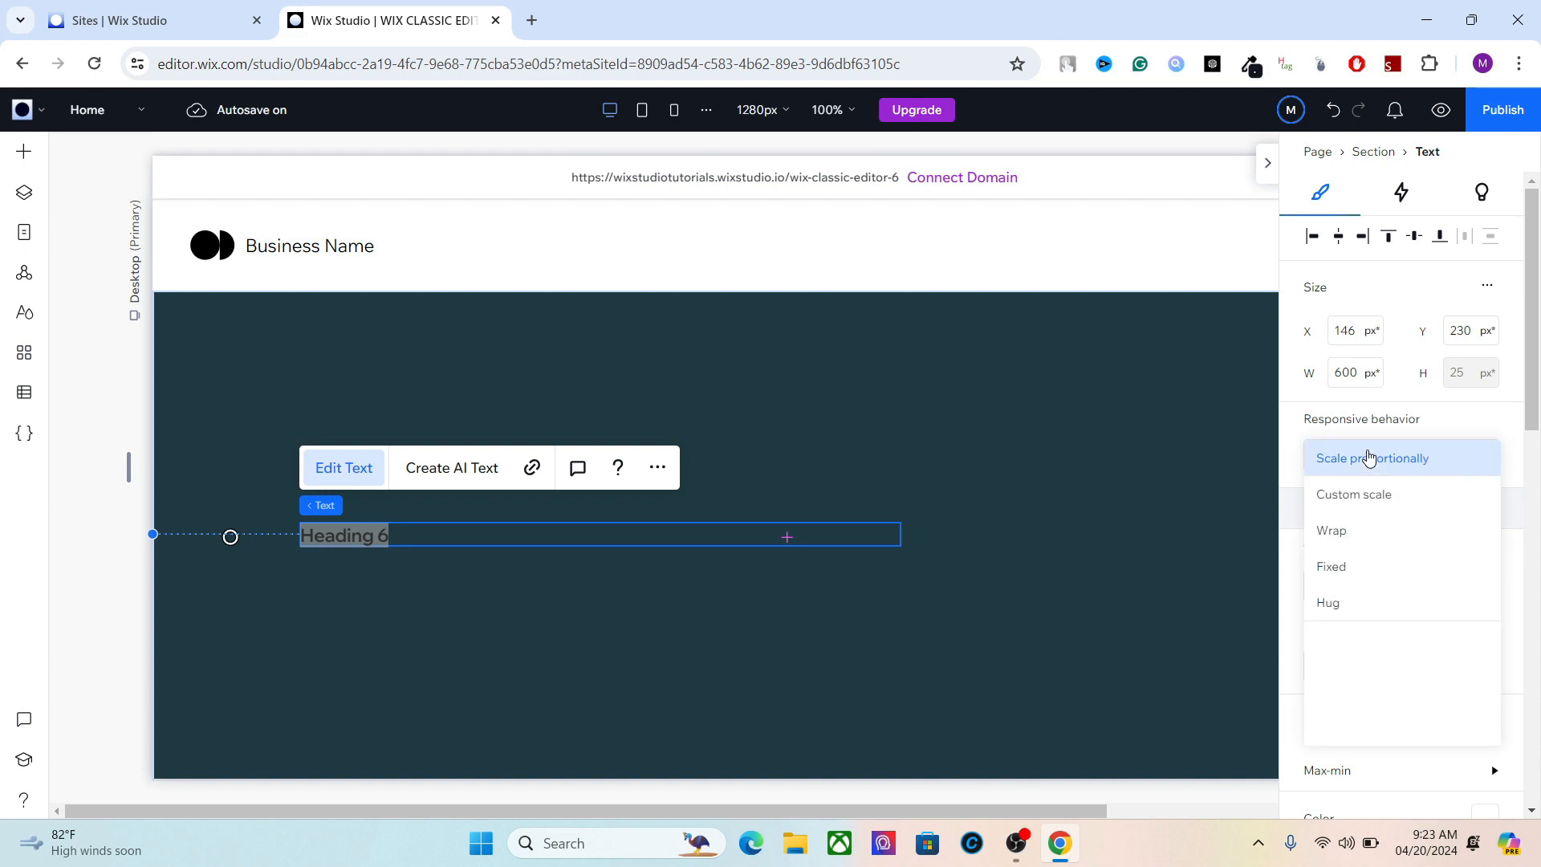
click(1327, 603)
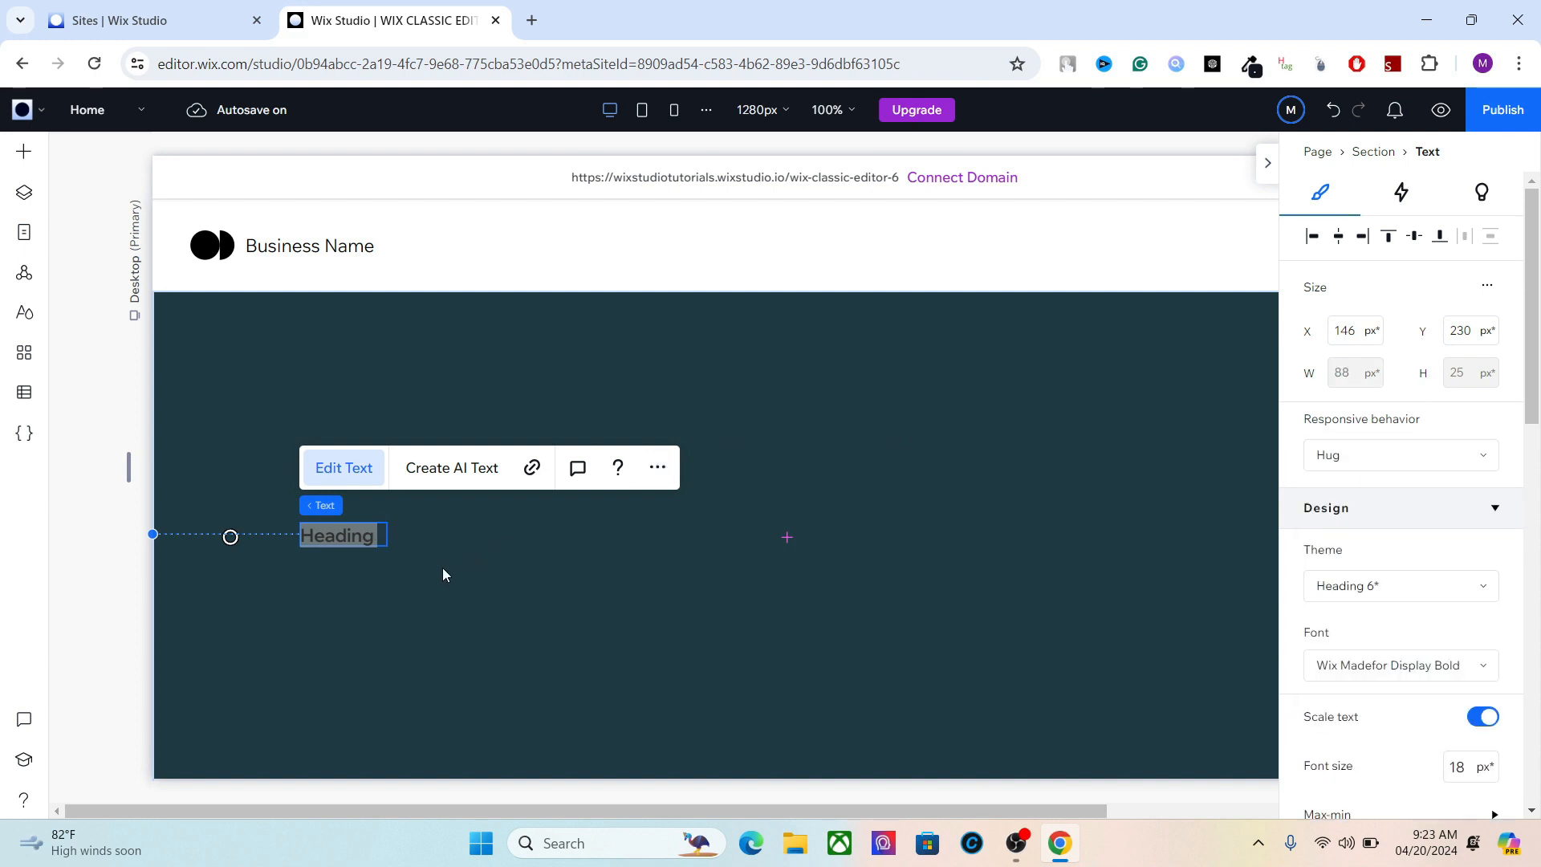
mouse_move(704, 109)
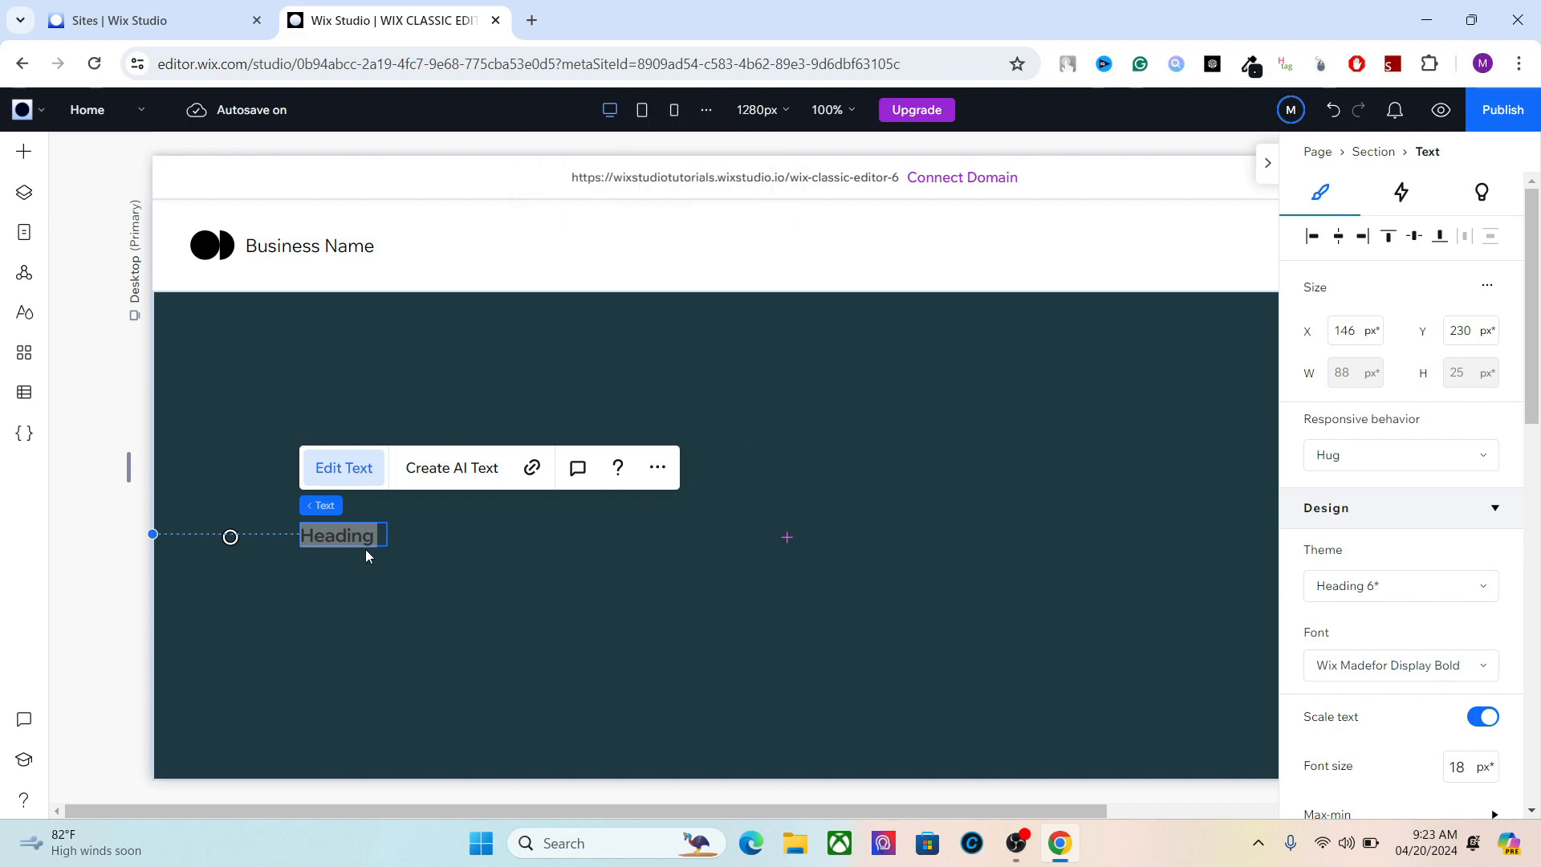
click(1482, 717)
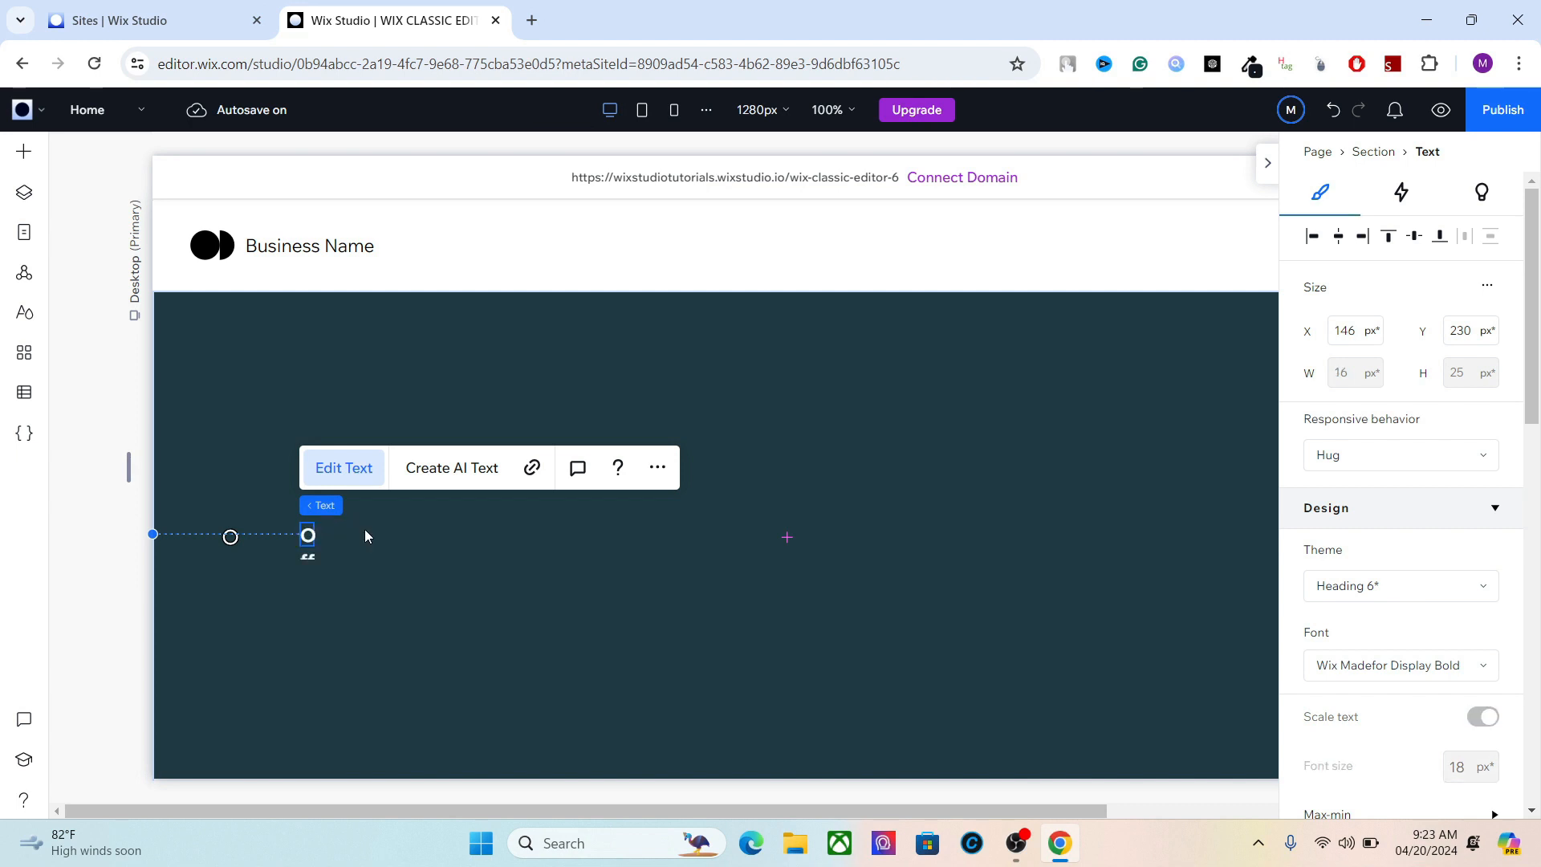
text(Offer)
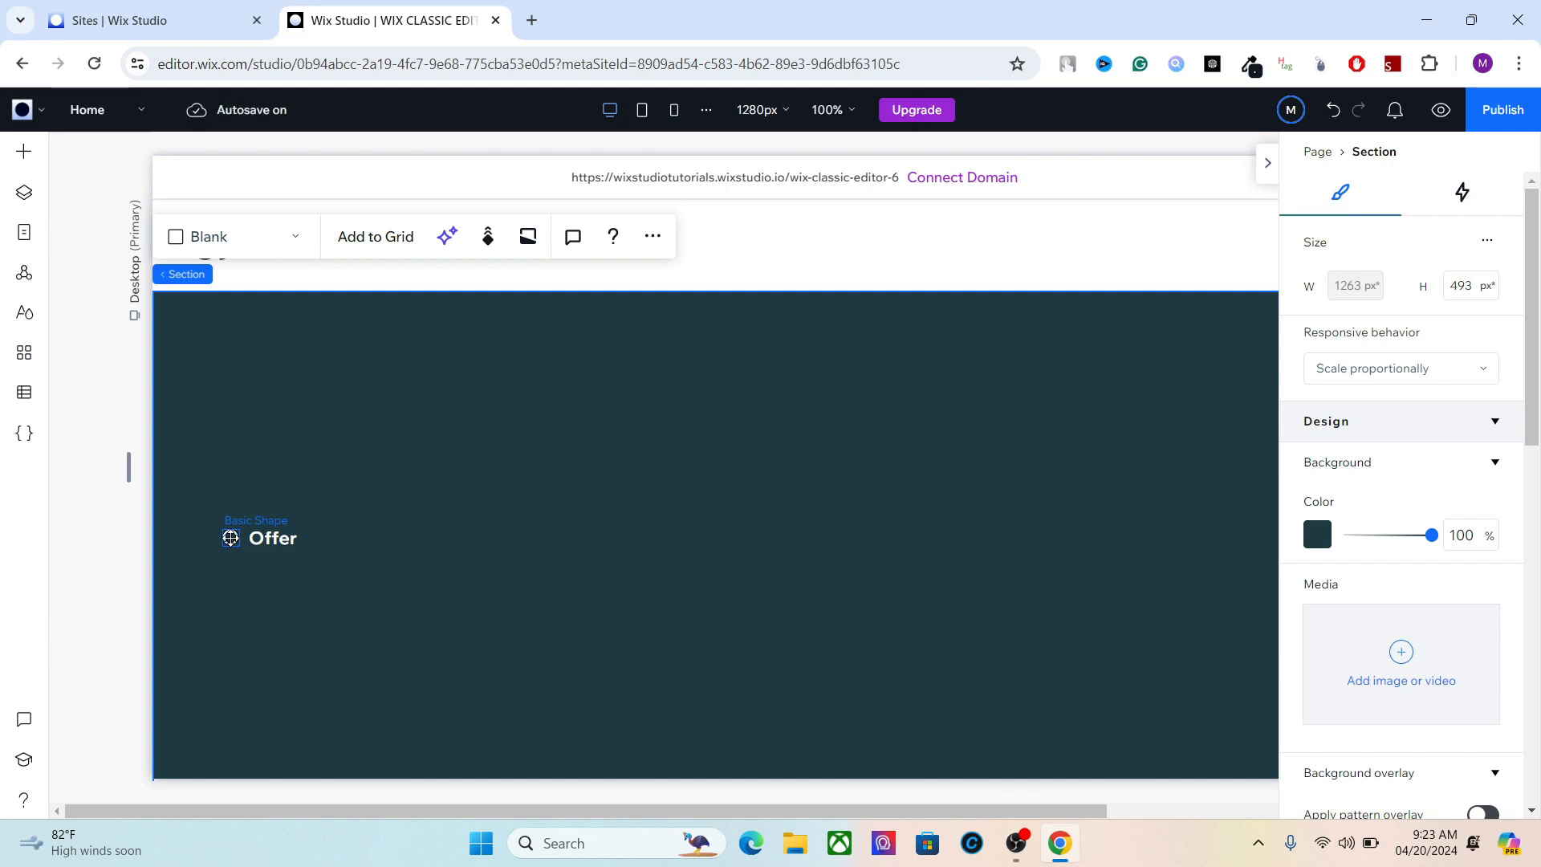
Add a hover animation to the ring that fades the Offer text, then preview it.
click(272, 538)
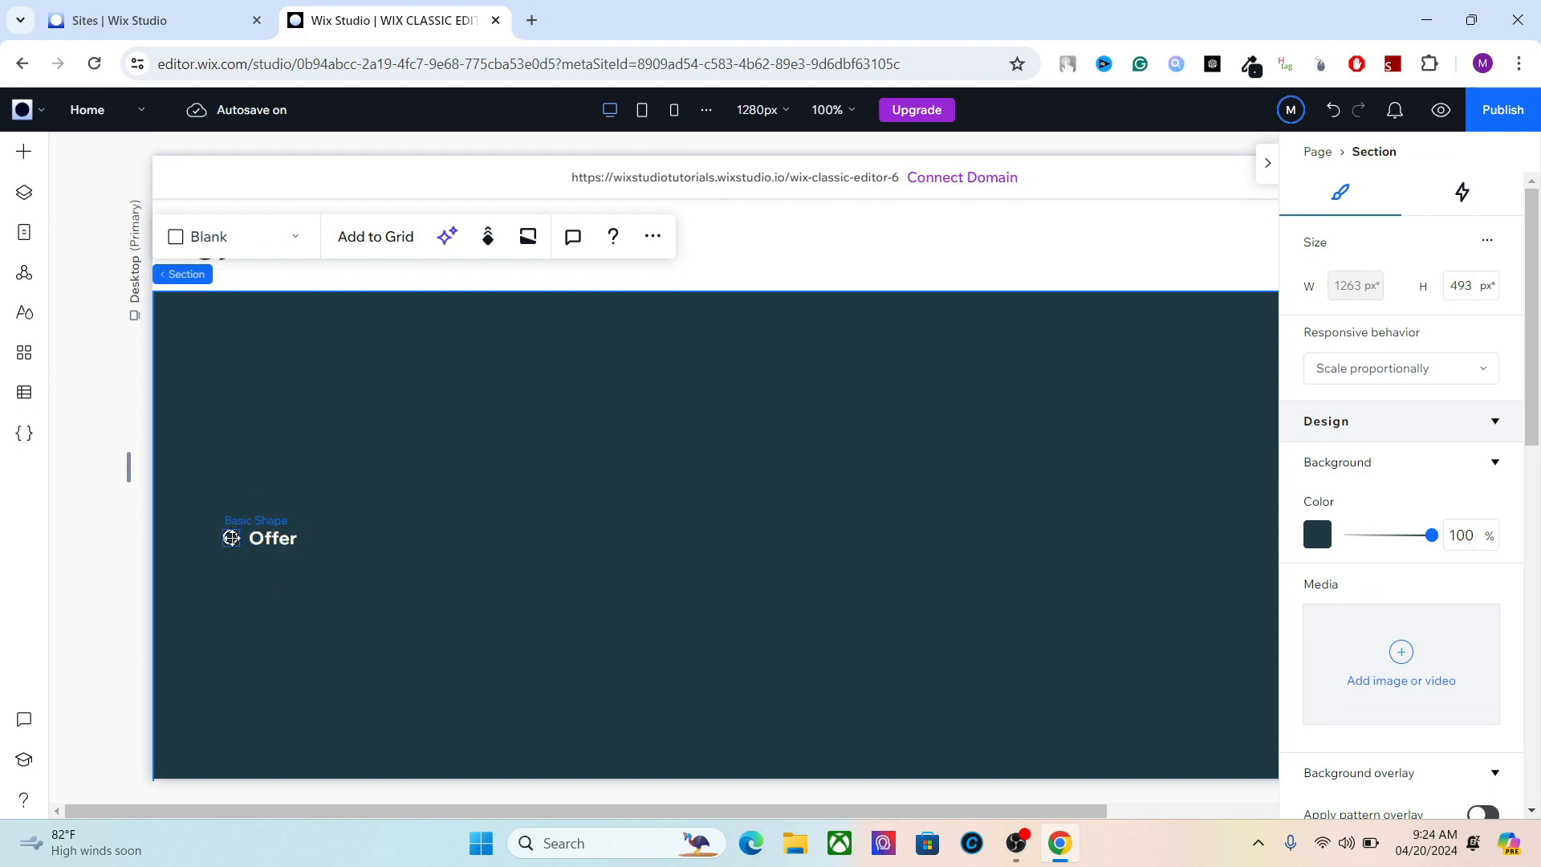
click(231, 538)
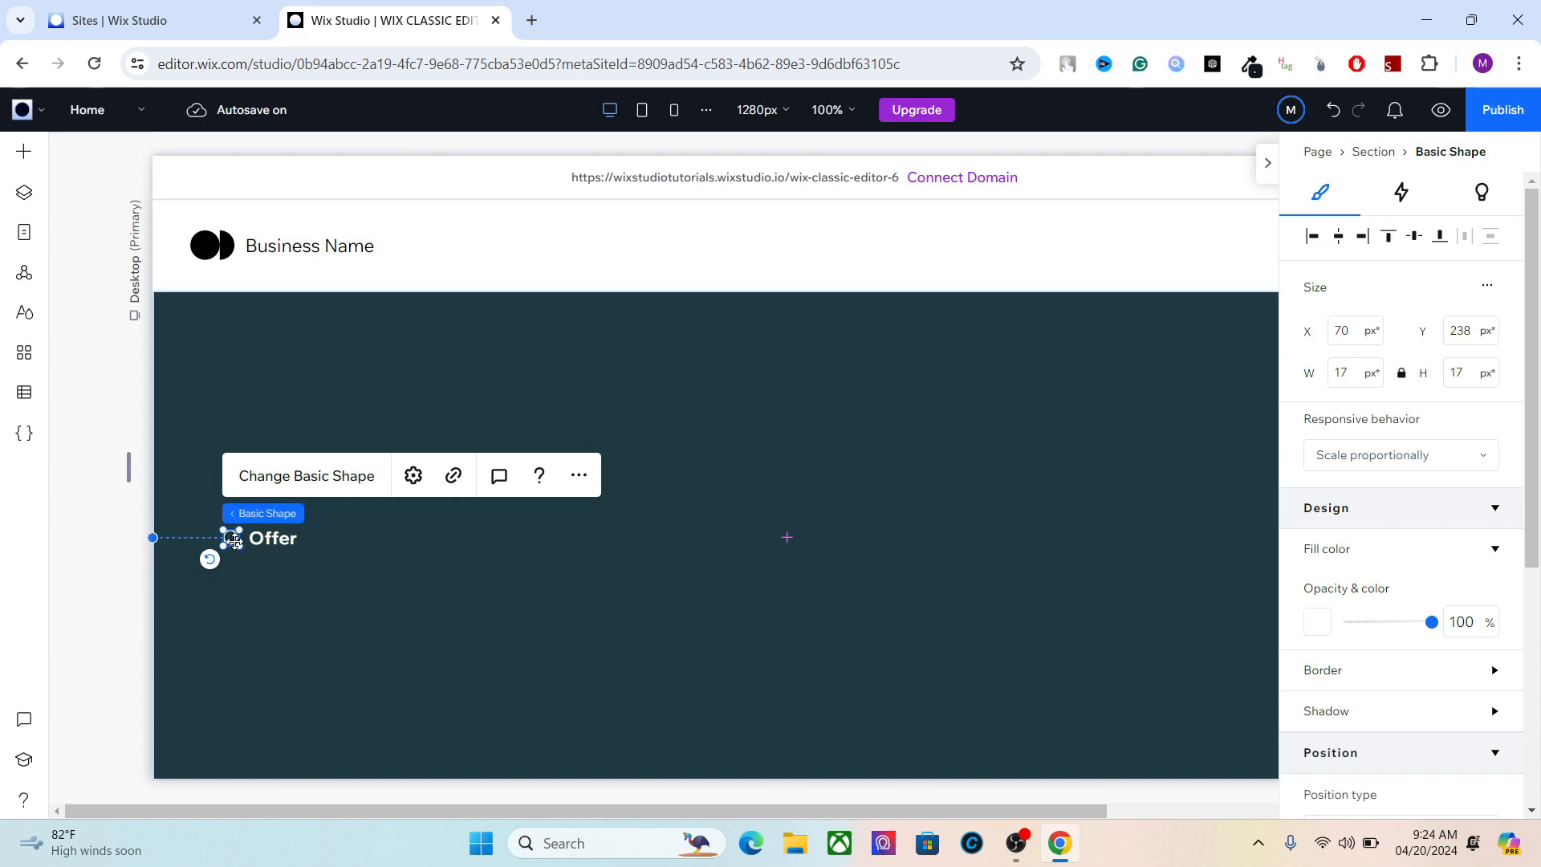
mouse_move(1416, 208)
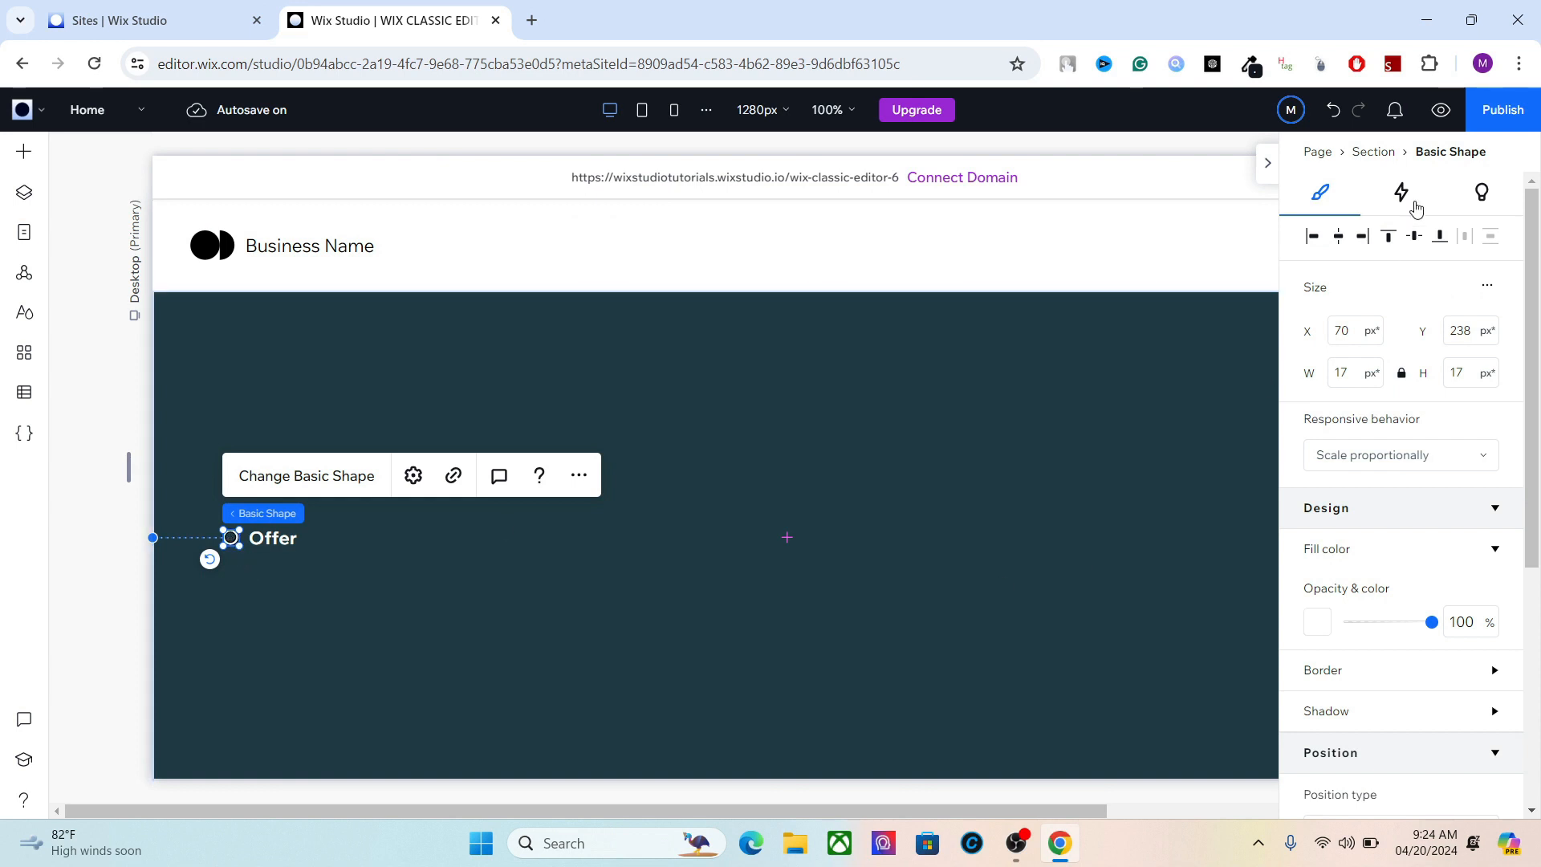
click(1400, 192)
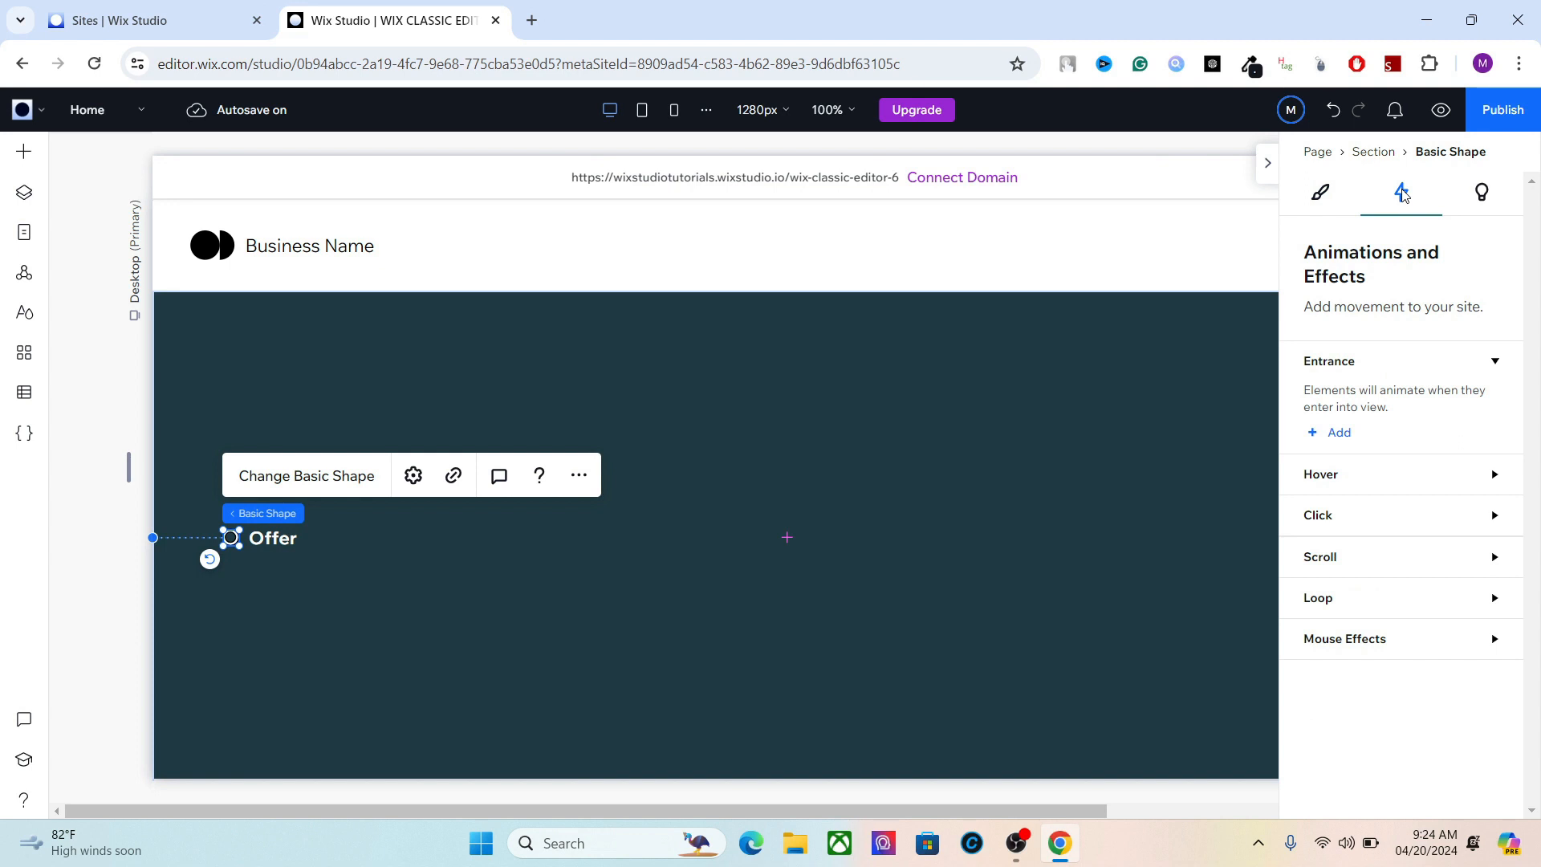
mouse_move(1347, 474)
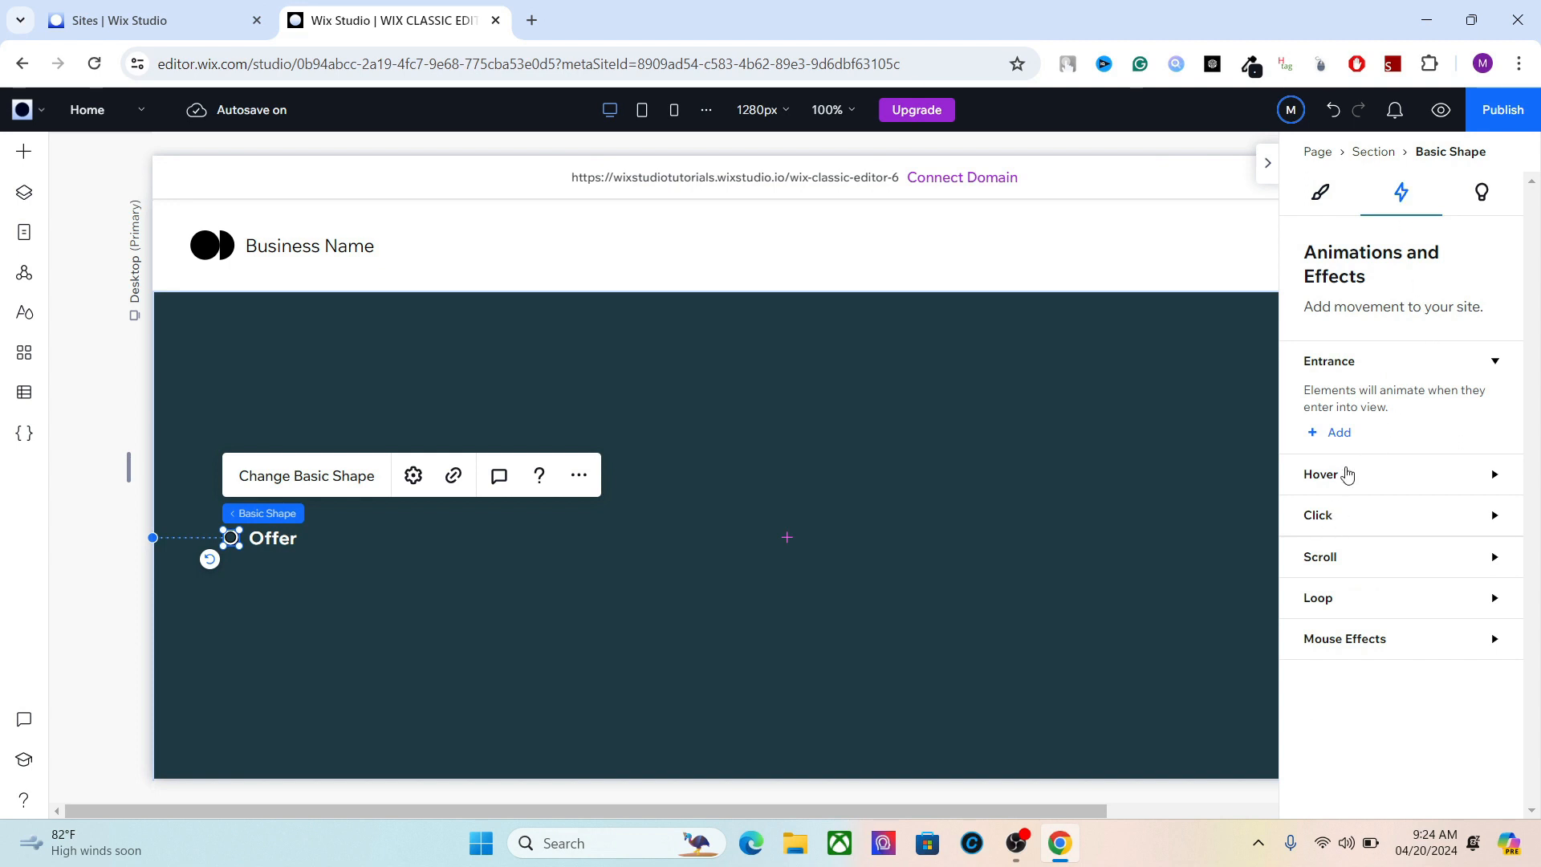
click(1317, 473)
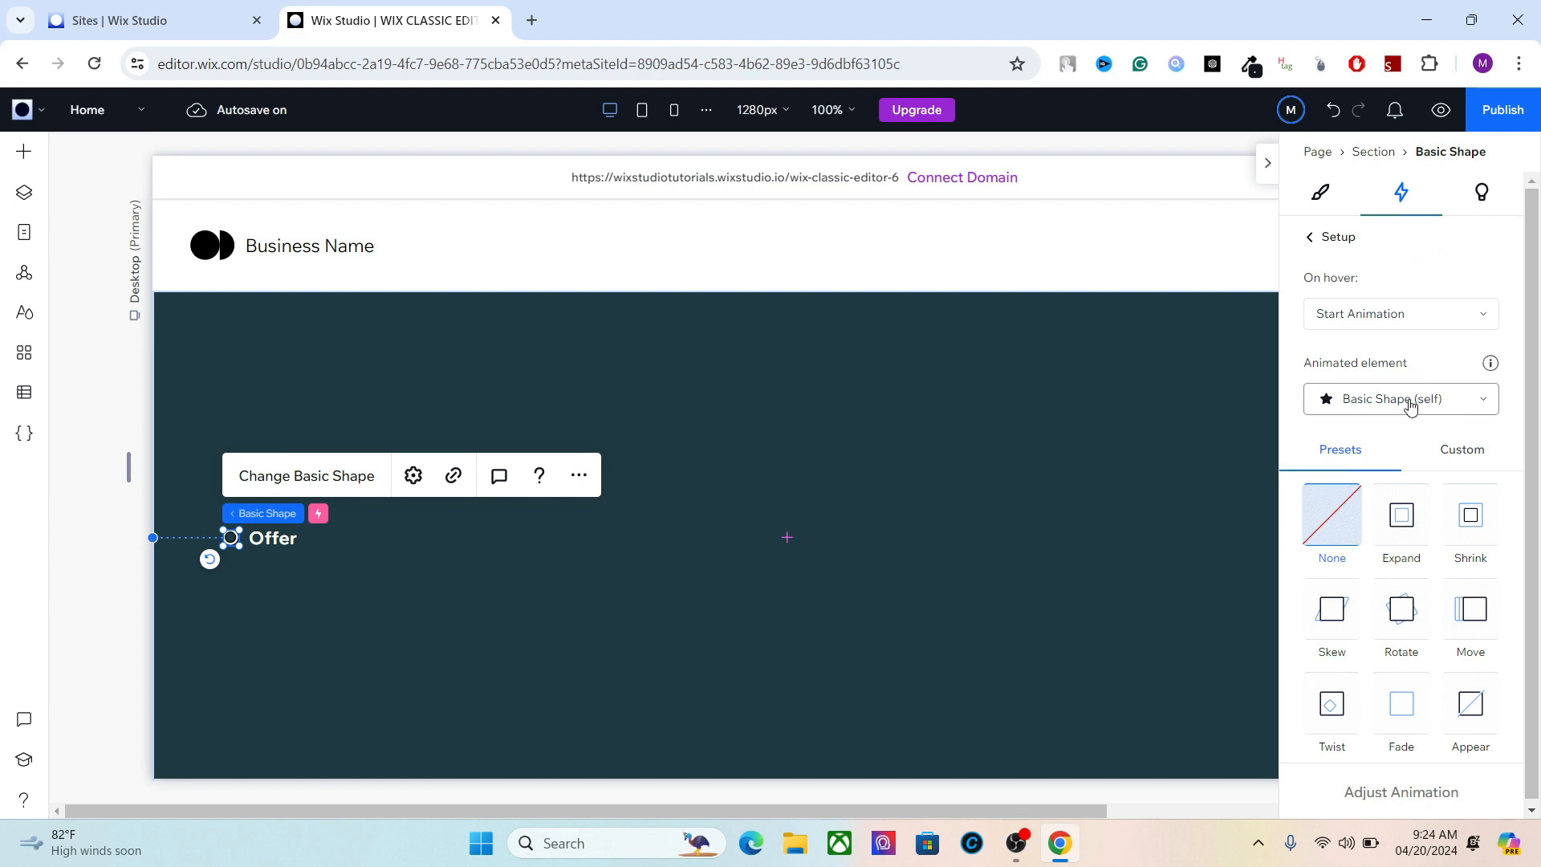
click(1399, 398)
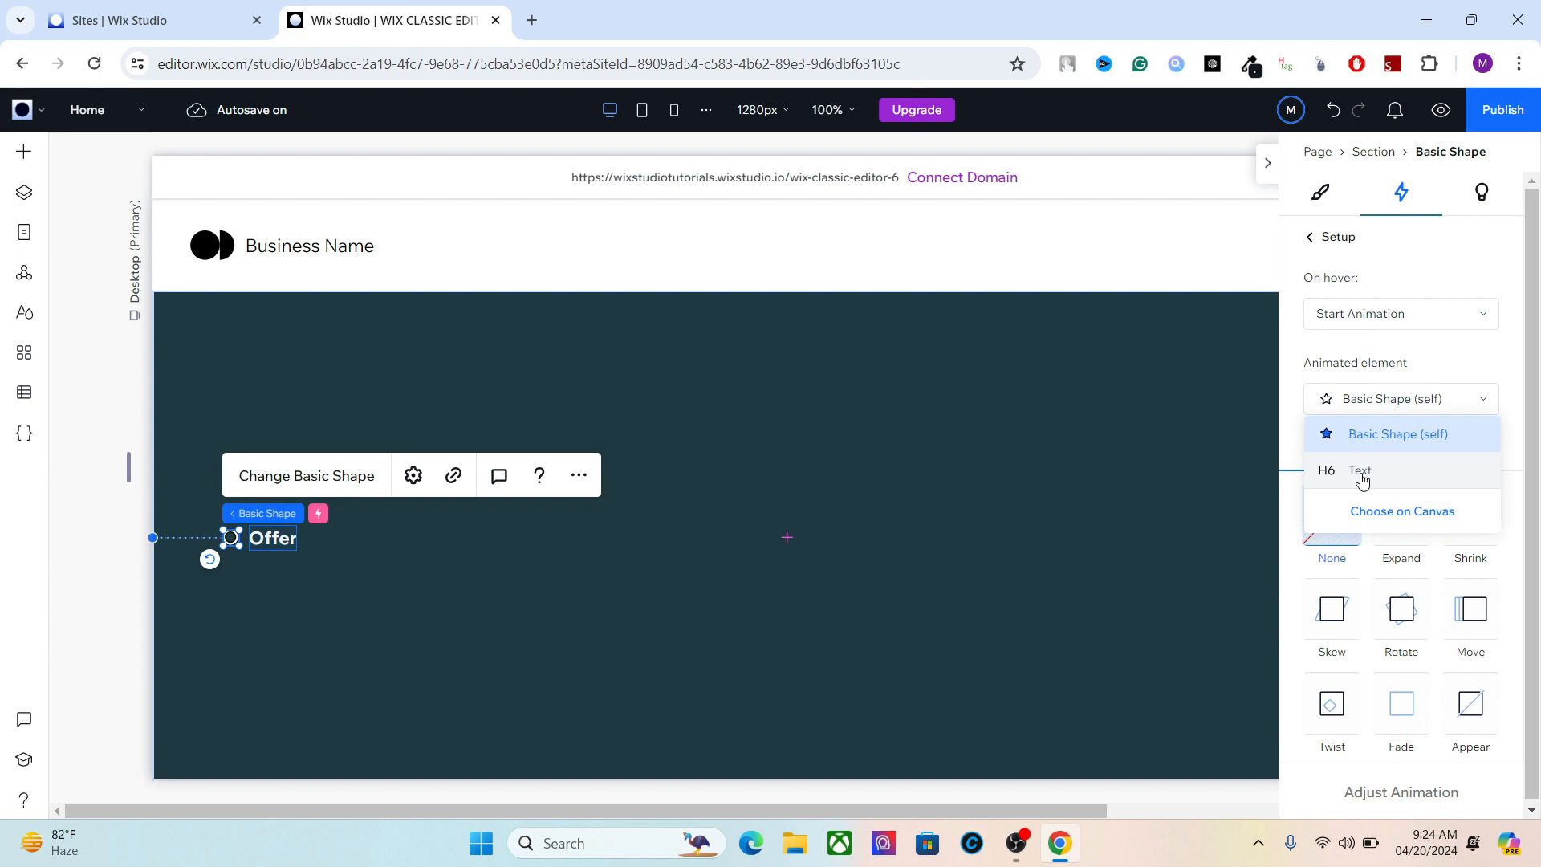
click(1358, 469)
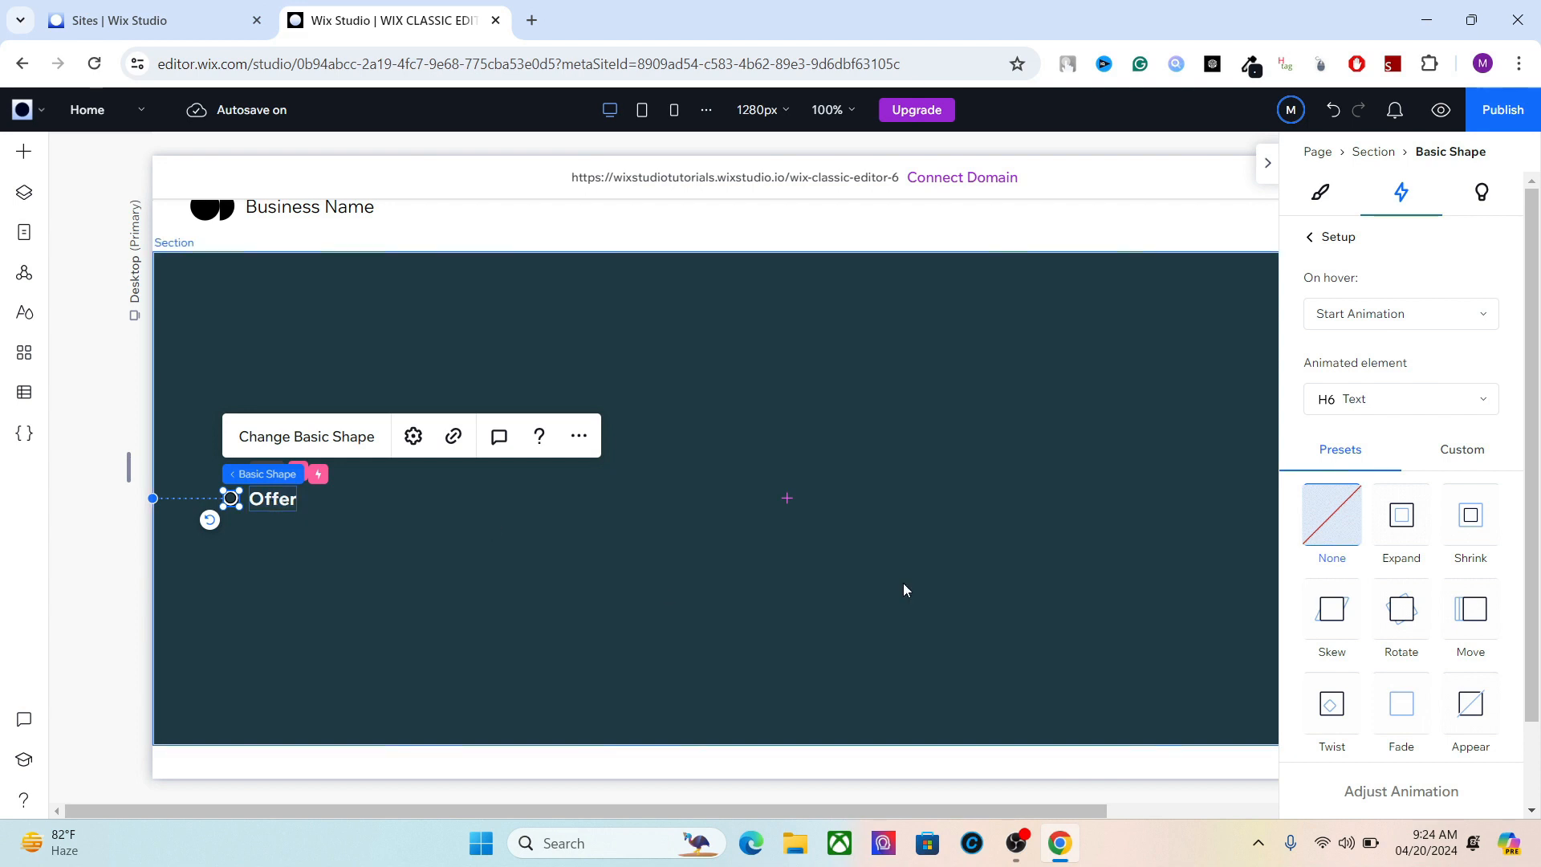
click(1399, 398)
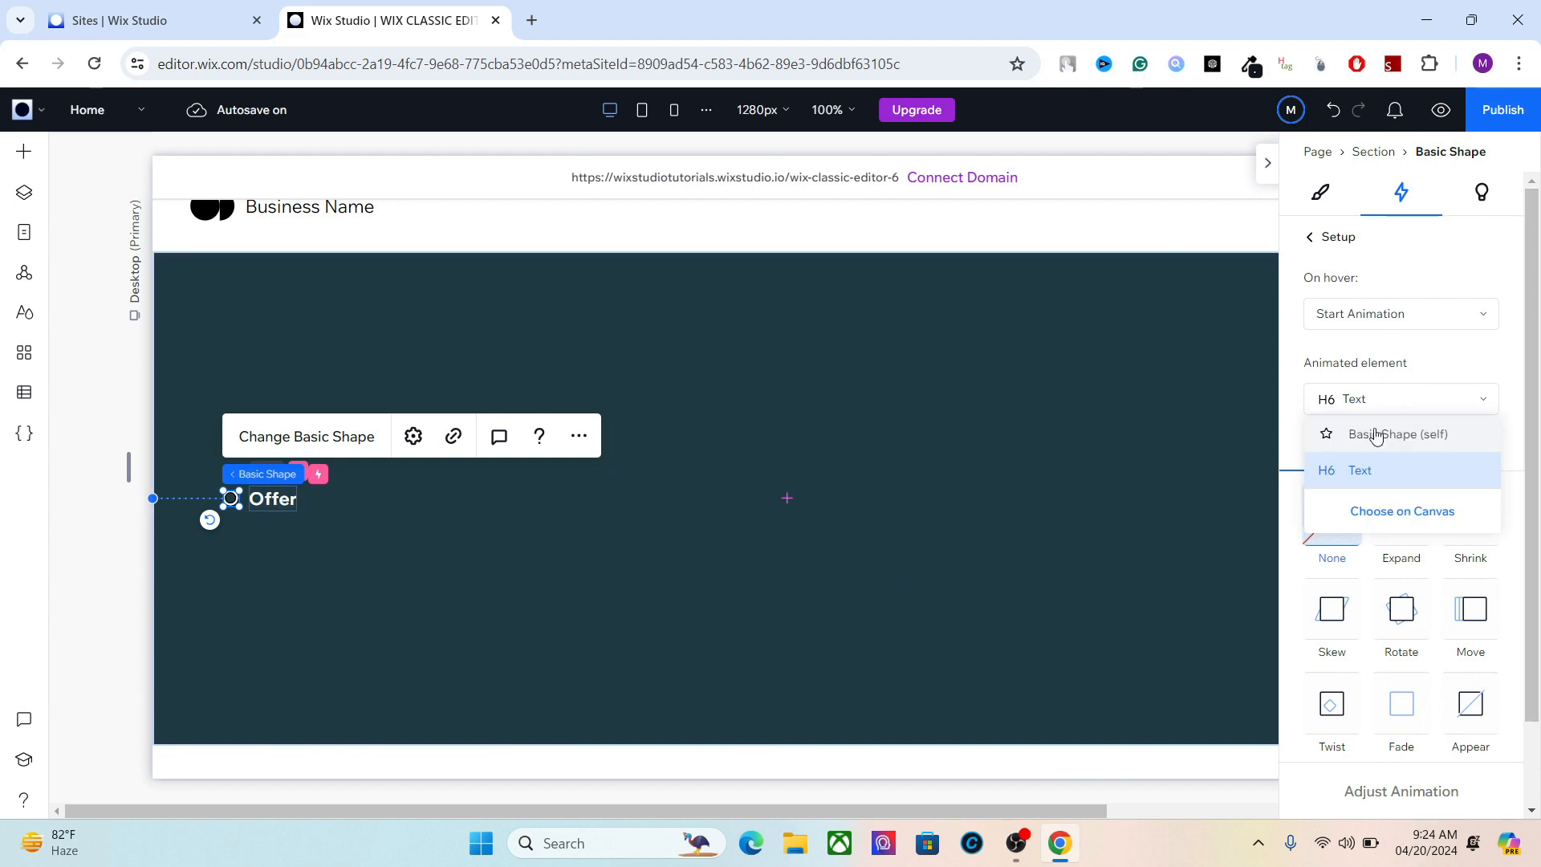
click(1396, 433)
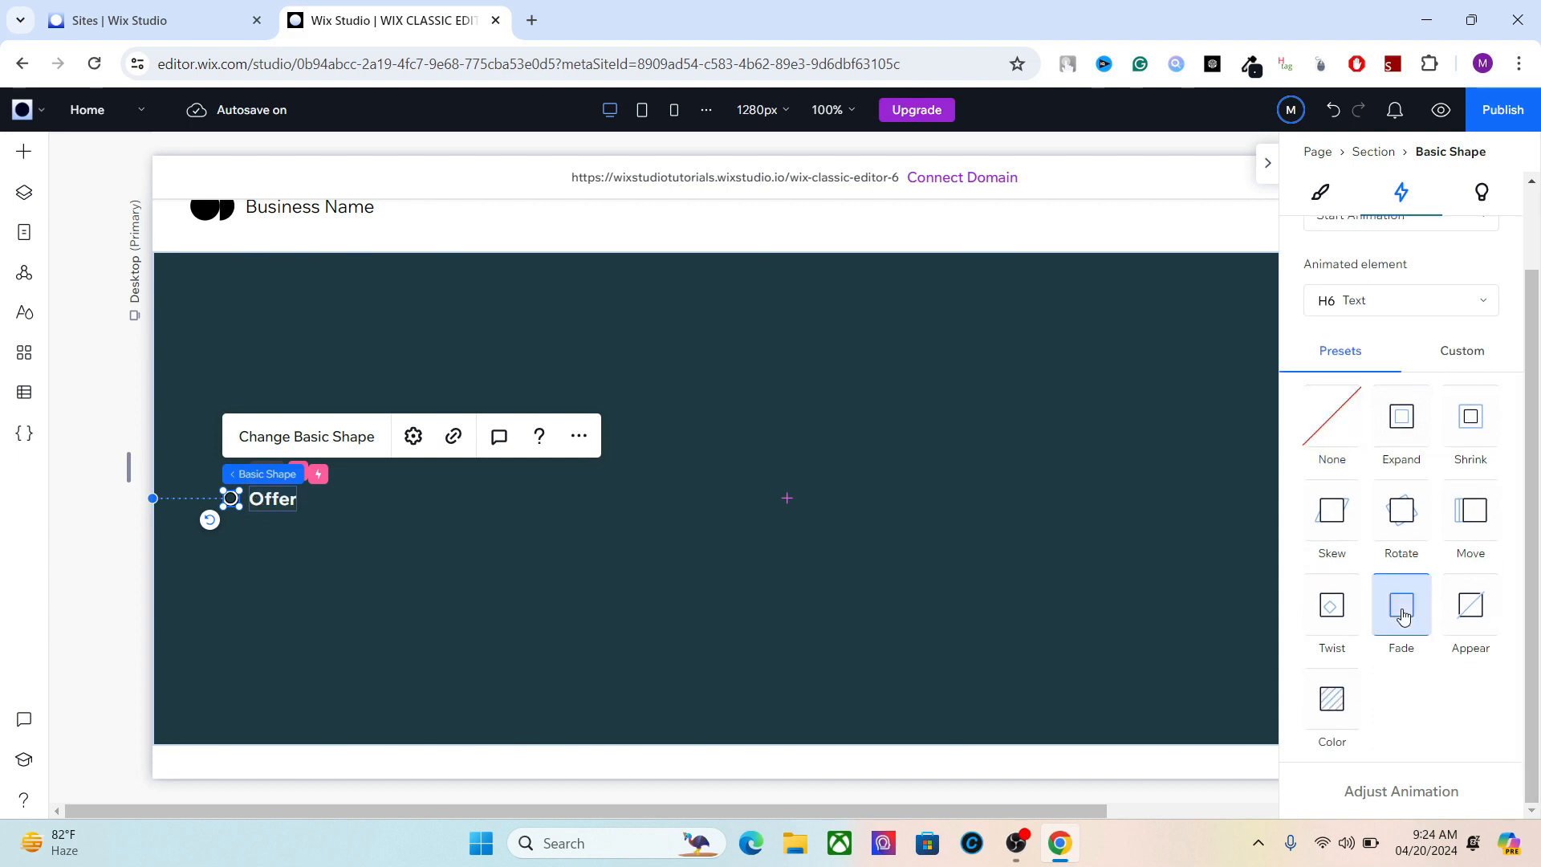
click(1400, 605)
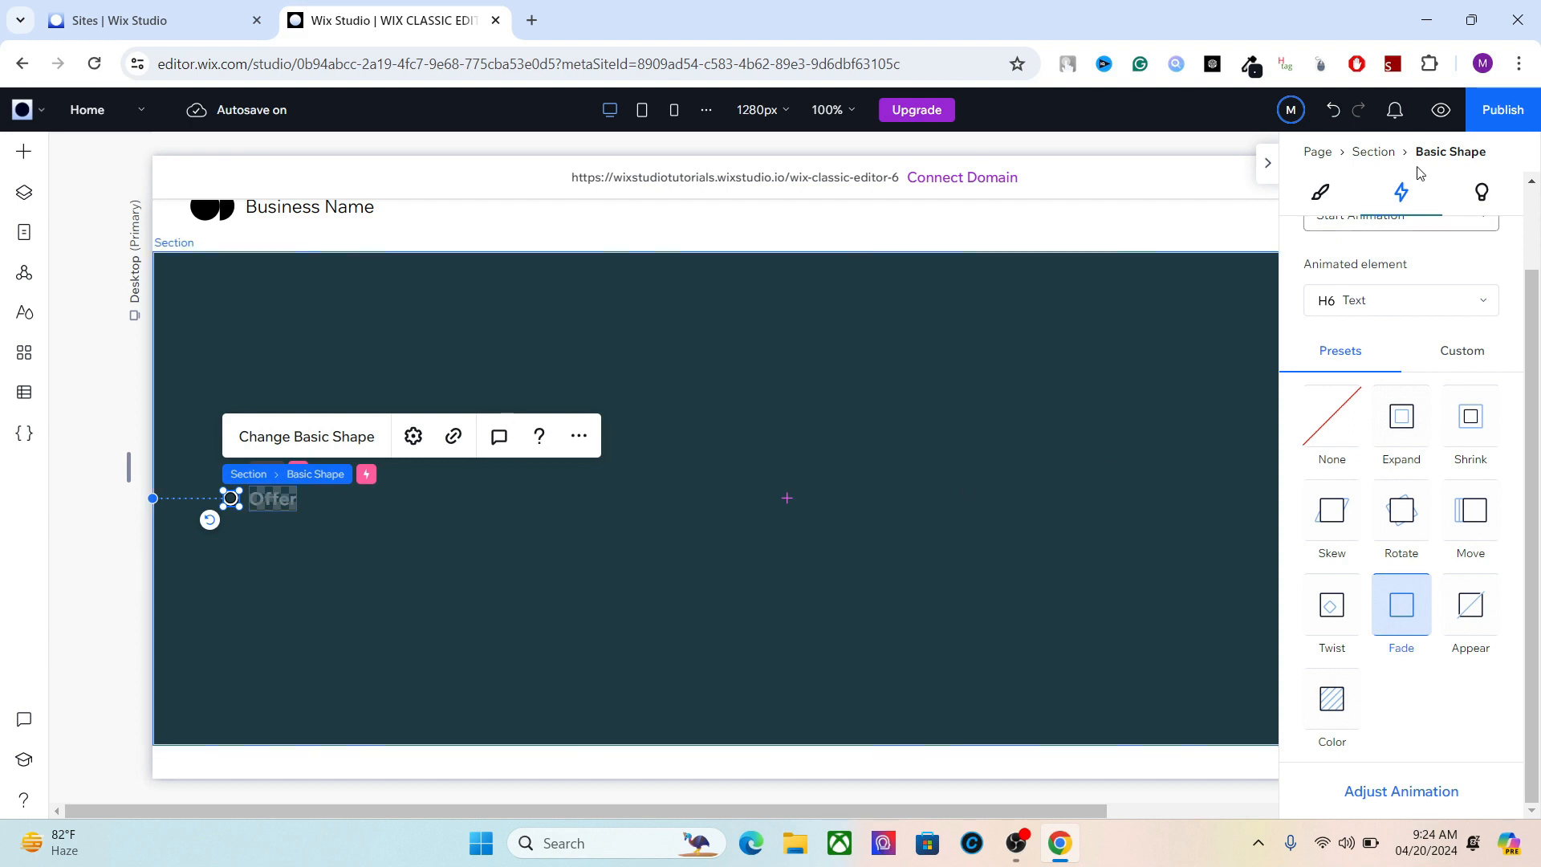
click(1440, 110)
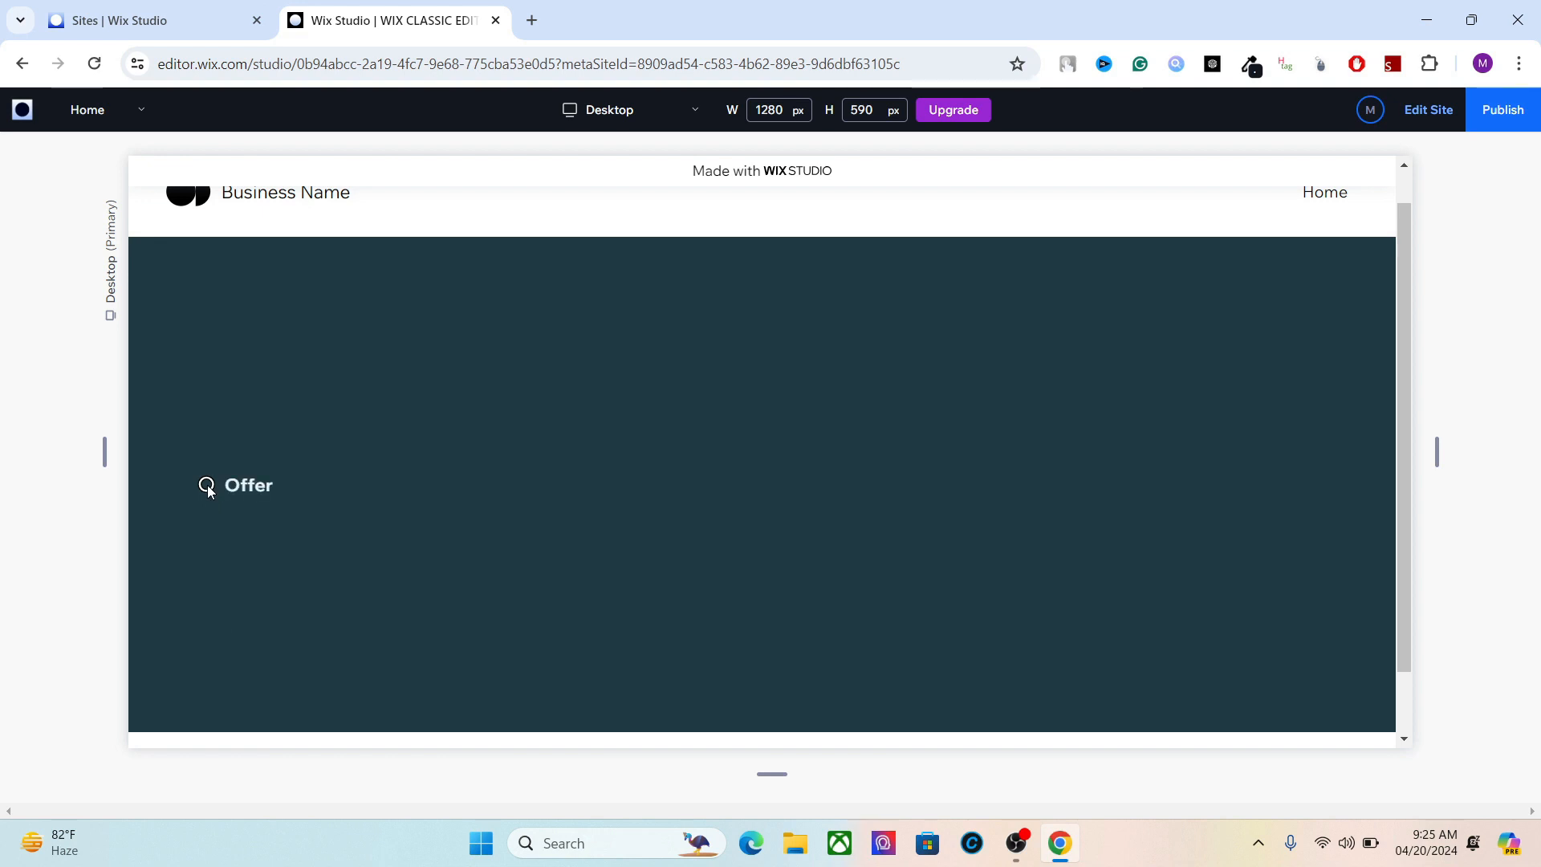
Exit preview, stack the ring with the Offer text, and clear the selection.
click(248, 484)
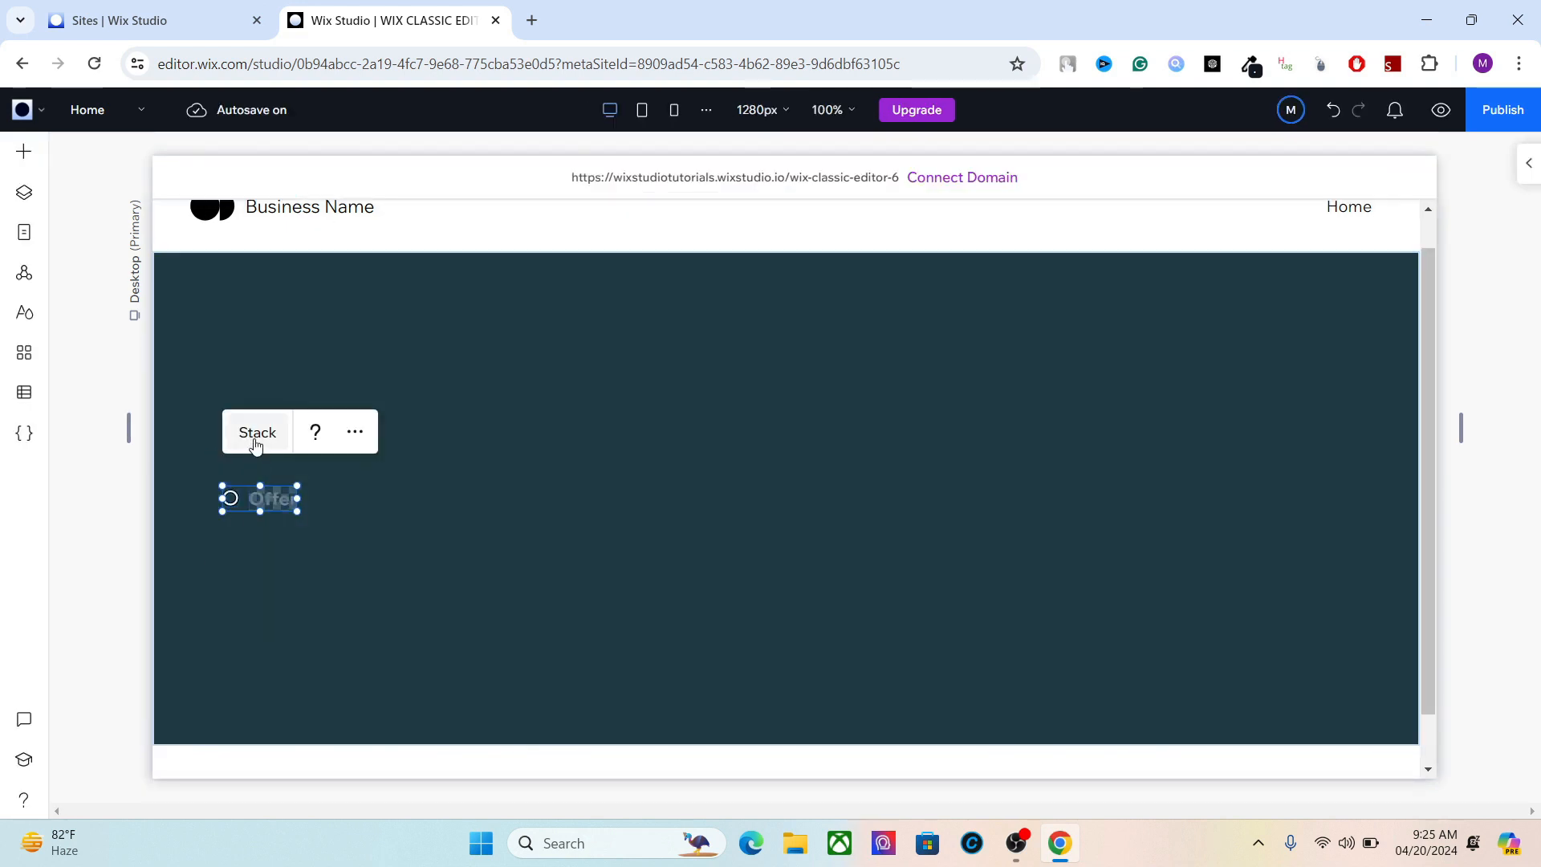
click(257, 432)
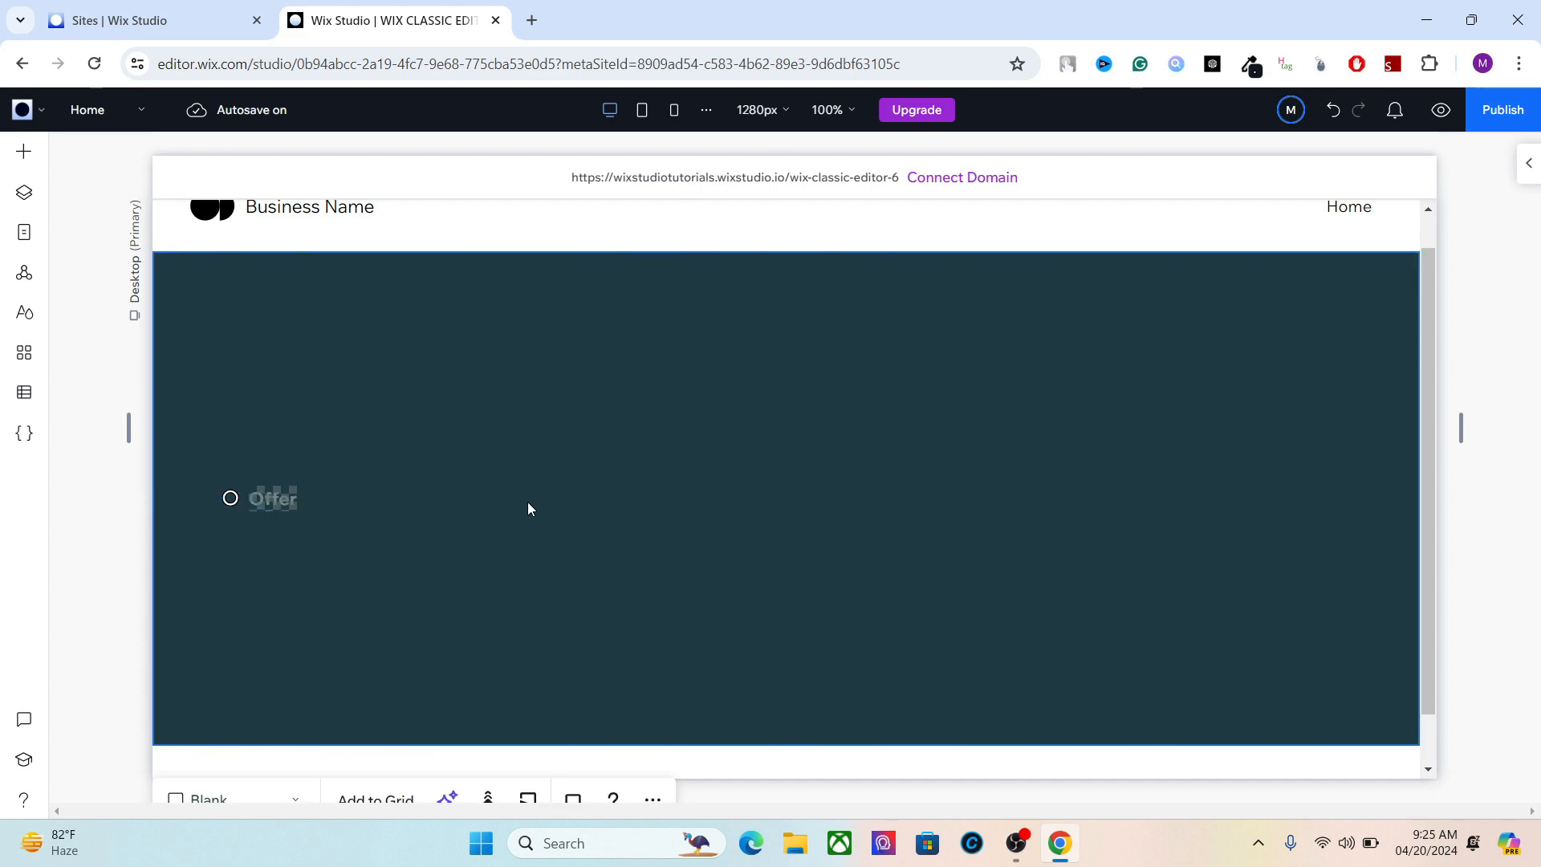
mouse_move(469, 508)
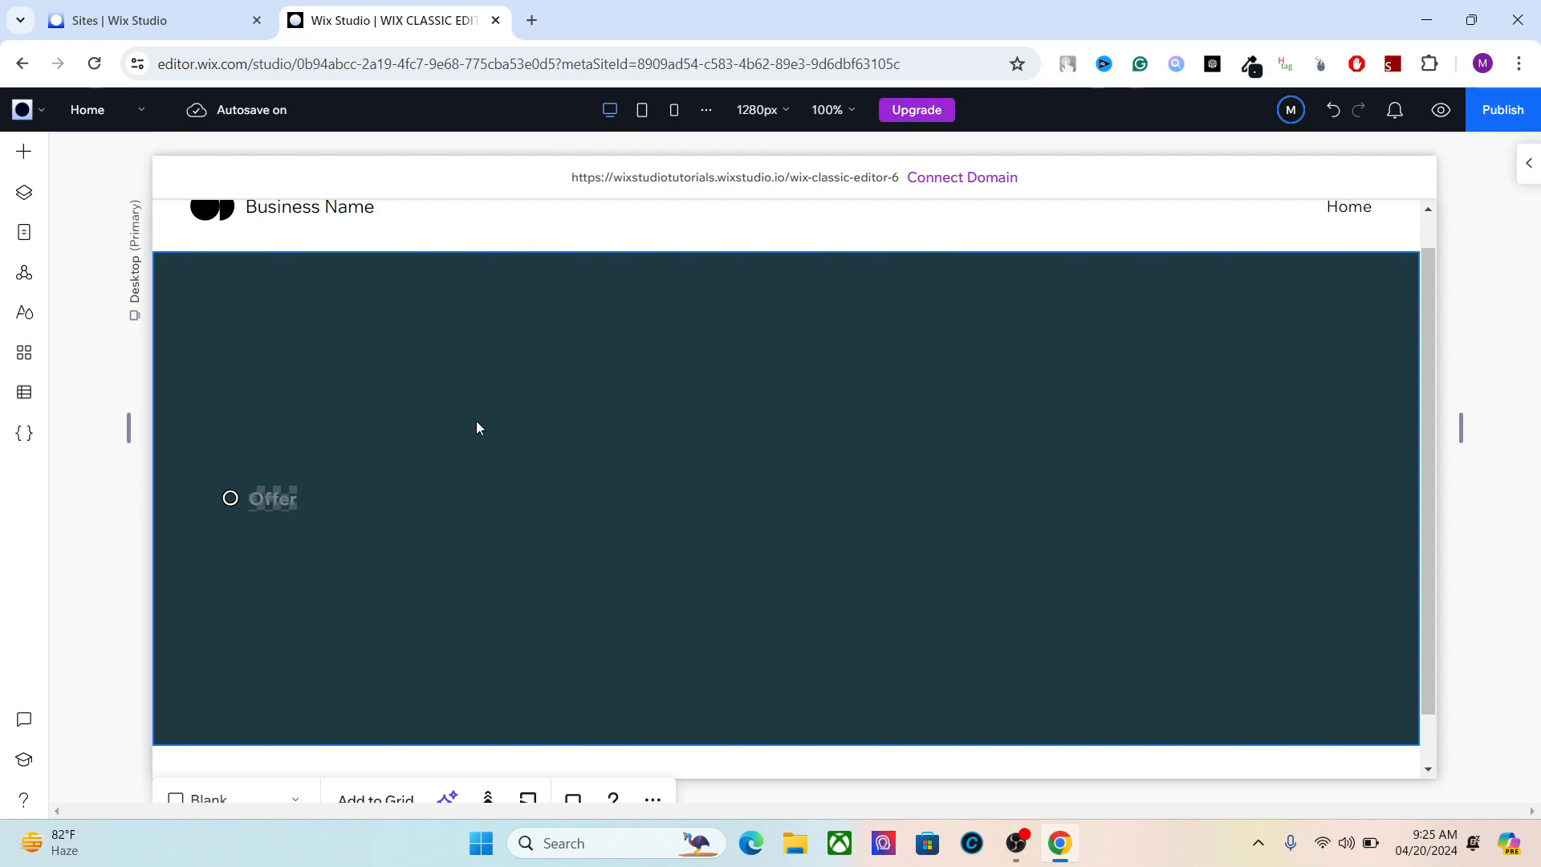
mouse_move(484, 424)
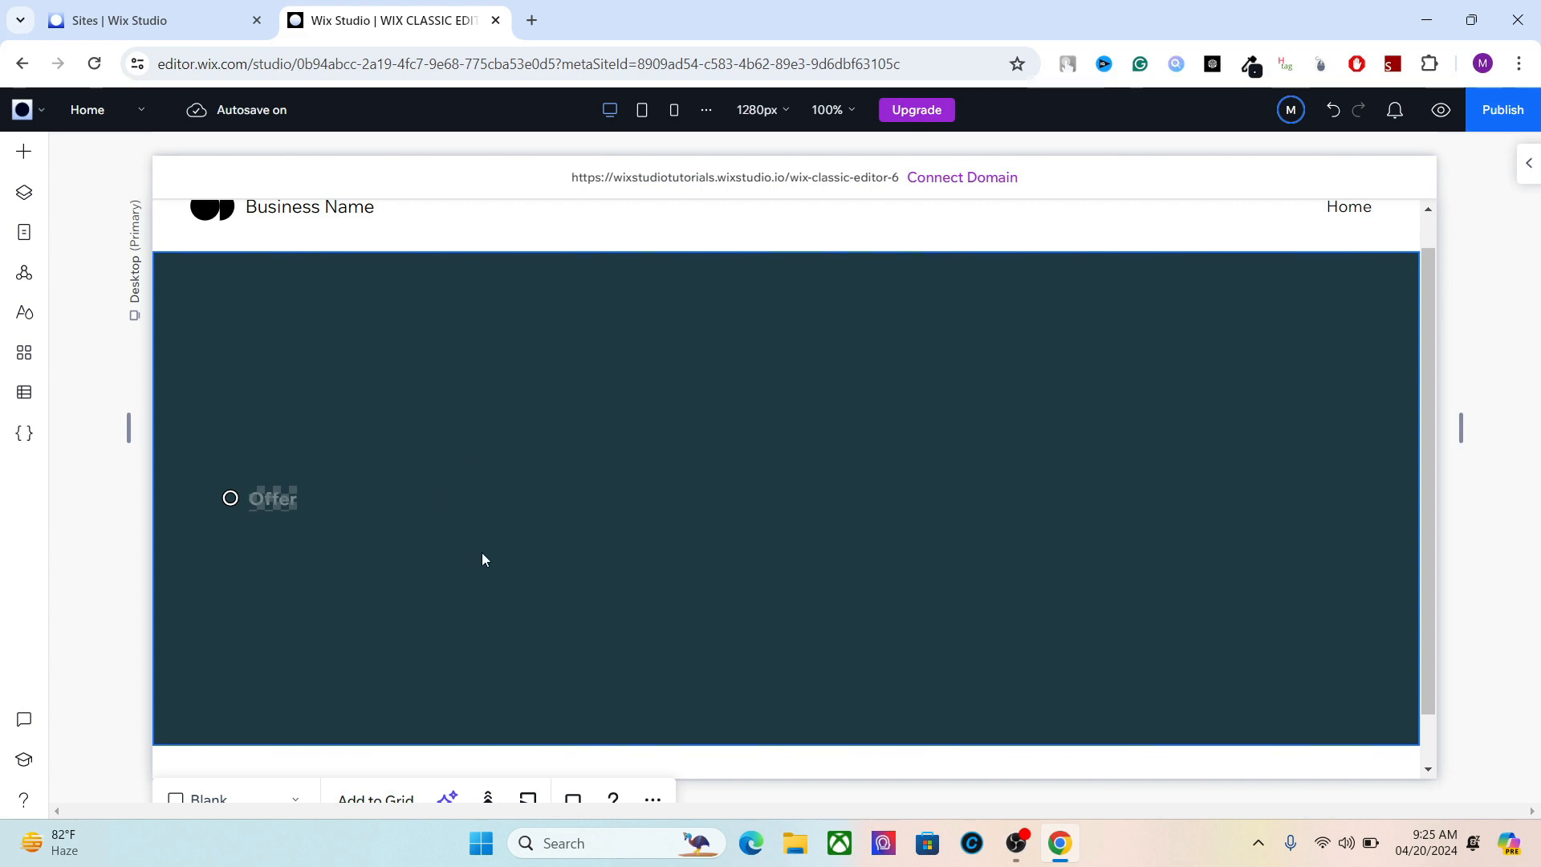
click(271, 499)
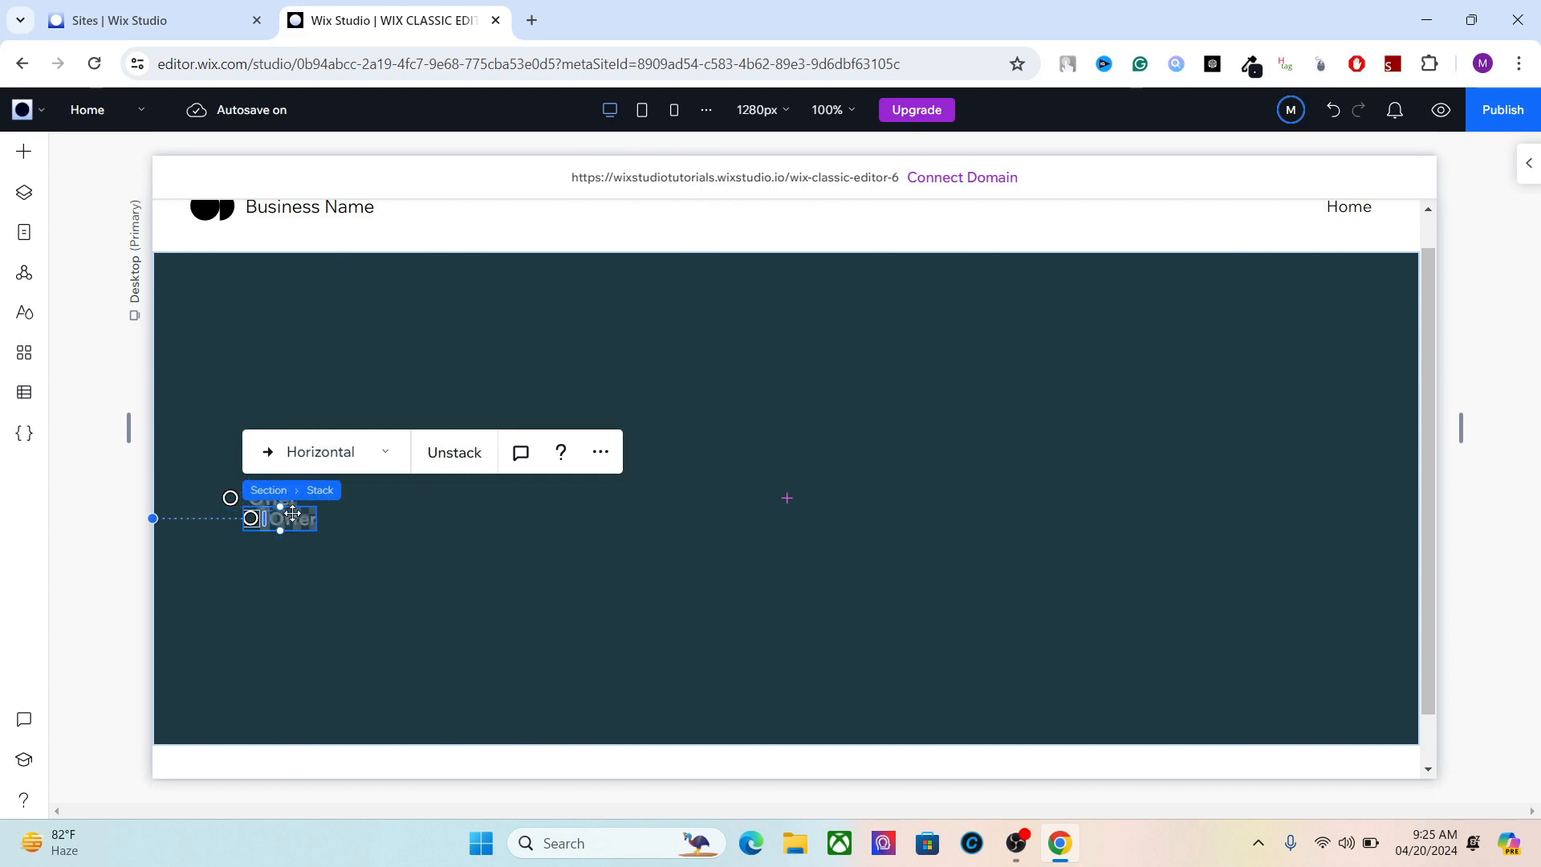
Duplicate the ring-and-Offer stack into six items arranged in a column.
drag(280, 517, 280, 531)
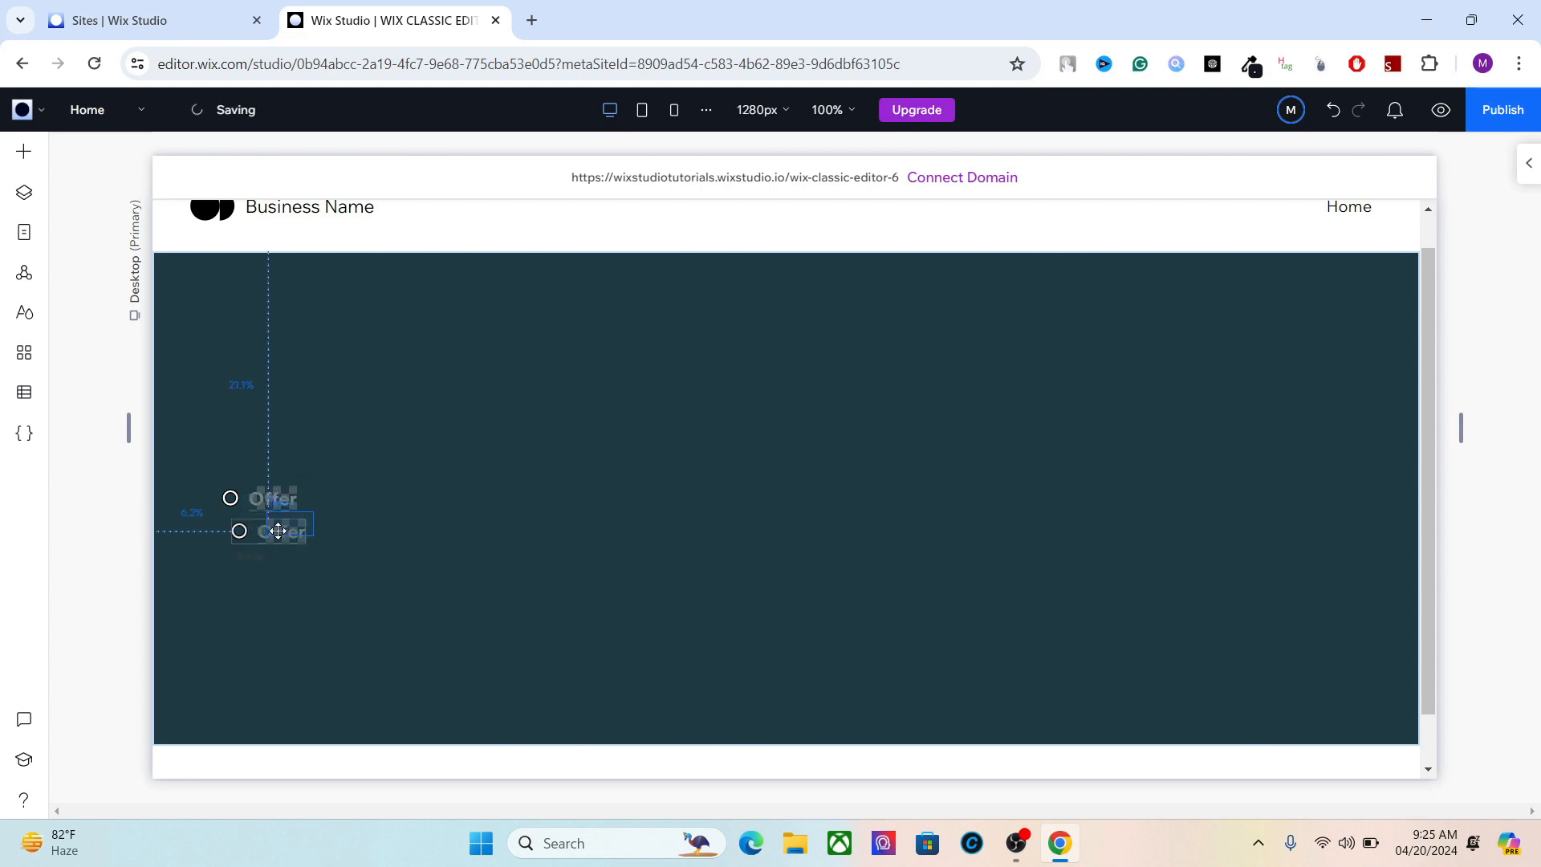
drag(289, 530, 260, 530)
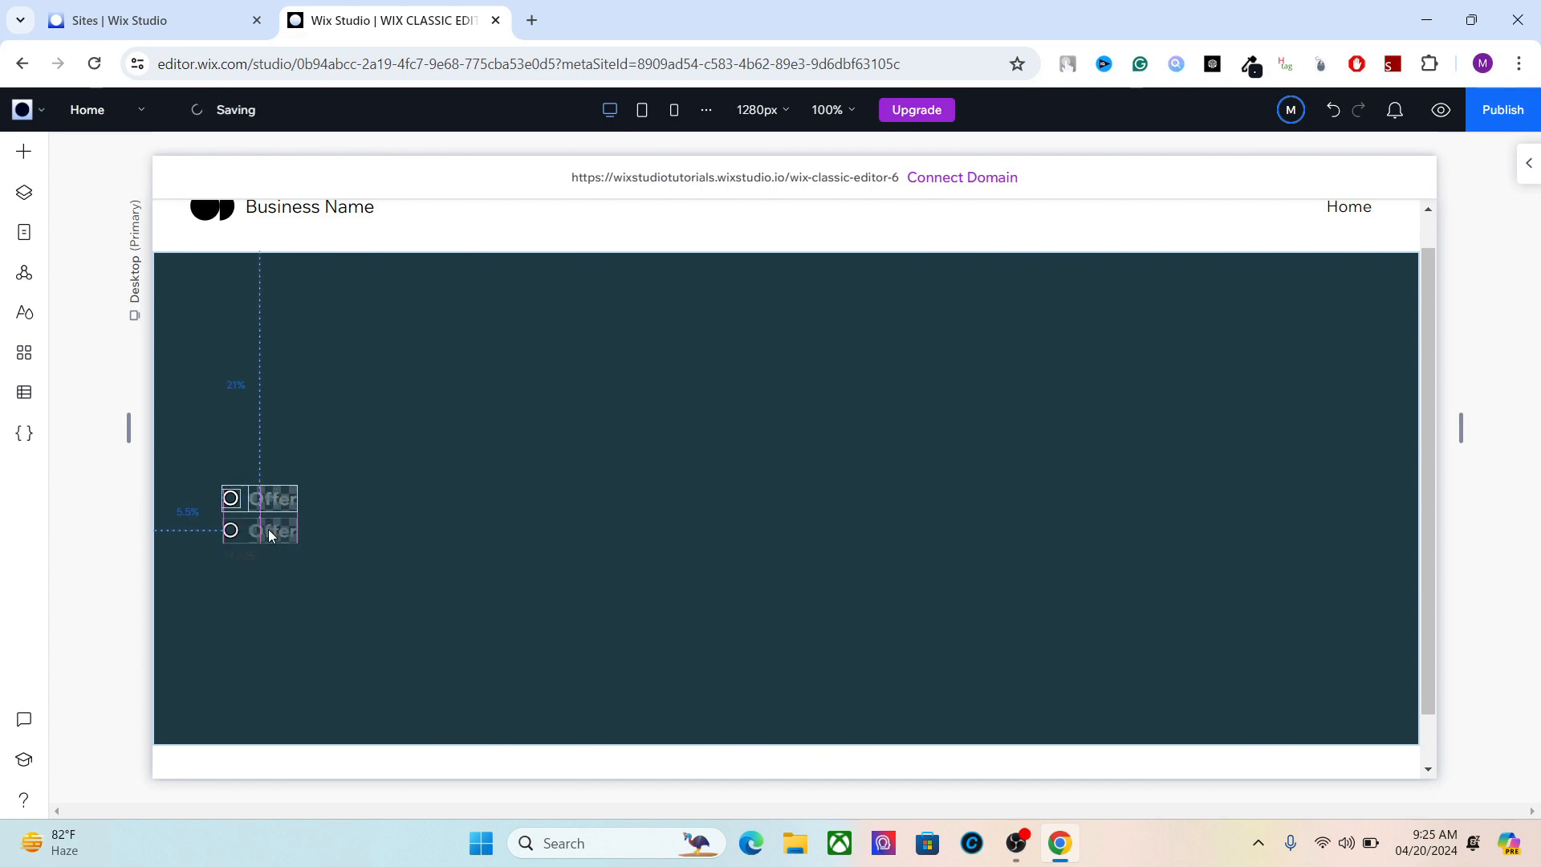
click(259, 516)
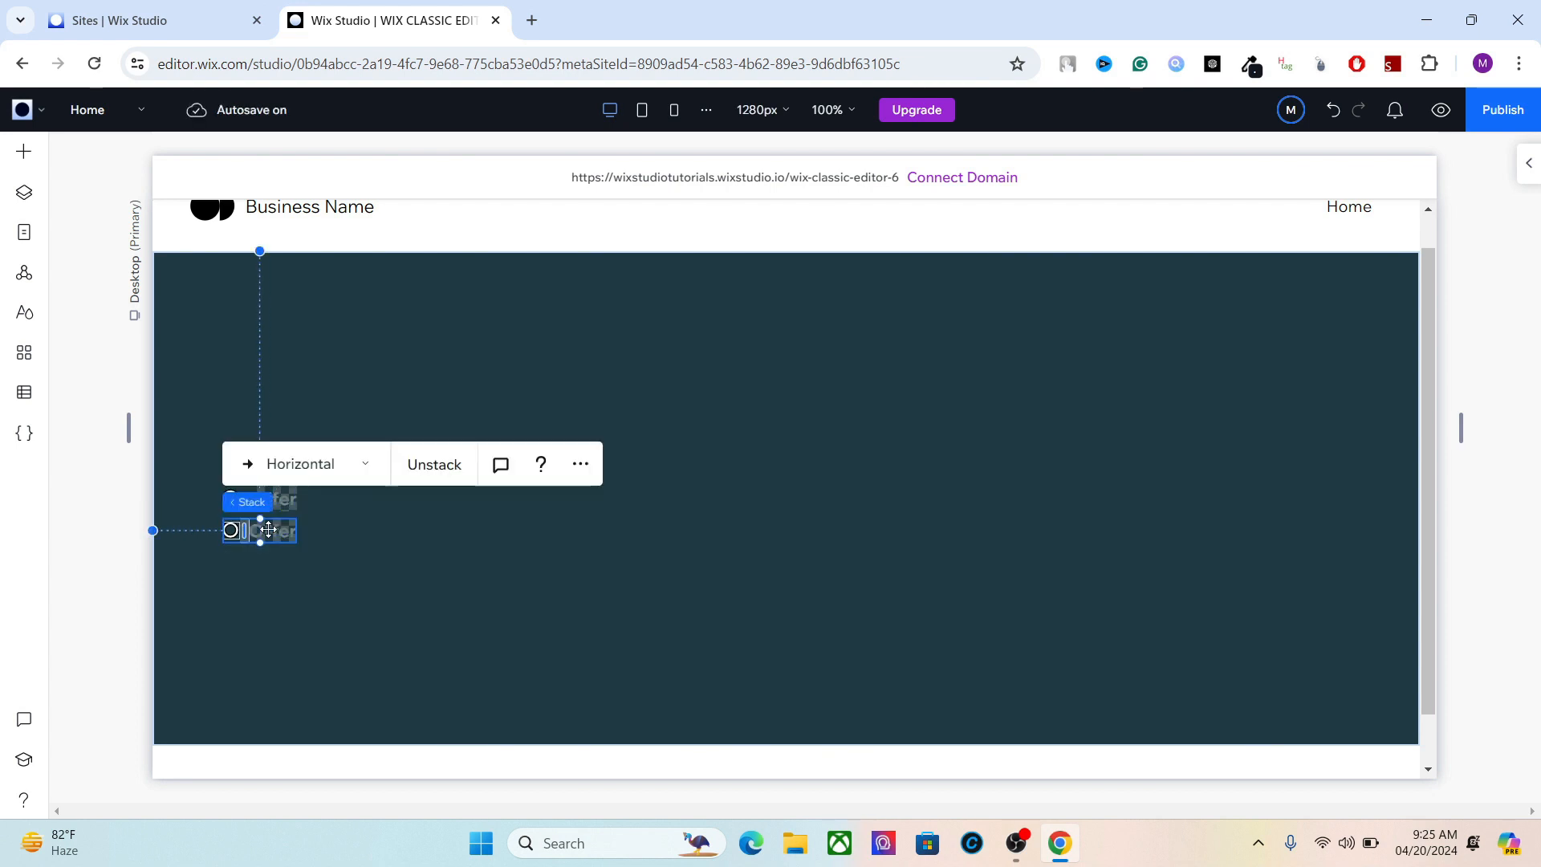
drag(267, 529, 293, 550)
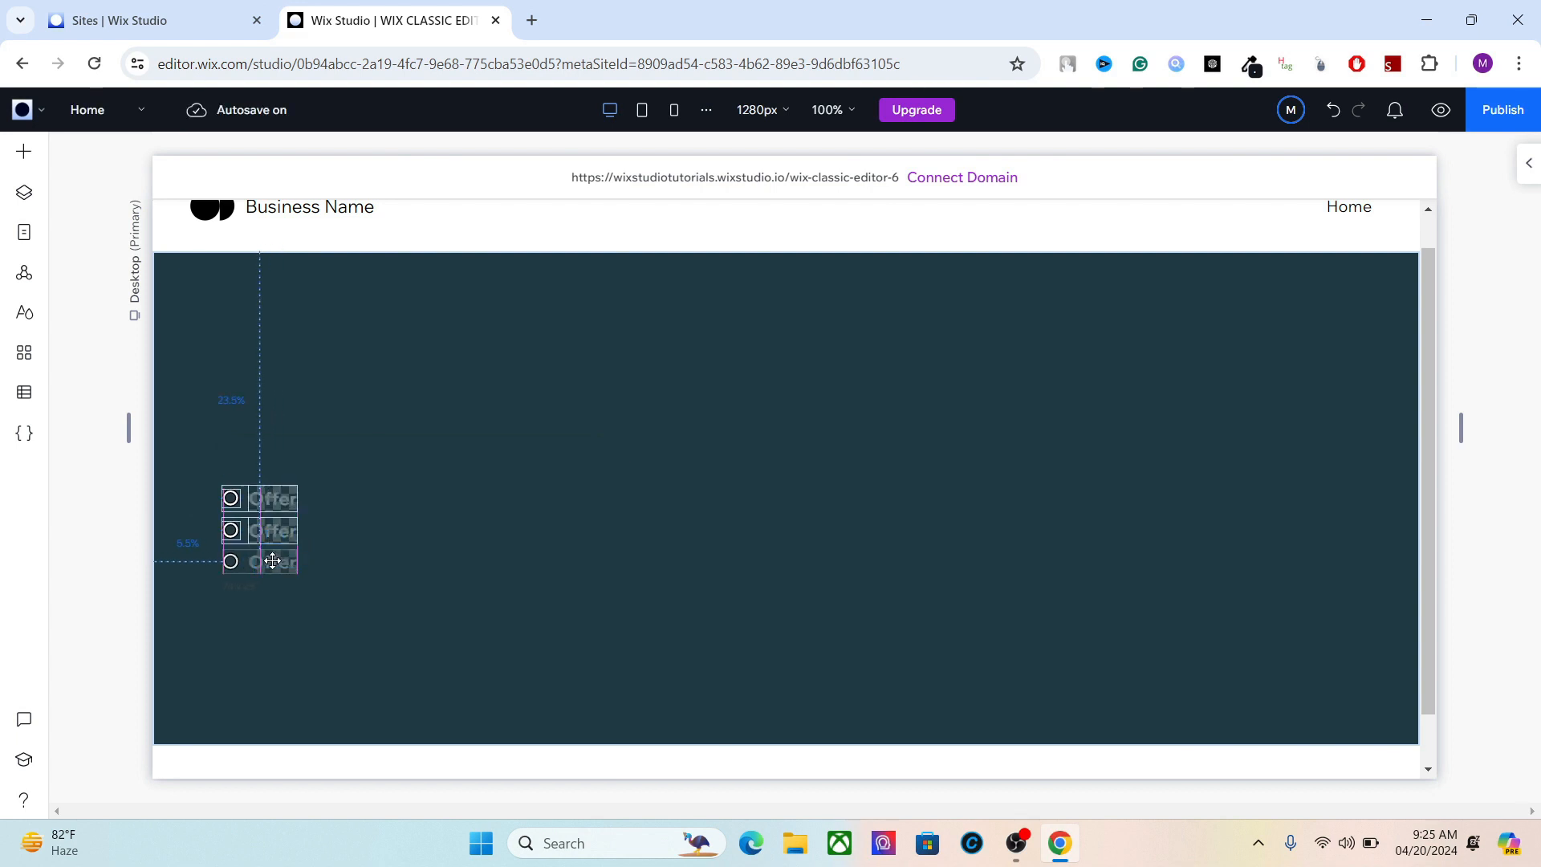
click(273, 560)
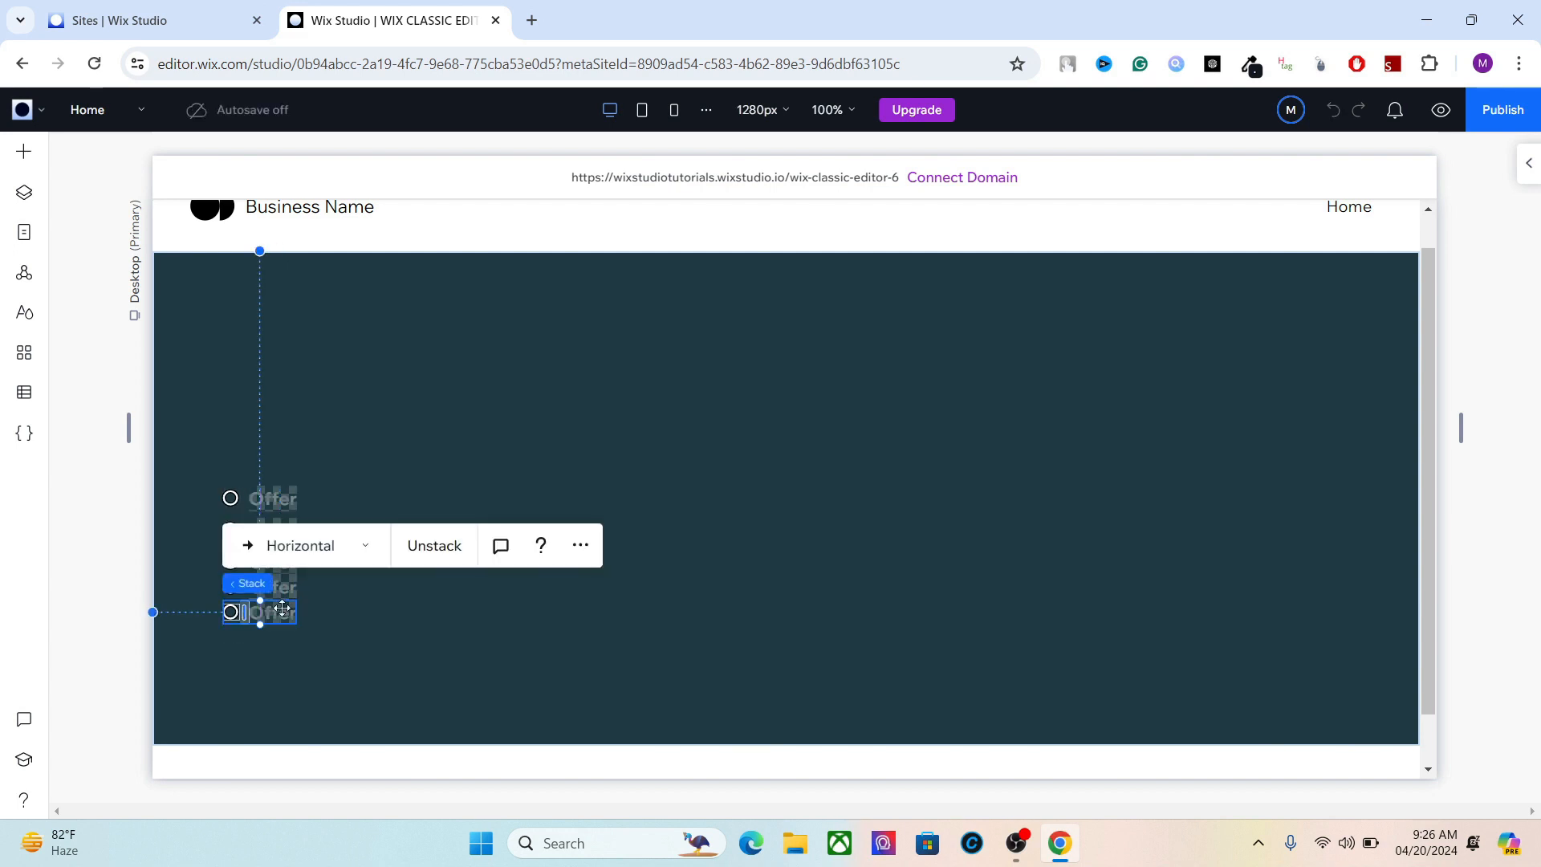
click(251, 109)
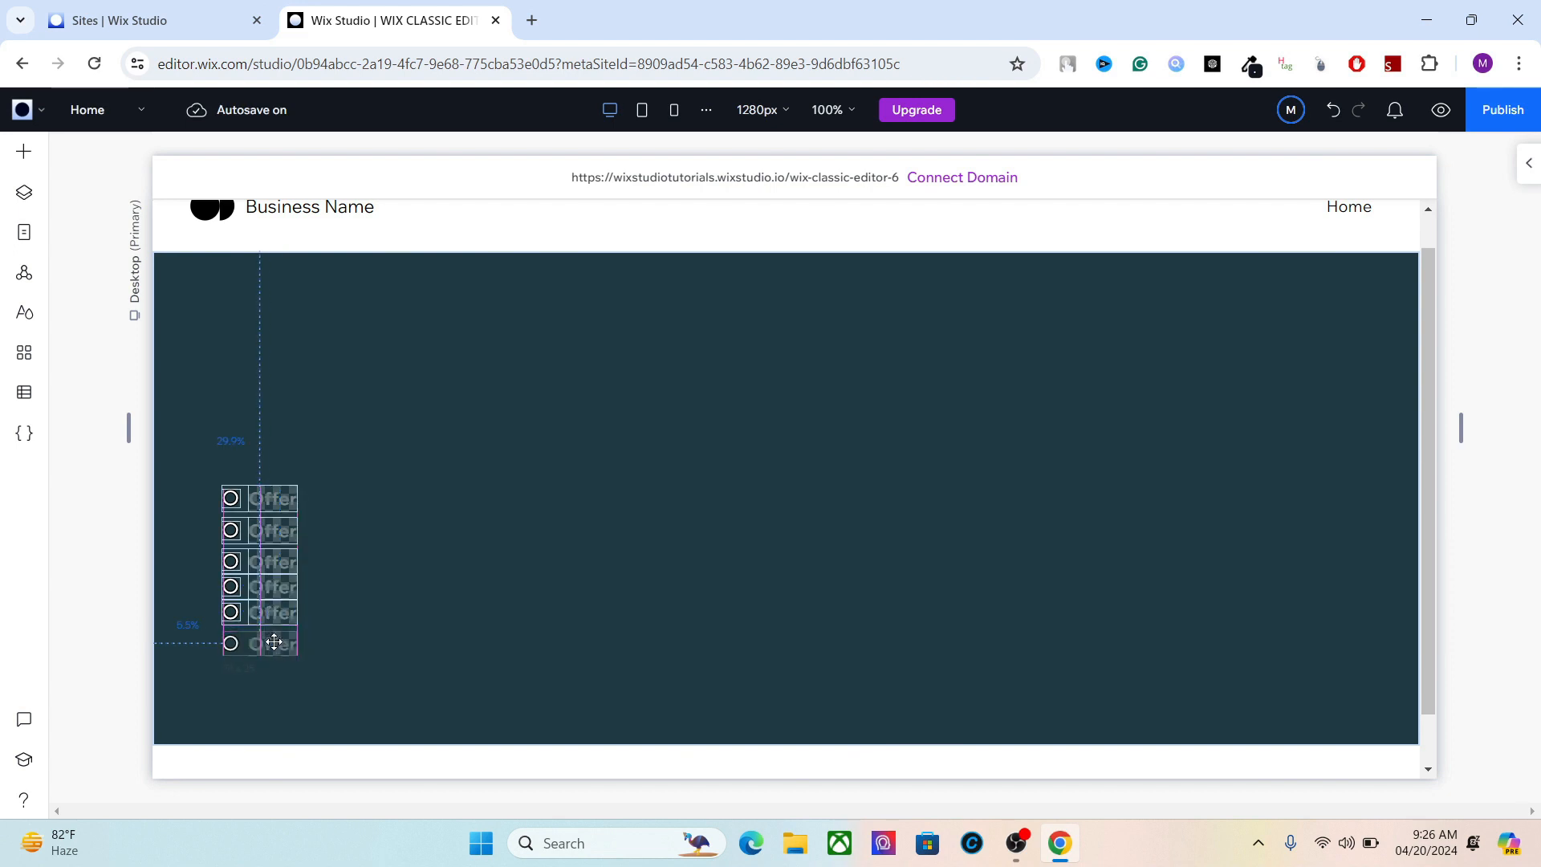
drag(273, 643, 273, 636)
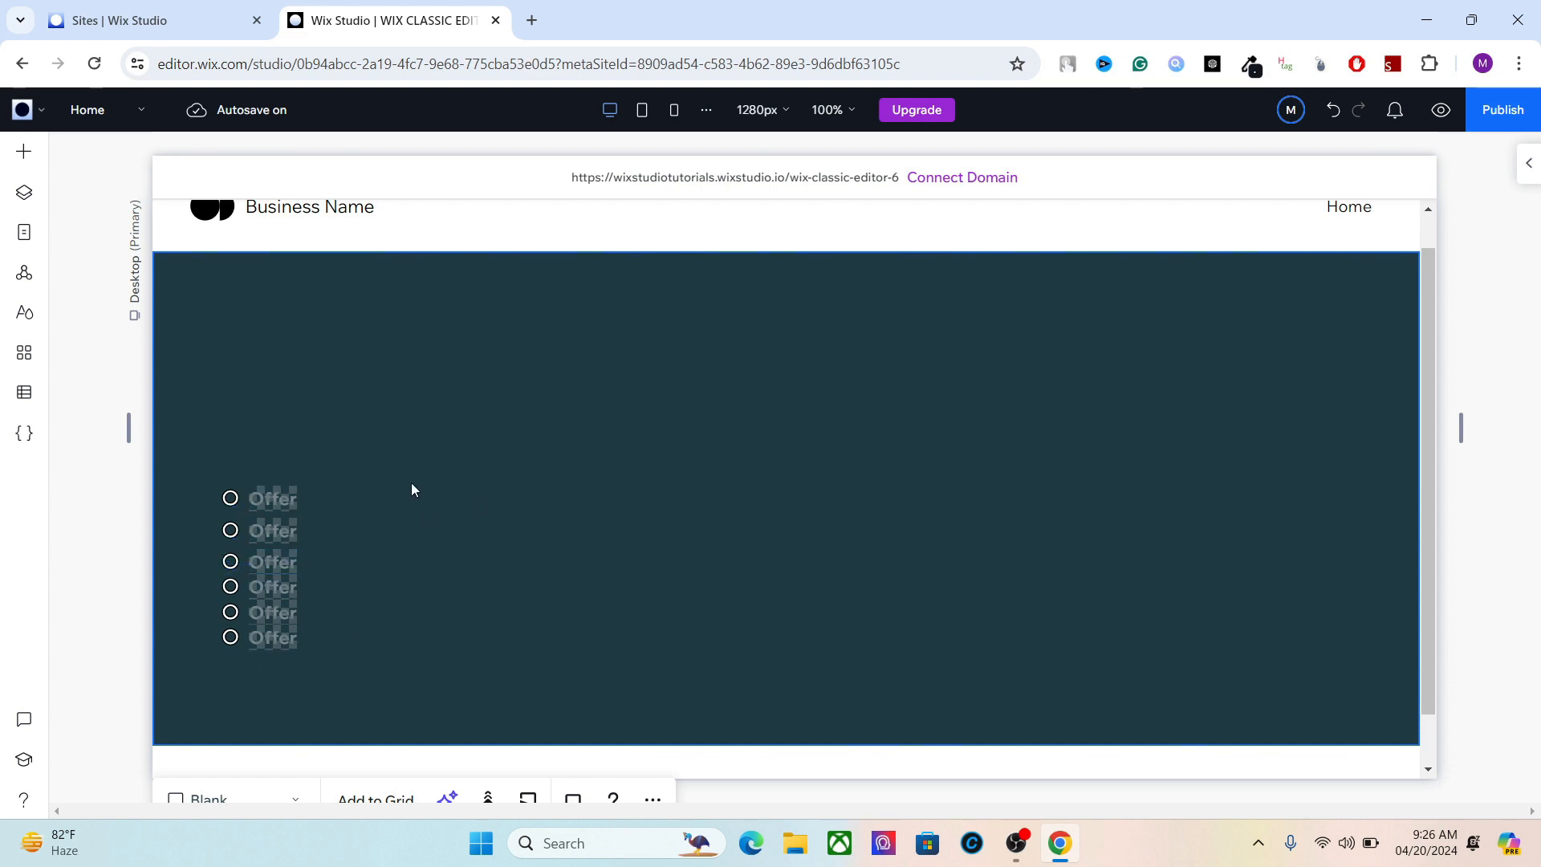
Select the first item's circle and show its animation settings.
click(271, 498)
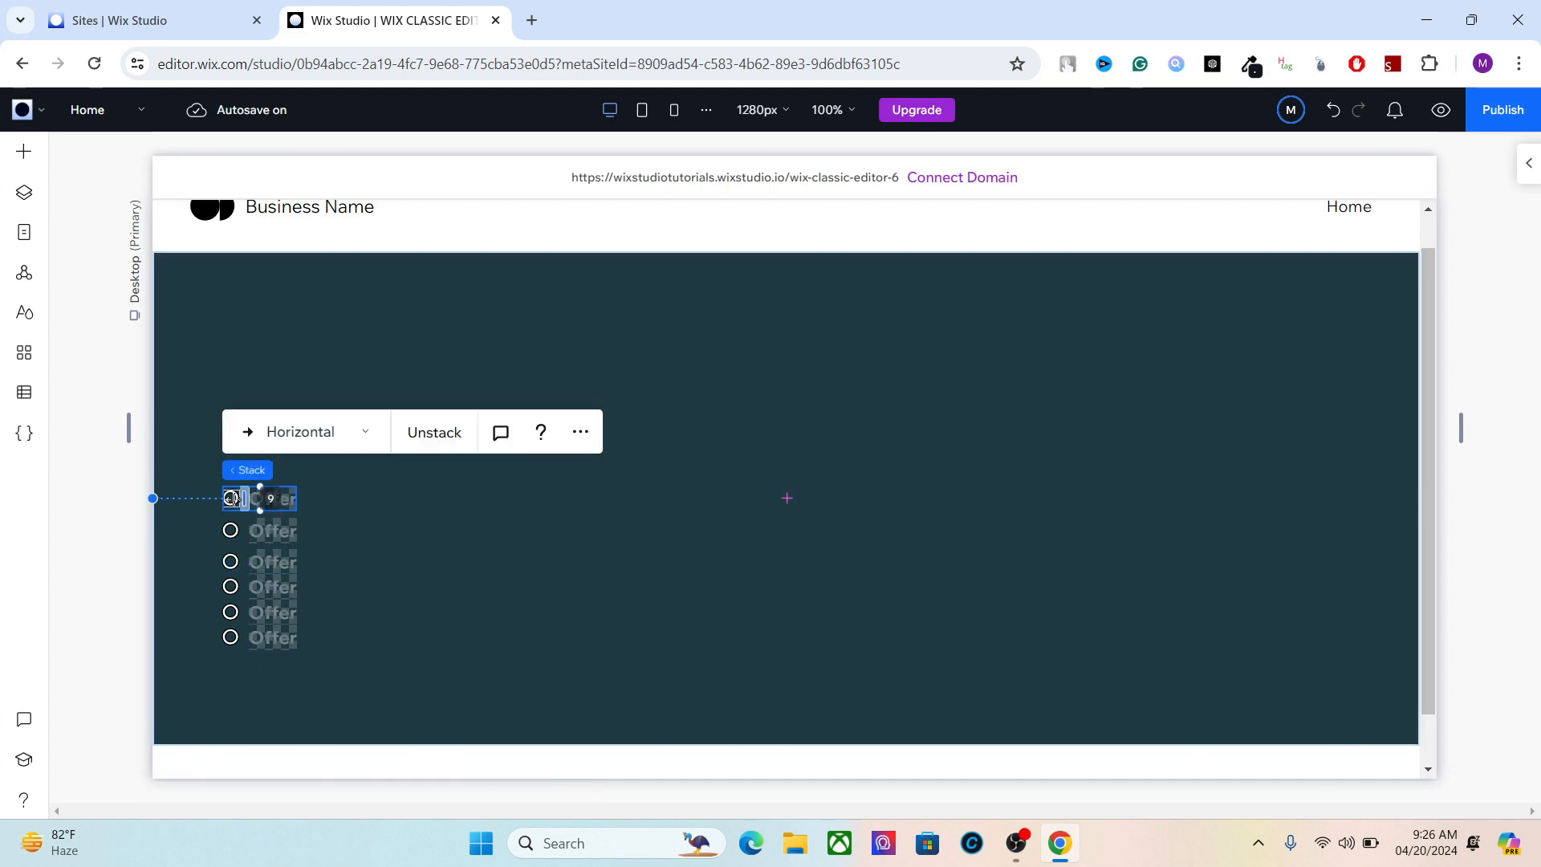
click(270, 499)
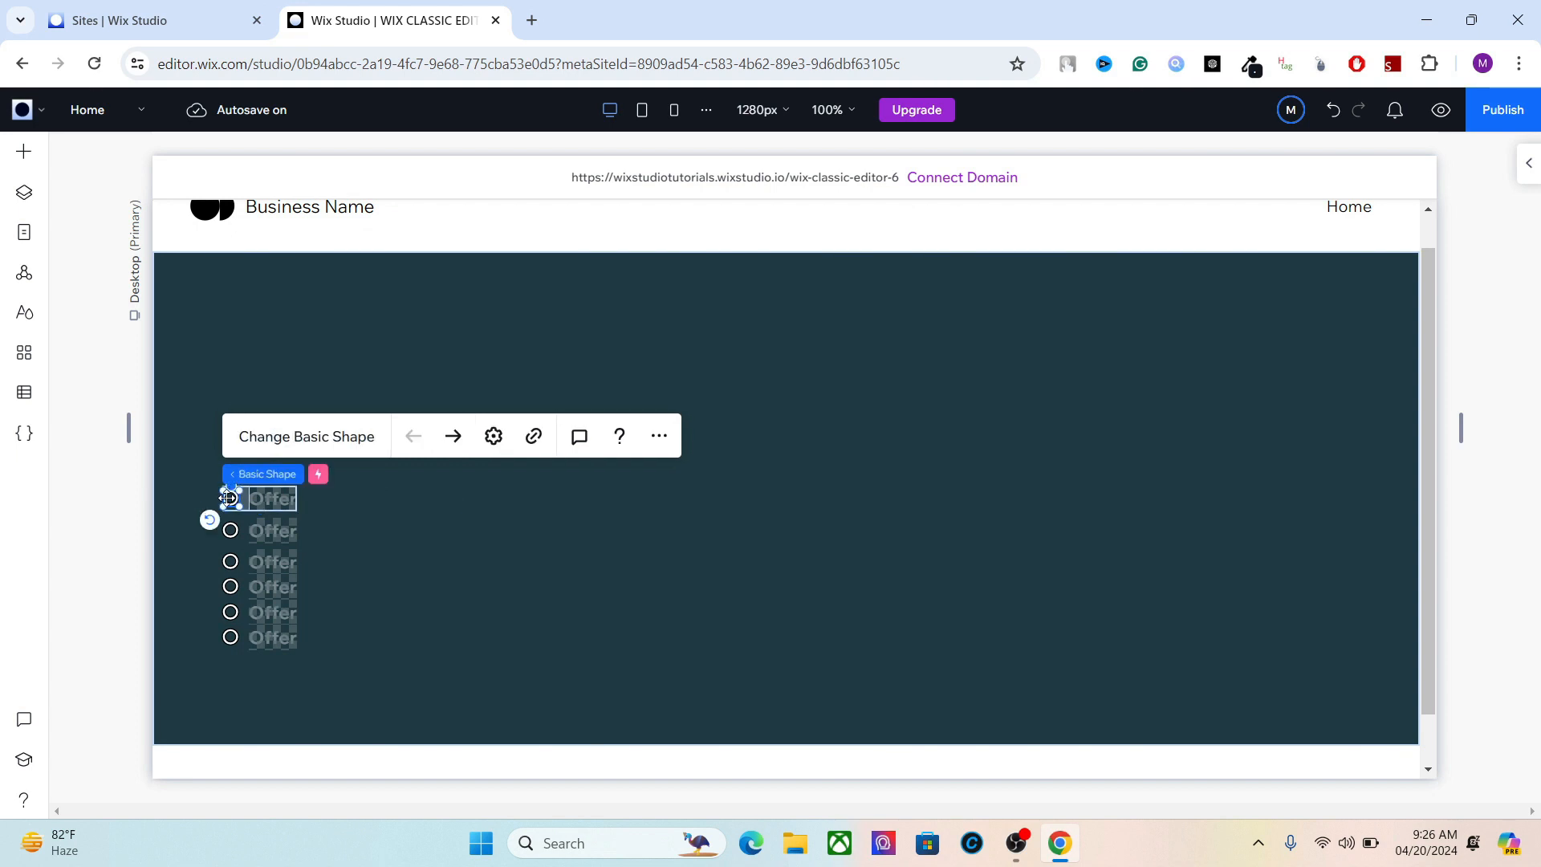
click(319, 474)
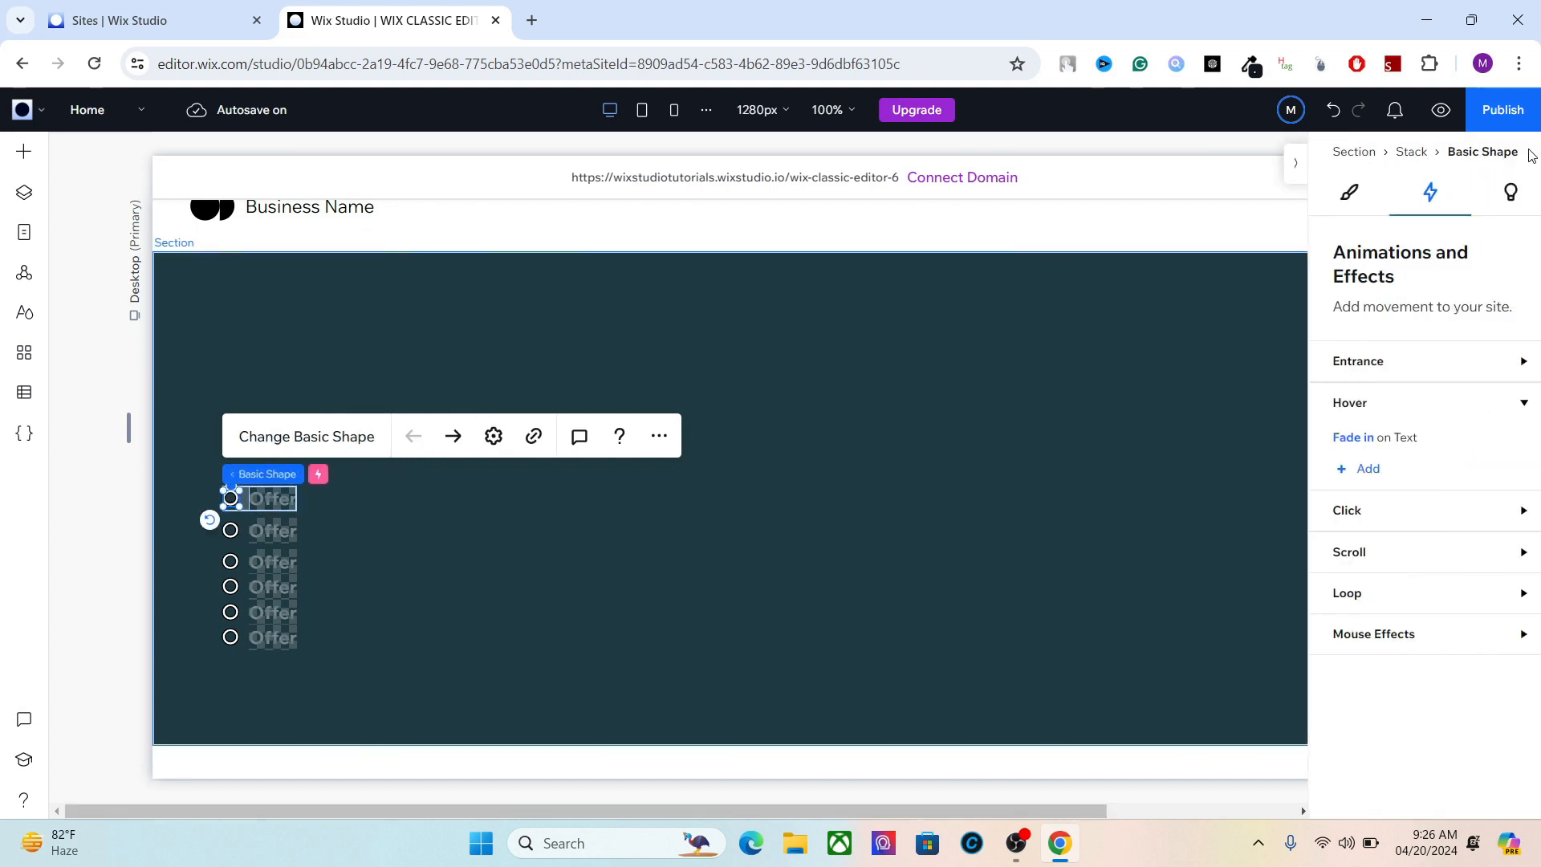
Give the circles a Glide entrance animation and preview the six rings.
click(1329, 360)
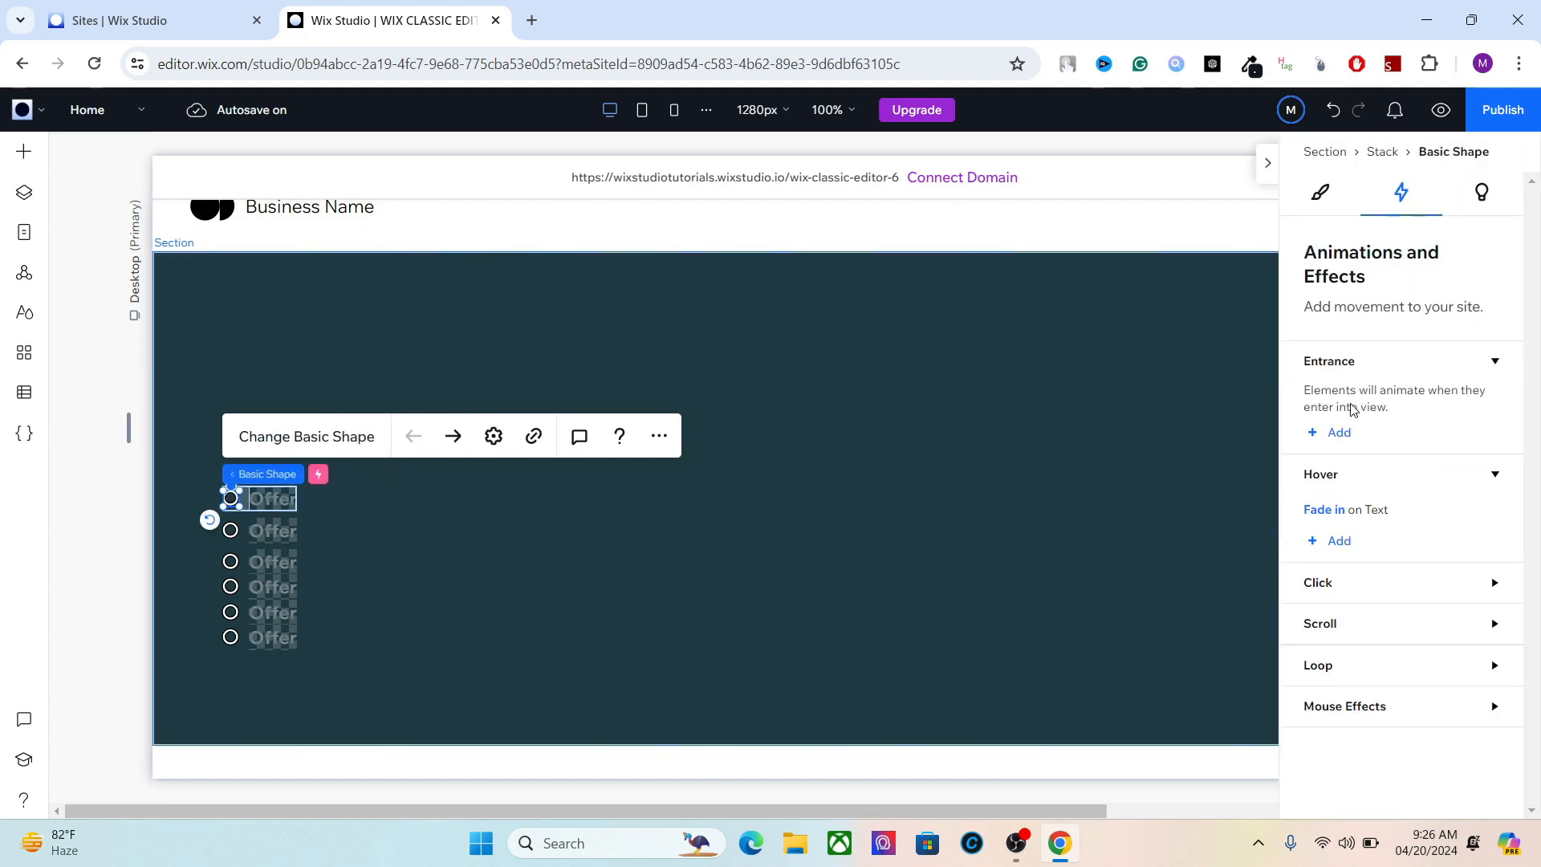
click(1332, 433)
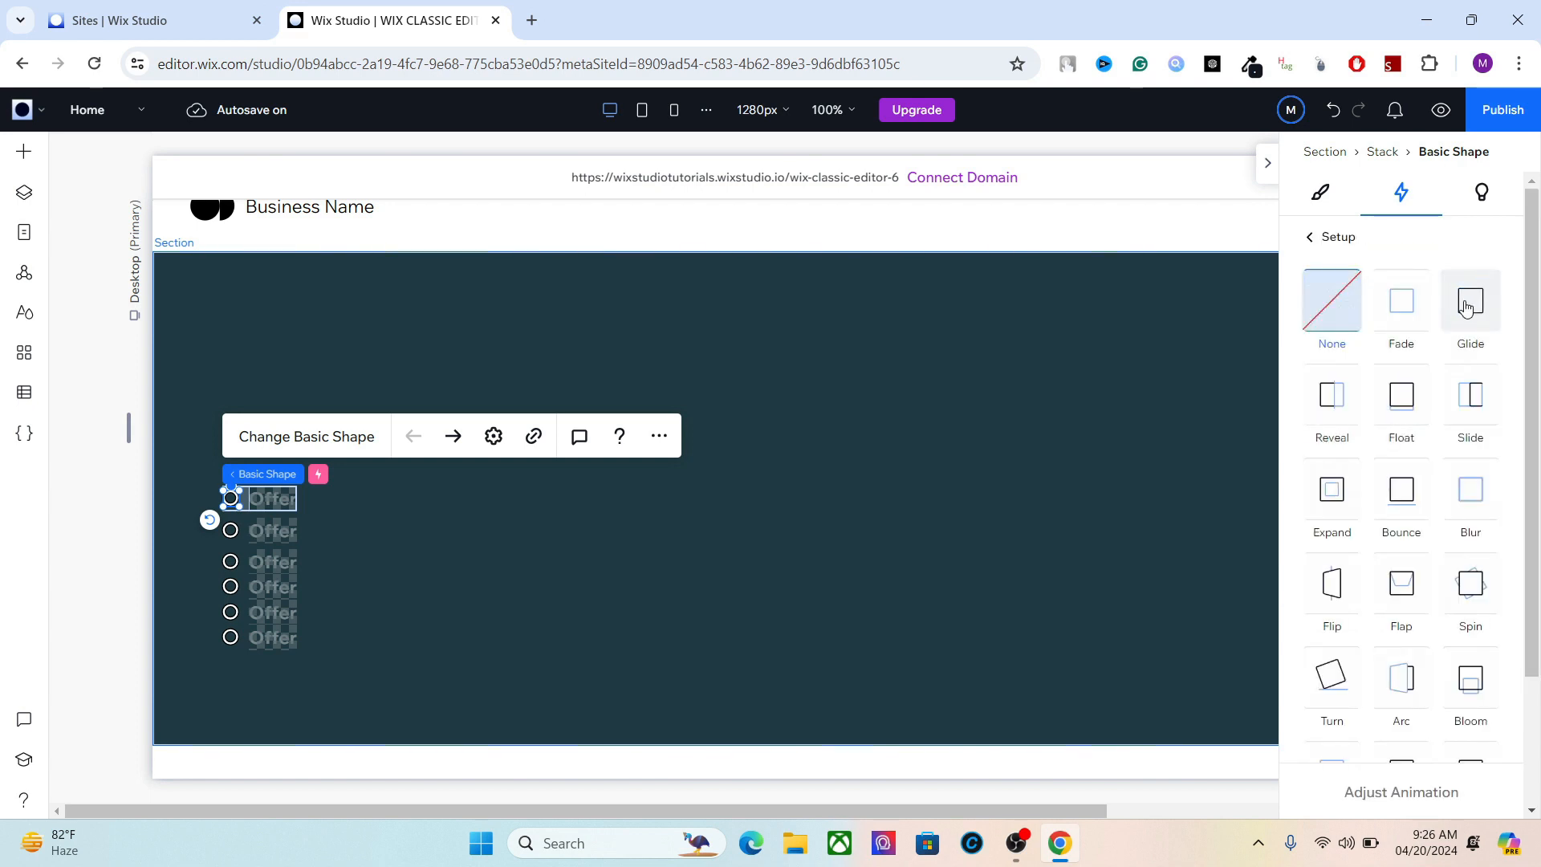
click(1470, 301)
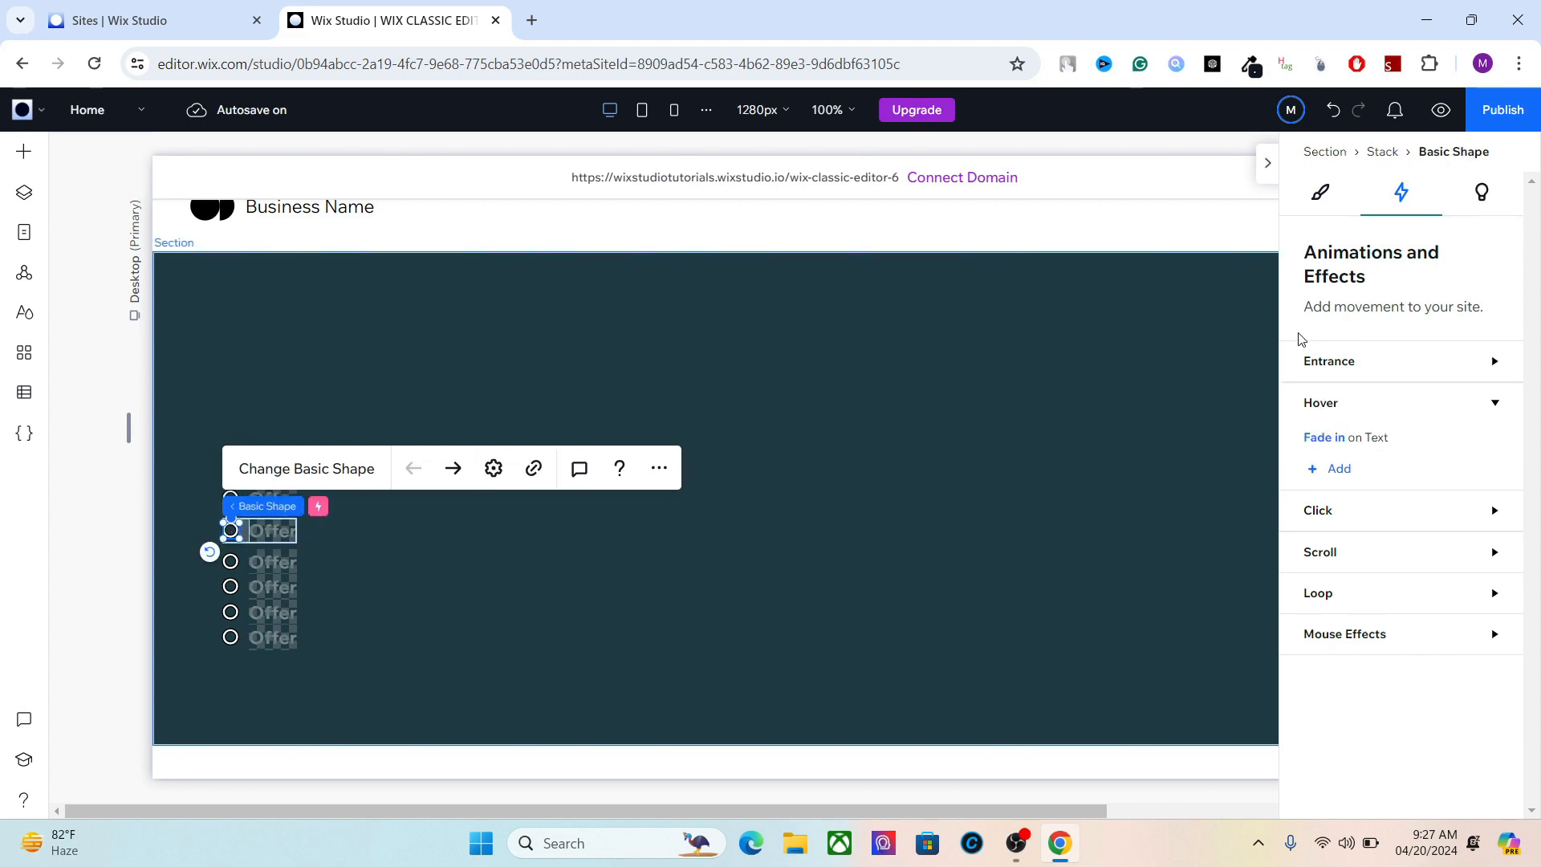
click(1329, 360)
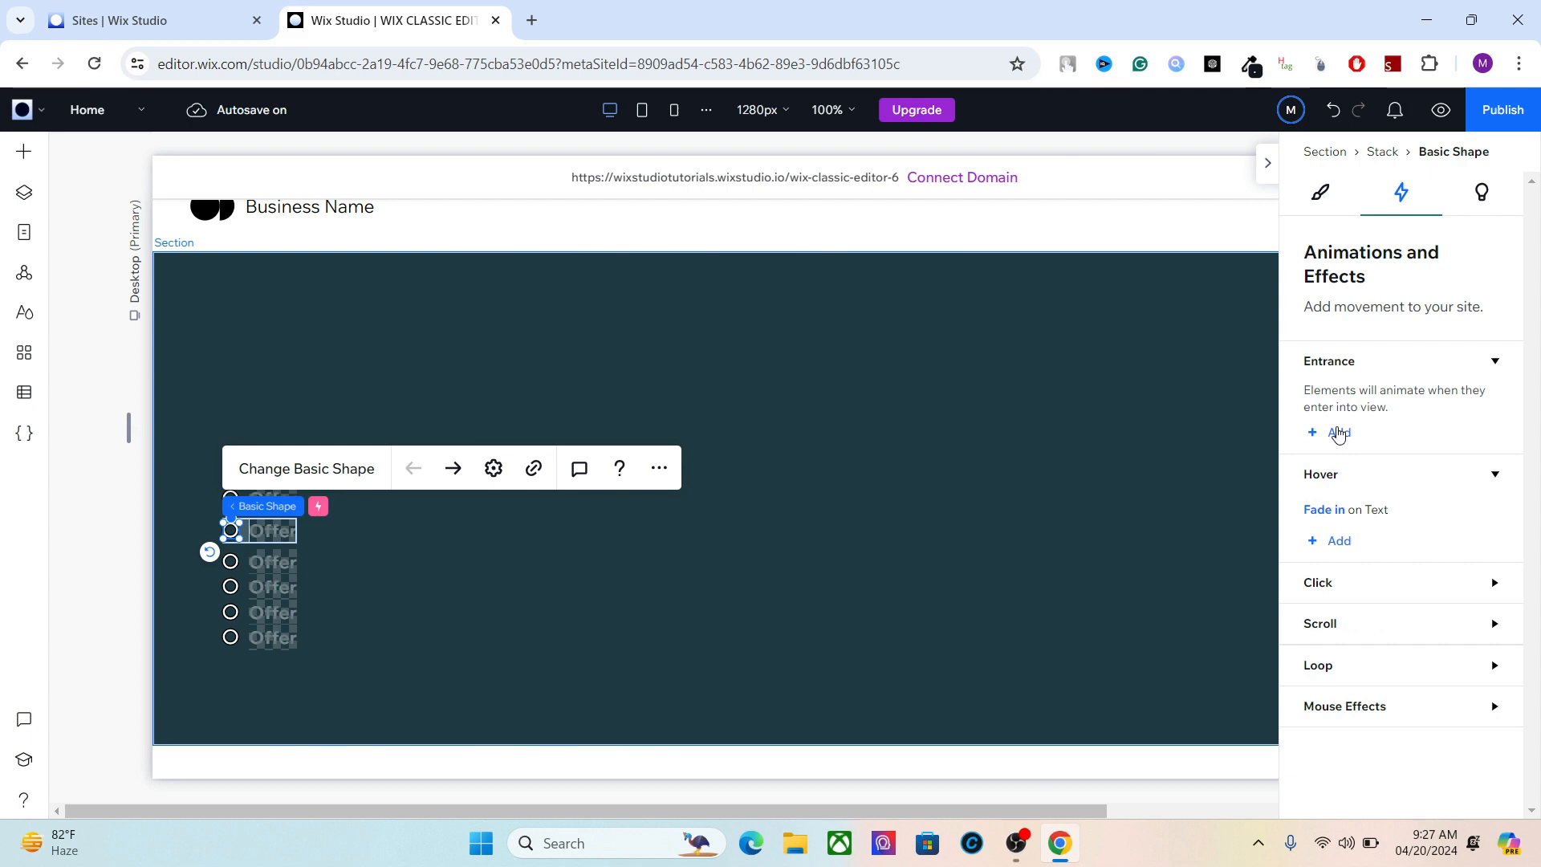
click(1334, 432)
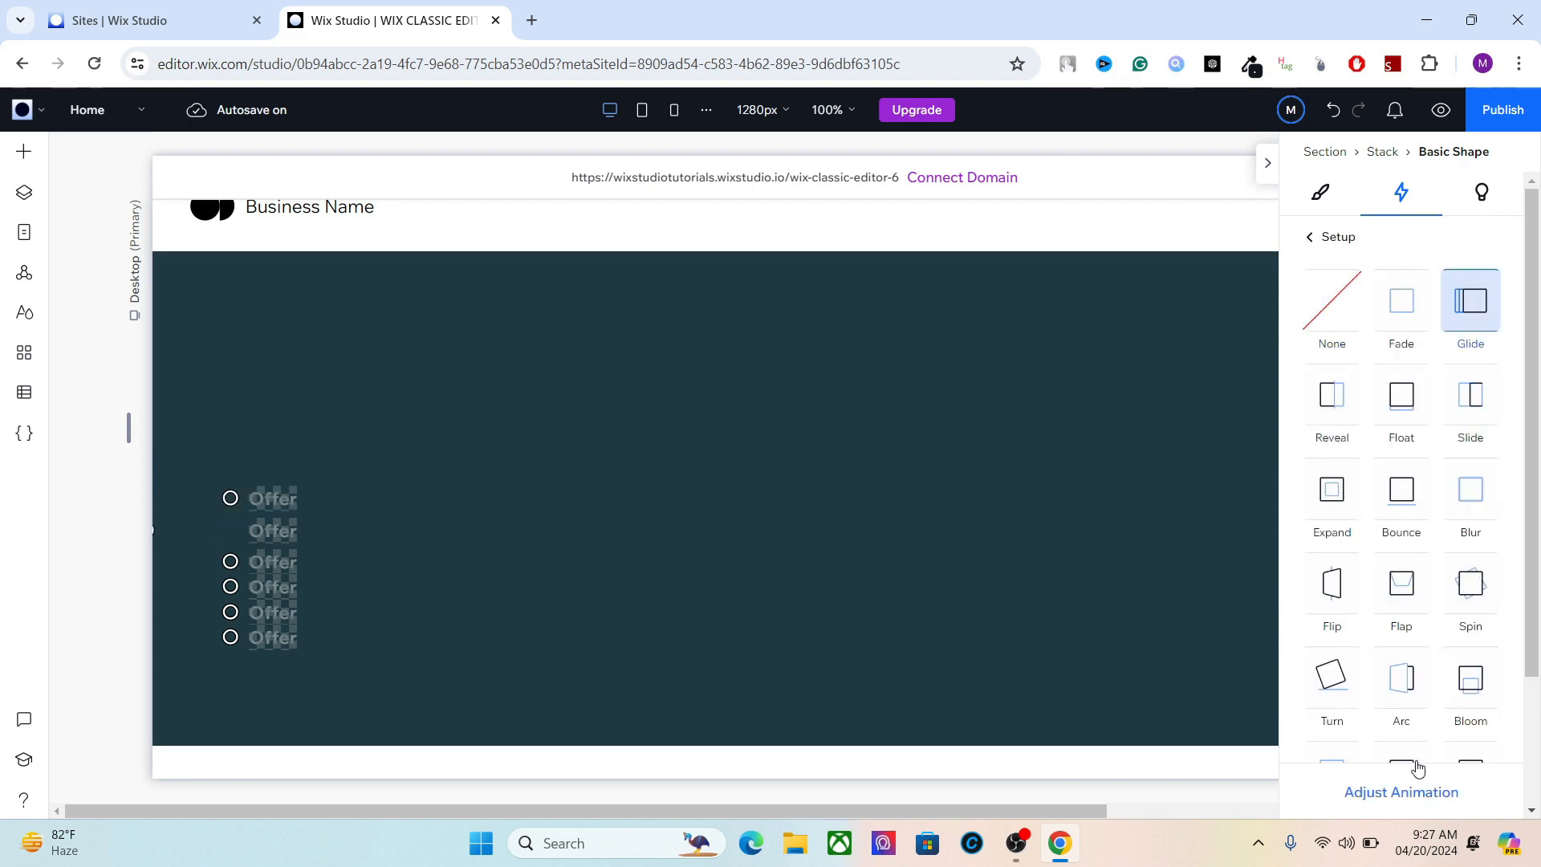
click(1400, 792)
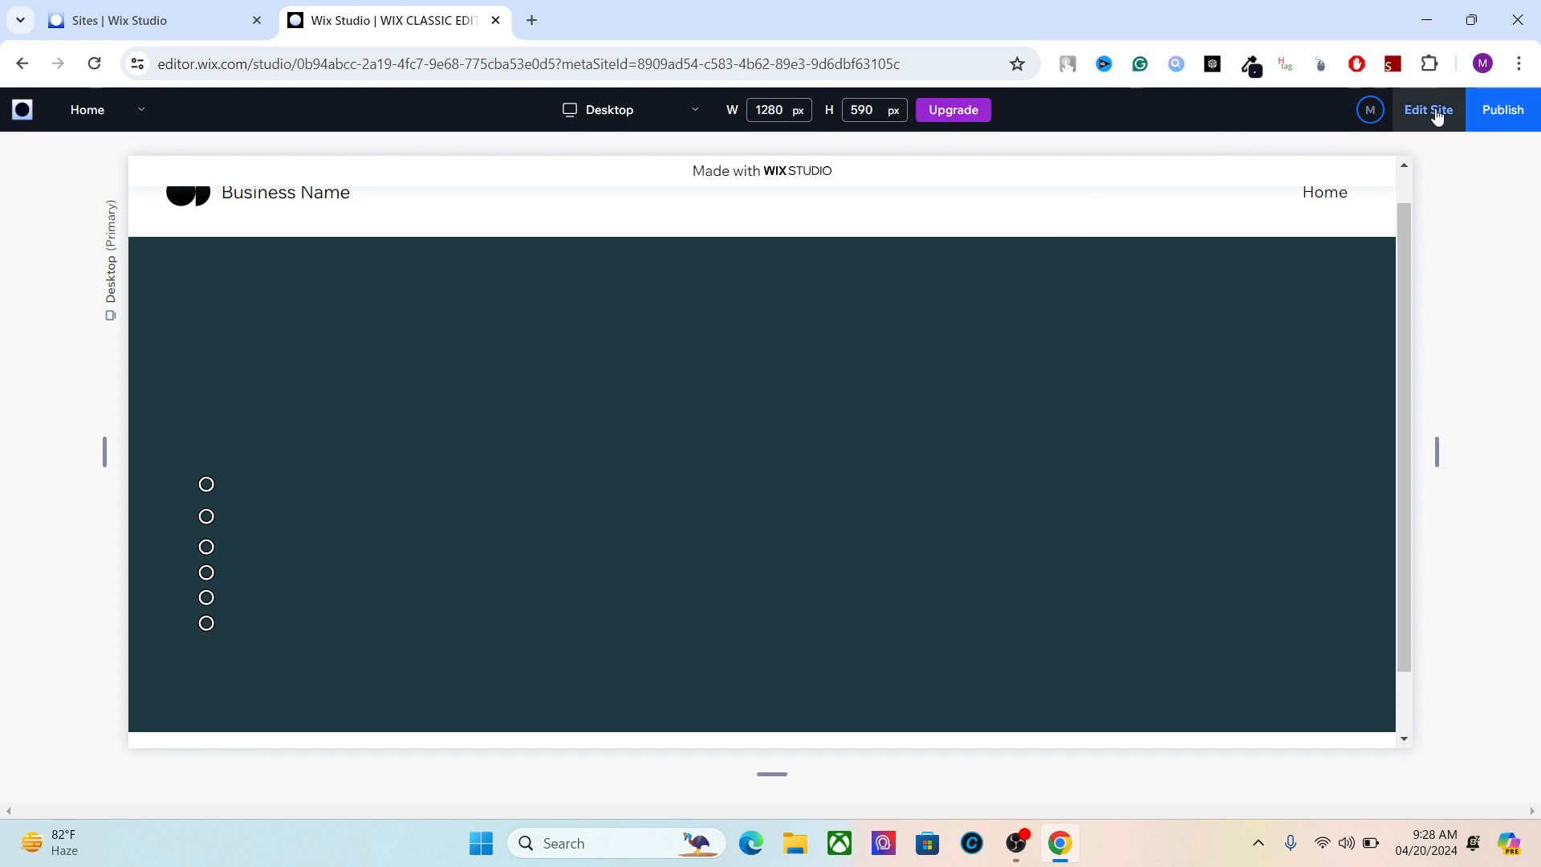
Back in the editor, select all six item stacks in Layers and open More Actions to stack them vertically.
click(1427, 109)
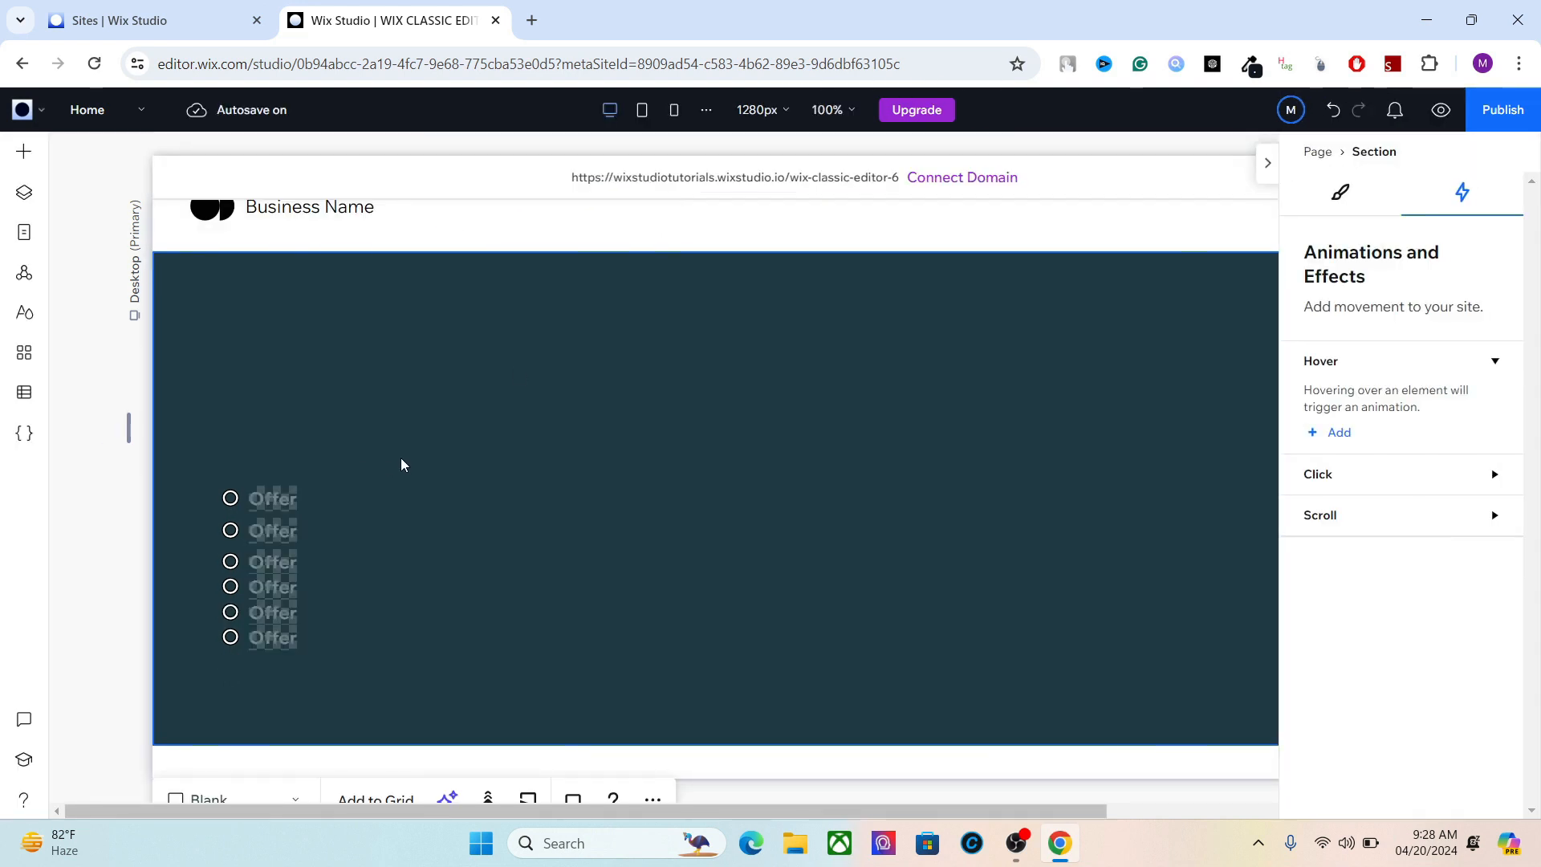
mouse_move(334, 447)
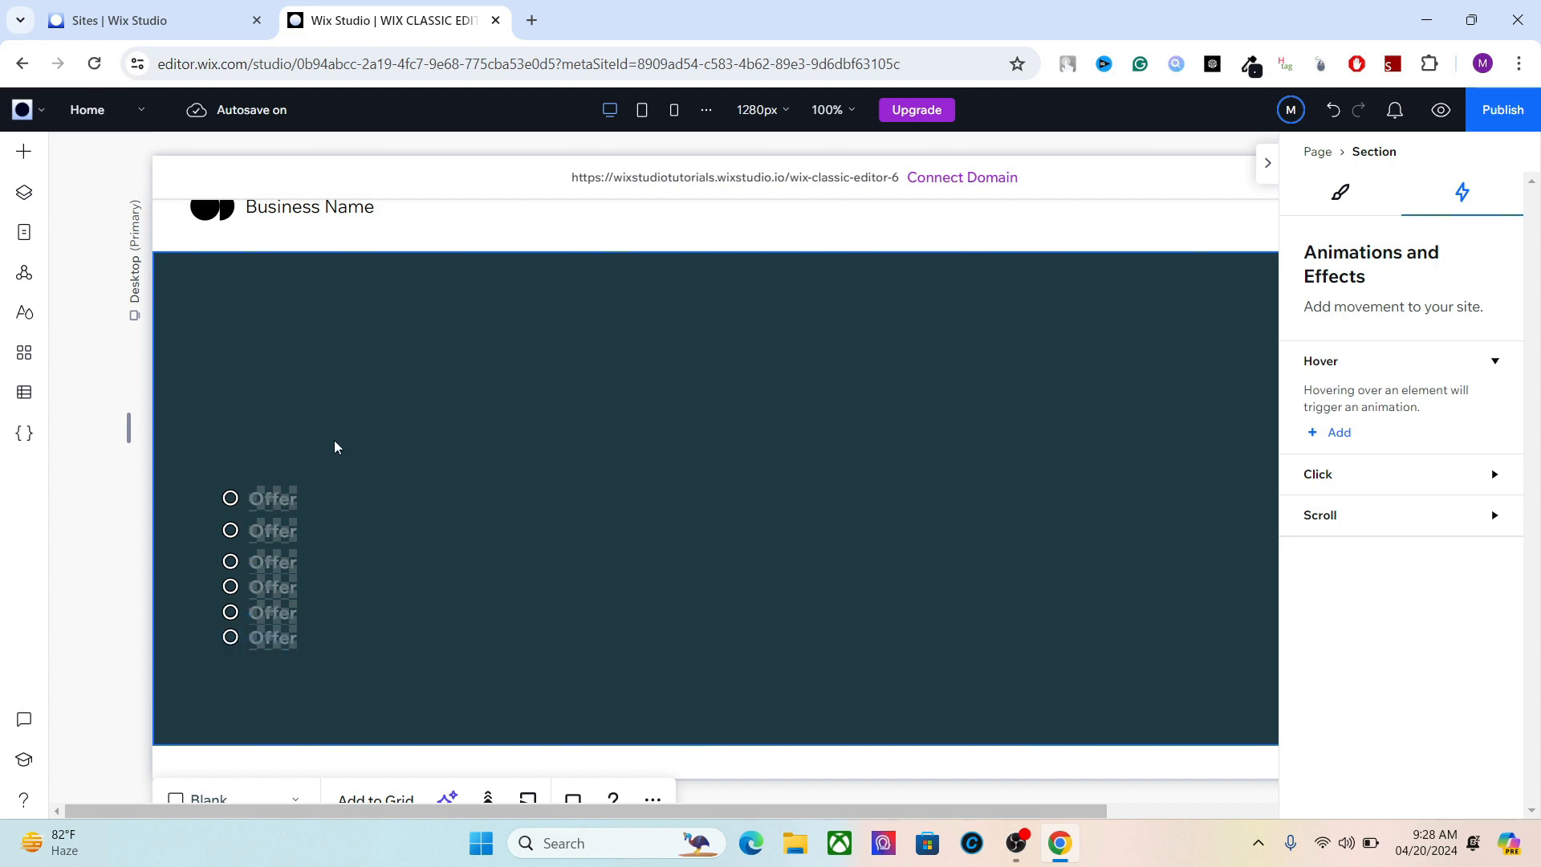
mouse_move(24, 192)
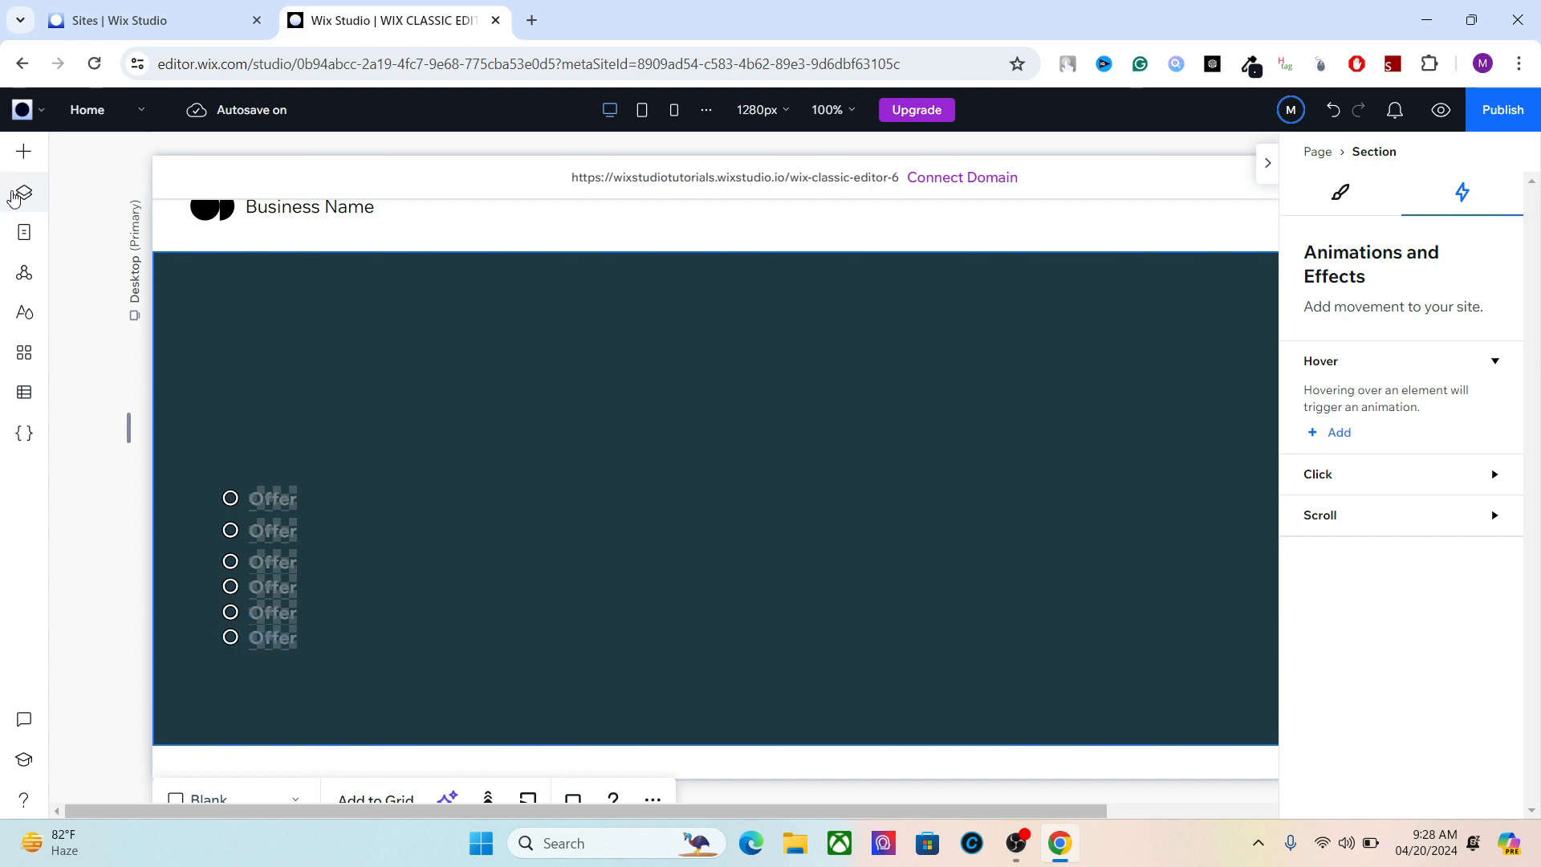
click(23, 192)
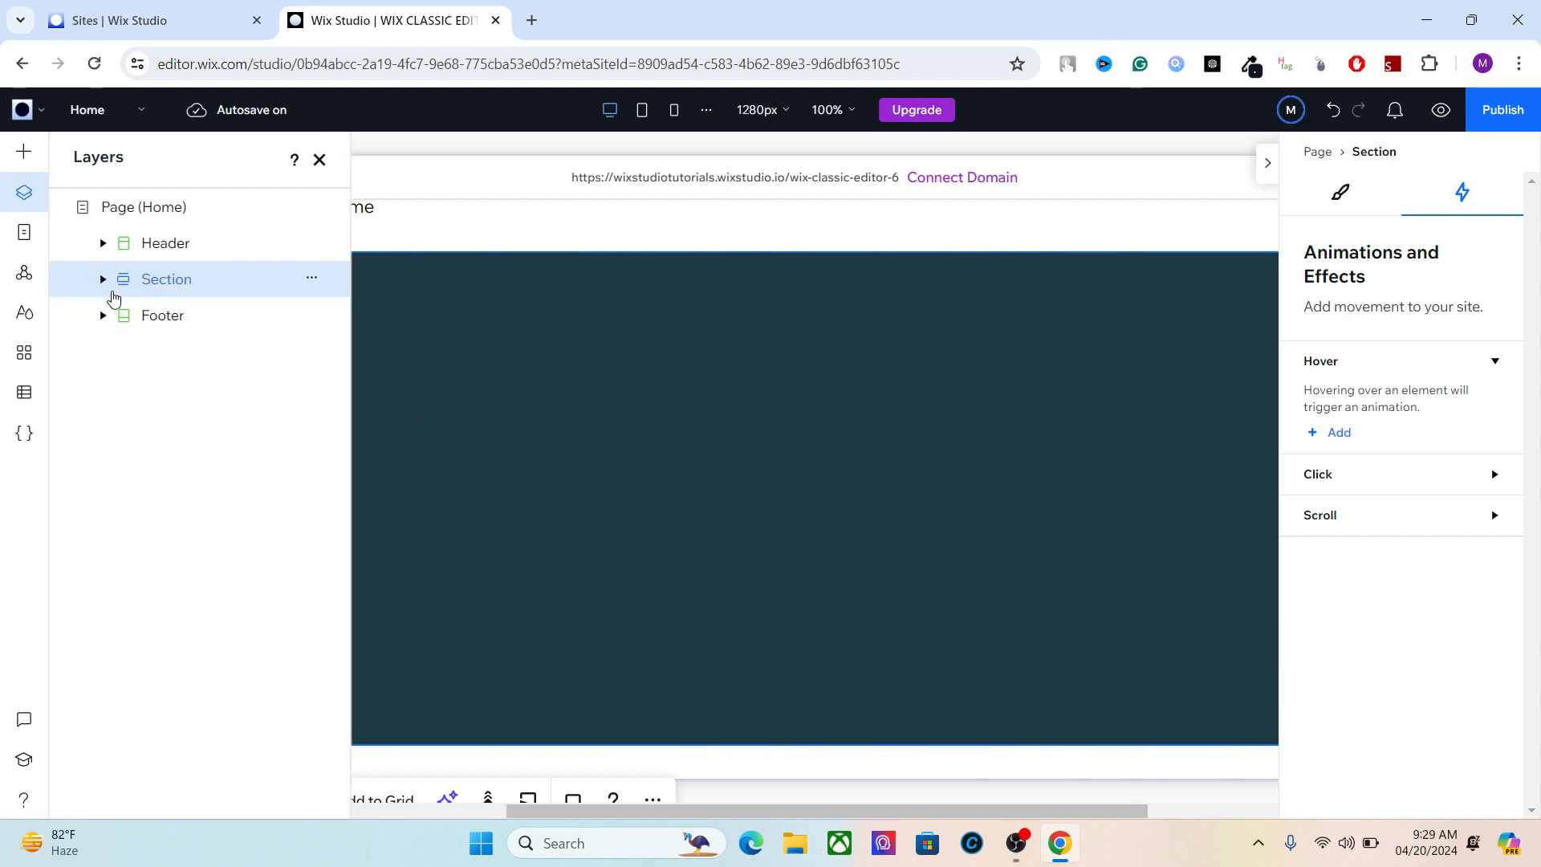
click(102, 280)
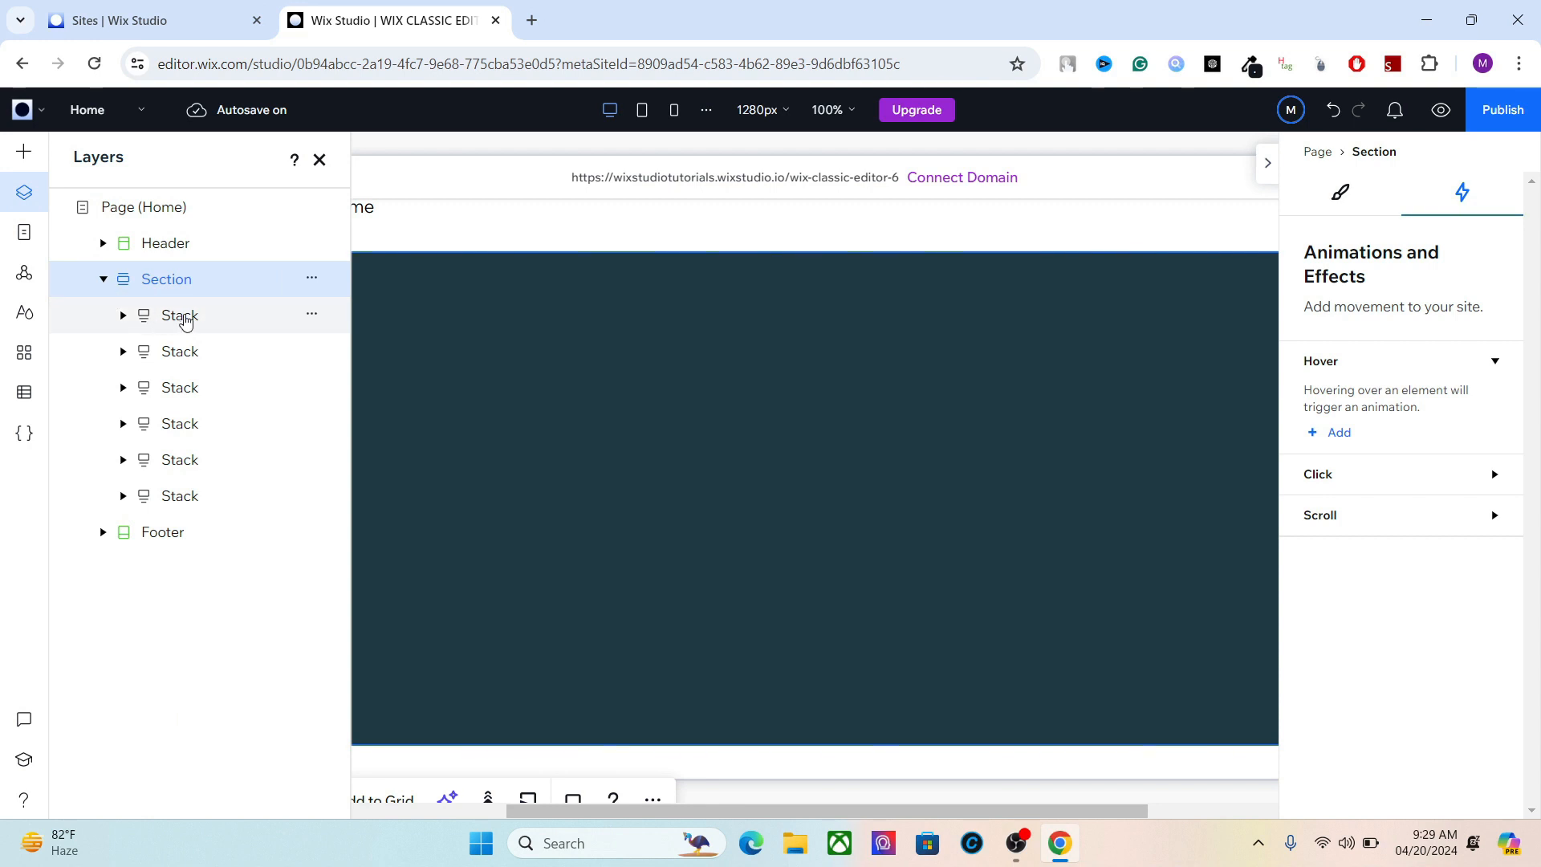
click(179, 316)
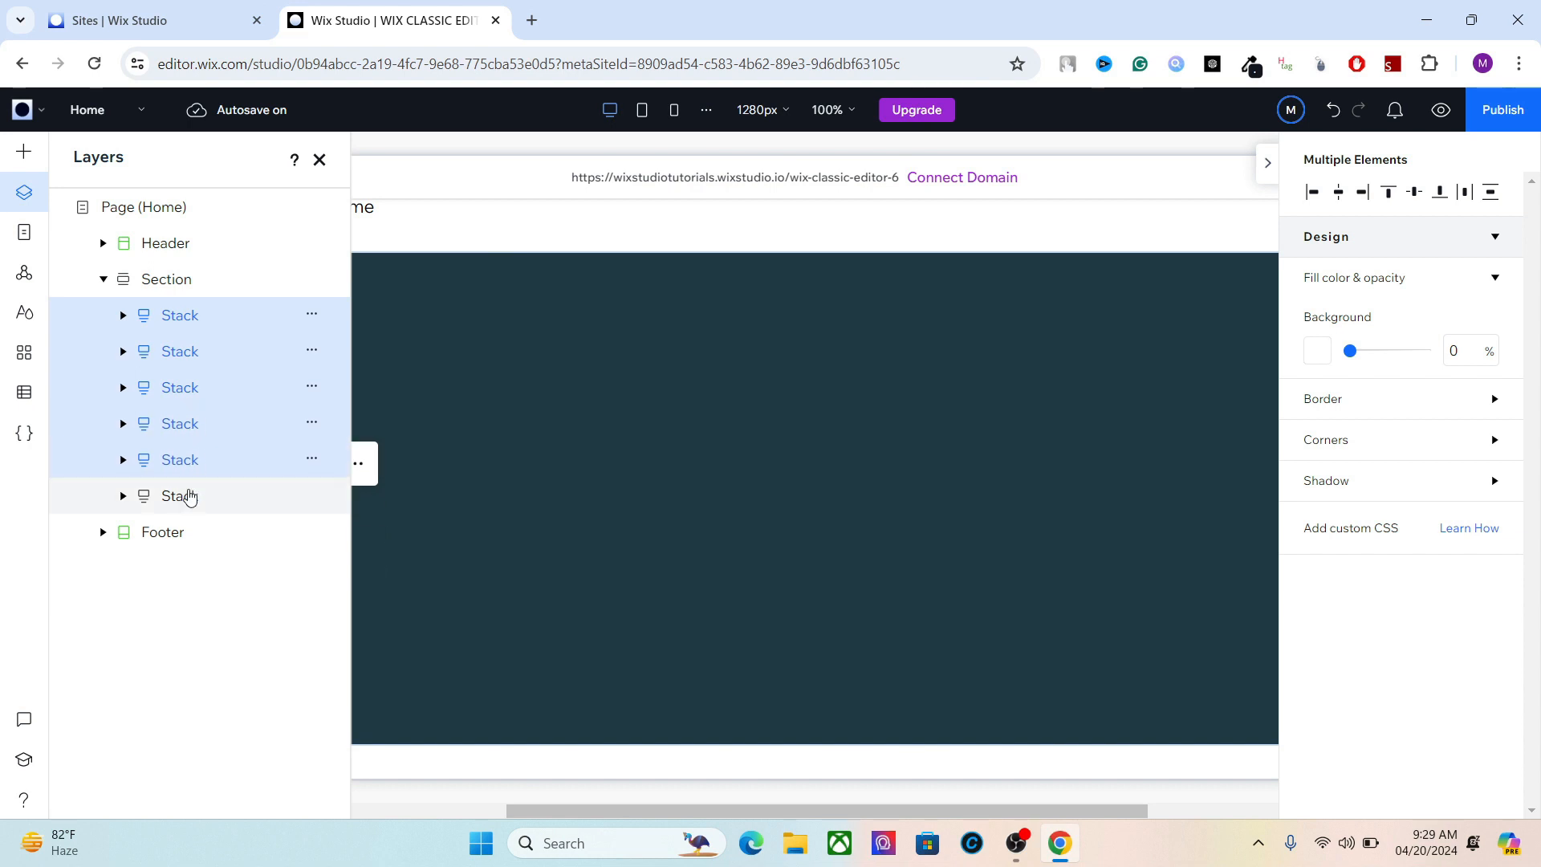
click(319, 158)
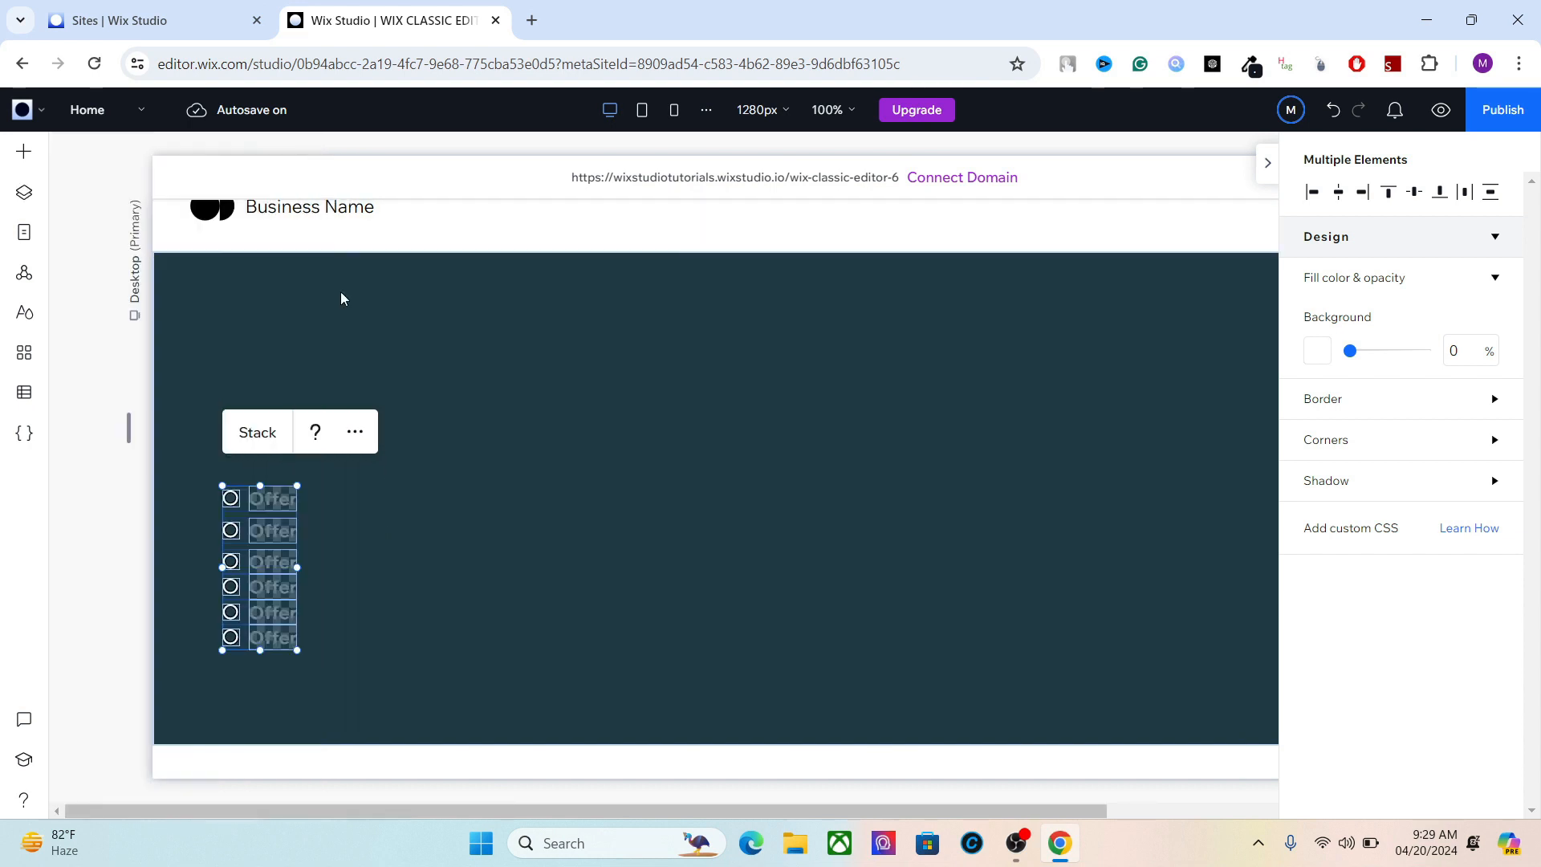
mouse_move(354, 431)
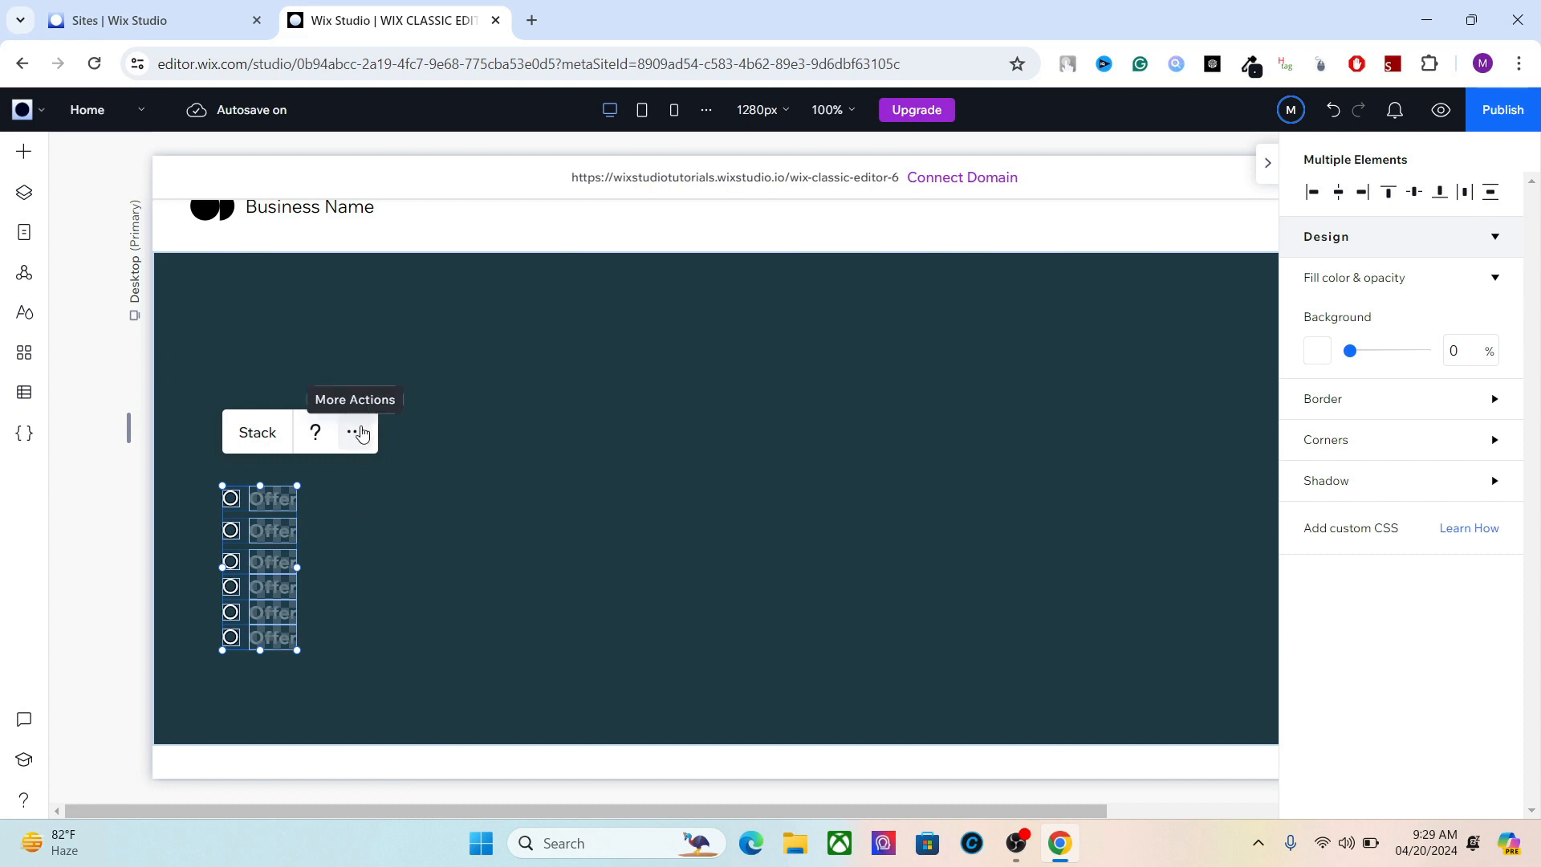
click(351, 433)
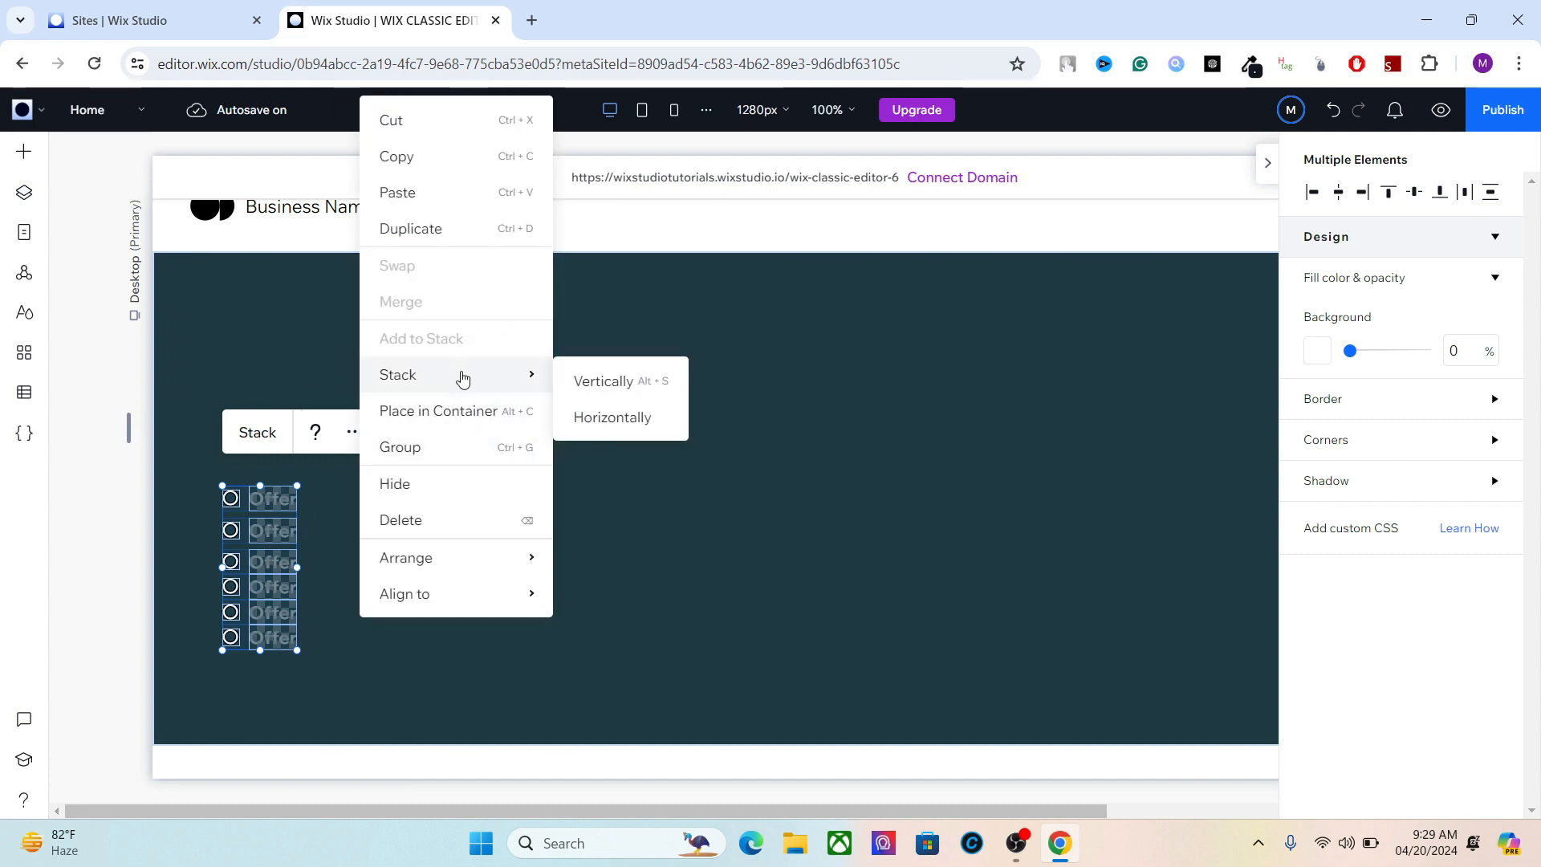
mouse_move(426, 377)
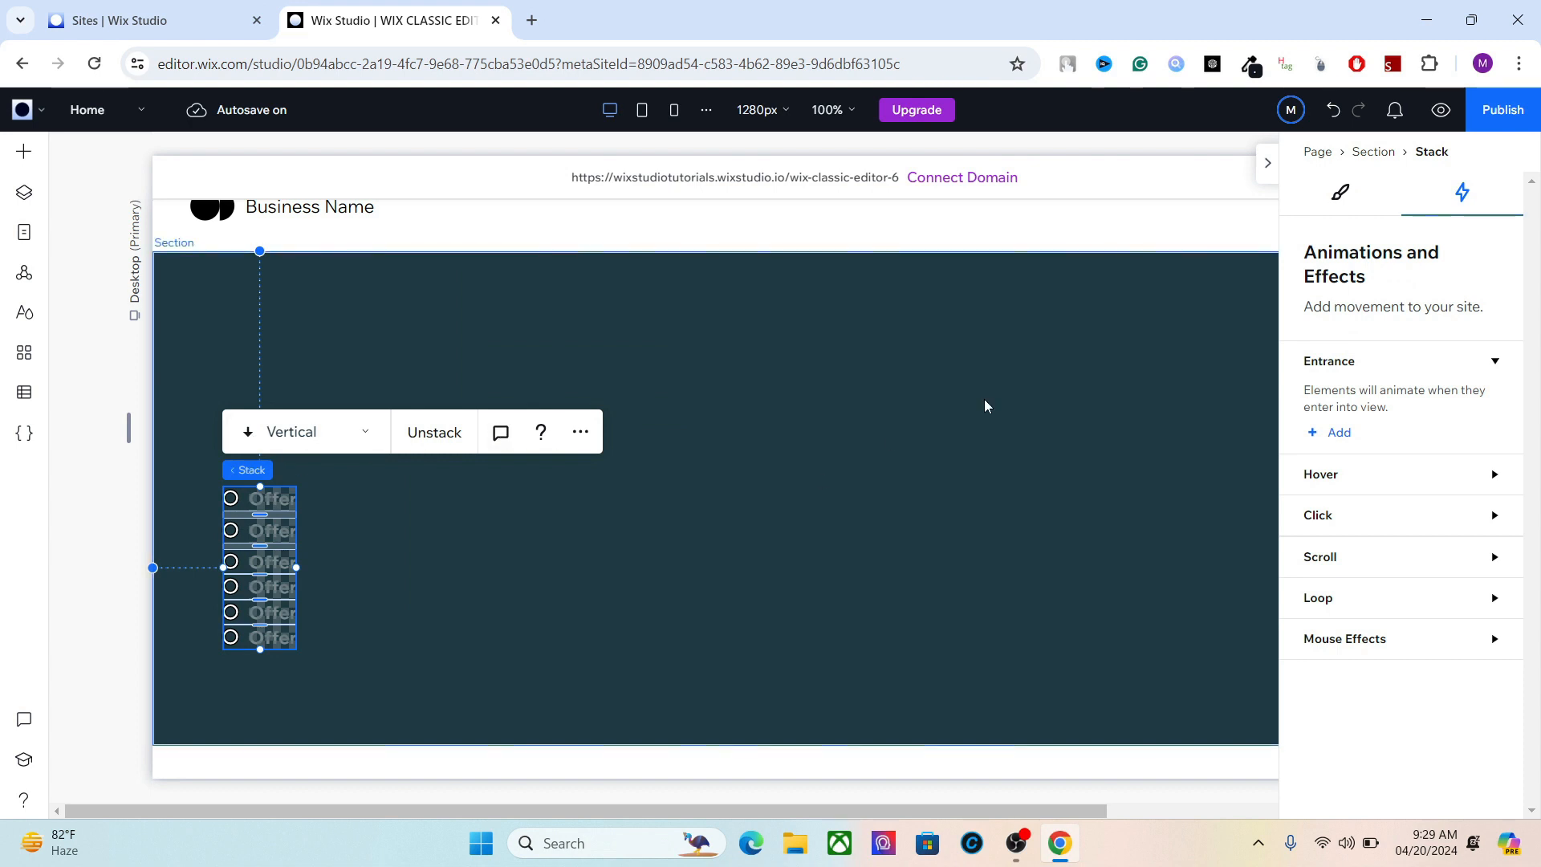
Confirm the six item stacks sit inside one new Stack, then close the Layers list.
click(22, 192)
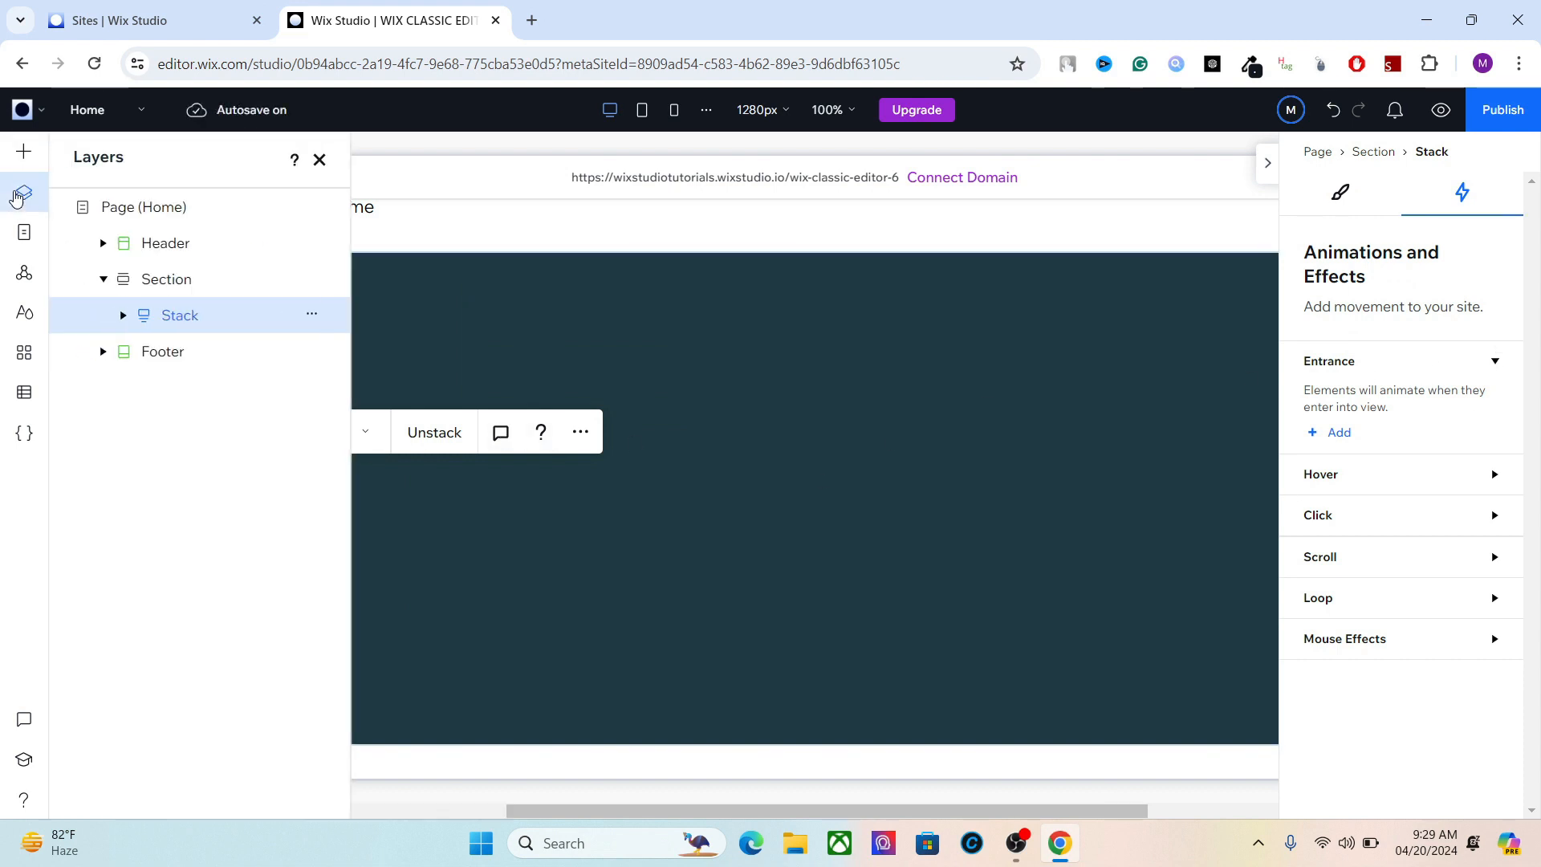
click(123, 315)
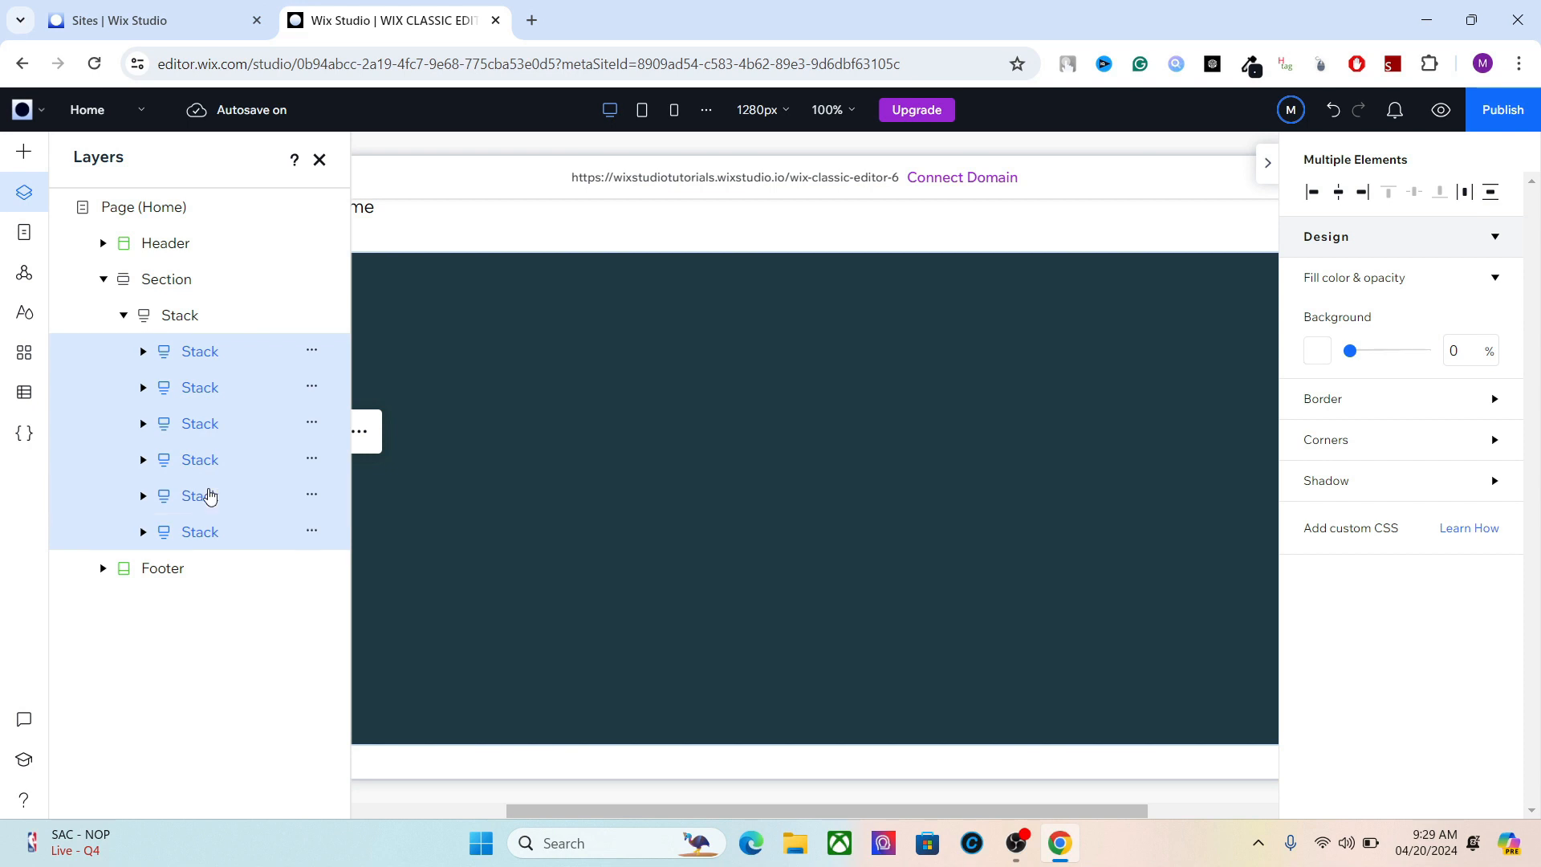
mouse_move(1491, 191)
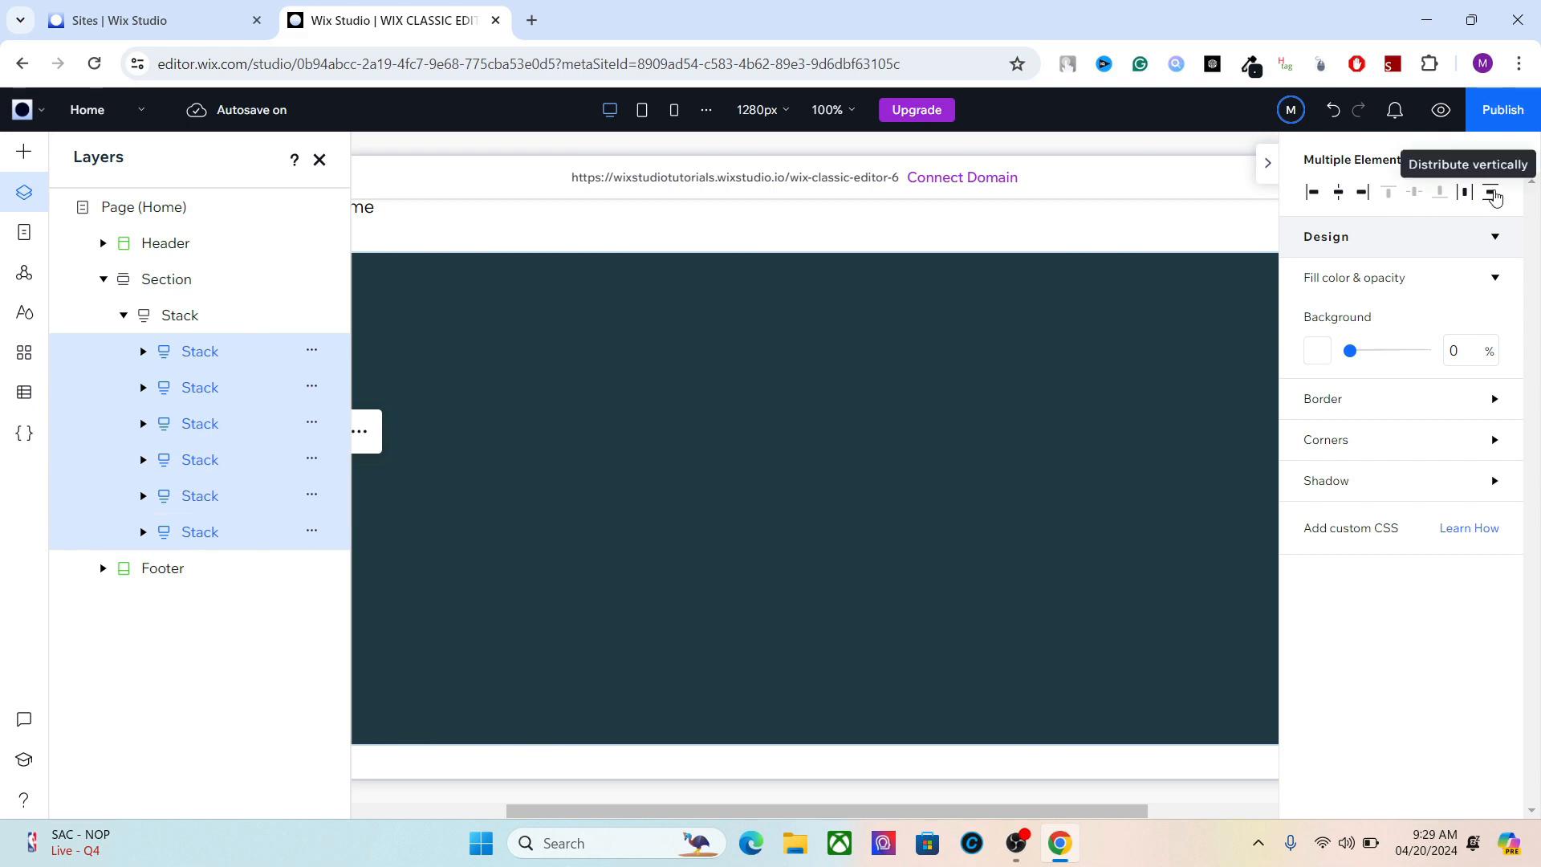
mouse_move(320, 159)
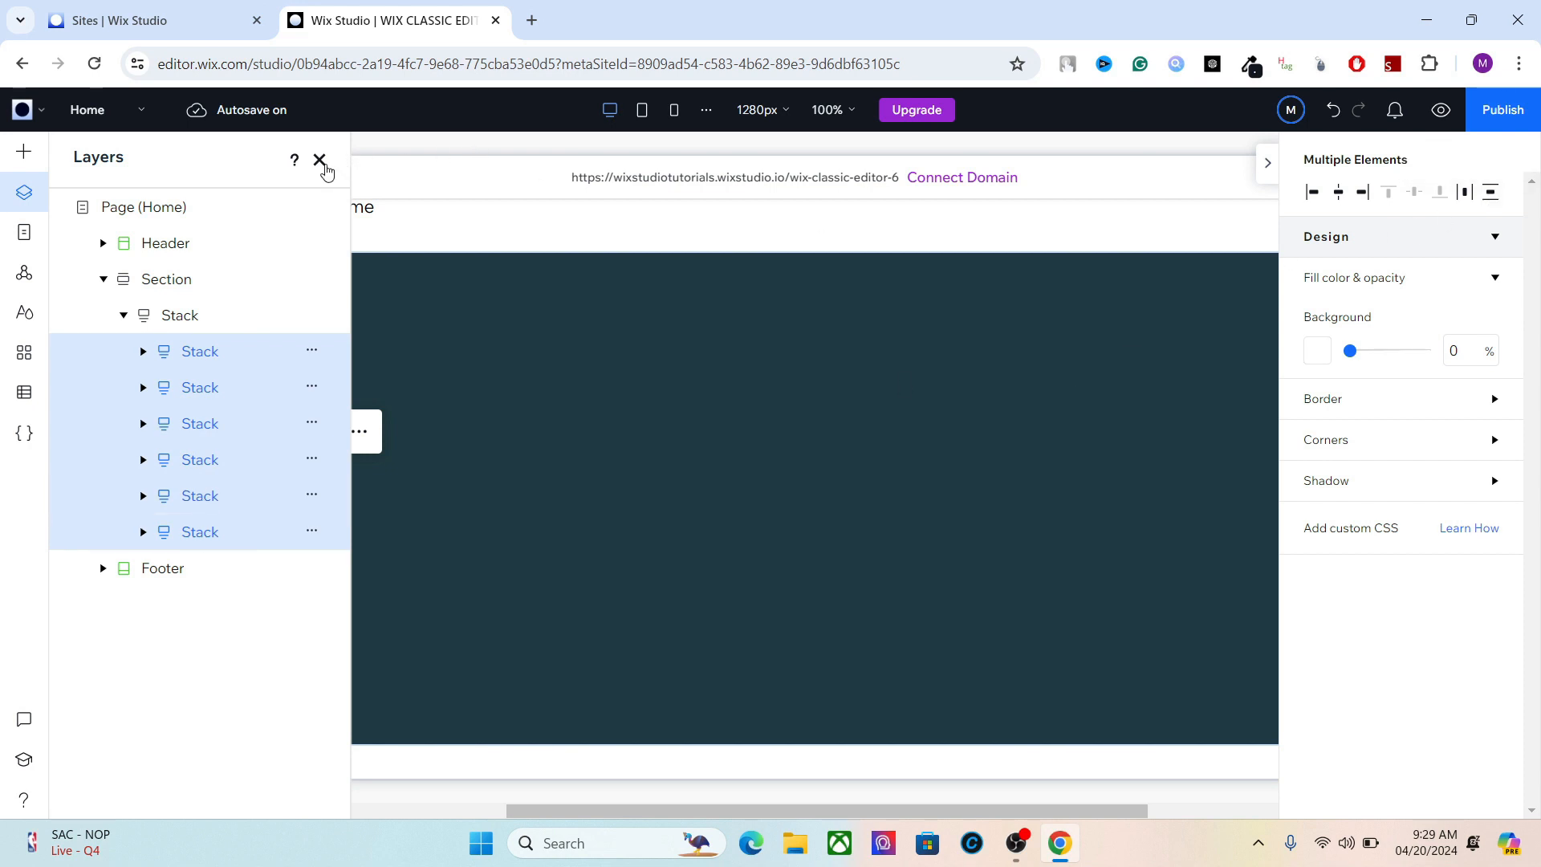
click(320, 159)
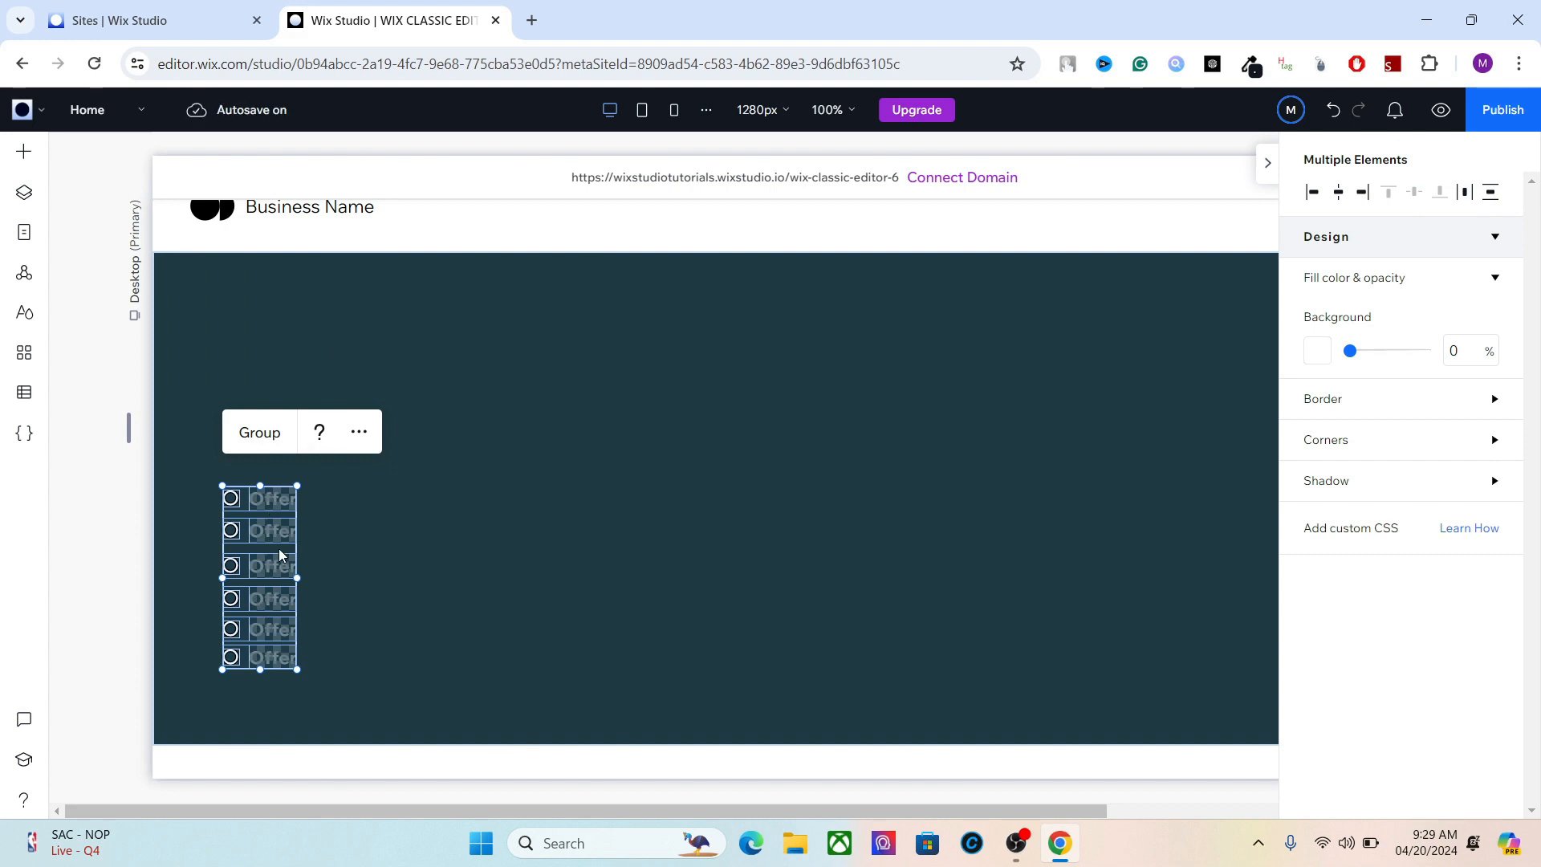
mouse_move(356, 602)
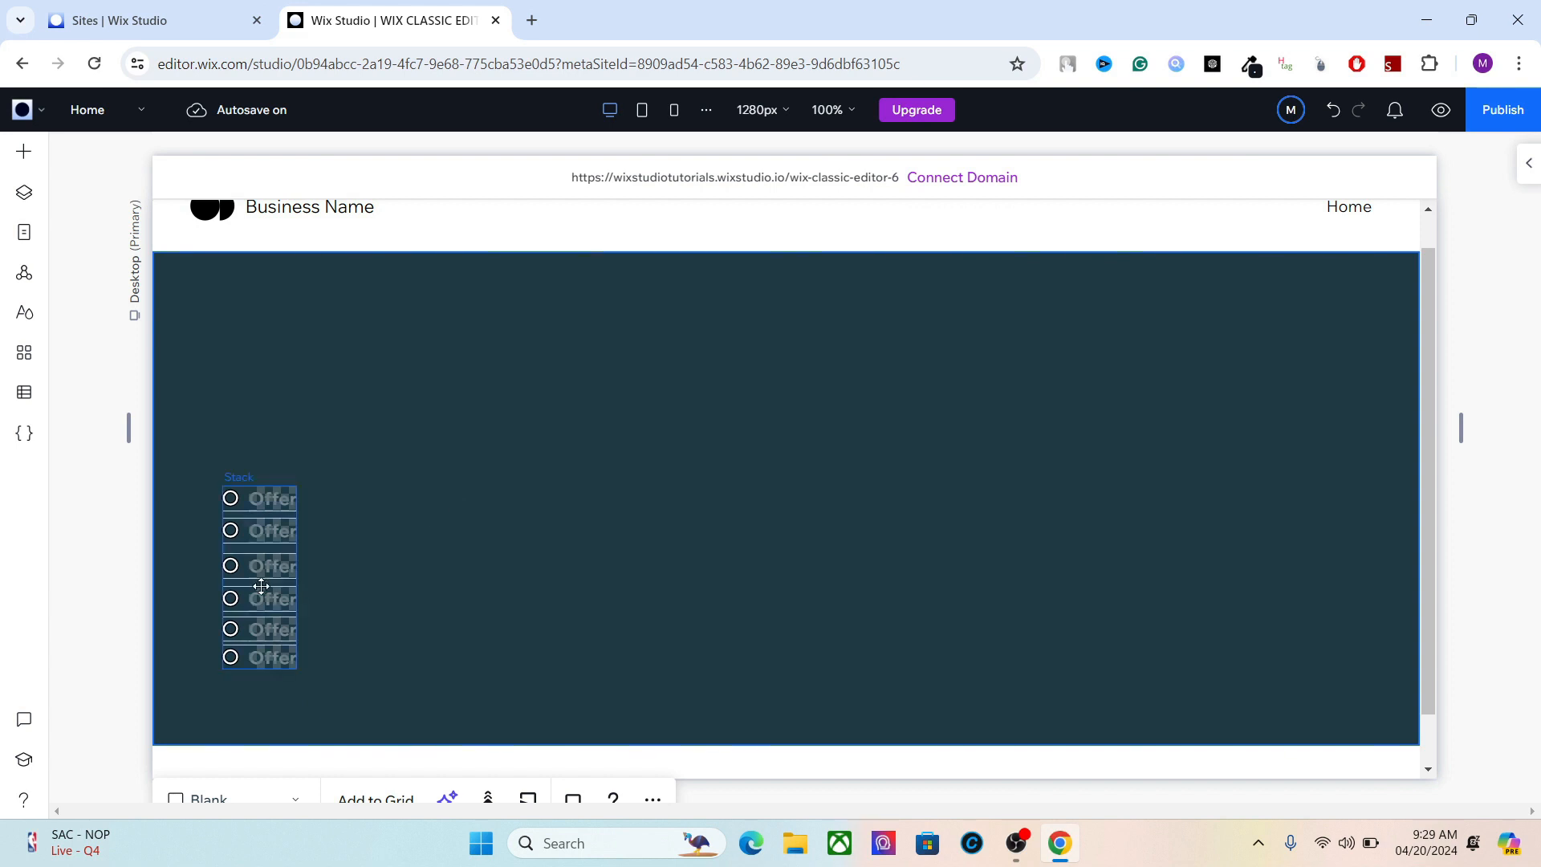
Set the menu Stack's Position type to Pinned in the Inspector's Design settings.
click(391, 487)
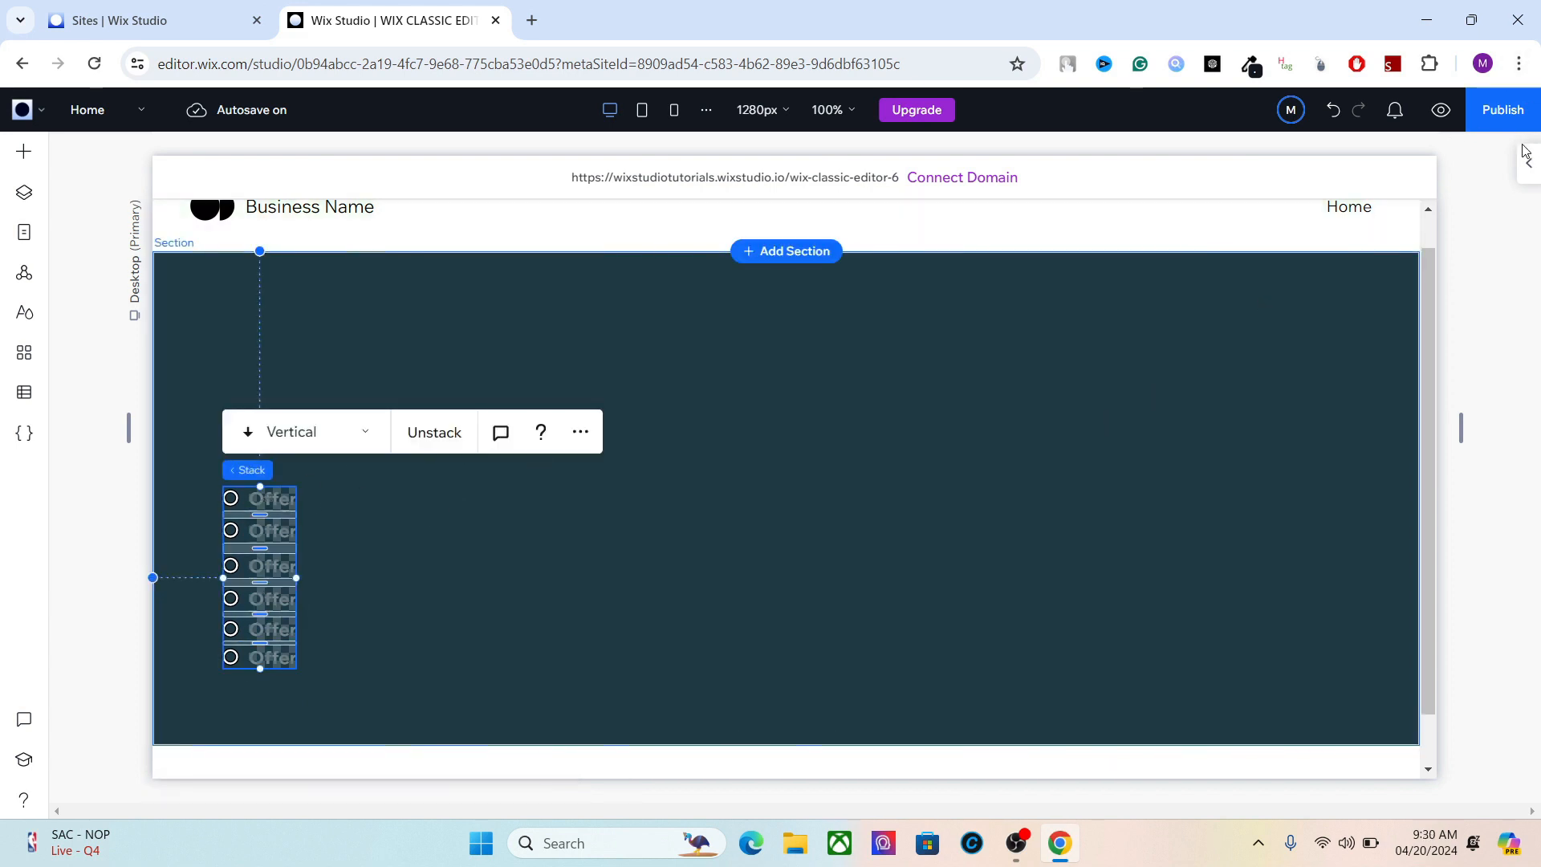
click(1461, 191)
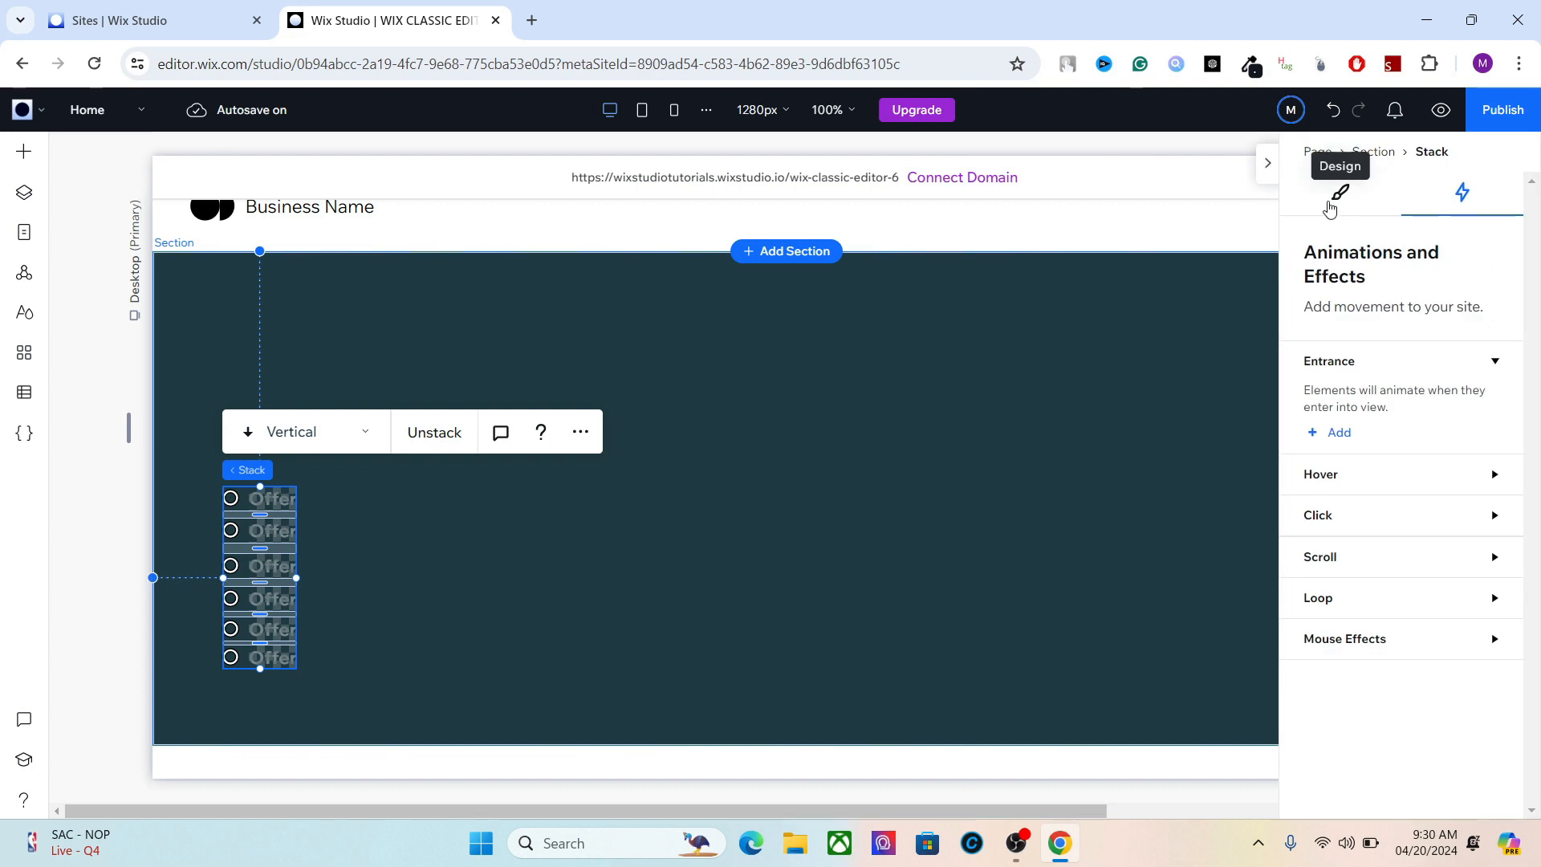
click(1339, 191)
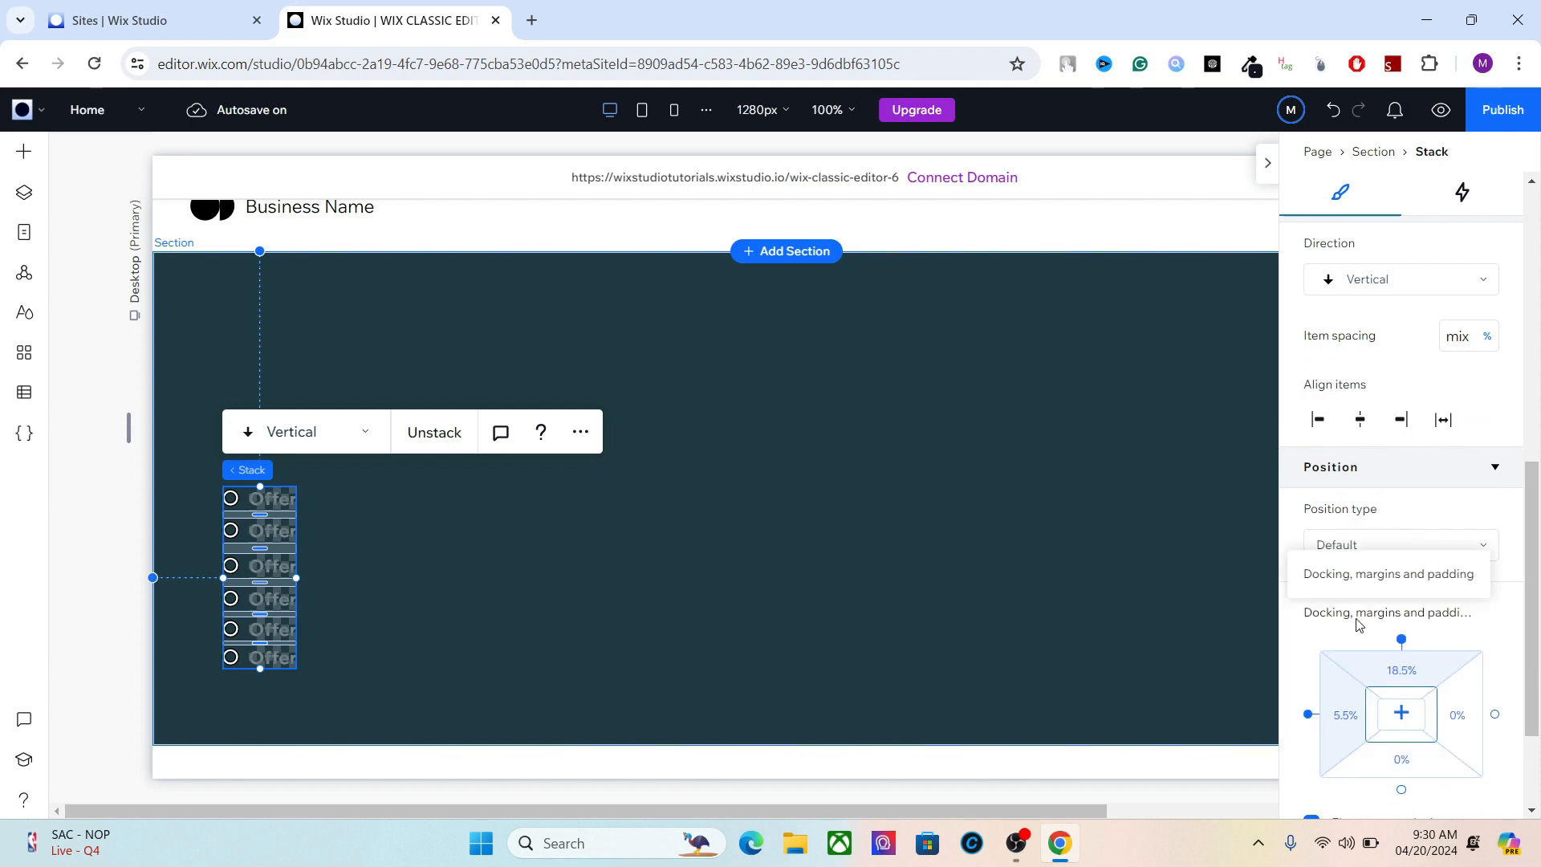
click(1397, 544)
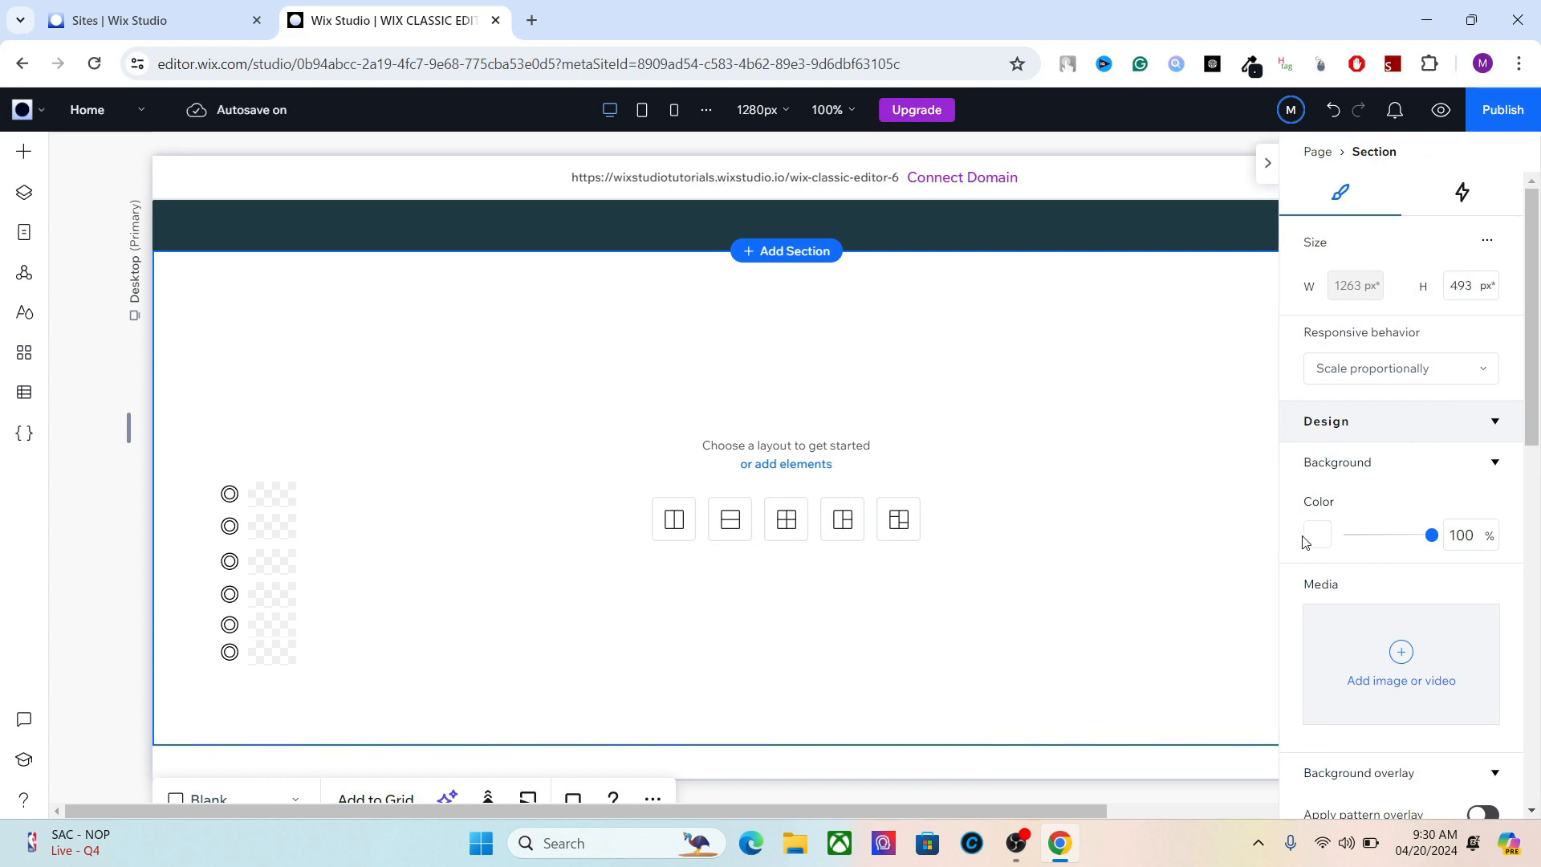
Give the empty lower section a dark theme background colour and reselect it to check.
click(1315, 534)
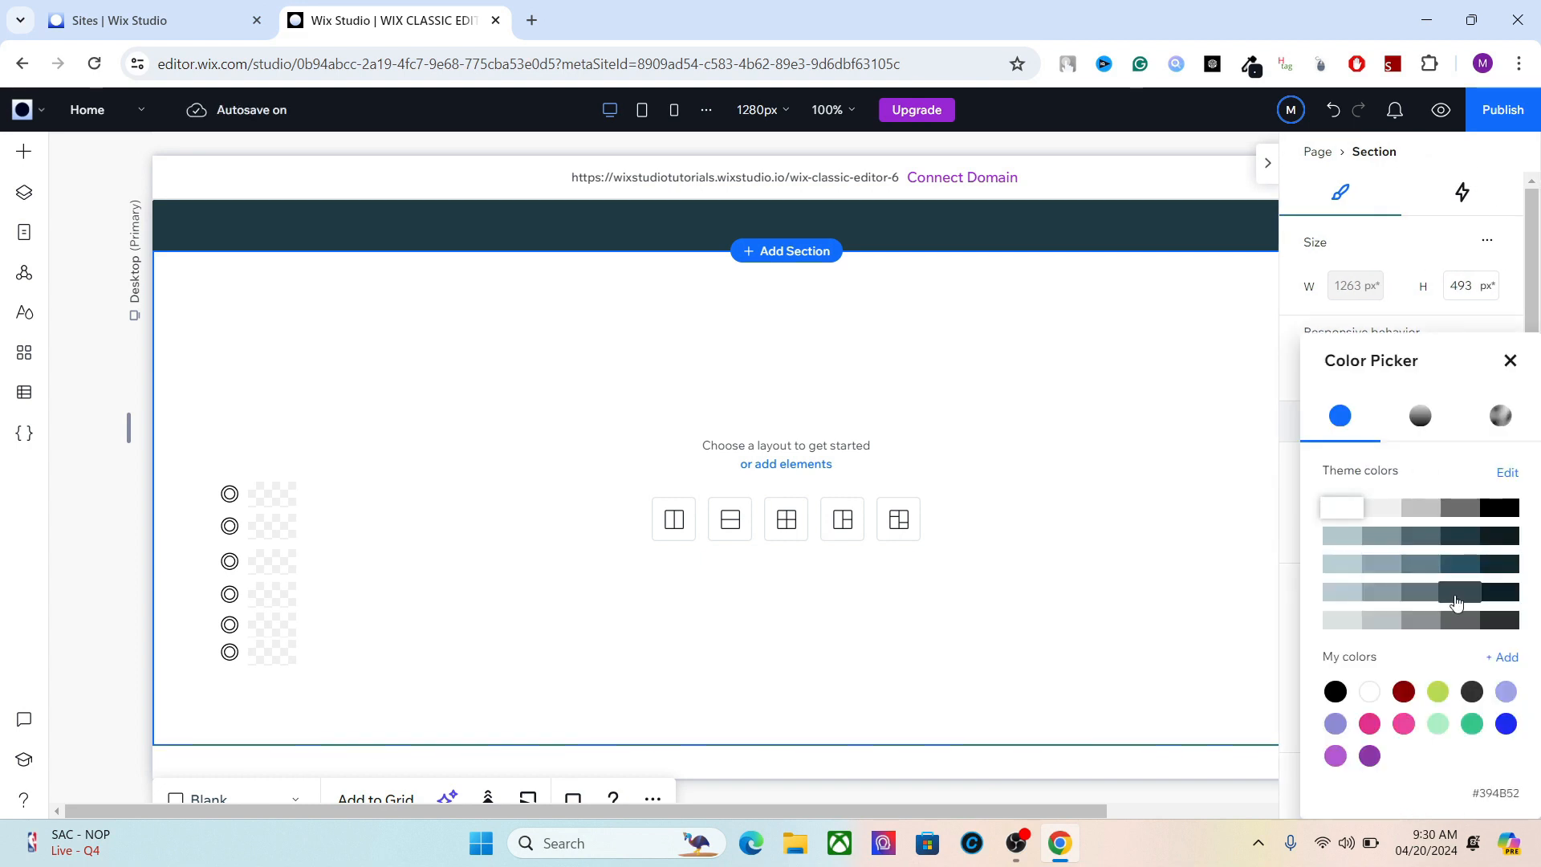
click(1459, 592)
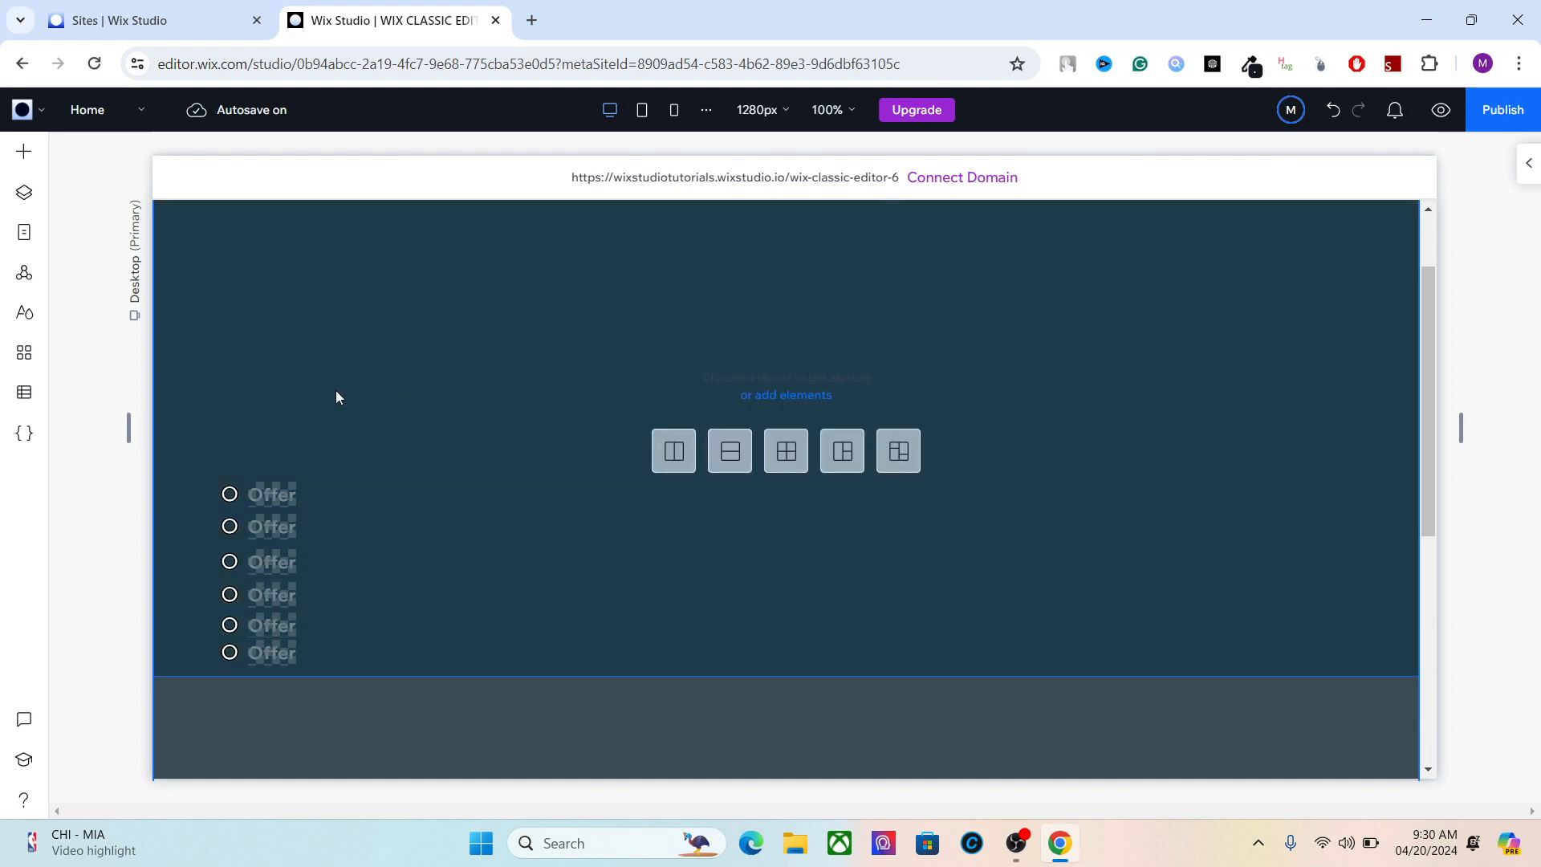
click(259, 495)
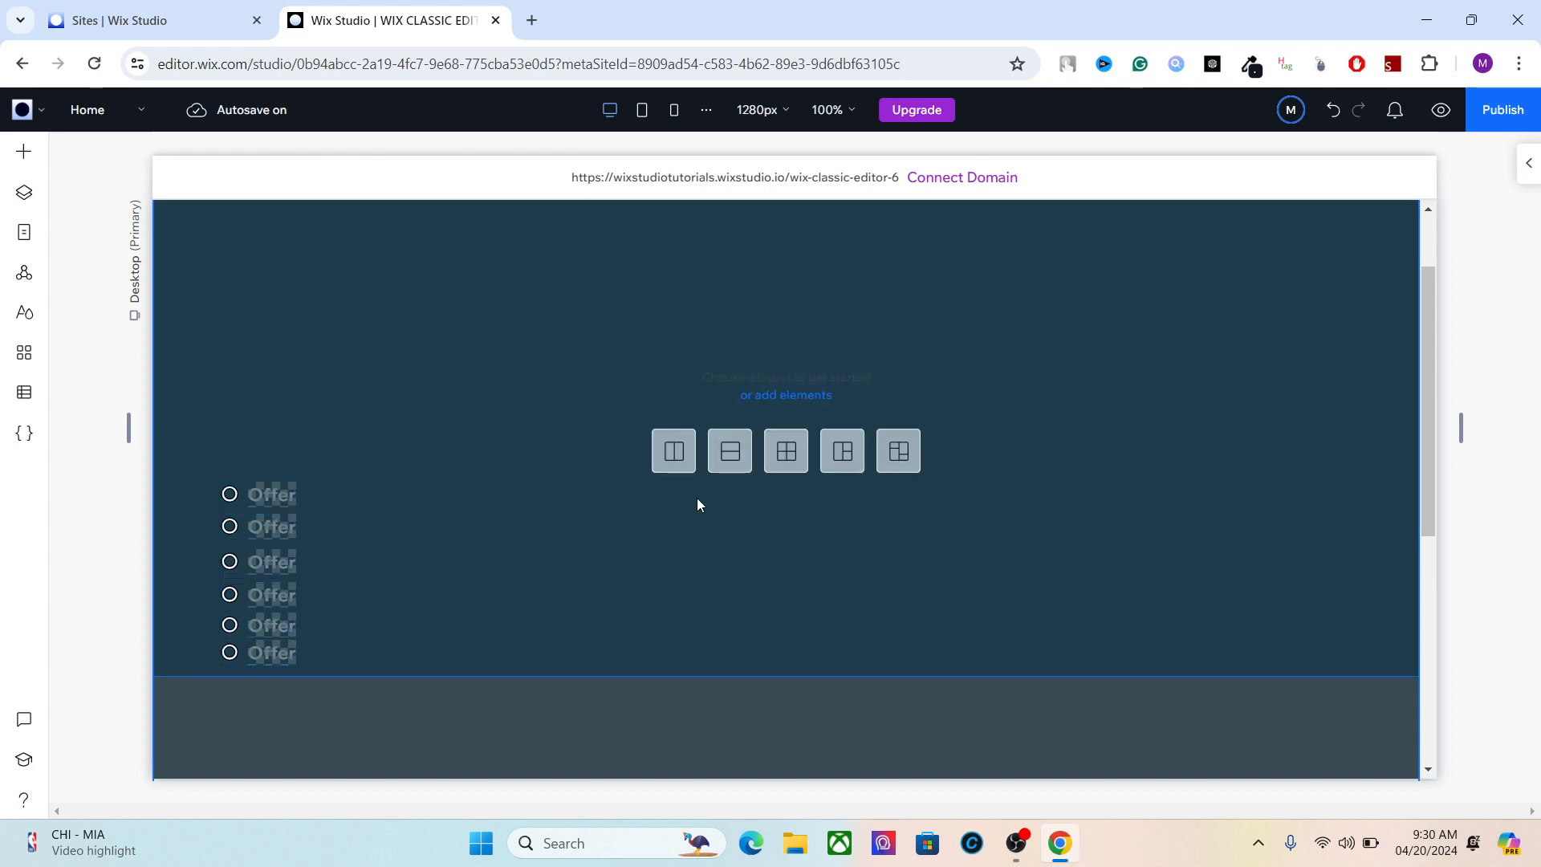
mouse_move(454, 485)
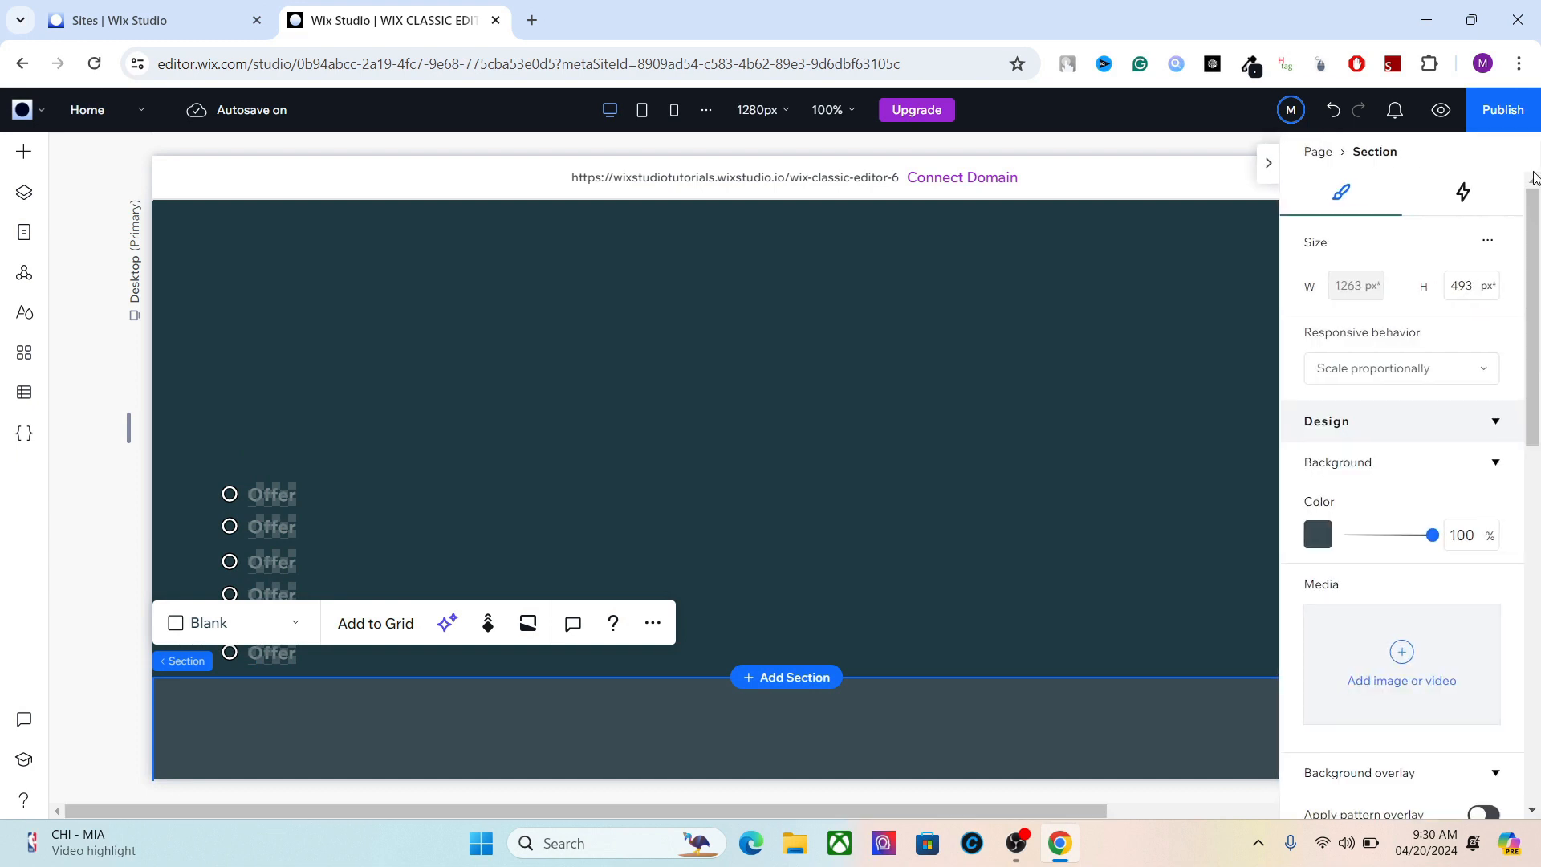
Link the first circle to an anchor on the Home page, then preview the site.
scroll(down, 3)
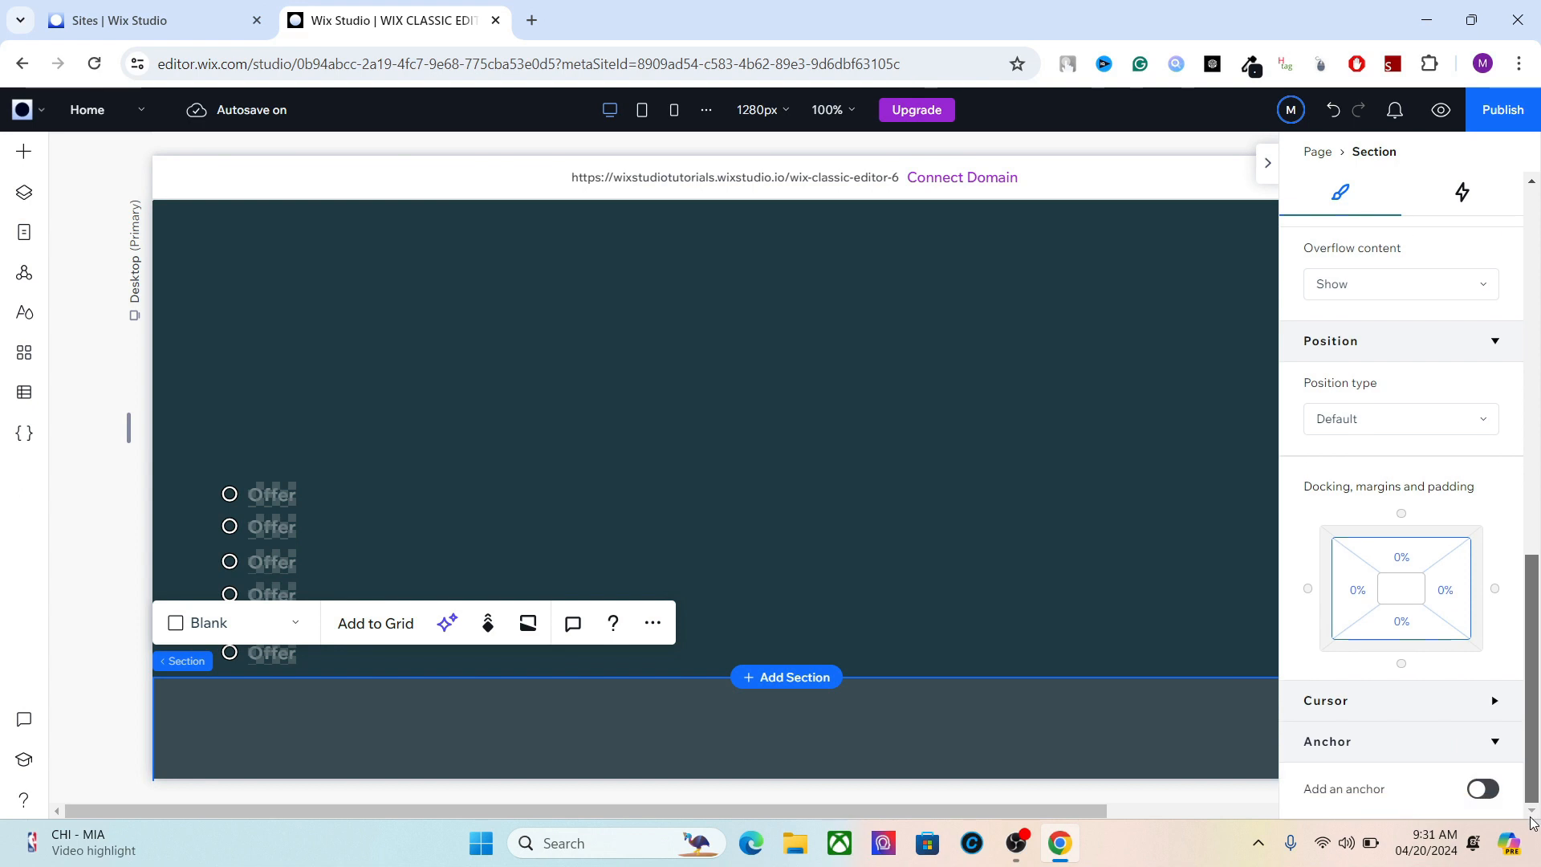
click(1481, 788)
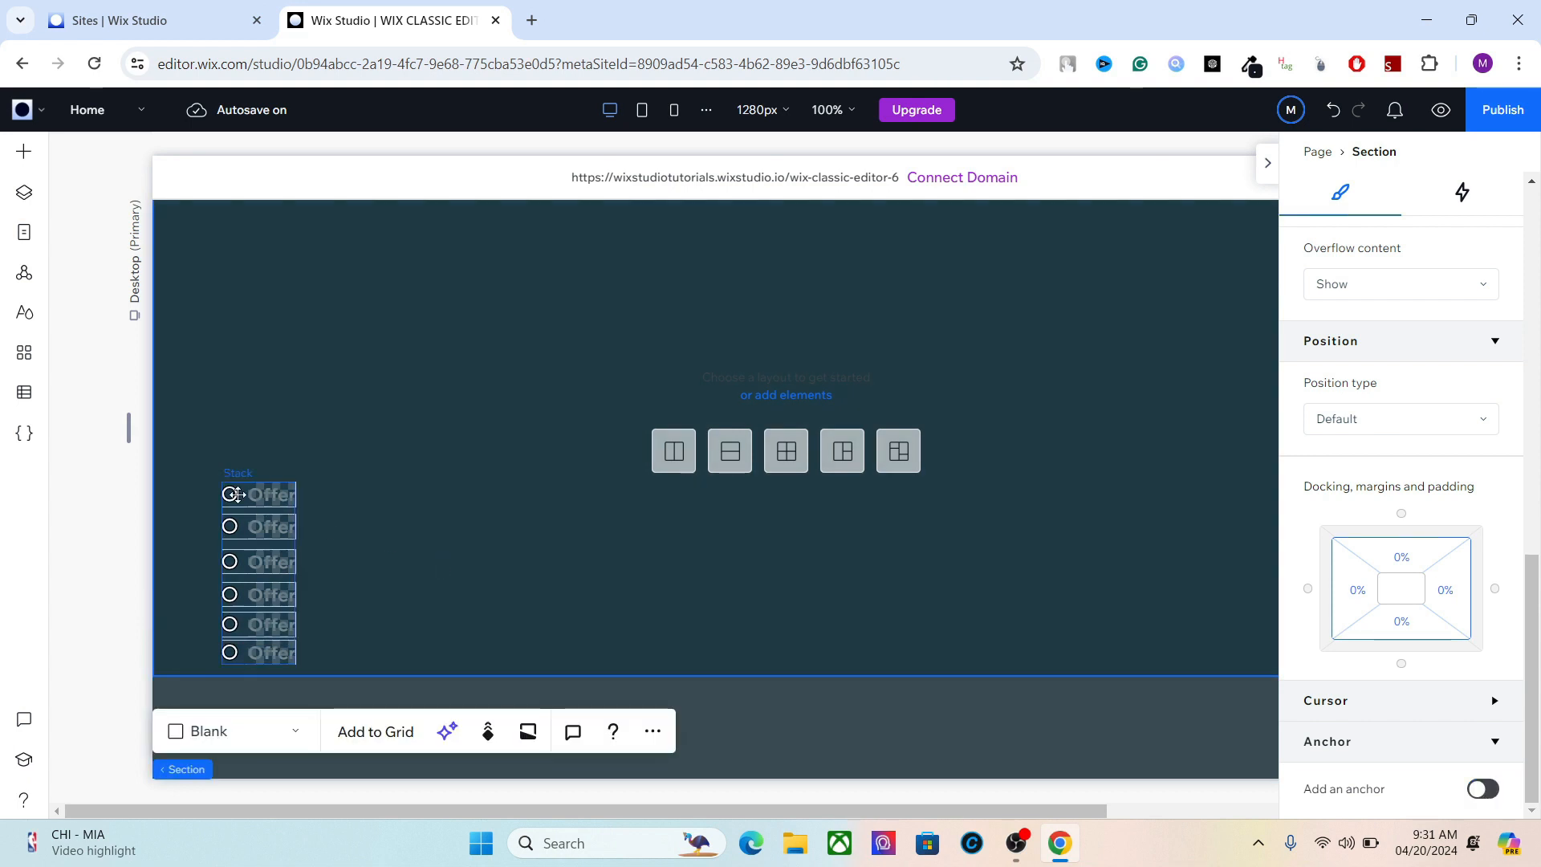
click(258, 494)
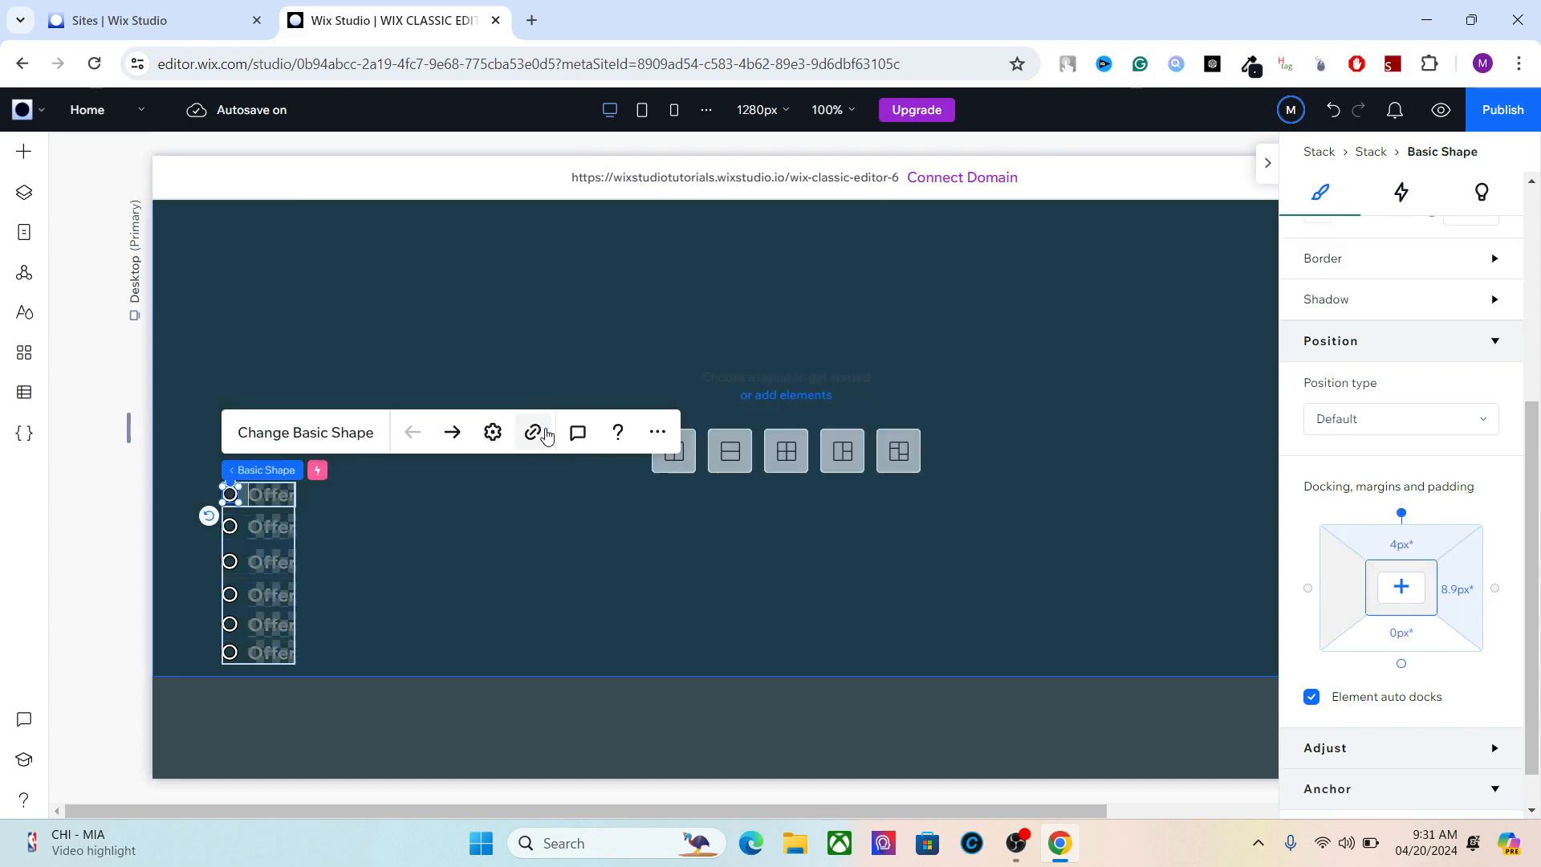
click(534, 432)
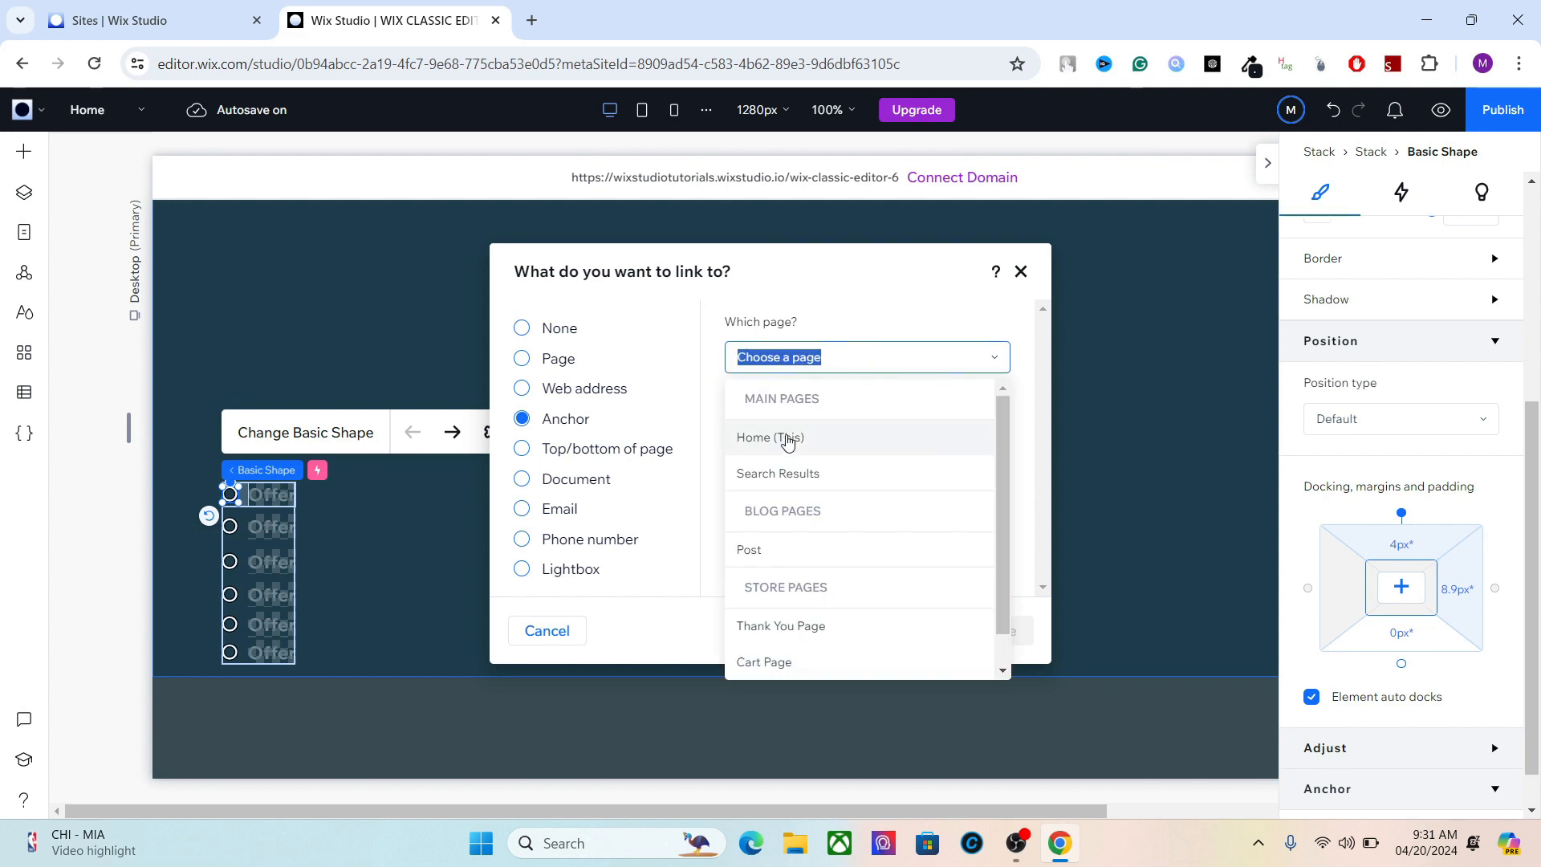
click(770, 437)
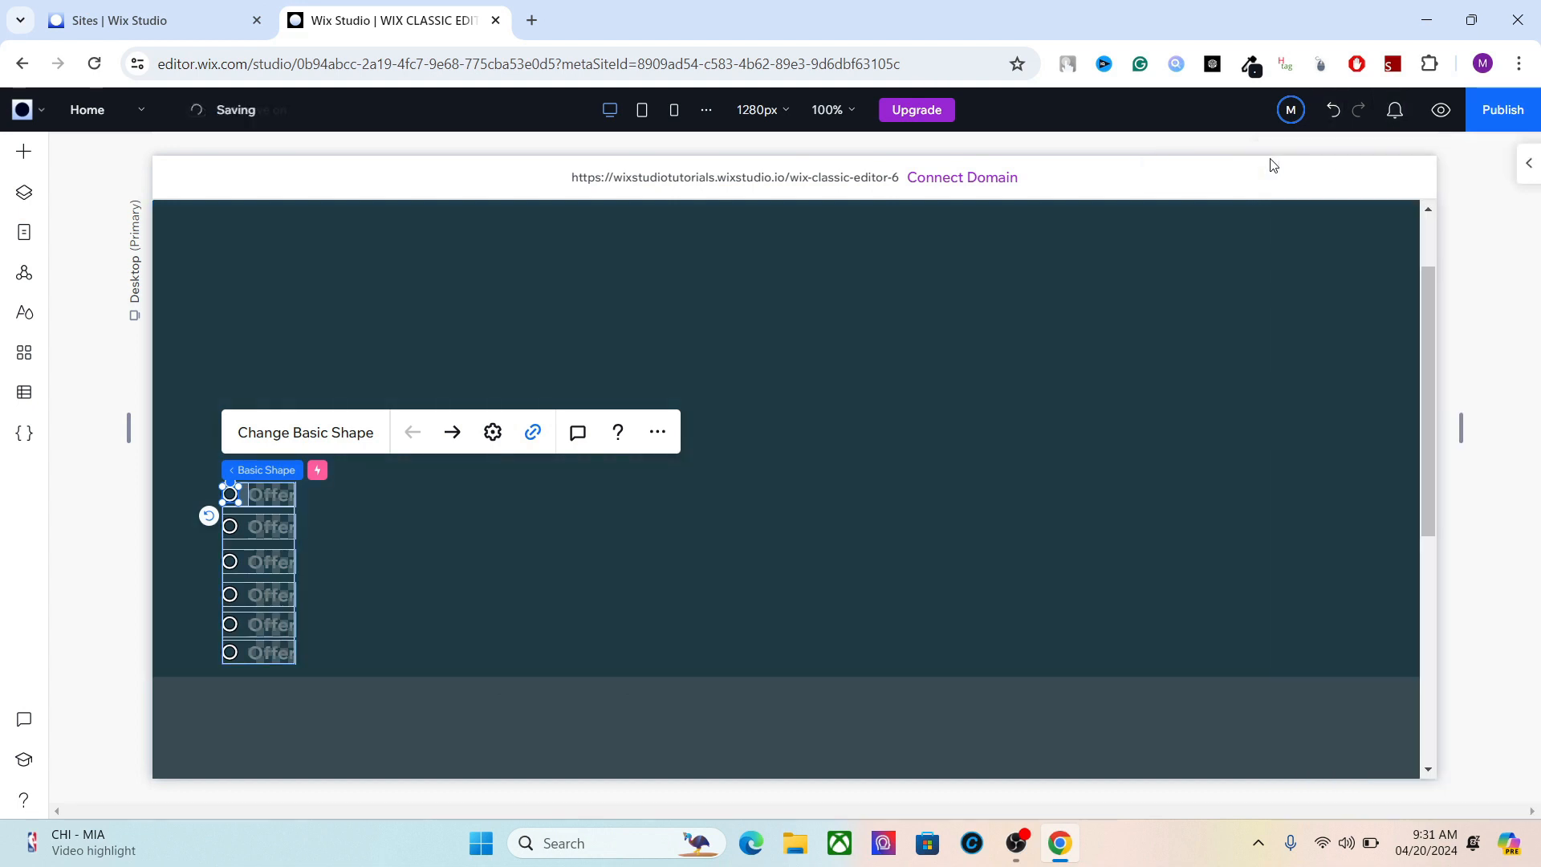
click(1440, 109)
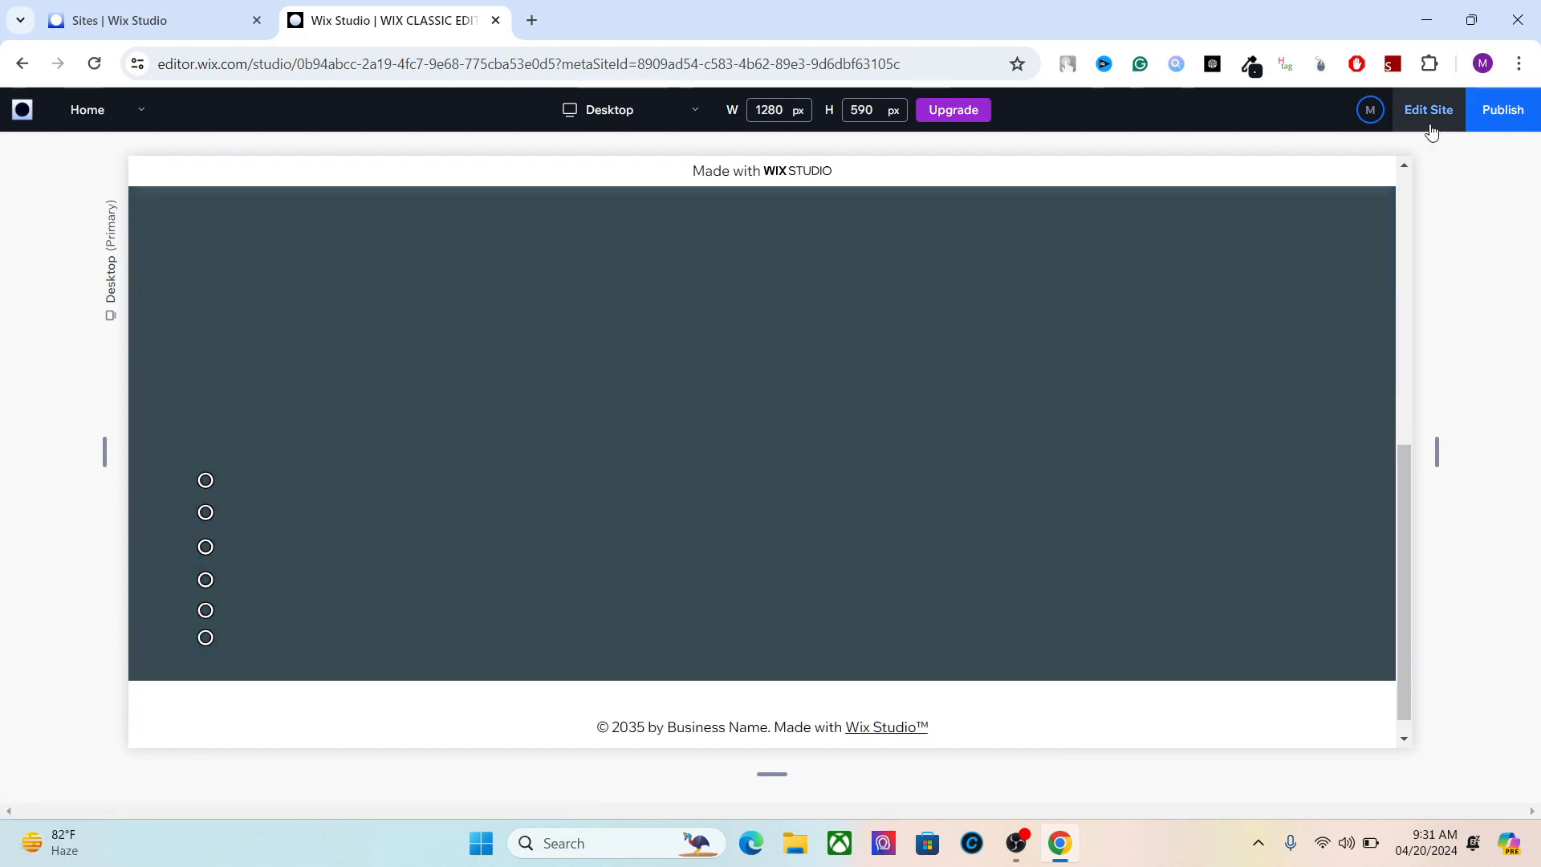
Save the menu stack as the asset 'Anchor Menu' and view it under Add > Assets.
click(1427, 109)
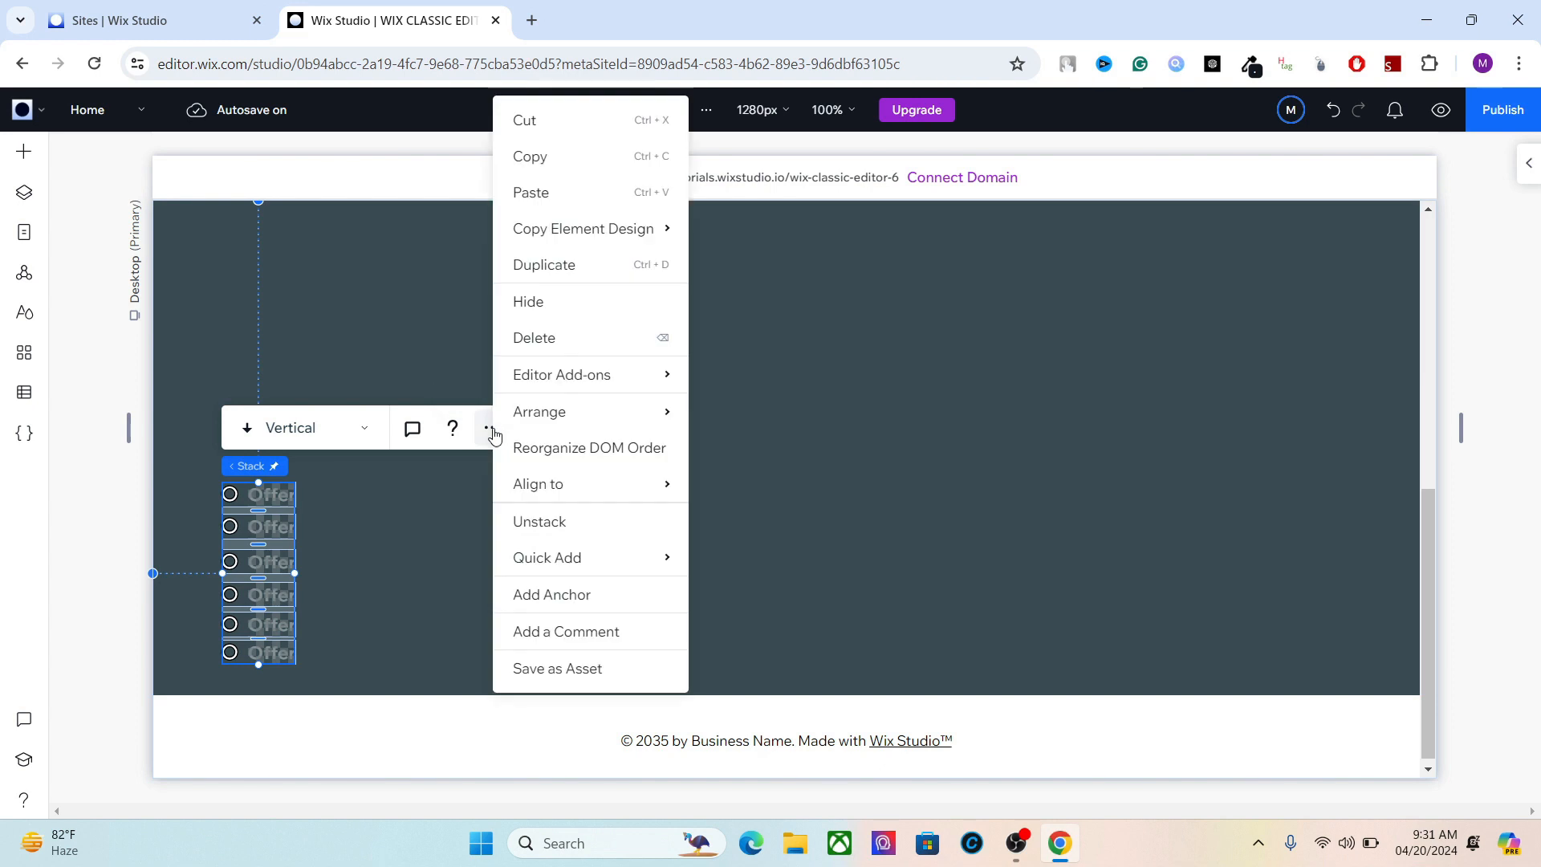
click(556, 668)
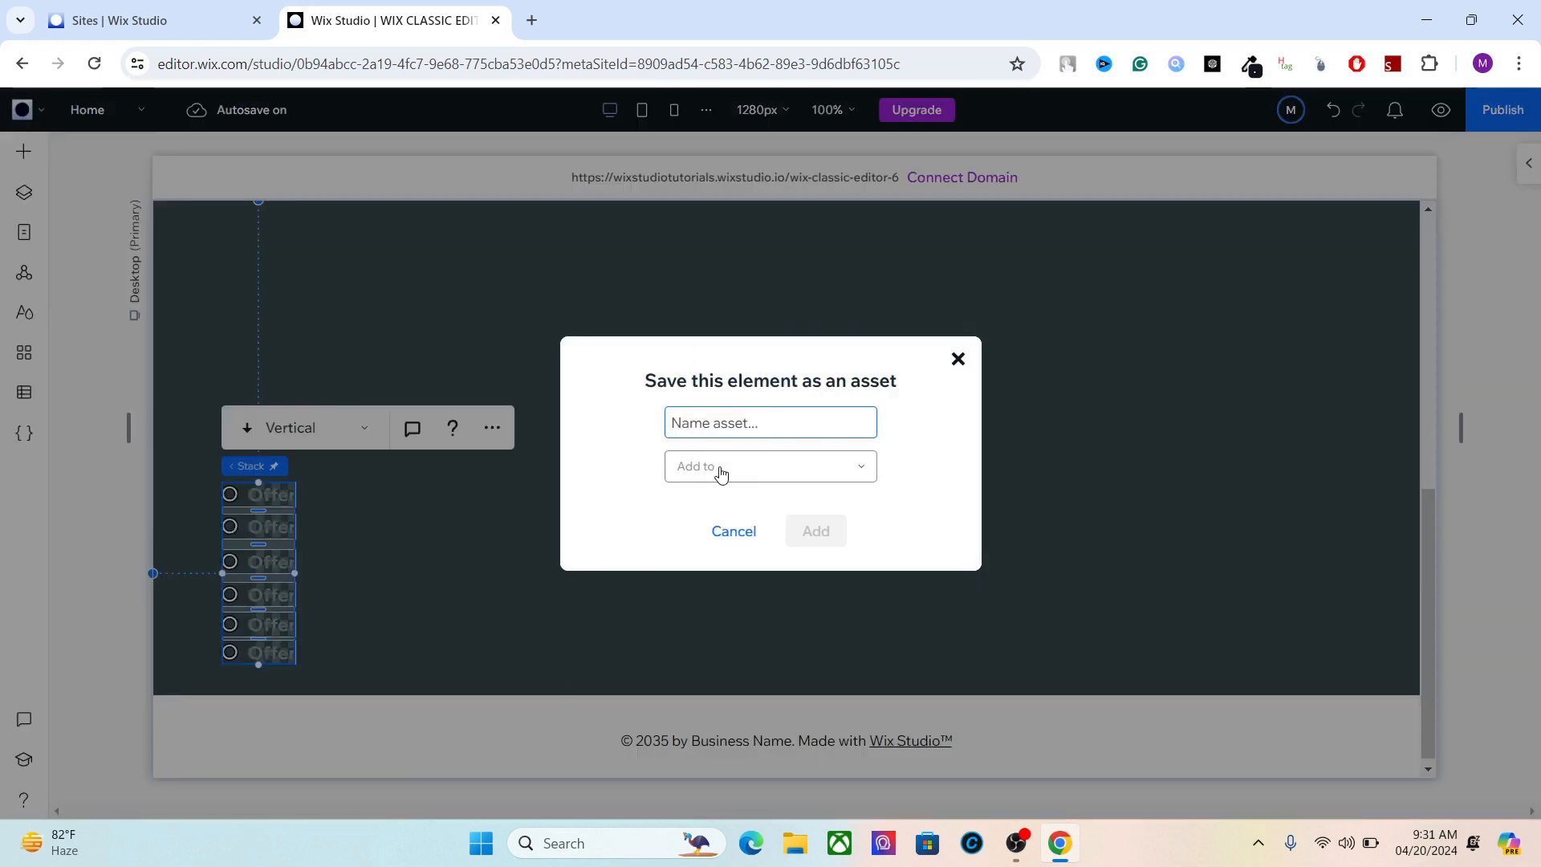
text(Anchor Menu)
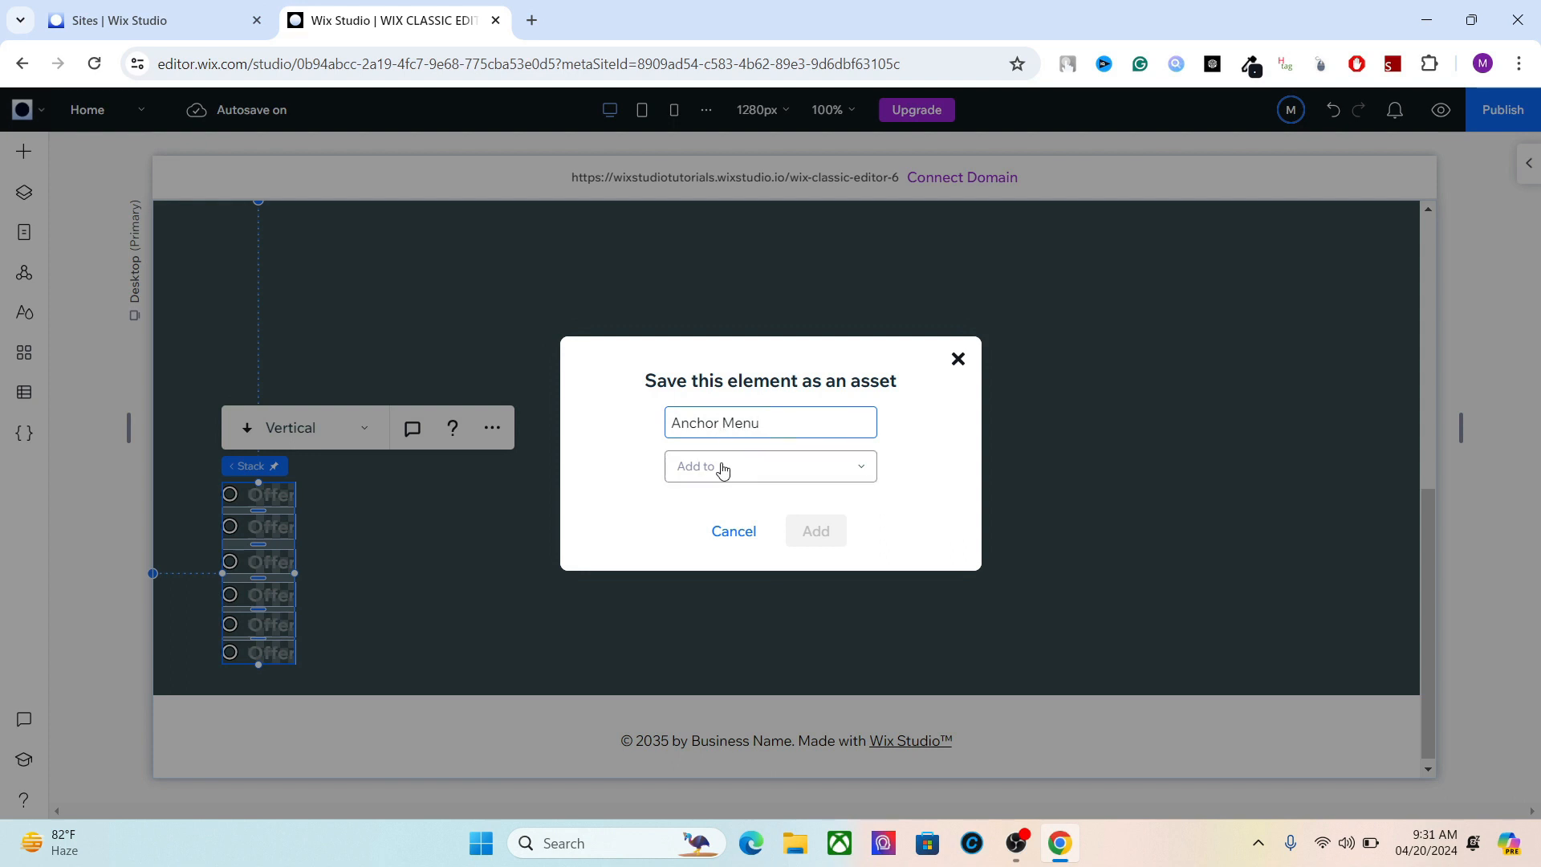
click(769, 465)
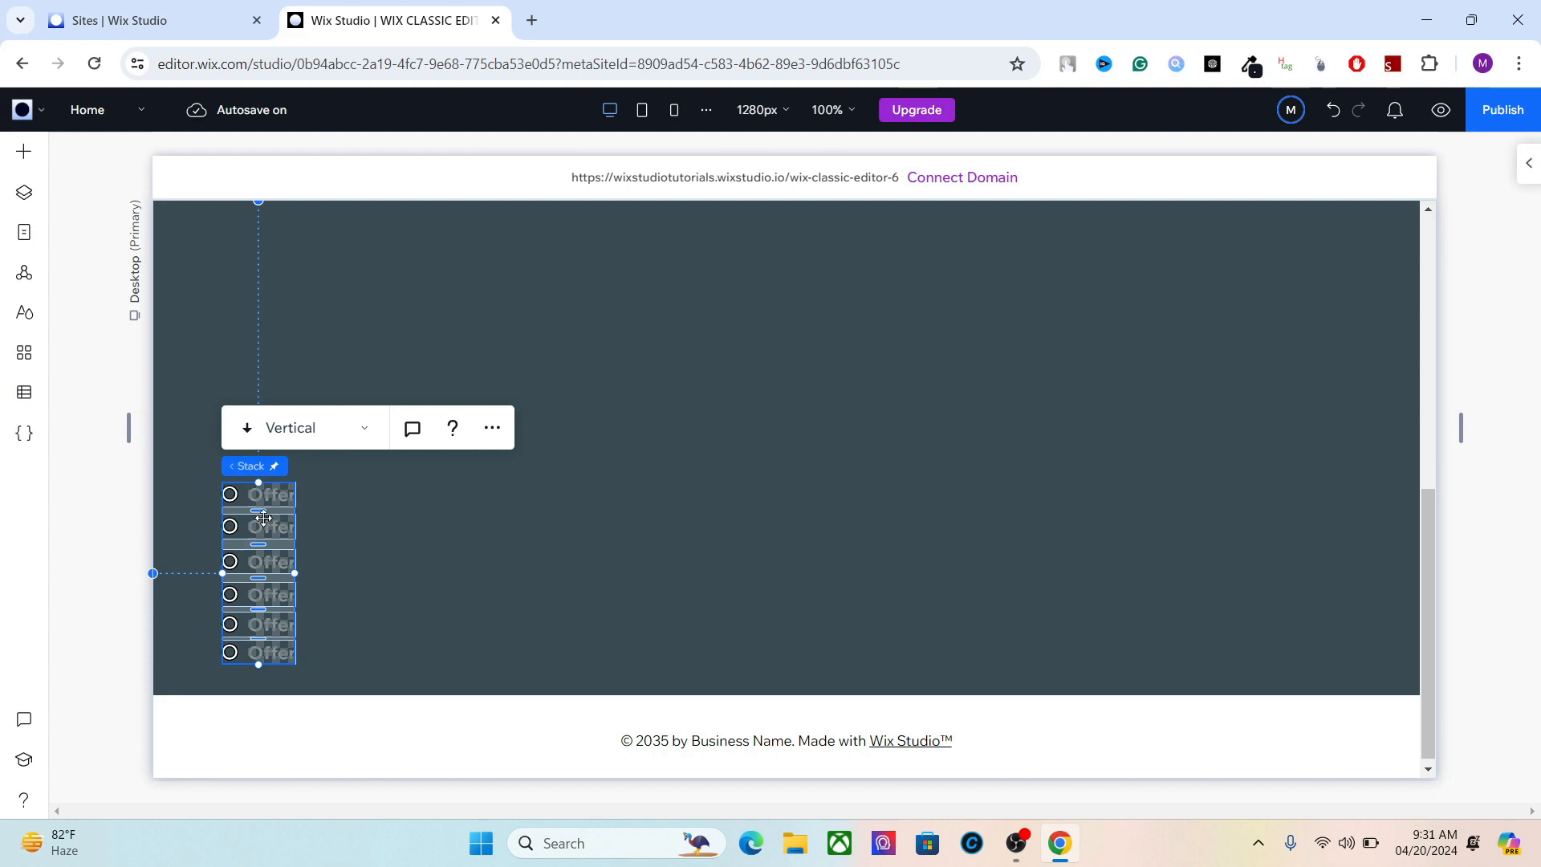
mouse_move(58, 155)
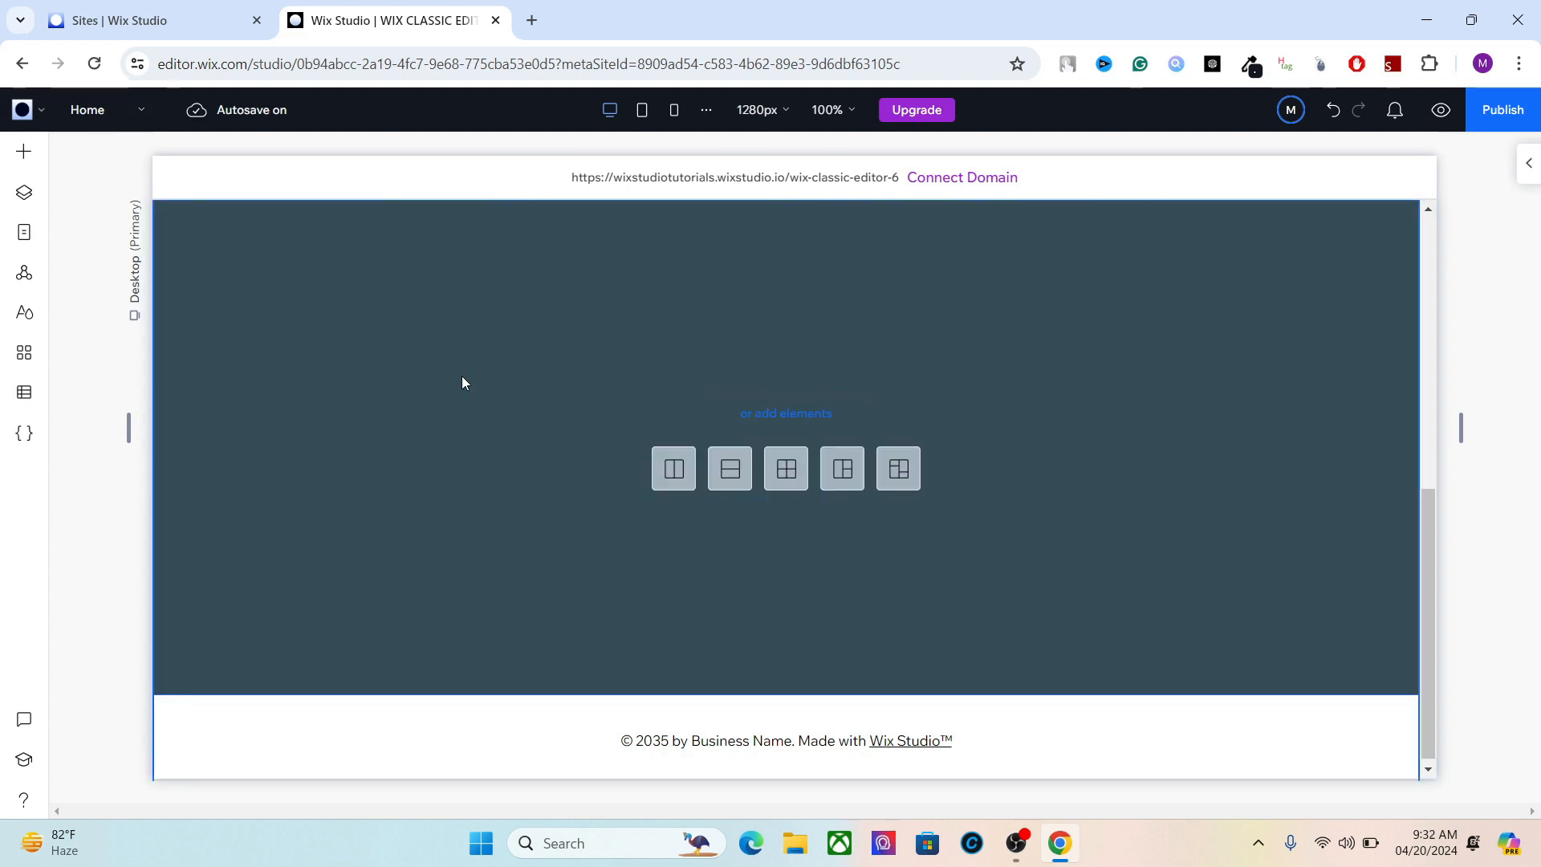
click(22, 152)
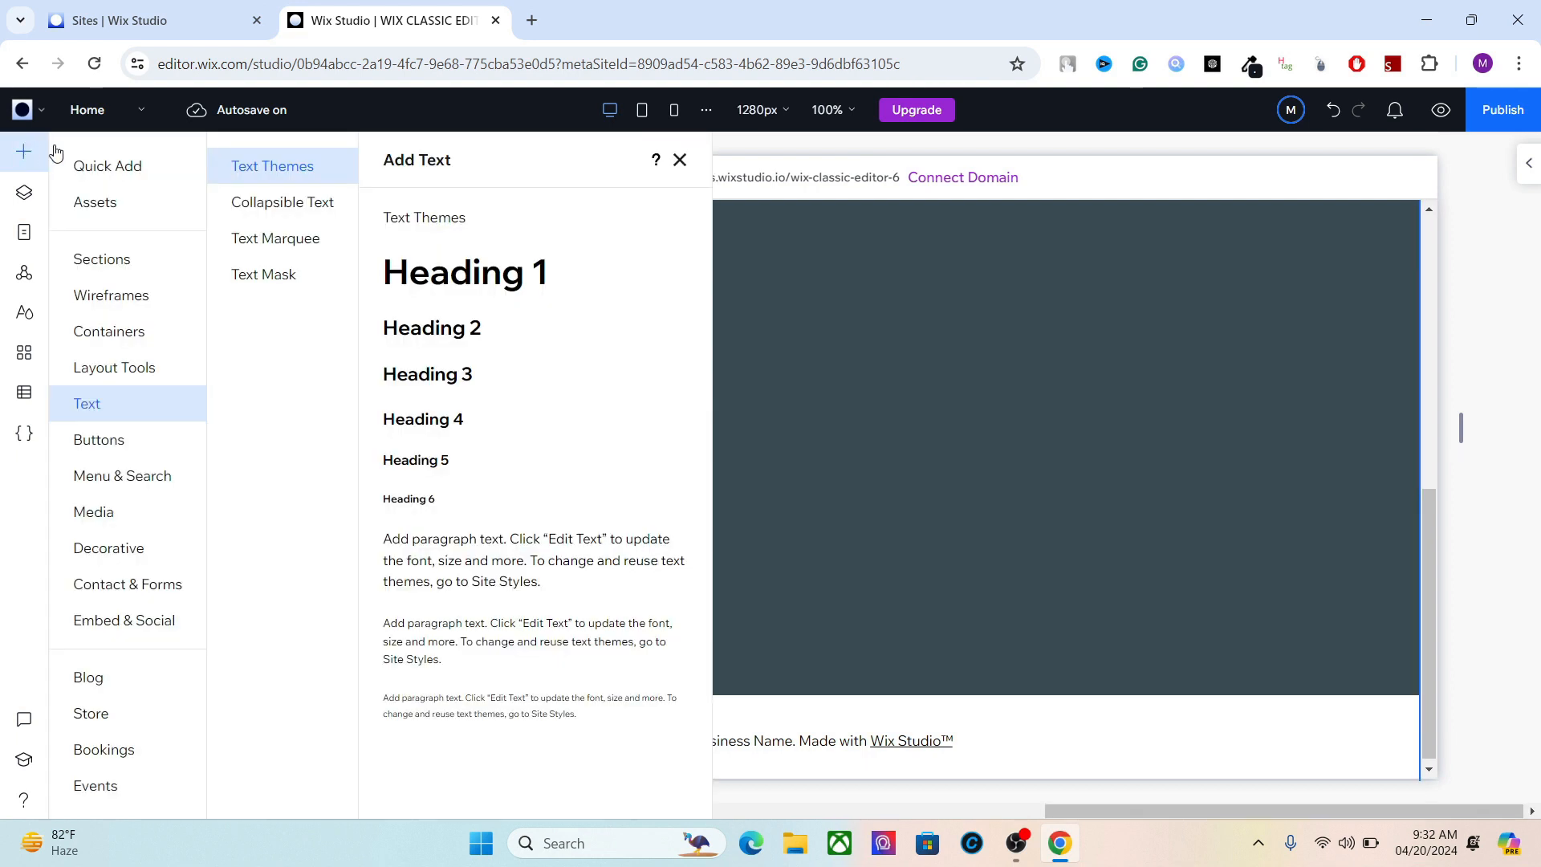
click(95, 201)
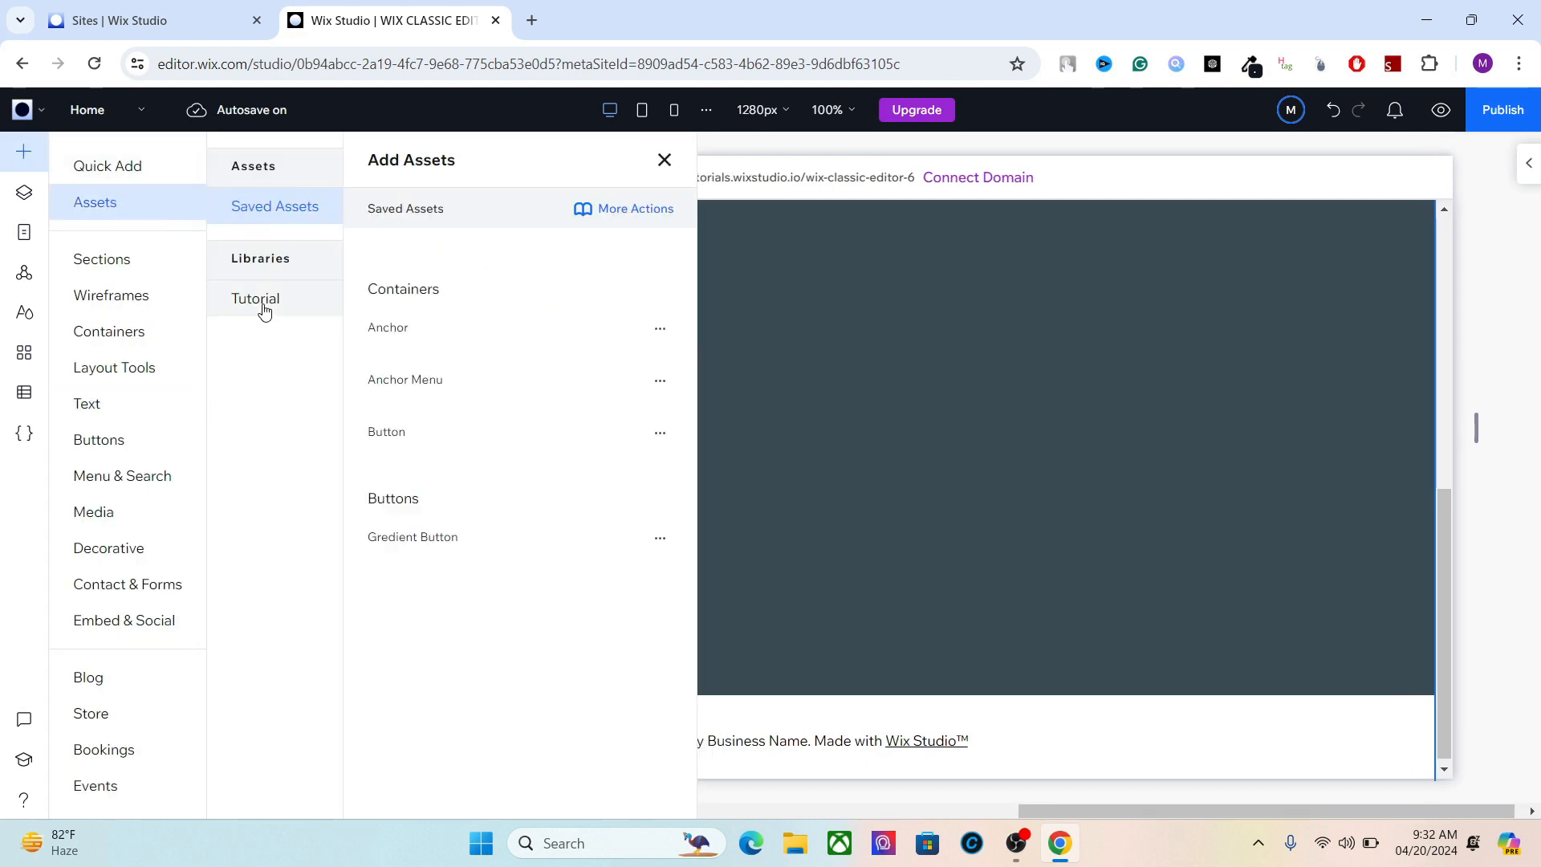